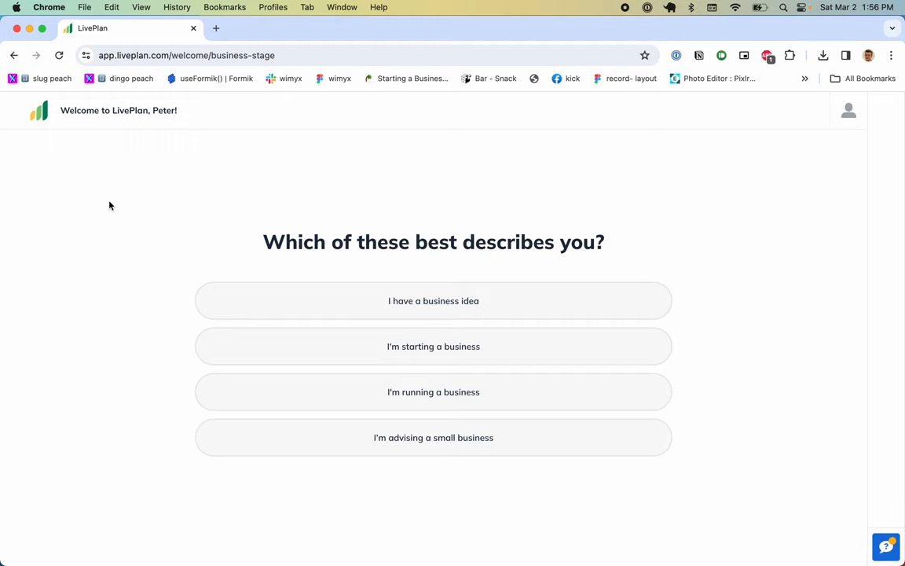
pyautogui.moveTo(152, 248)
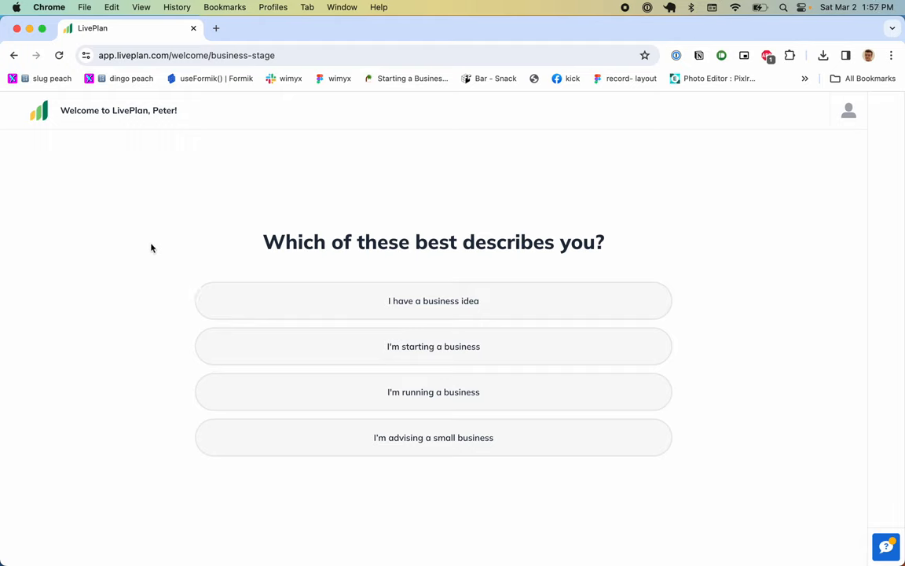
pyautogui.moveTo(261, 300)
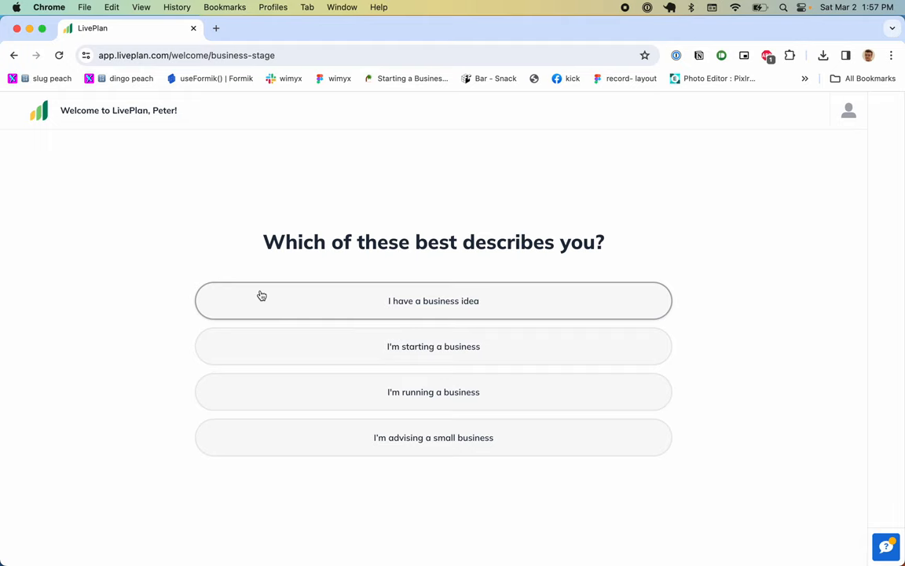
pyautogui.moveTo(261, 325)
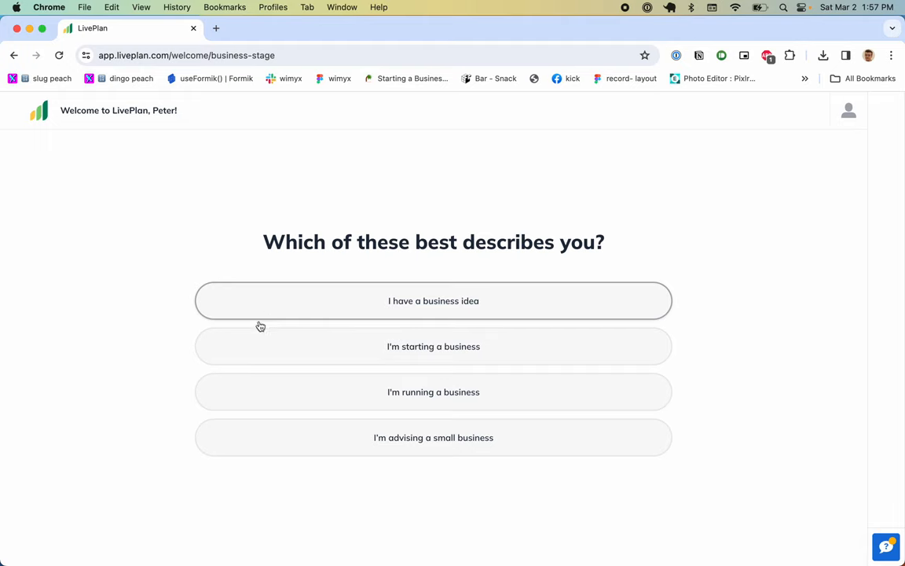
pyautogui.moveTo(263, 359)
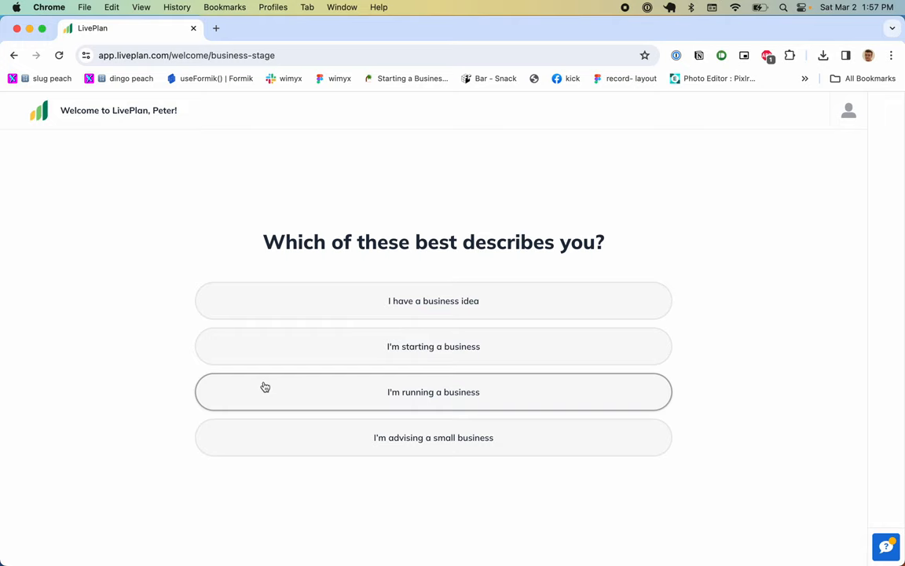
# Answer that you run a business, use accounting software, and choose QuickBooks
pyautogui.click(434, 393)
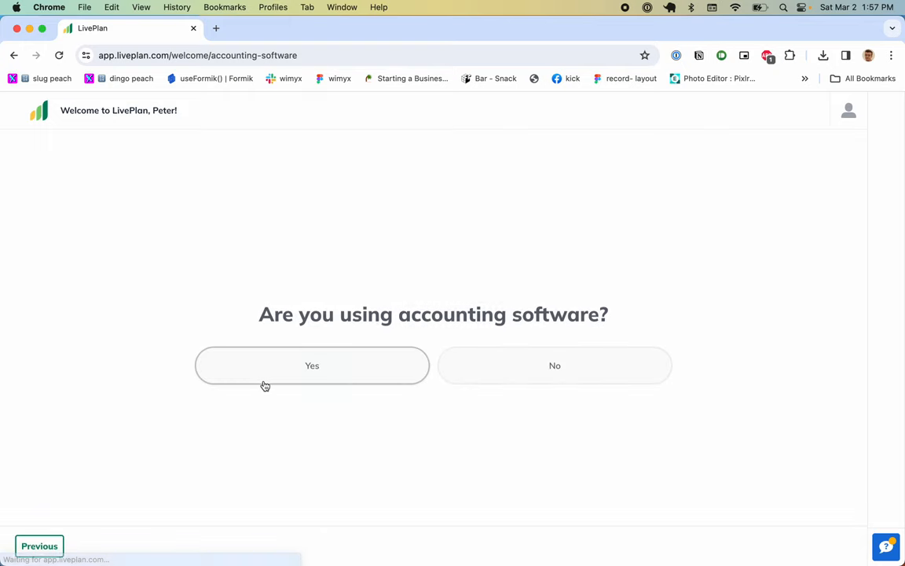
pyautogui.moveTo(275, 409)
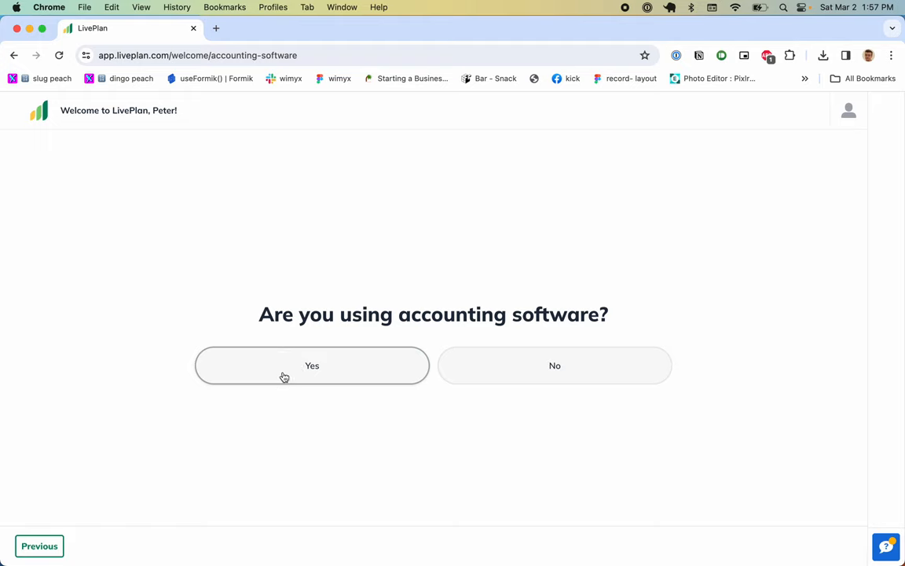
pyautogui.click(311, 364)
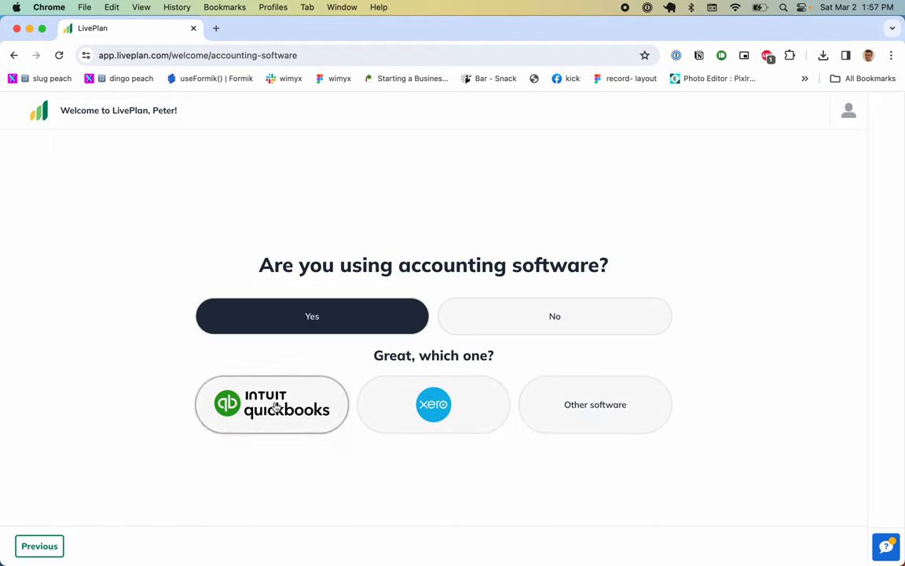
pyautogui.click(272, 404)
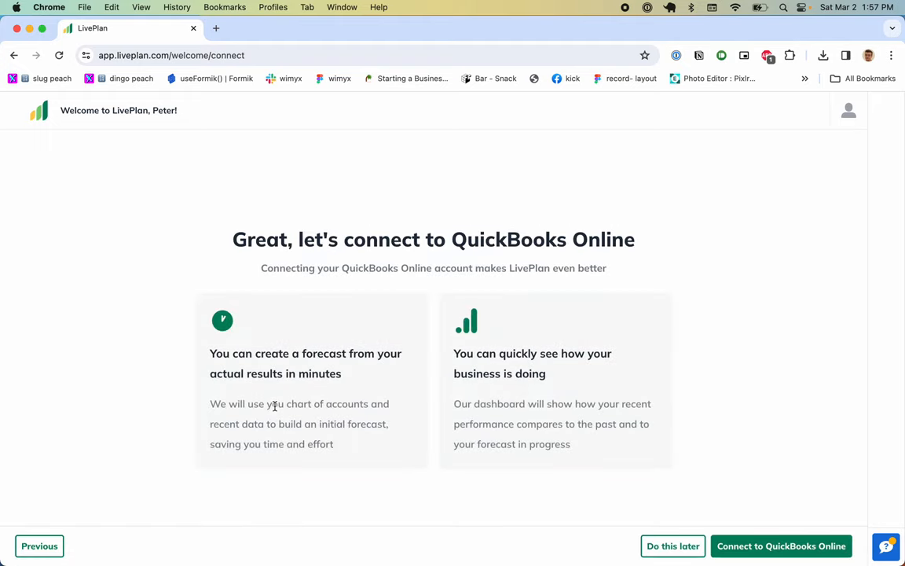
pyautogui.moveTo(403, 317)
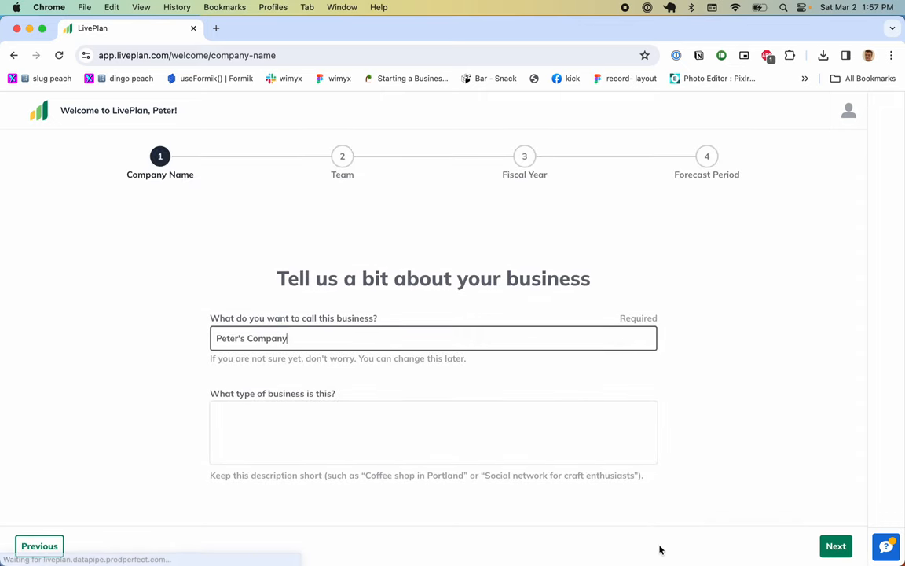
pyautogui.moveTo(758, 323)
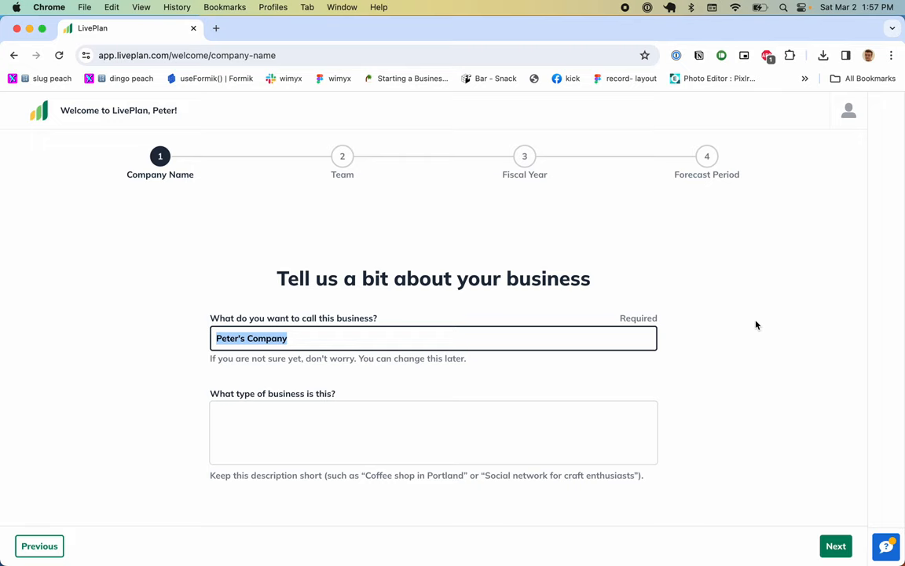
# Name the business myth sotware, llc and describe it as making software products and services
pyautogui.write('myth so')
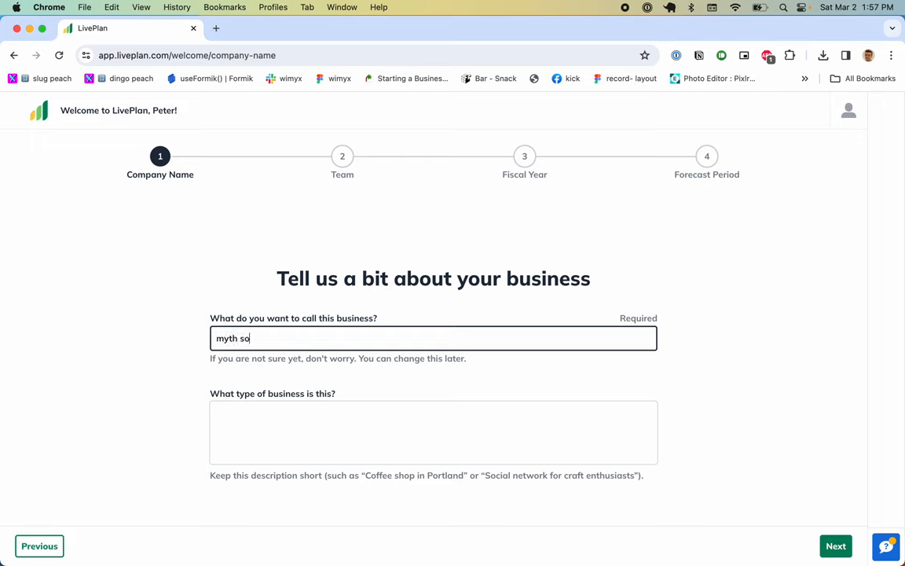
pyautogui.write('tware.')
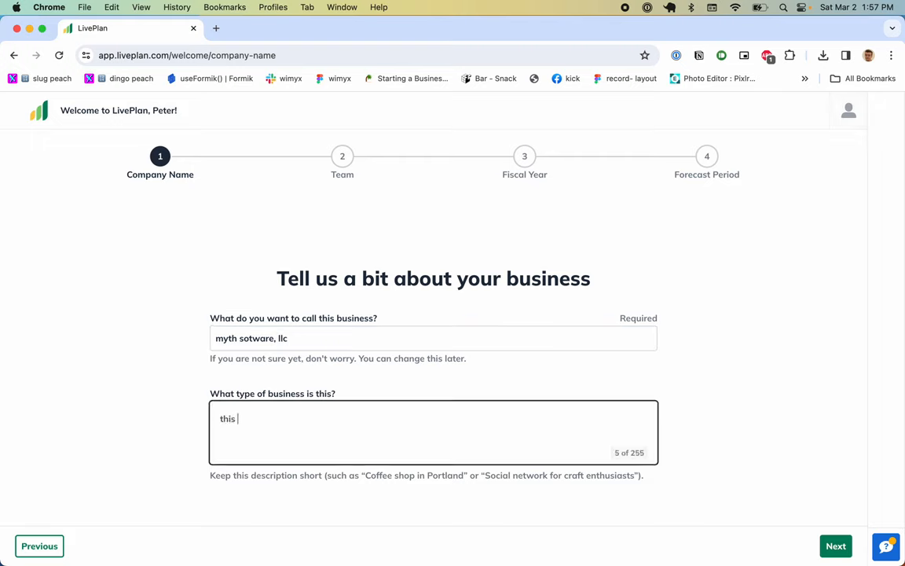
pyautogui.write('is a business th')
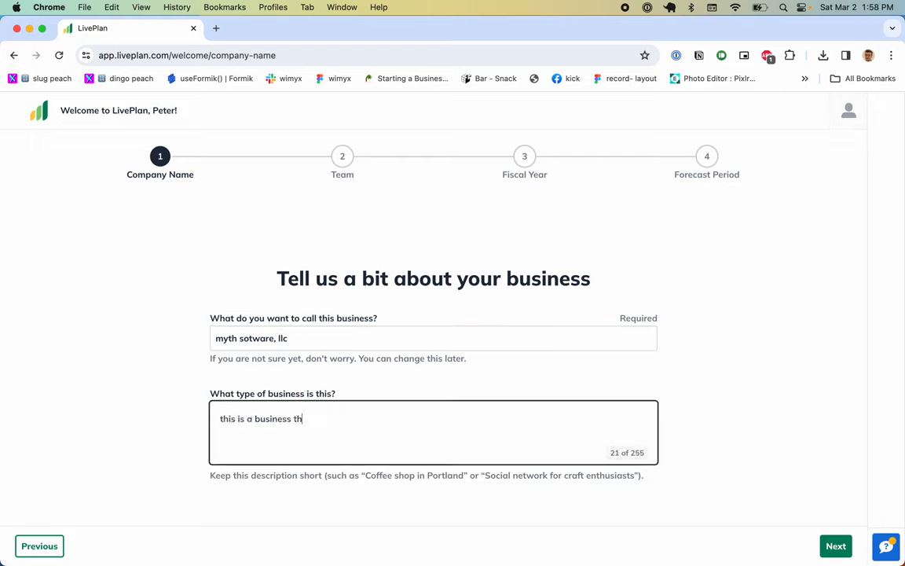
pyautogui.write('at makes a l')
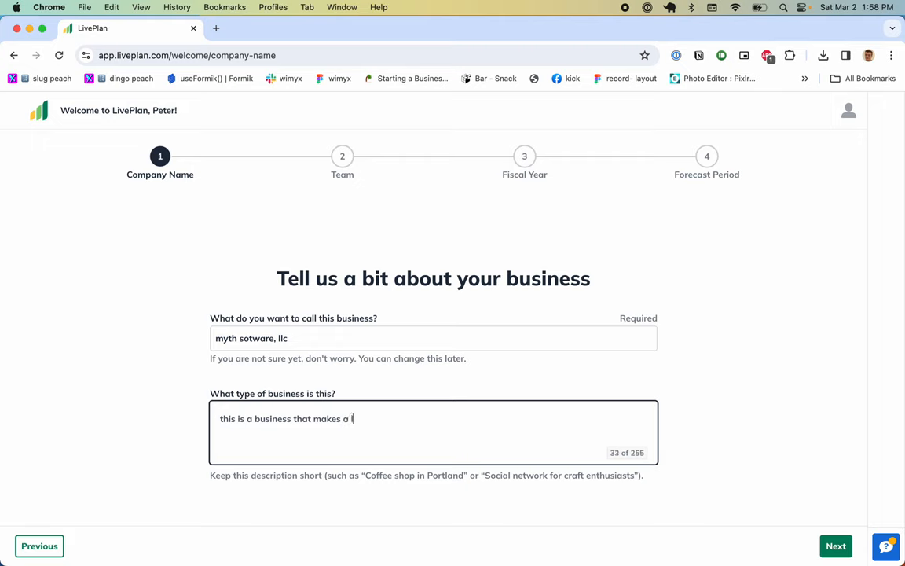
pyautogui.write('ine of softwaer')
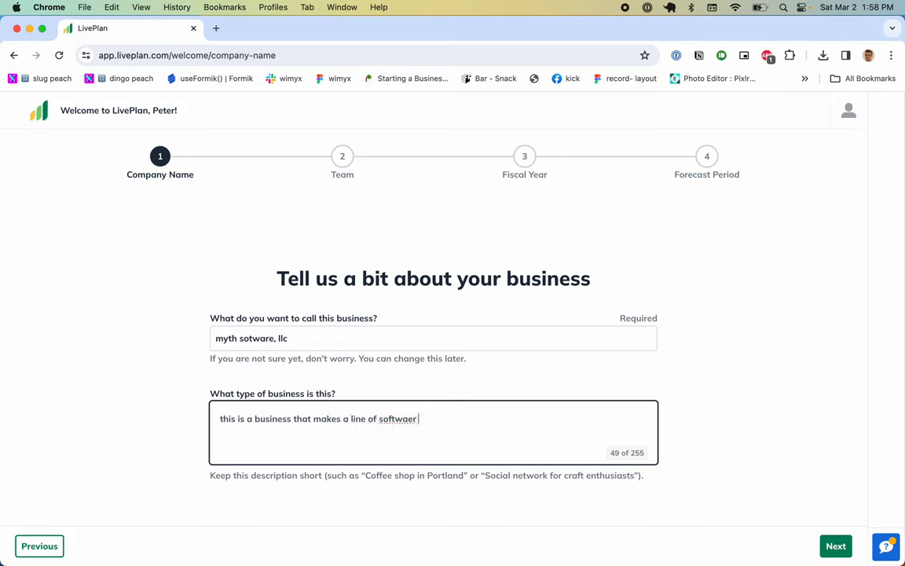
pyautogui.write('software products and')
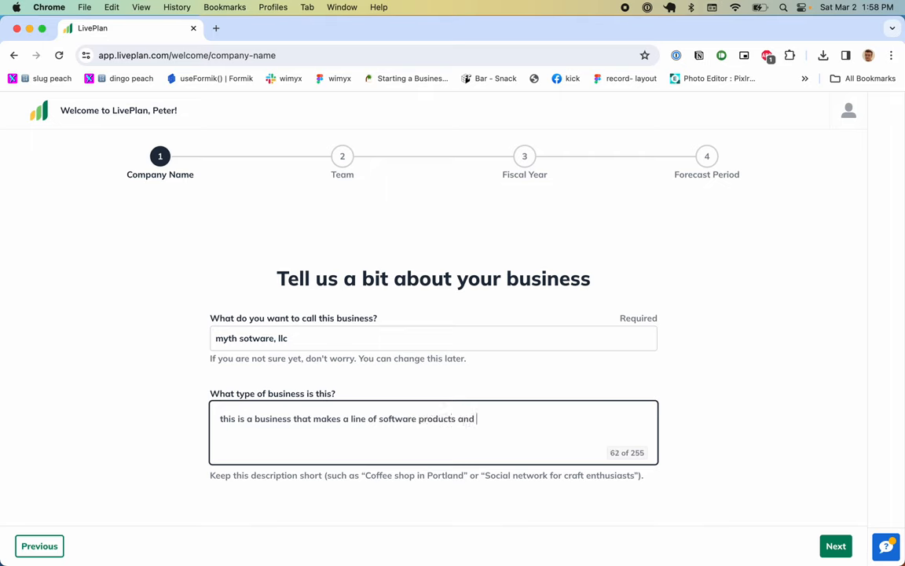
pyautogui.write('provides')
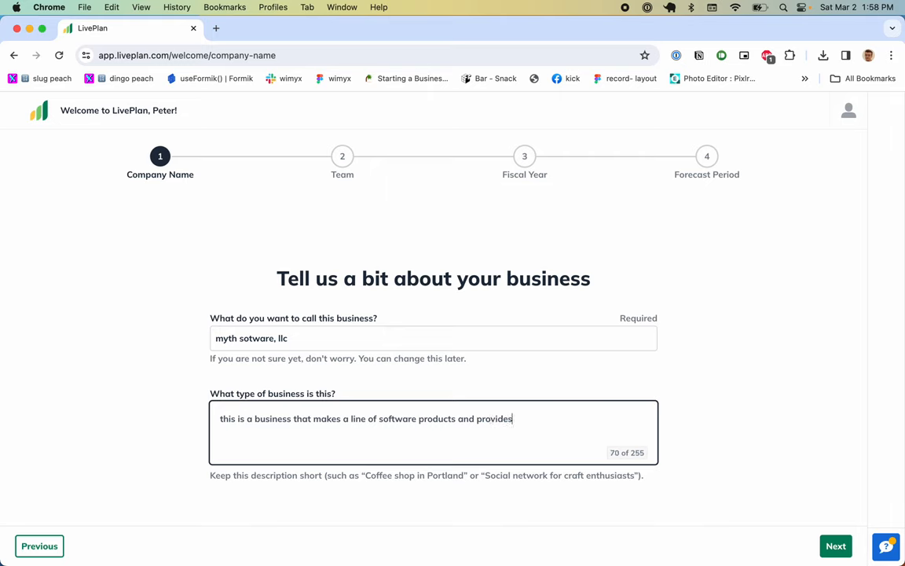
pyautogui.write('software')
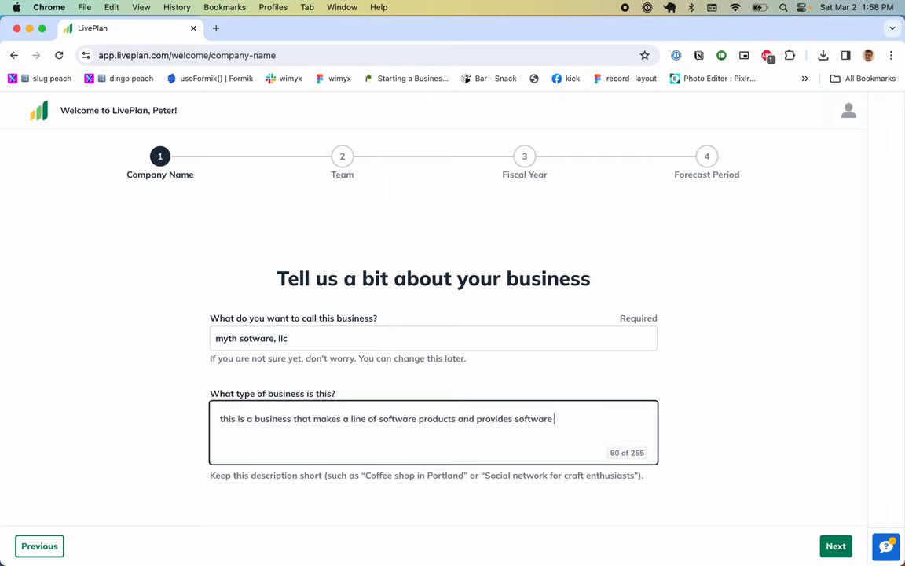
pyautogui.write('services')
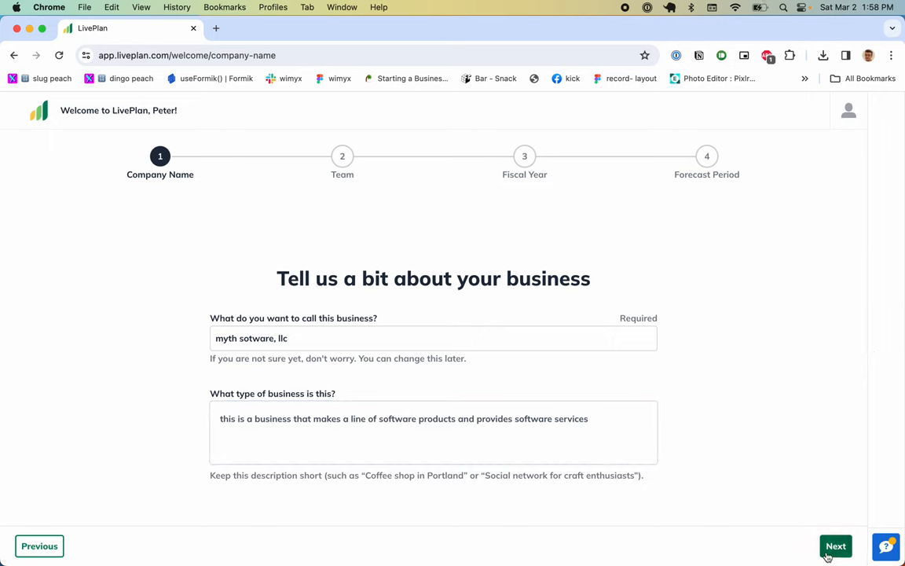
# Continue from the company details to the Team step about collaborators
pyautogui.click(836, 546)
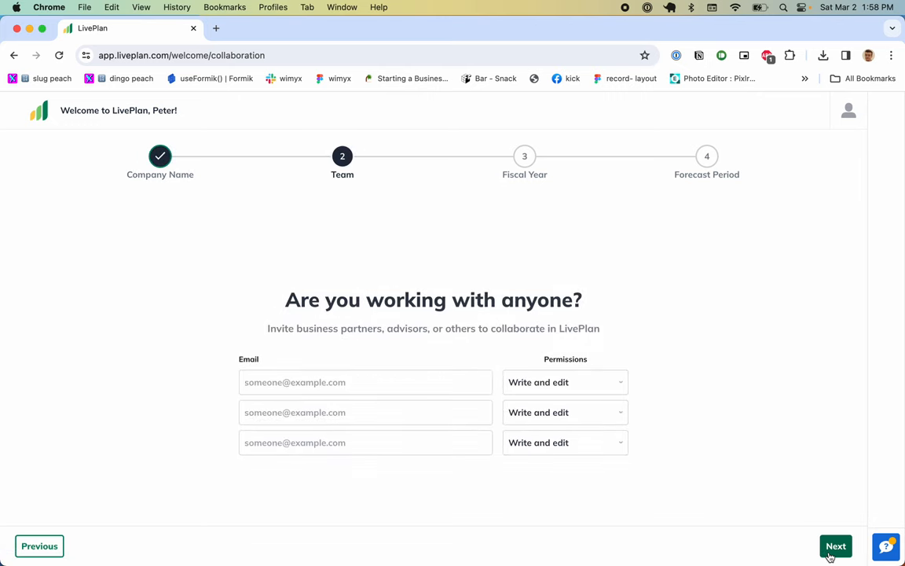
pyautogui.moveTo(793, 462)
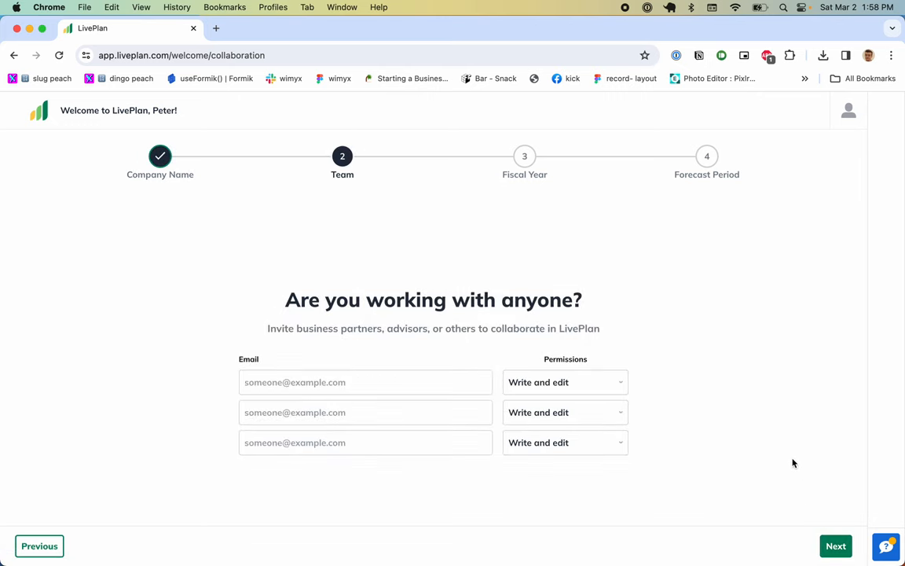
pyautogui.moveTo(456, 174)
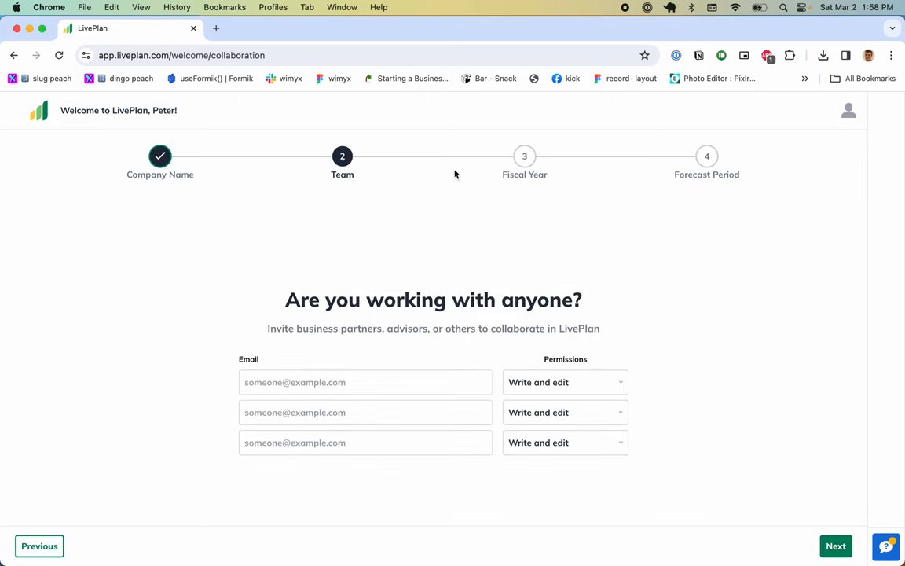
pyautogui.moveTo(300, 146)
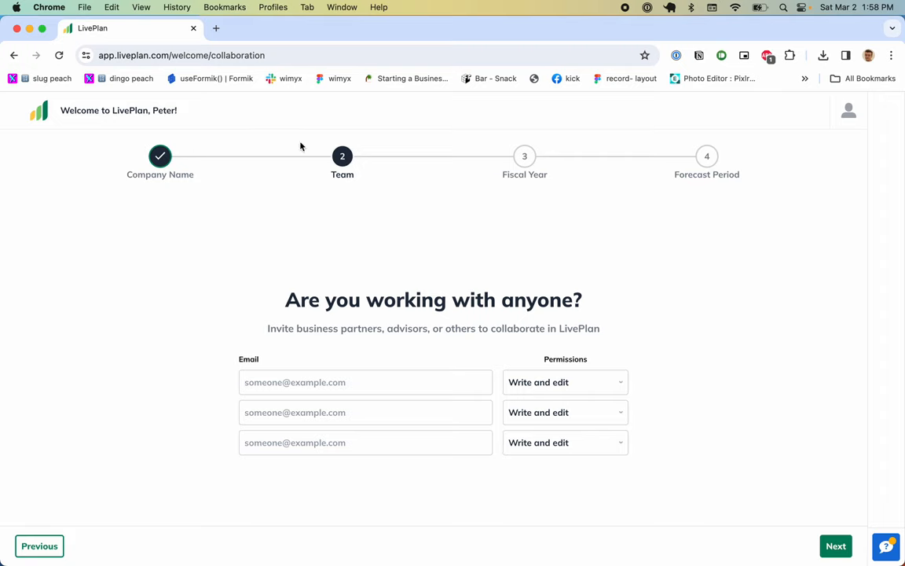
pyautogui.moveTo(347, 162)
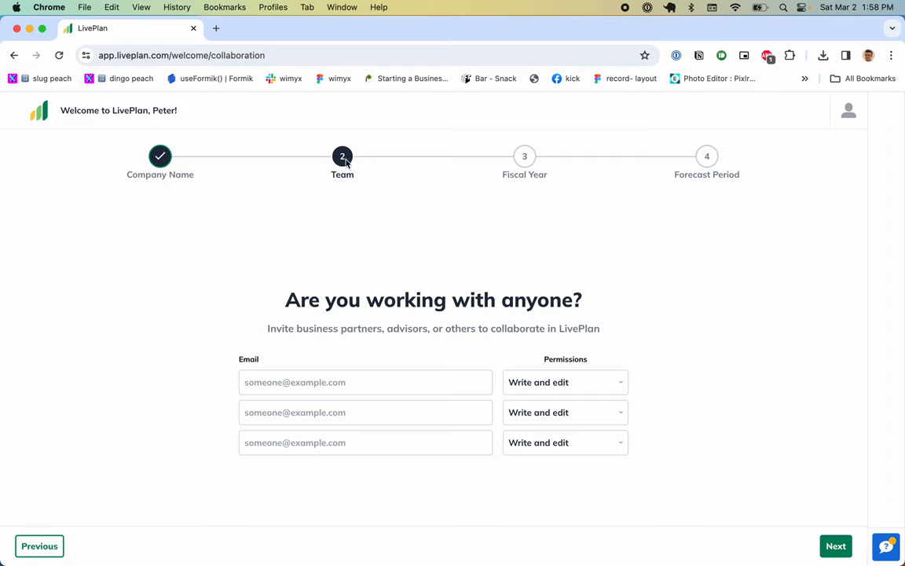
pyautogui.moveTo(163, 171)
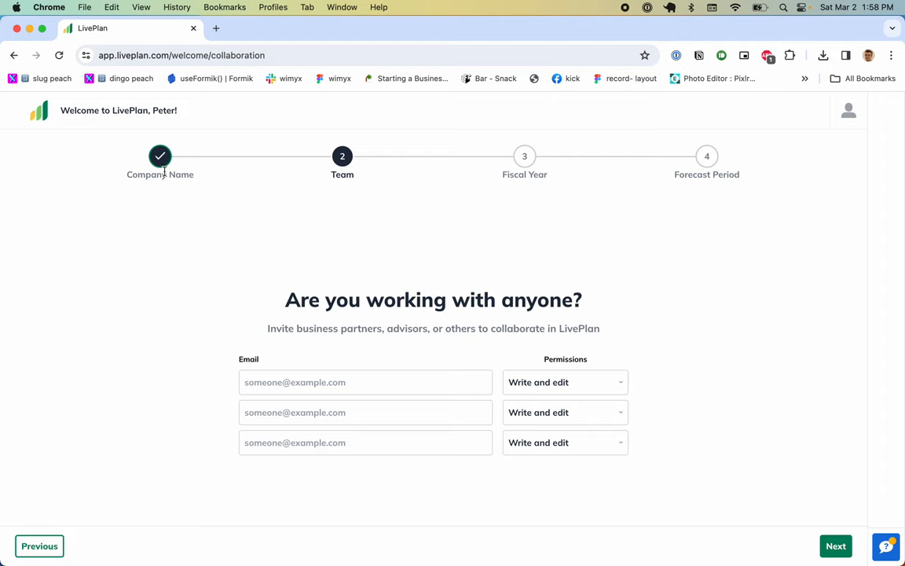
pyautogui.moveTo(336, 171)
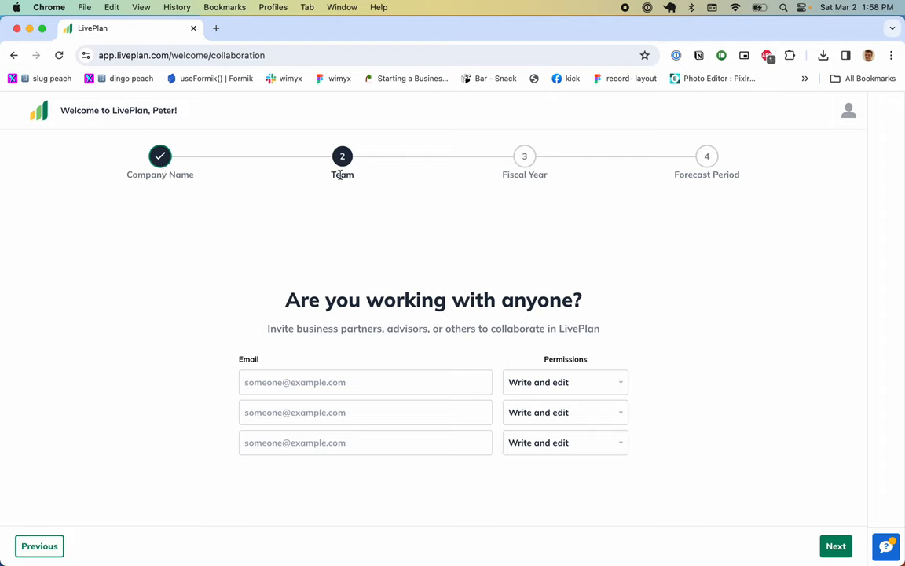
pyautogui.moveTo(525, 155)
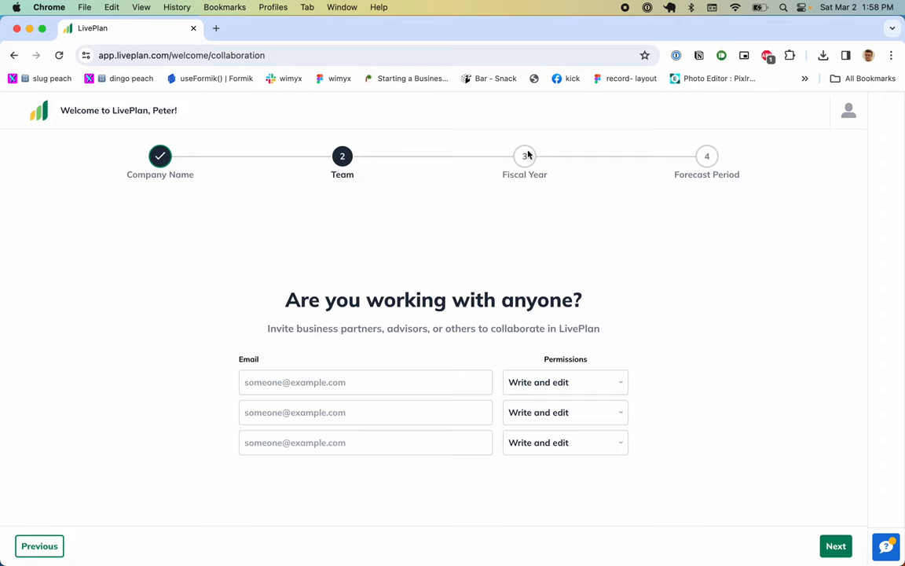
pyautogui.moveTo(704, 165)
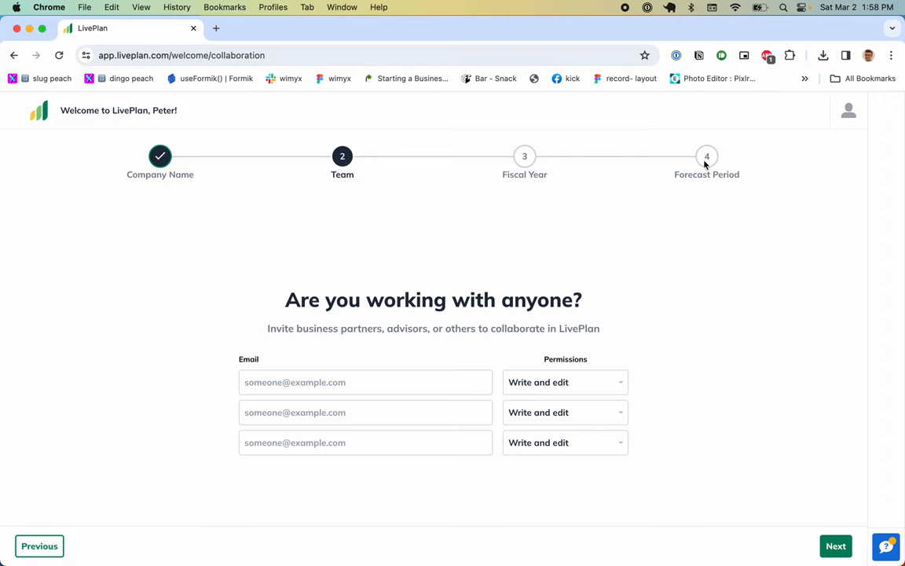
pyautogui.moveTo(710, 192)
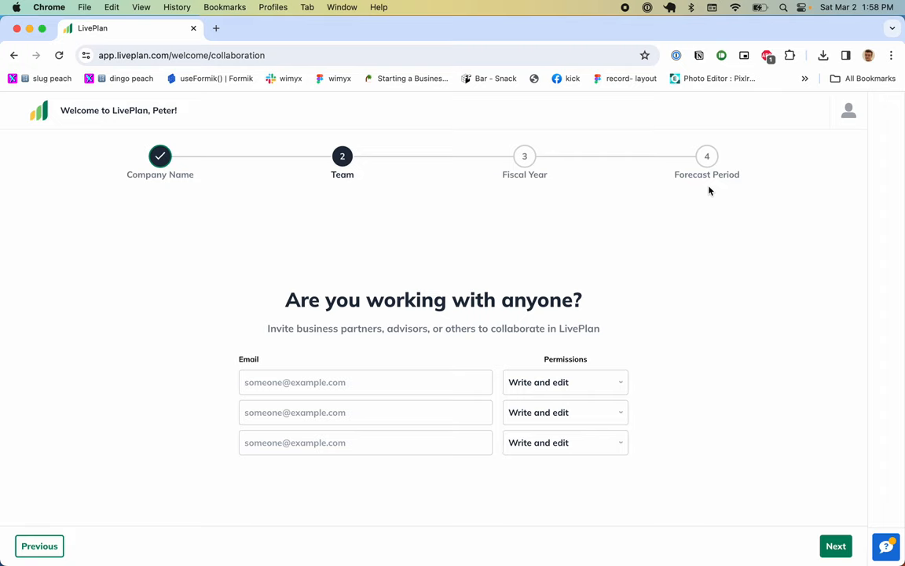
pyautogui.moveTo(642, 248)
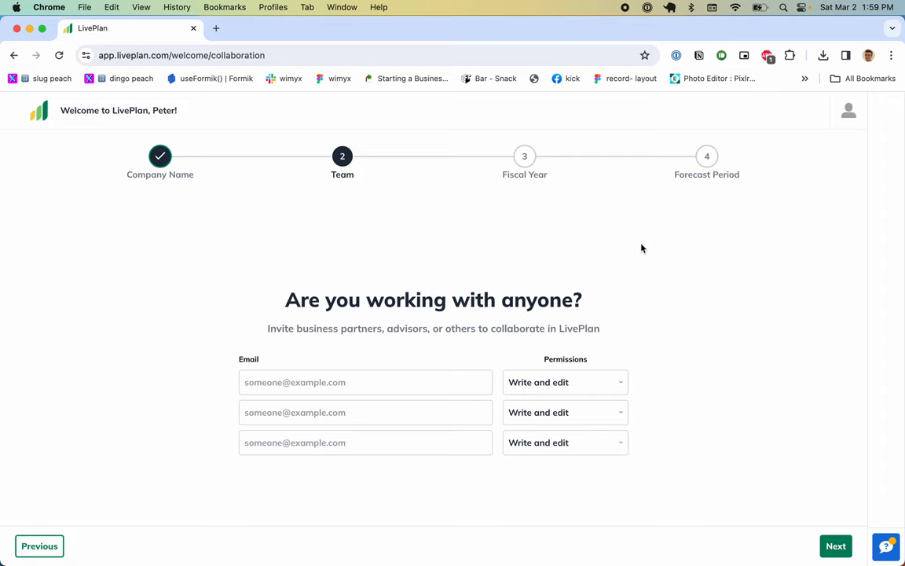
pyautogui.moveTo(450, 246)
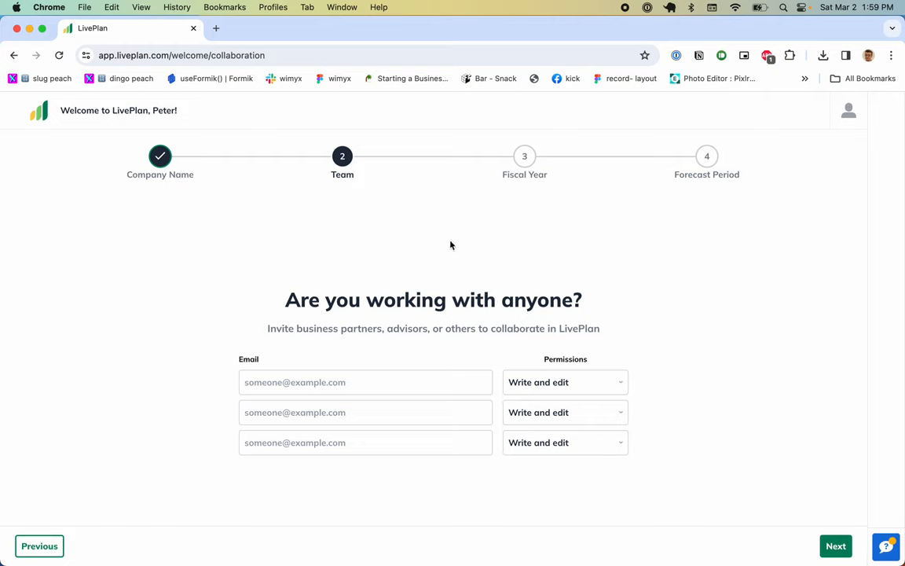
pyautogui.click(566, 382)
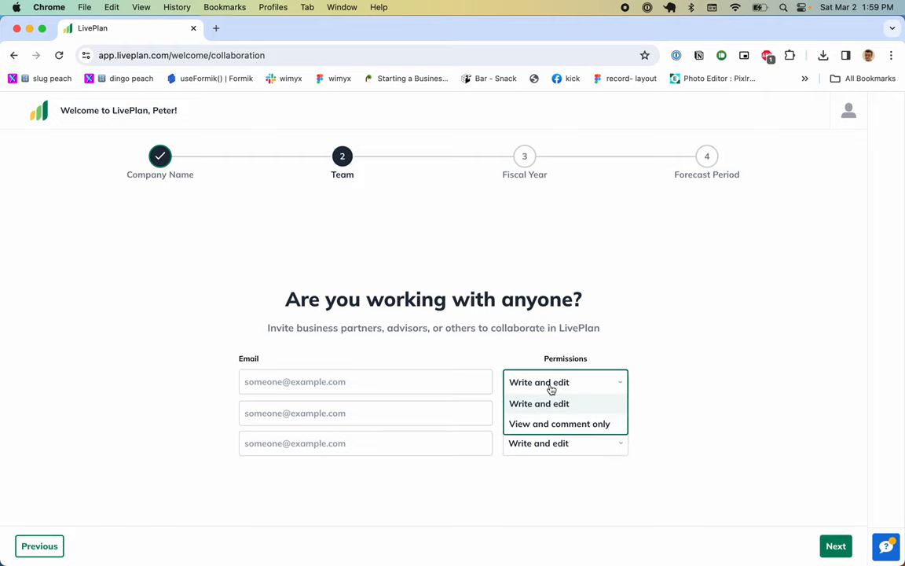
pyautogui.moveTo(560, 425)
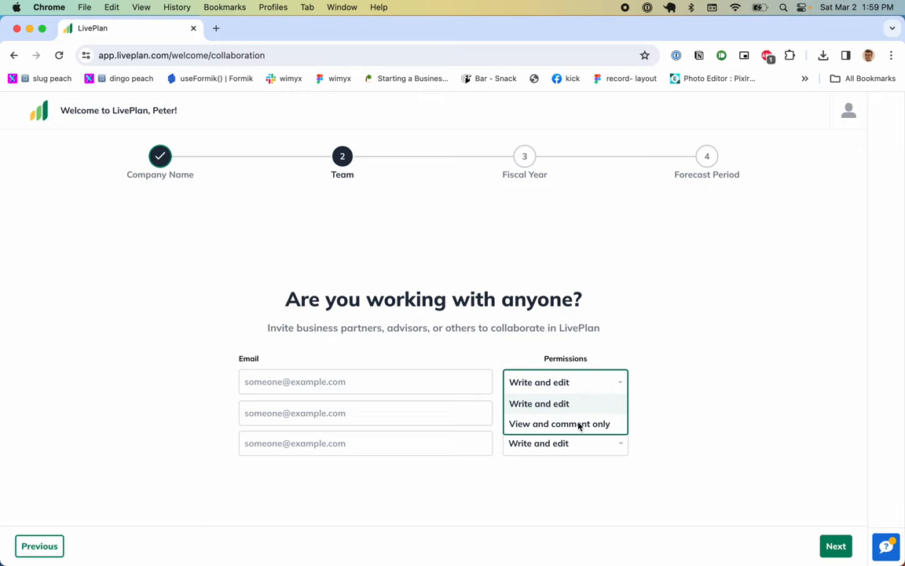
pyautogui.click(559, 425)
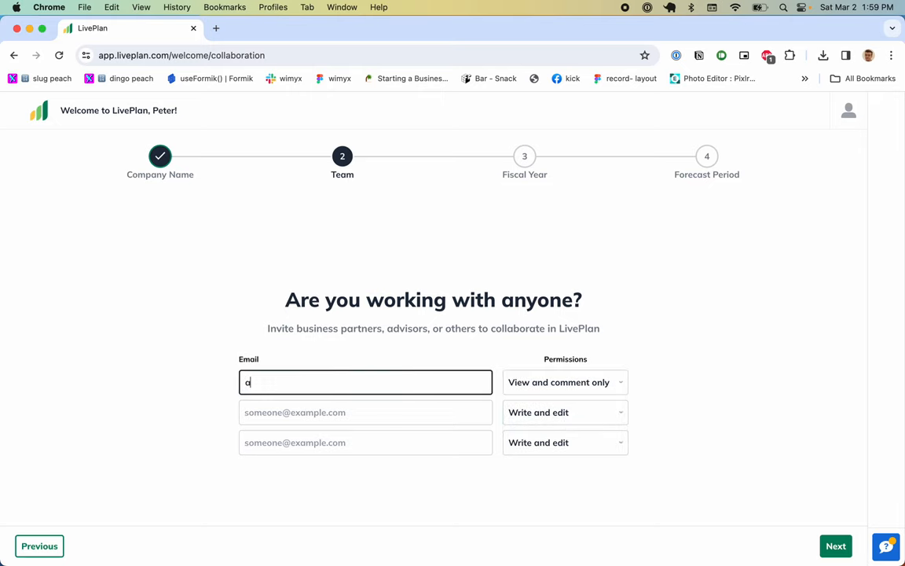
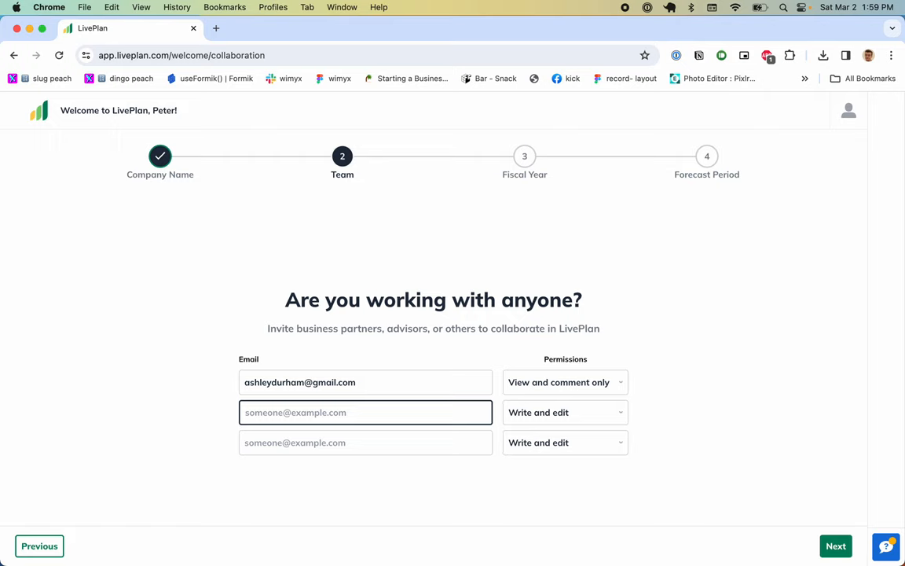
pyautogui.moveTo(788, 444)
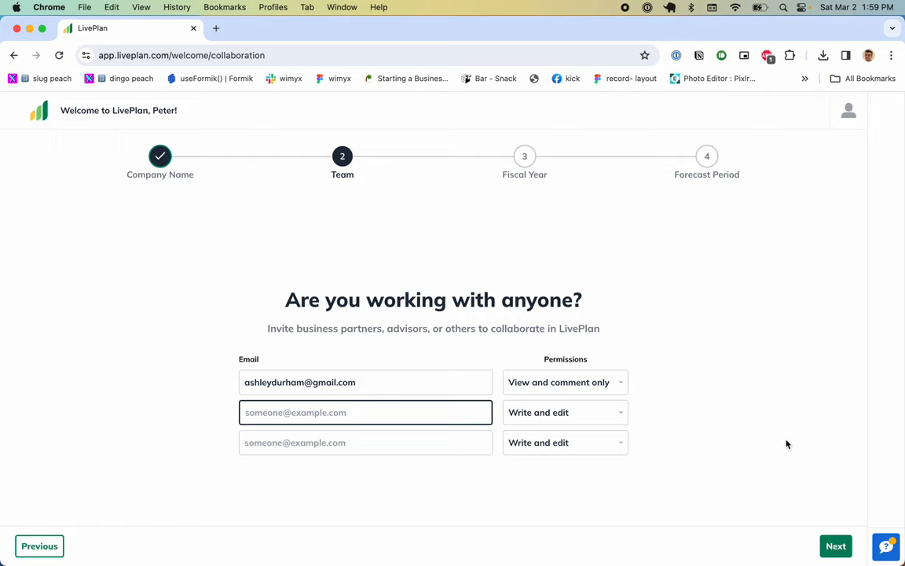
pyautogui.click(564, 381)
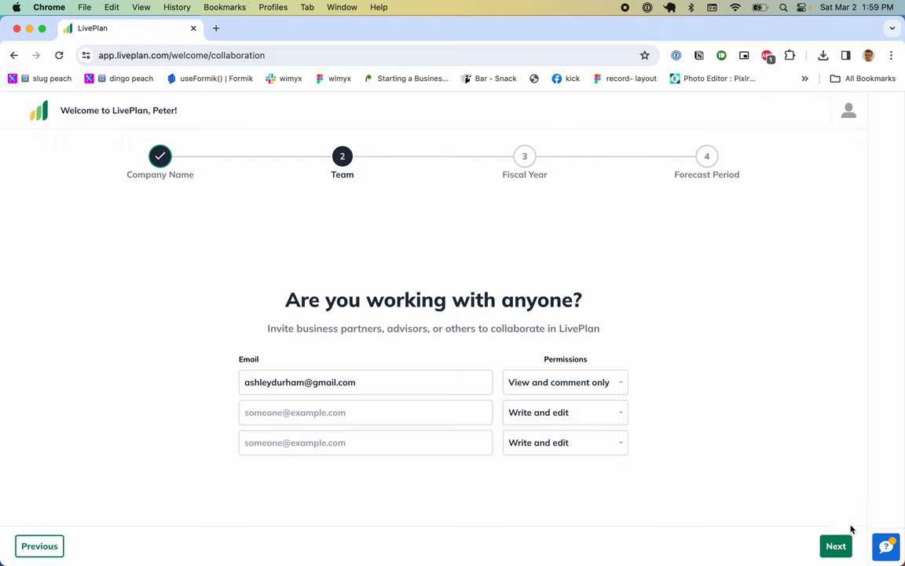
pyautogui.moveTo(542, 469)
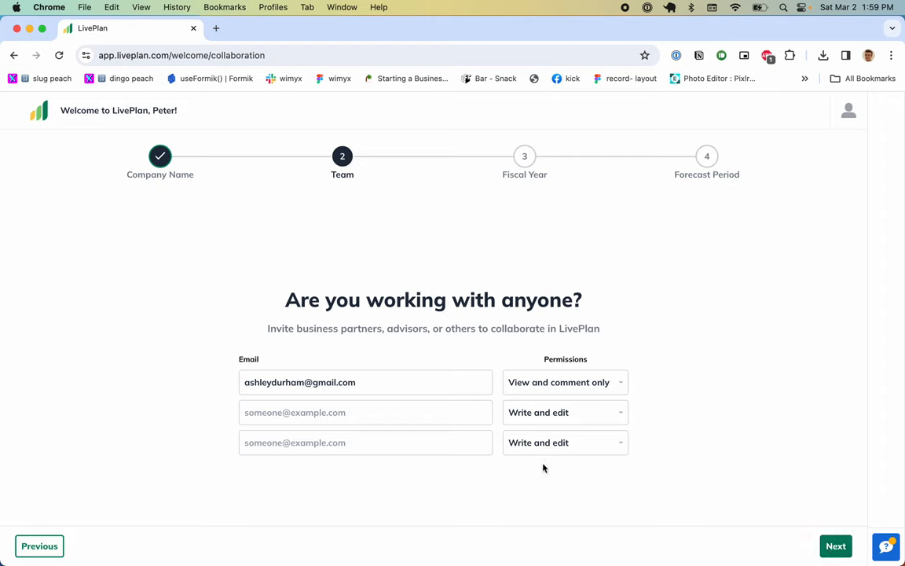
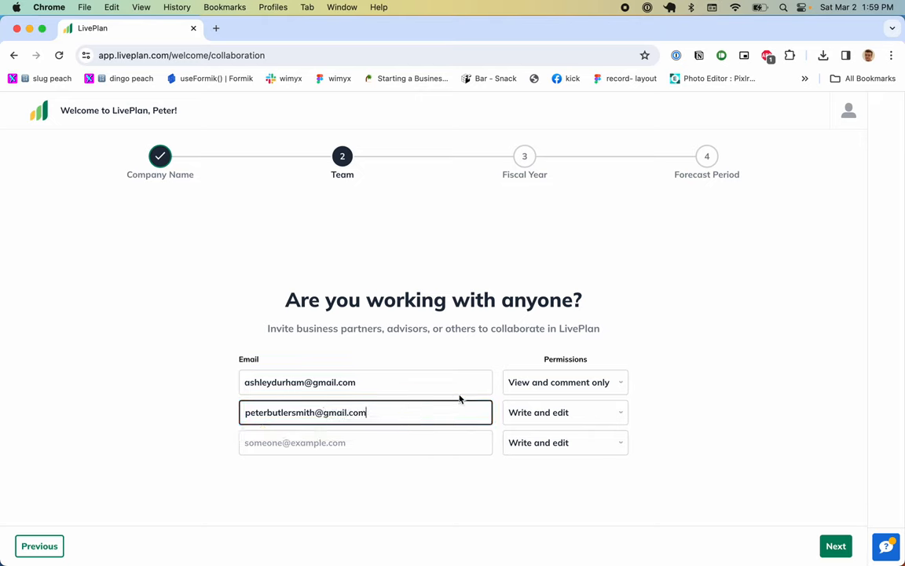
pyautogui.click(564, 411)
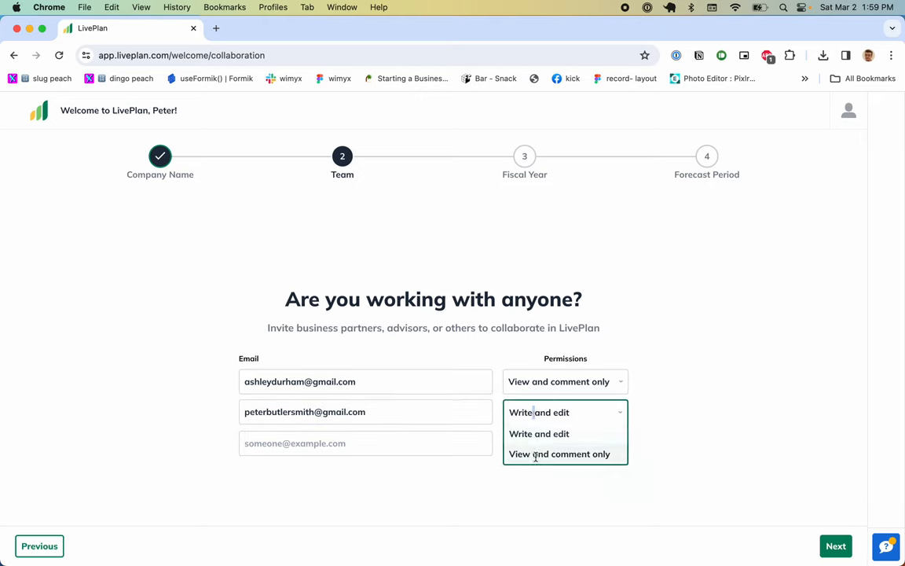
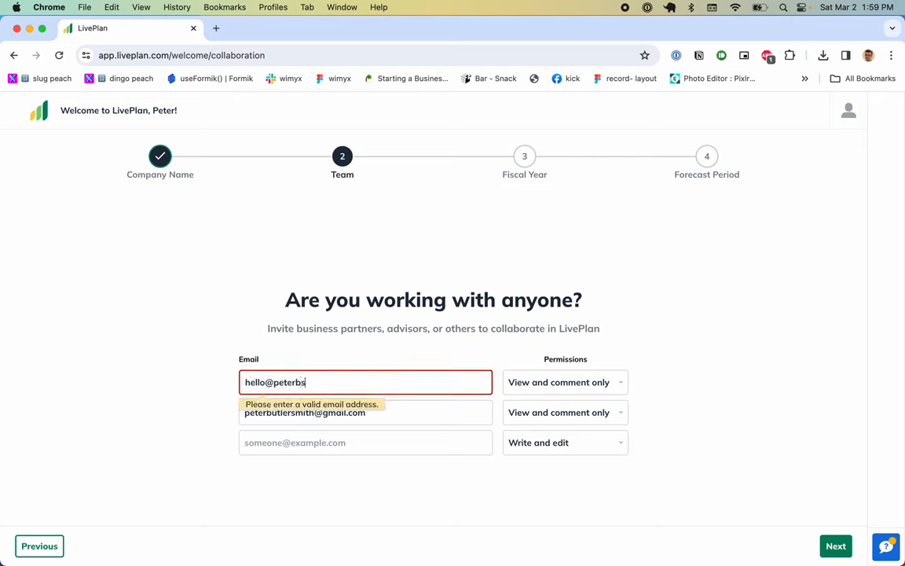
pyautogui.click(563, 382)
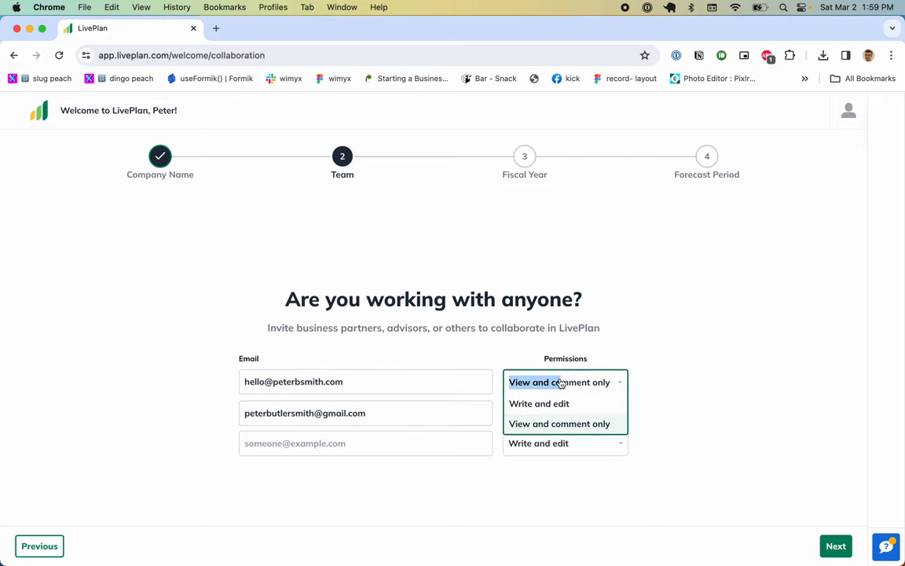
pyautogui.click(540, 402)
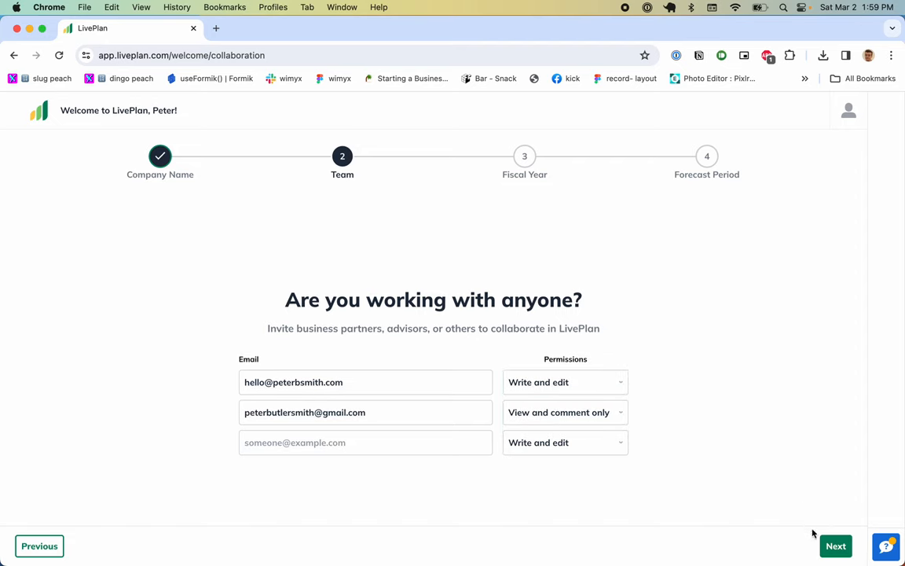
# Set the plan to the January–December calendar year with the forecast starting in 2024
pyautogui.click(836, 546)
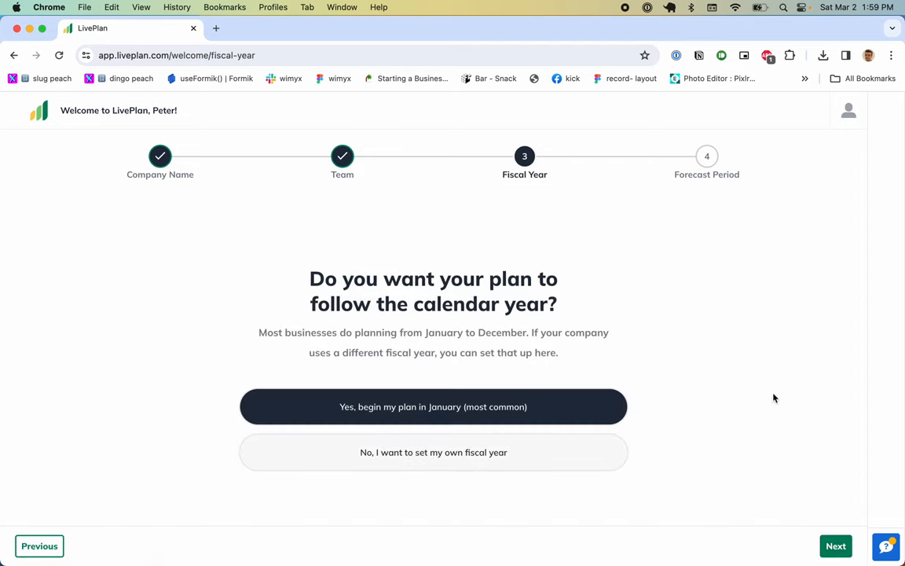
pyautogui.moveTo(748, 383)
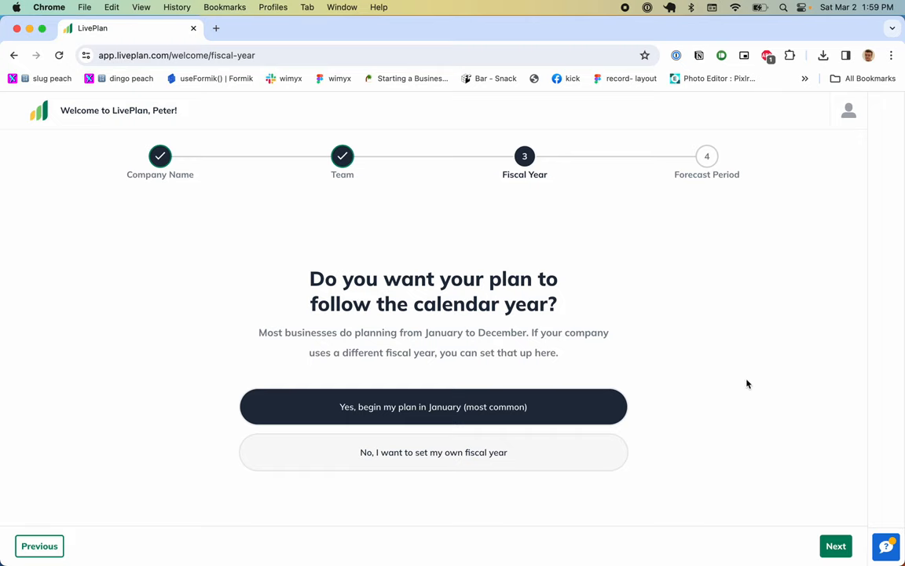
pyautogui.moveTo(405, 311)
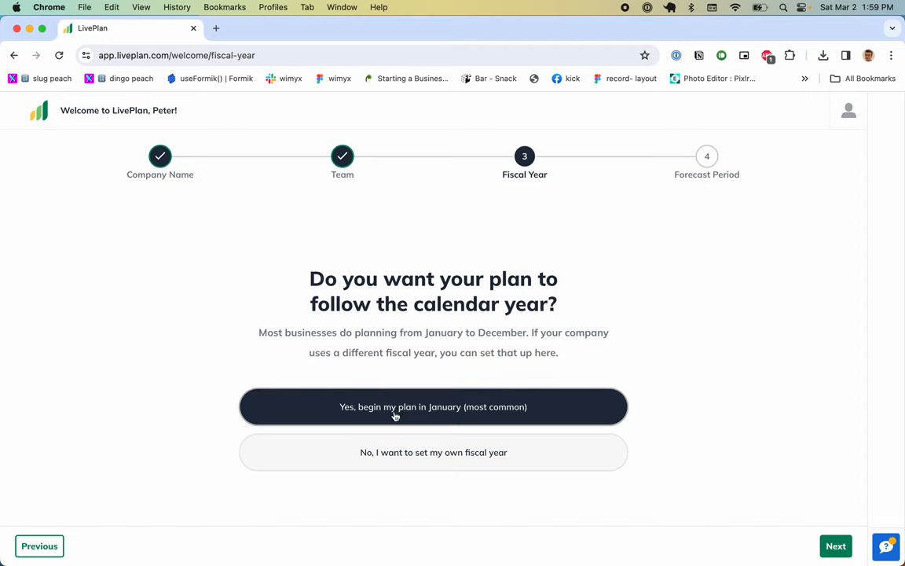
pyautogui.click(433, 405)
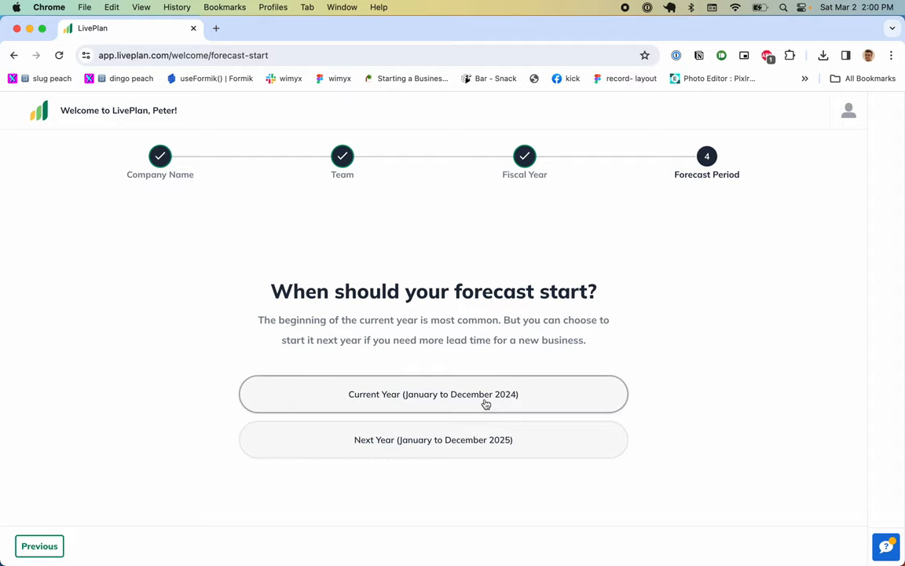
pyautogui.click(433, 392)
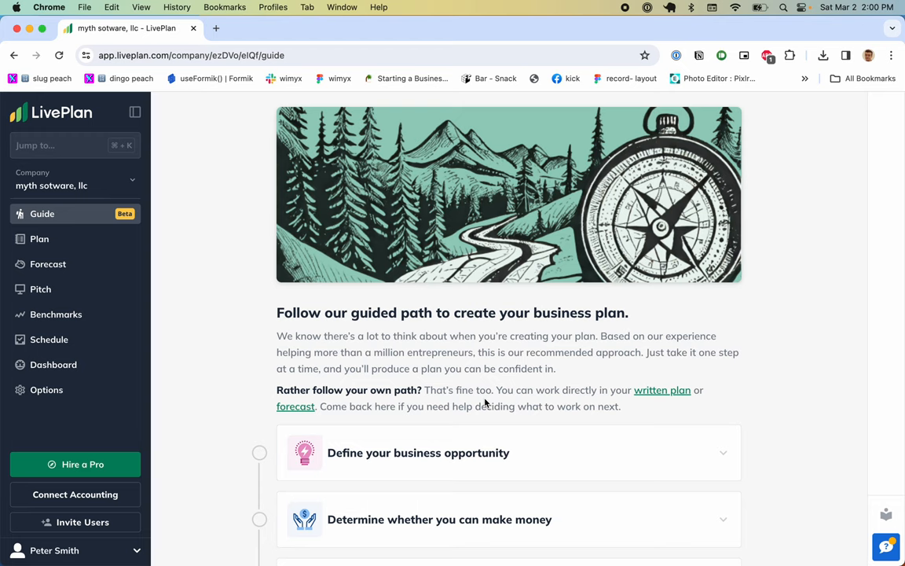
pyautogui.click(136, 111)
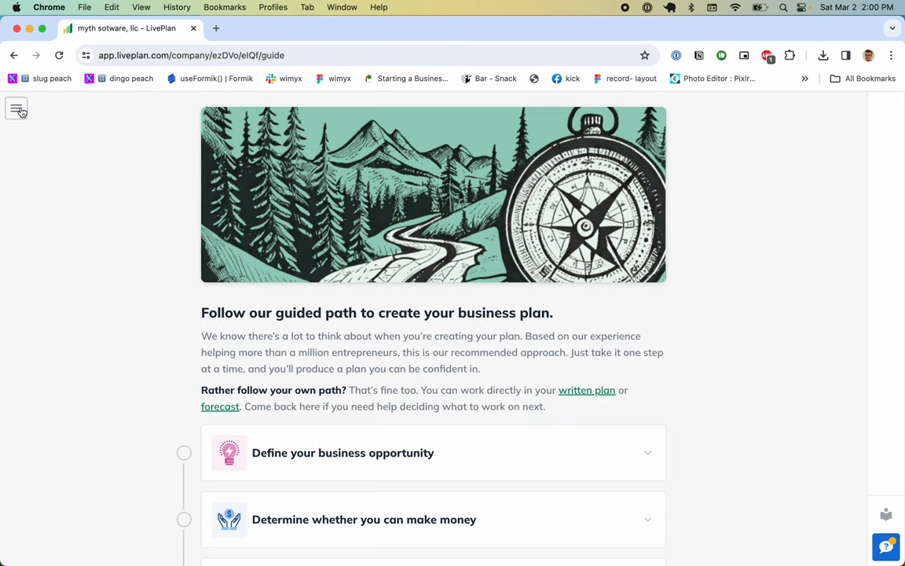
pyautogui.click(15, 109)
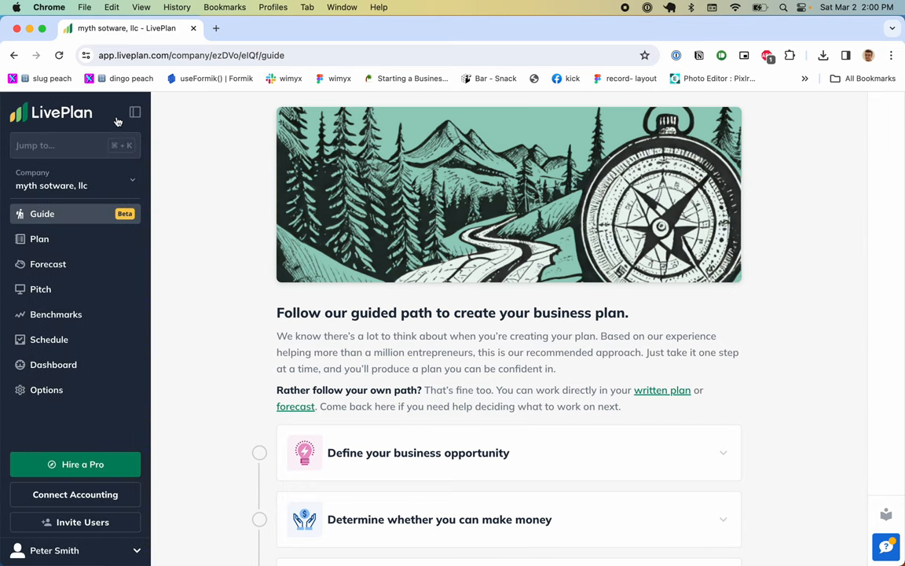
pyautogui.moveTo(255, 246)
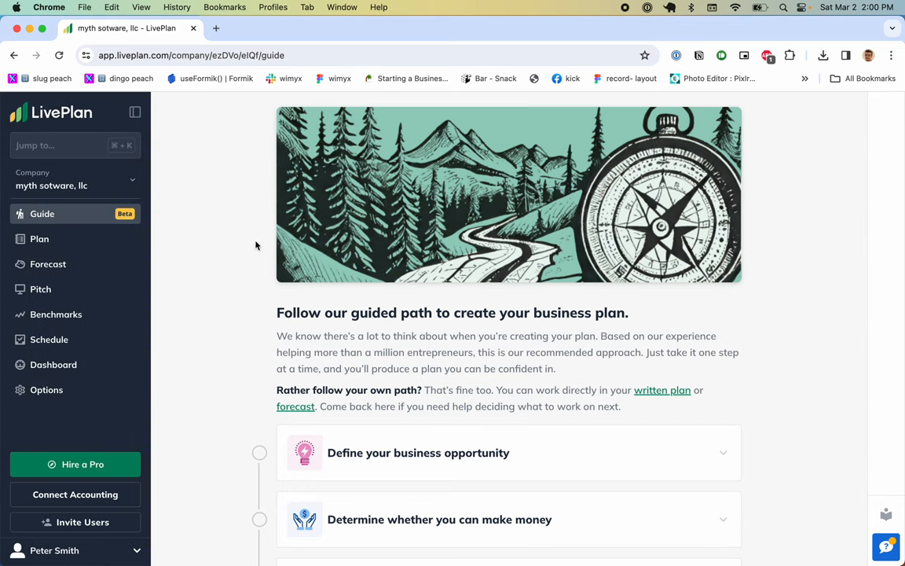
pyautogui.moveTo(846, 456)
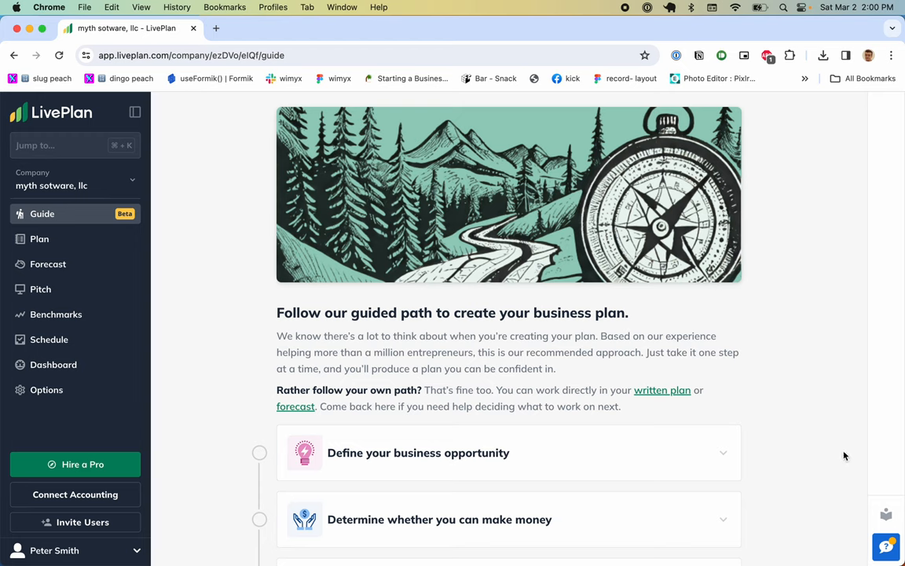
pyautogui.moveTo(886, 515)
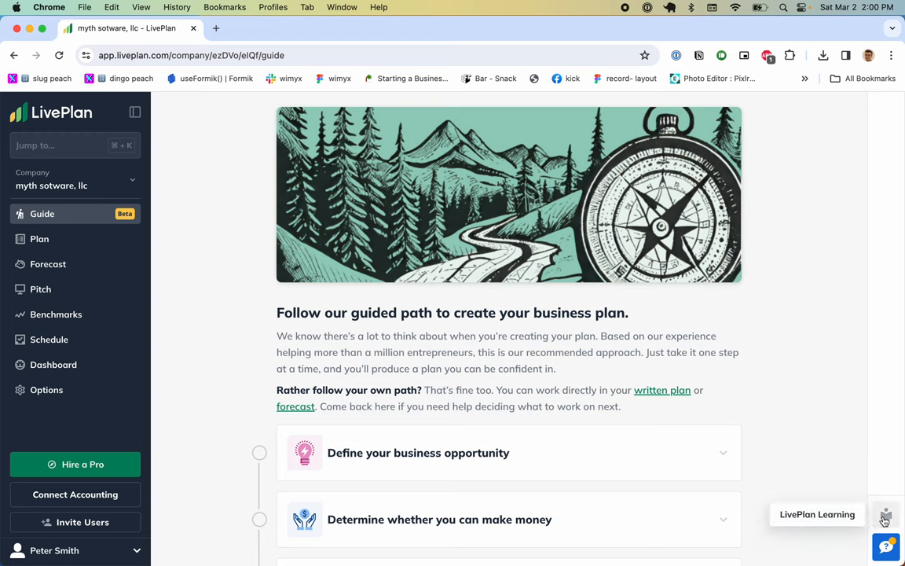
pyautogui.moveTo(886, 547)
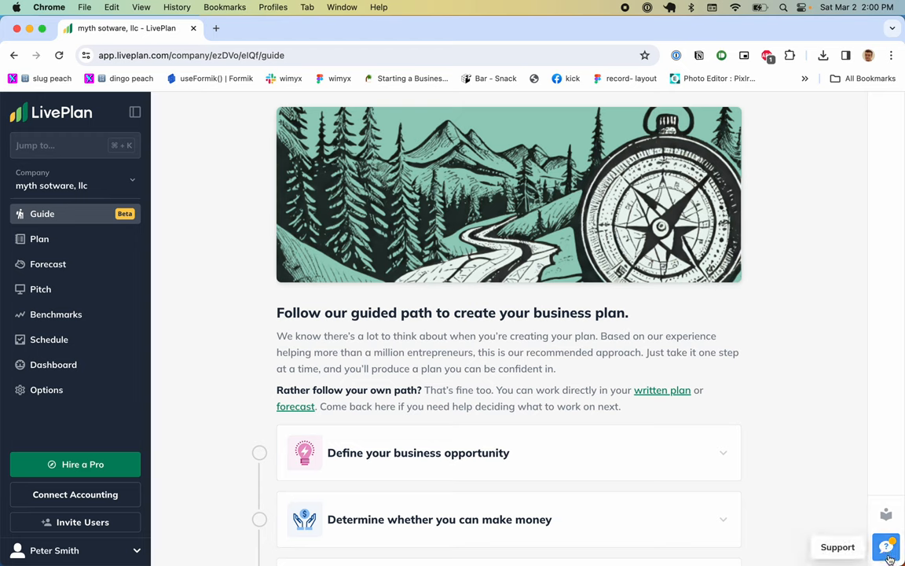
pyautogui.moveTo(887, 515)
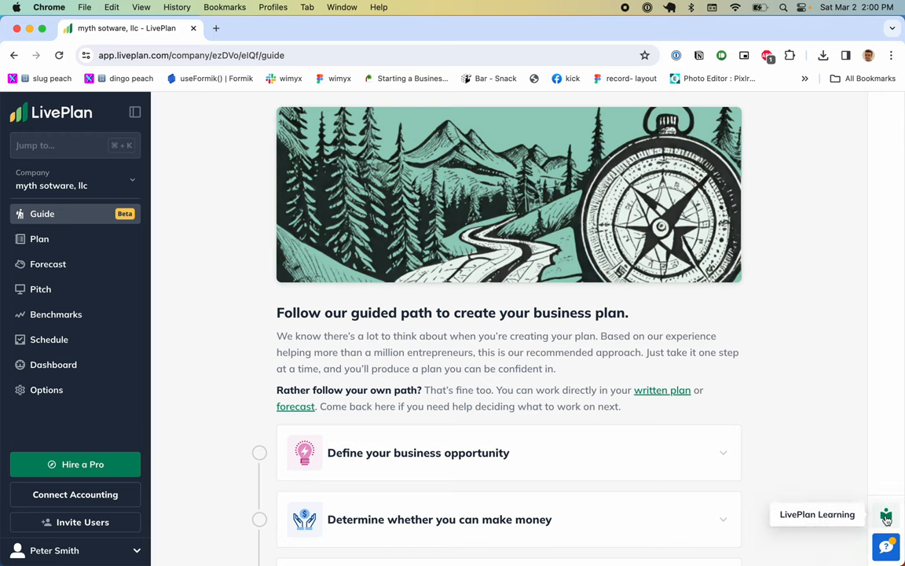
# Browse the LivePlan Learning panel's webinars and growth-planning resources
pyautogui.click(887, 516)
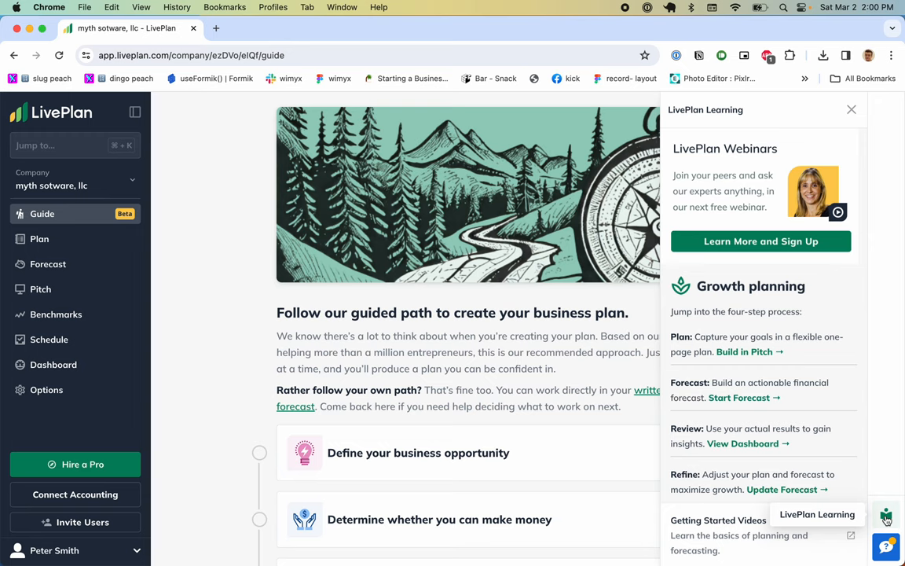
pyautogui.moveTo(872, 228)
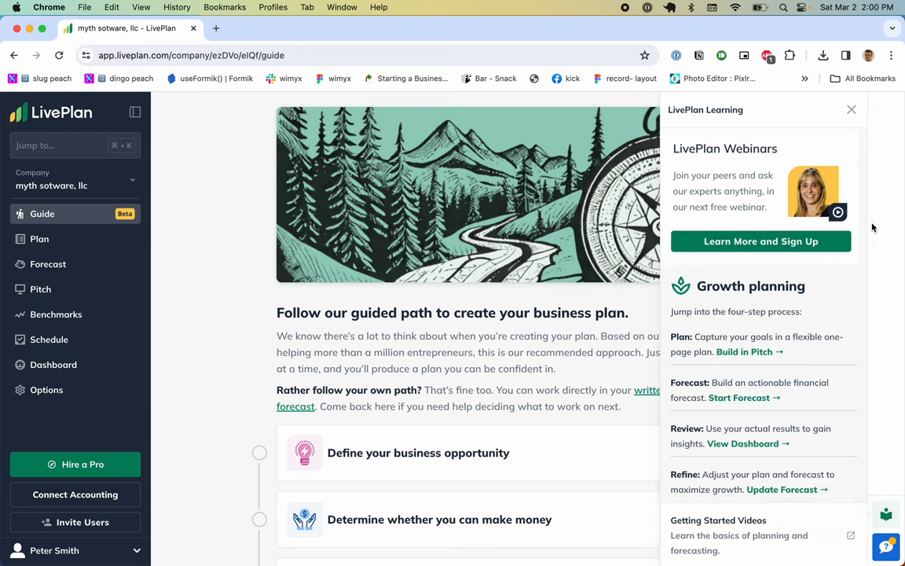
pyautogui.scroll(-3)
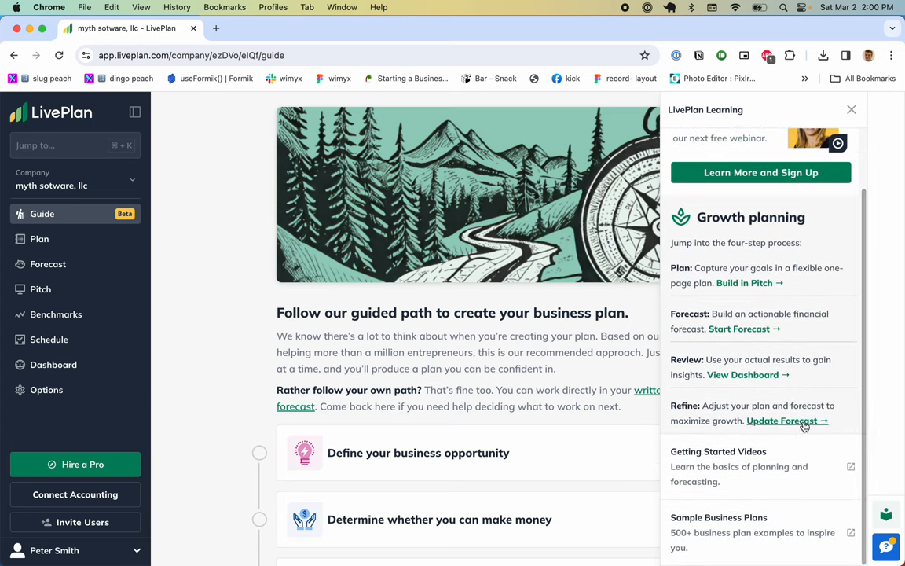
pyautogui.scroll(3)
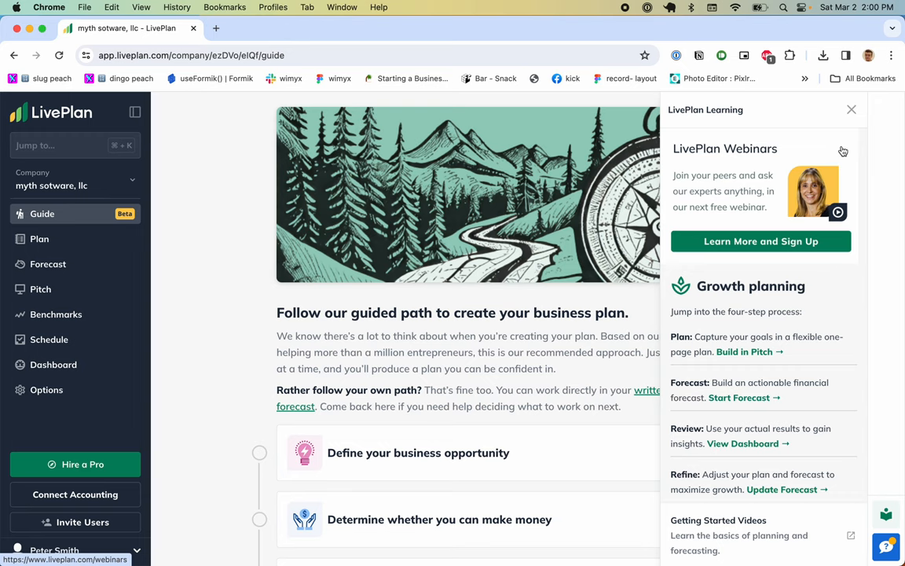
pyautogui.moveTo(854, 110)
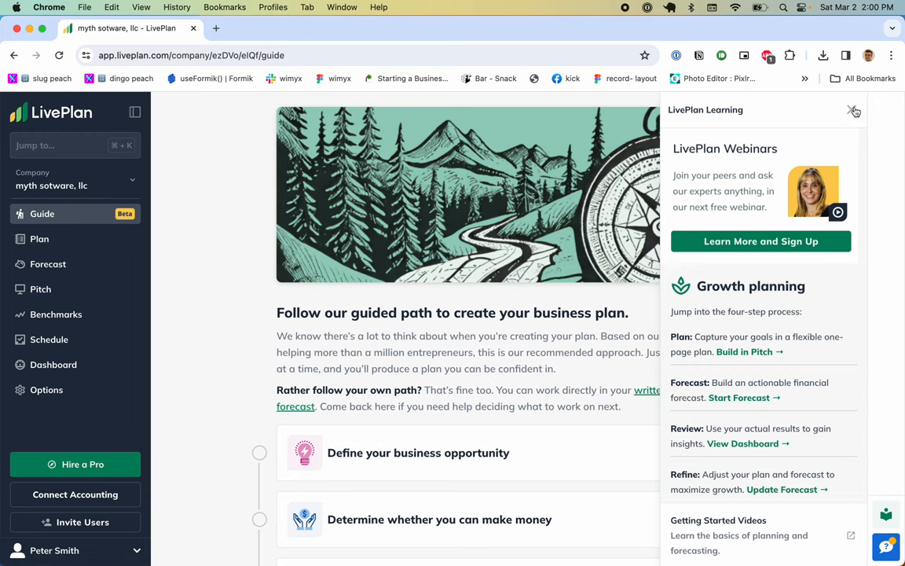
pyautogui.click(886, 547)
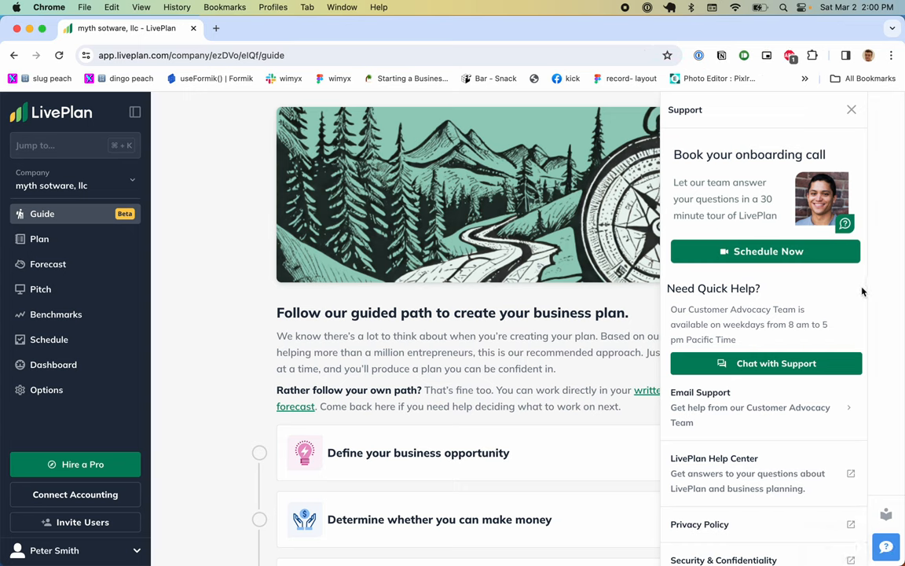
pyautogui.scroll(3)
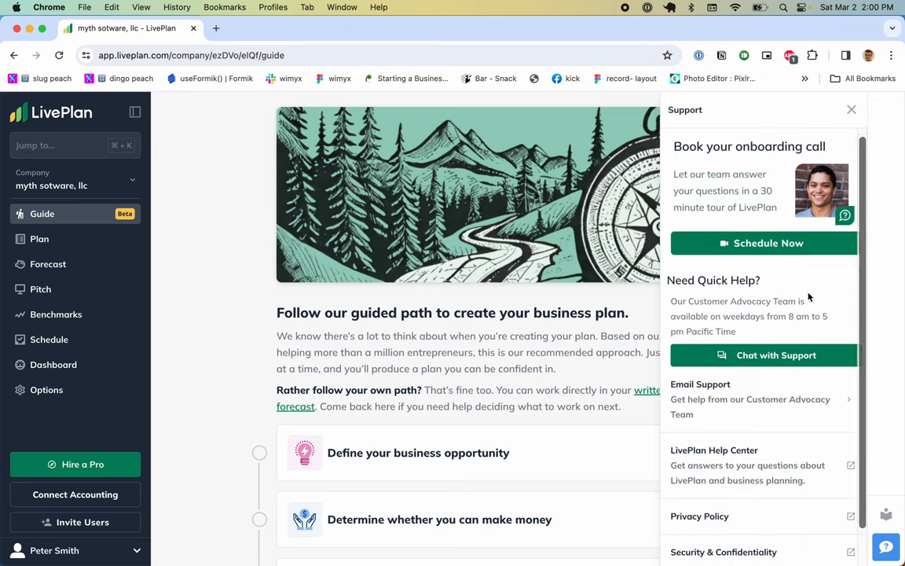
pyautogui.scroll(-3)
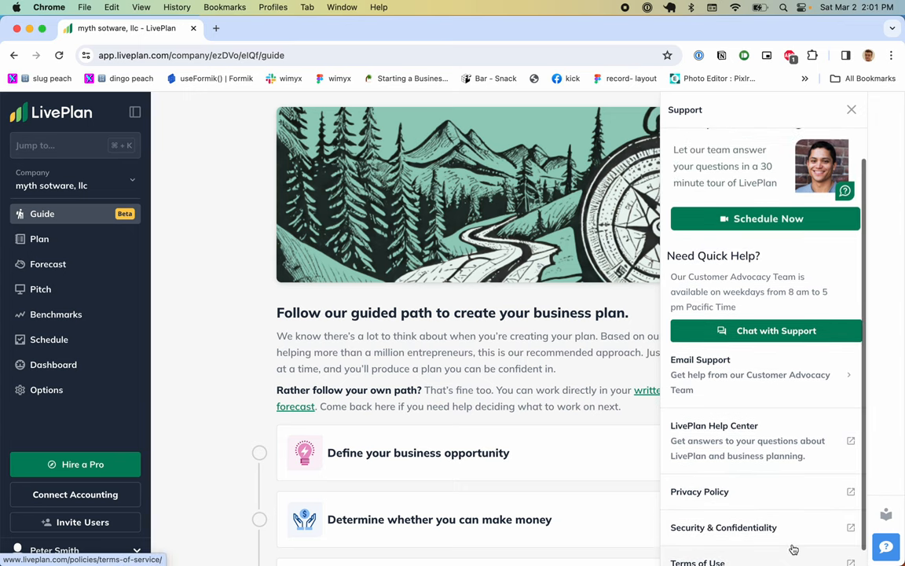
pyautogui.scroll(3)
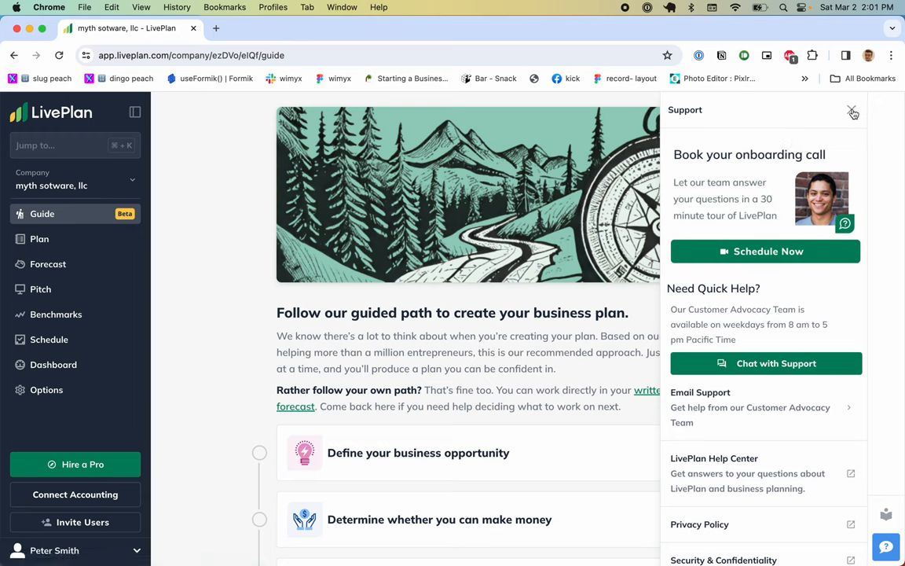
# Close the Support panel and review the guide down to 'Define your business opportunity'
pyautogui.click(853, 113)
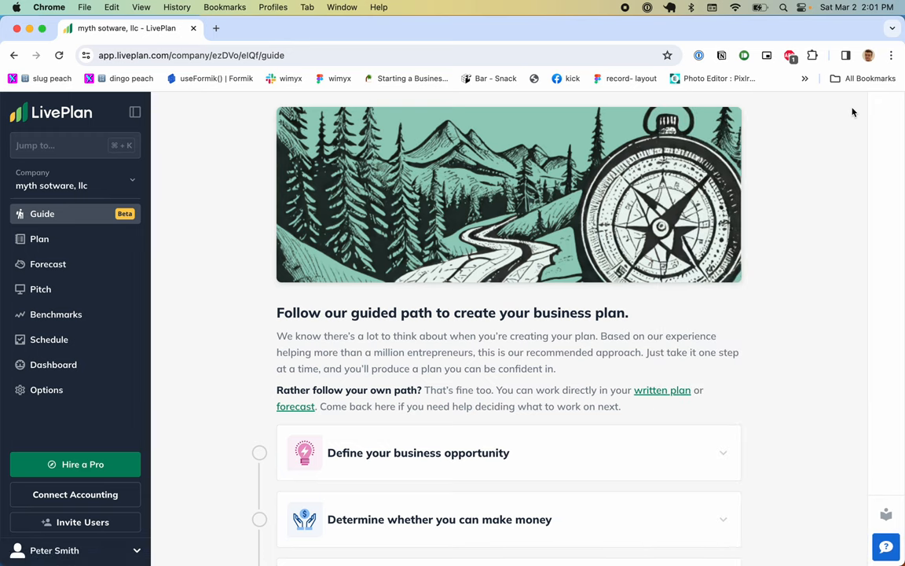
pyautogui.moveTo(792, 167)
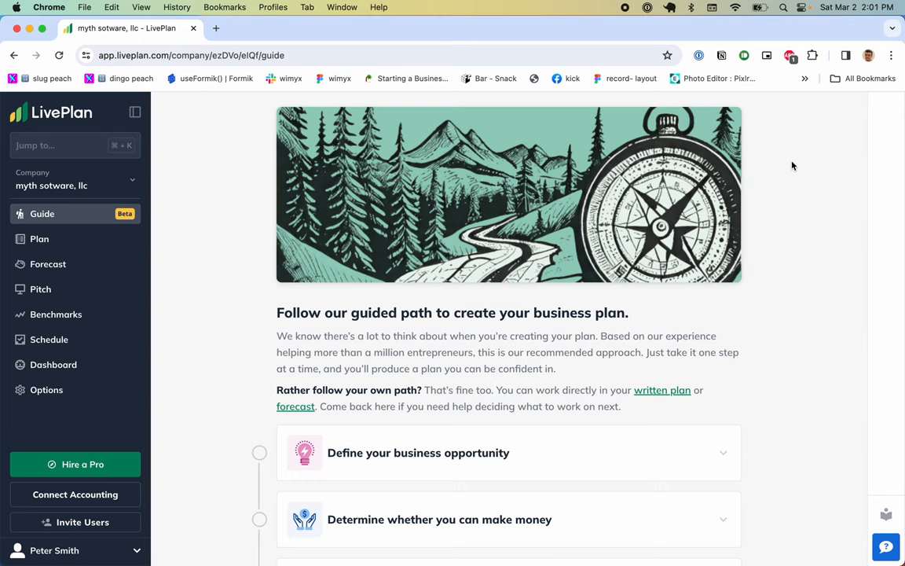
pyautogui.moveTo(890, 306)
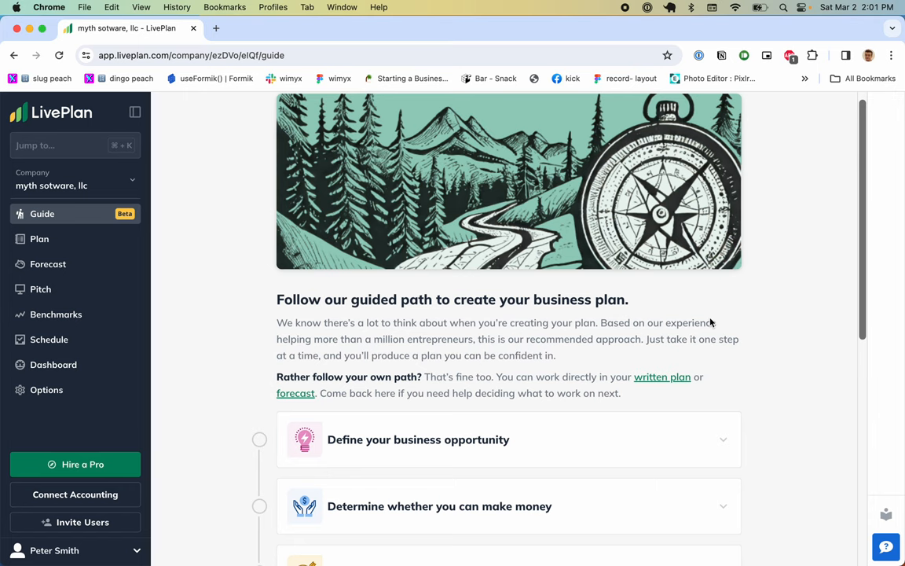
pyautogui.scroll(-3)
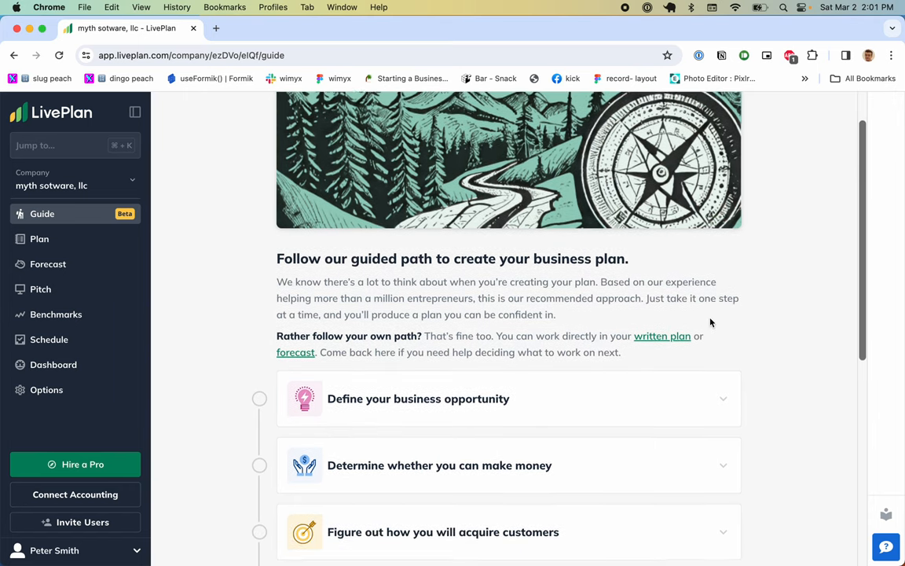
pyautogui.scroll(-3)
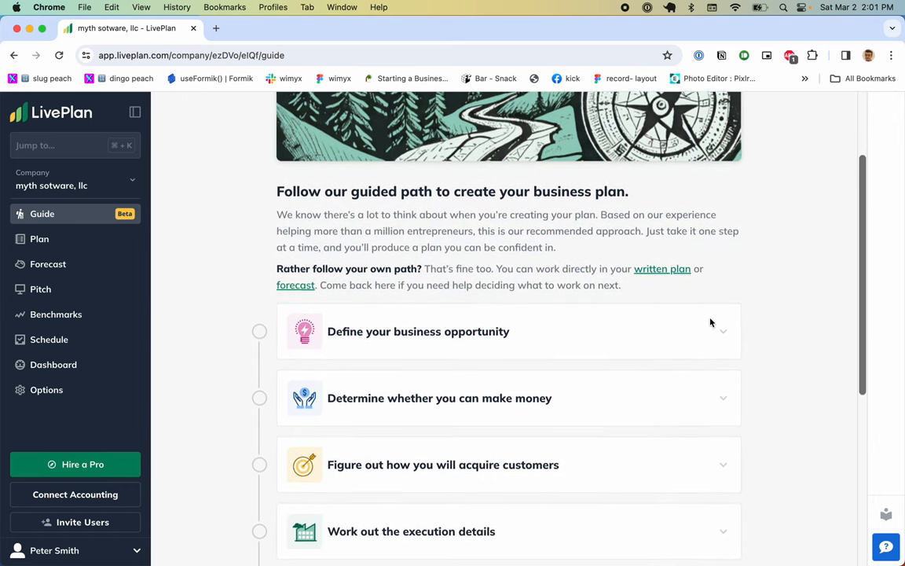
pyautogui.scroll(-3)
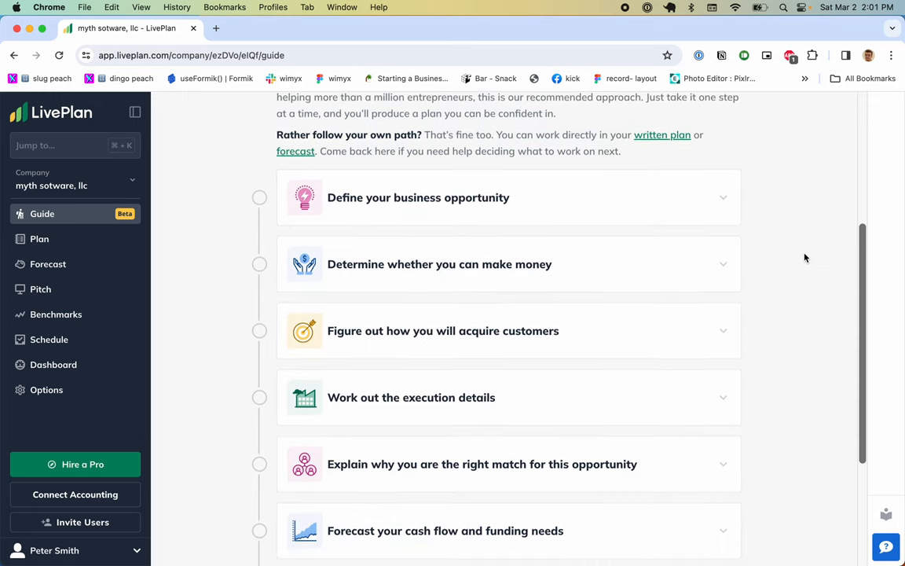
pyautogui.scroll(-3)
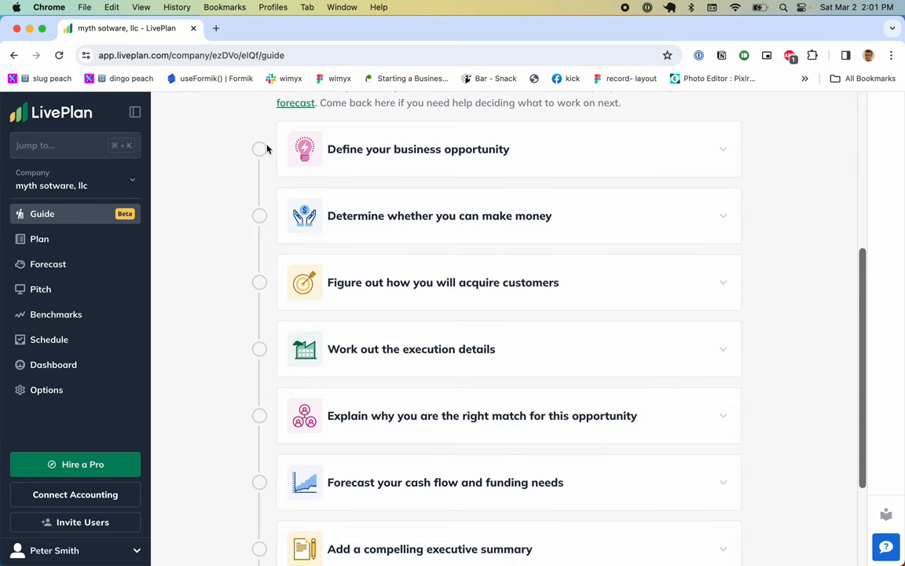
pyautogui.scroll(-3)
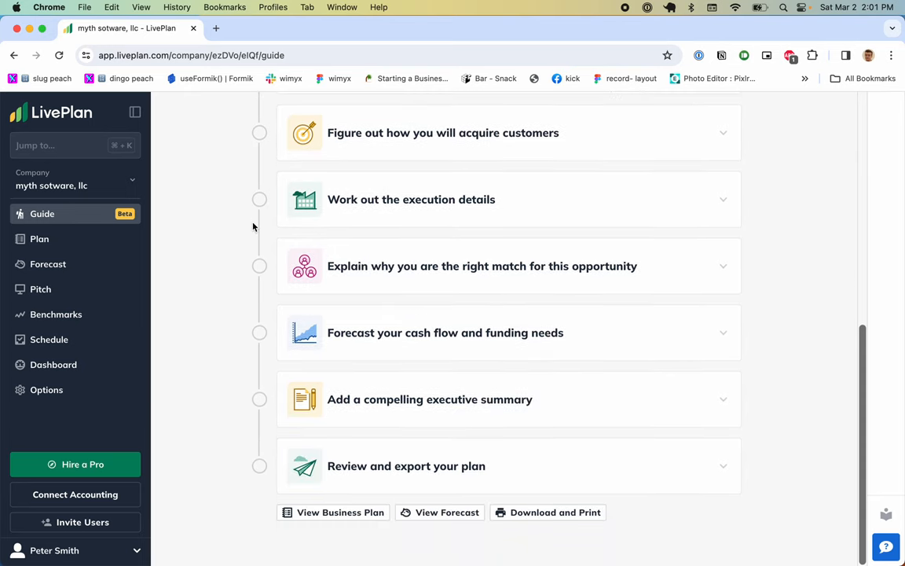
pyautogui.scroll(3)
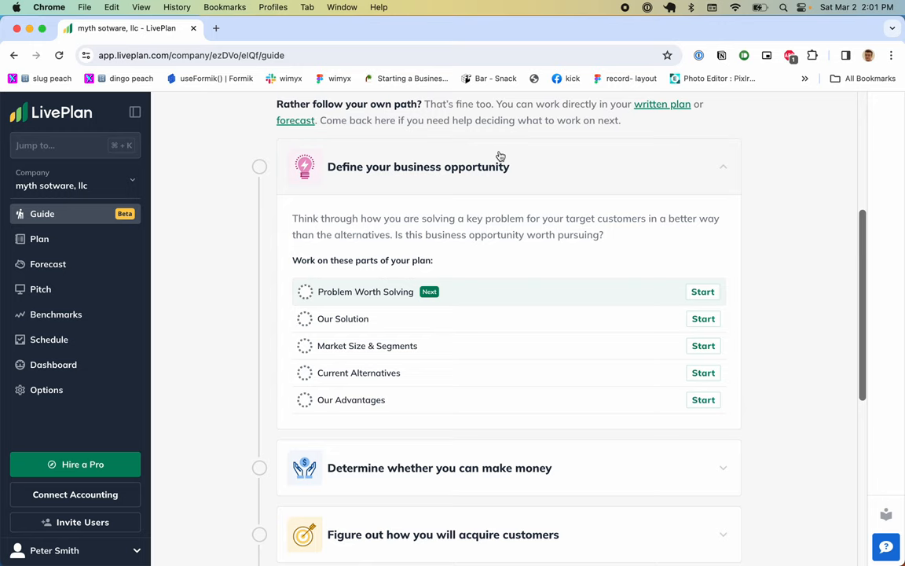
pyautogui.moveTo(447, 172)
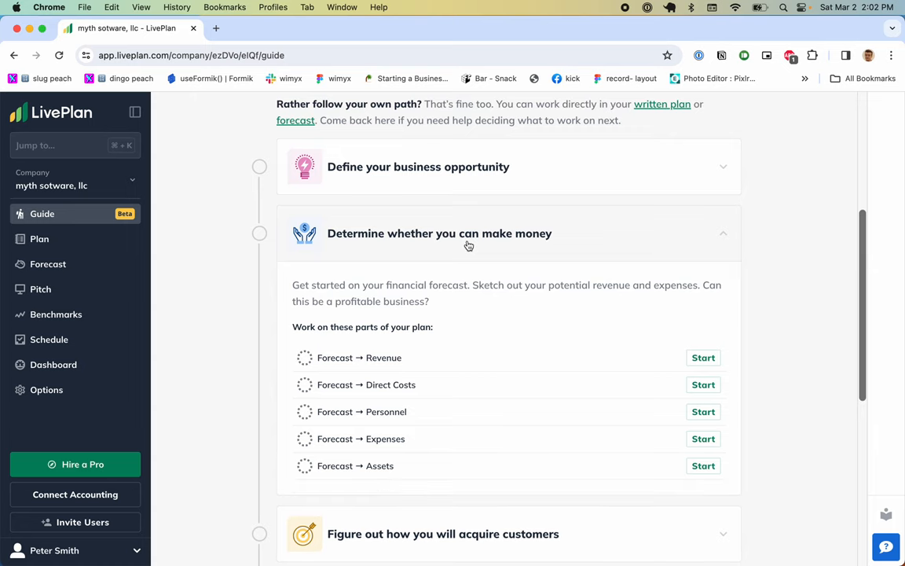
pyautogui.scroll(-3)
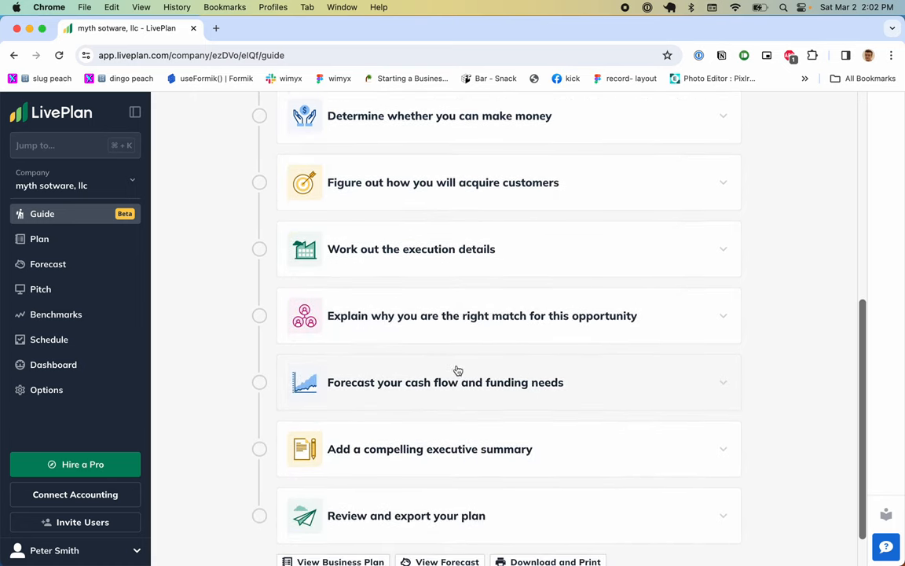
pyautogui.click(445, 382)
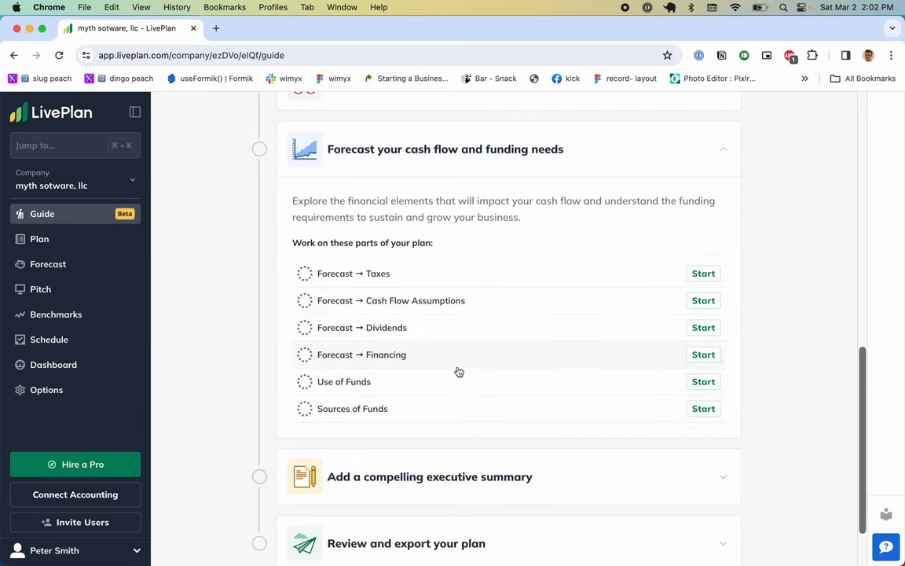
pyautogui.scroll(3)
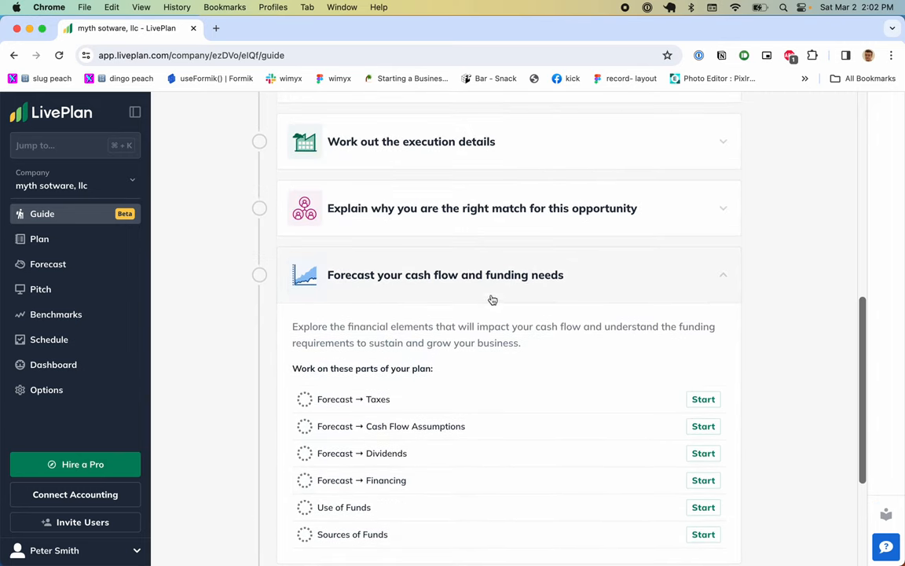
pyautogui.scroll(3)
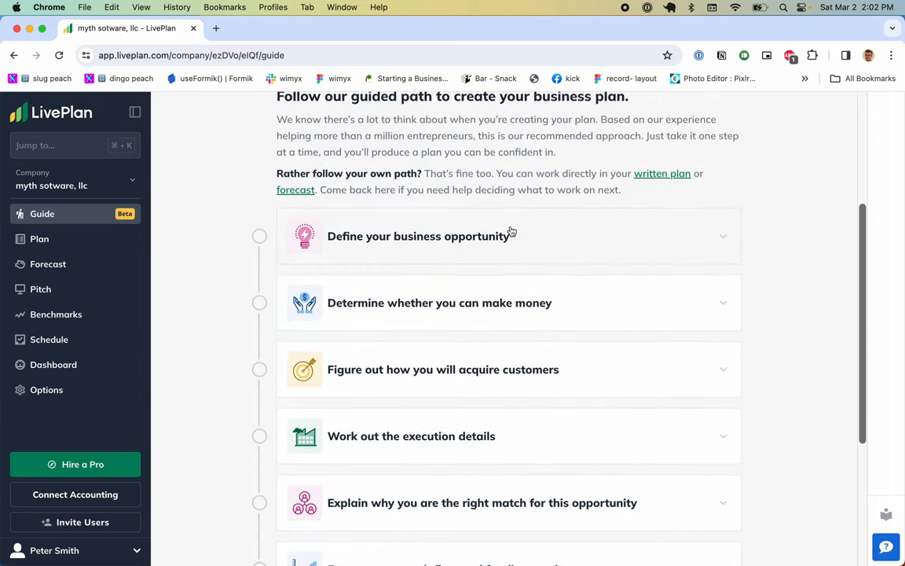
pyautogui.moveTo(525, 312)
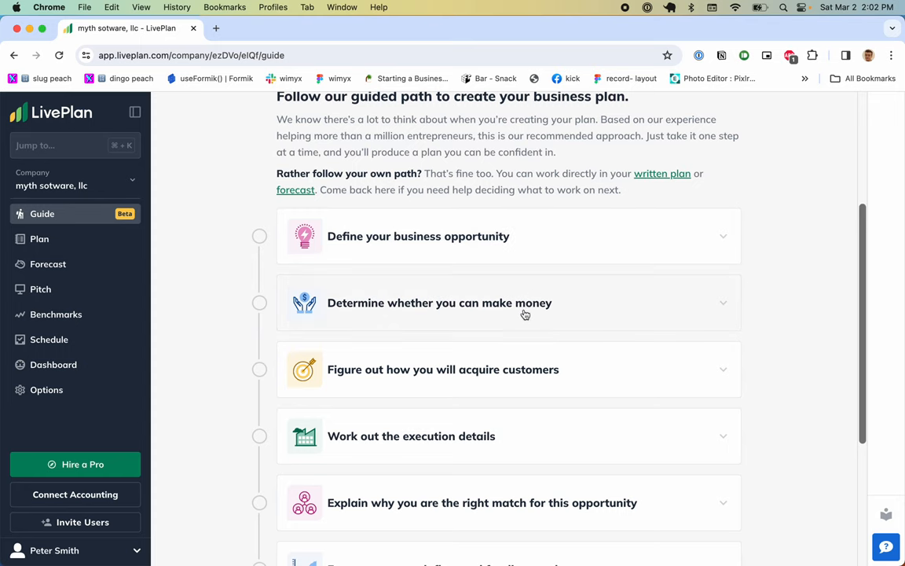
pyautogui.scroll(-3)
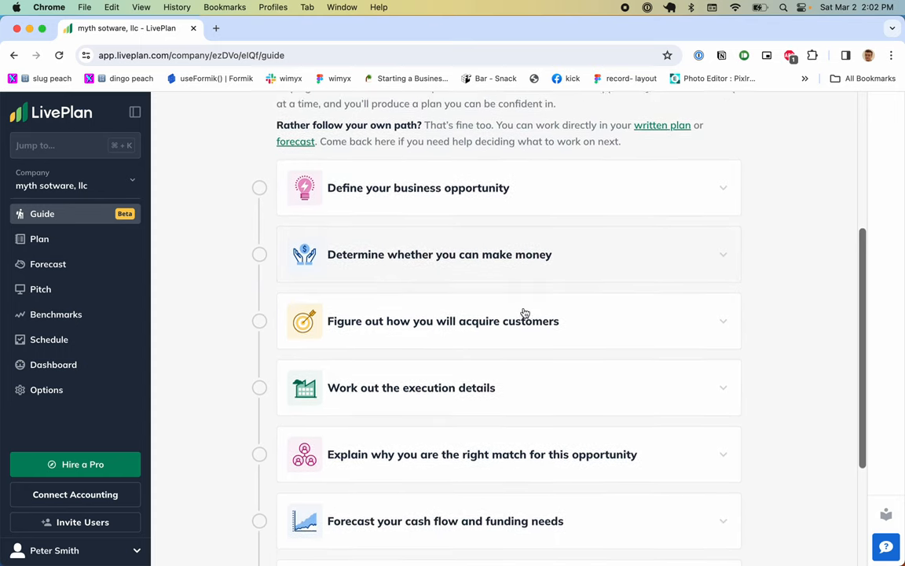
pyautogui.scroll(-3)
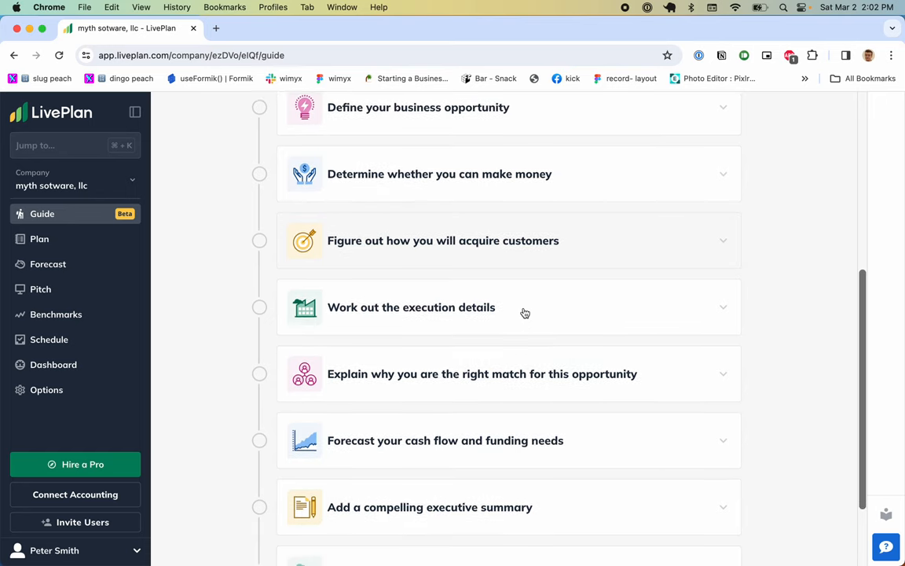
pyautogui.scroll(-3)
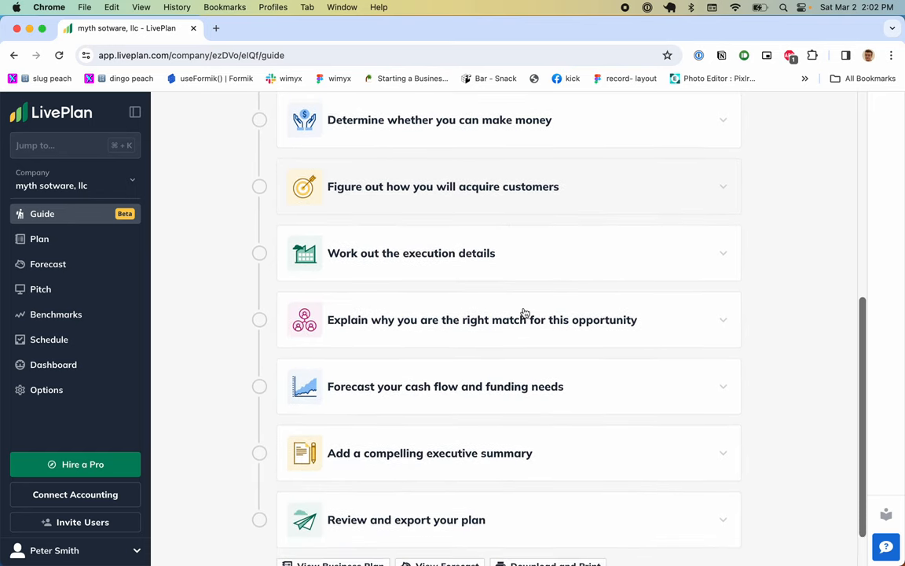
pyautogui.scroll(-3)
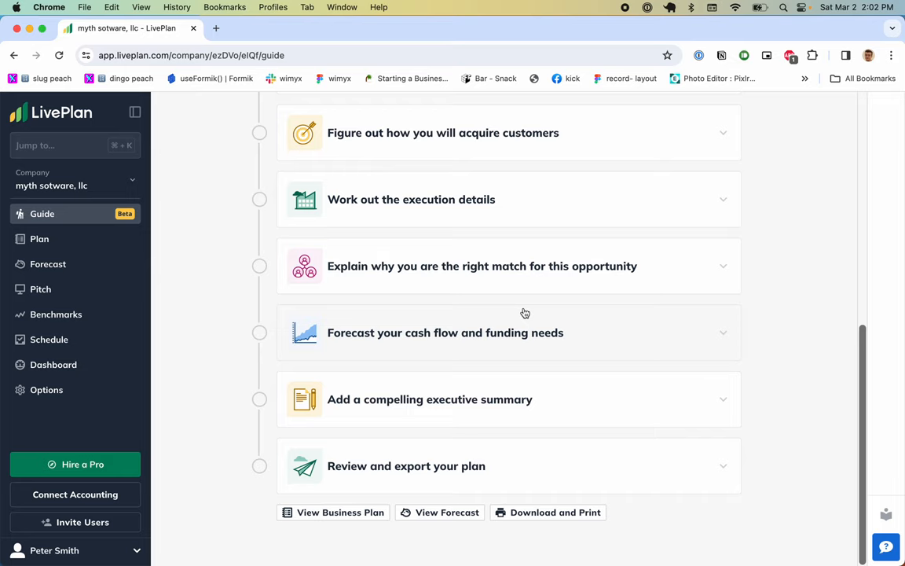
pyautogui.moveTo(503, 395)
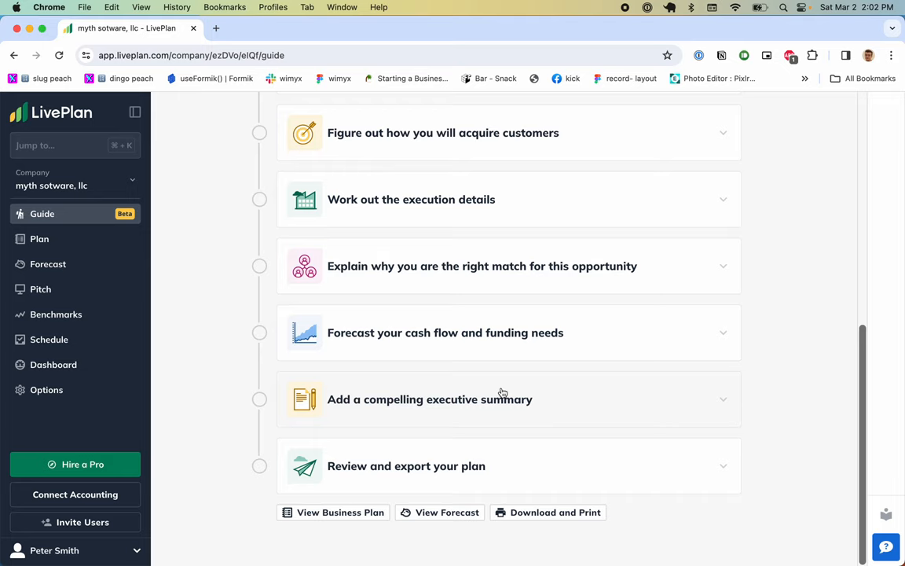
pyautogui.moveTo(487, 468)
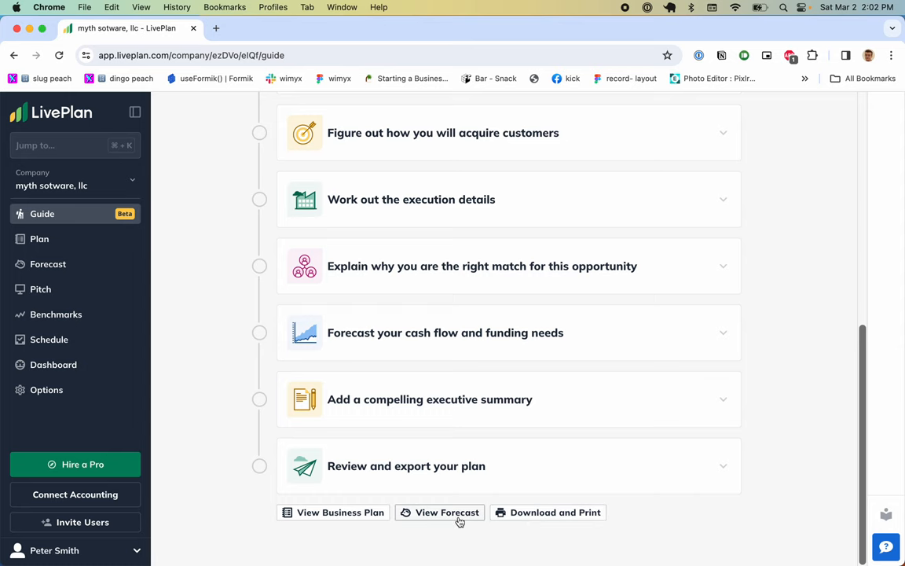
pyautogui.moveTo(467, 378)
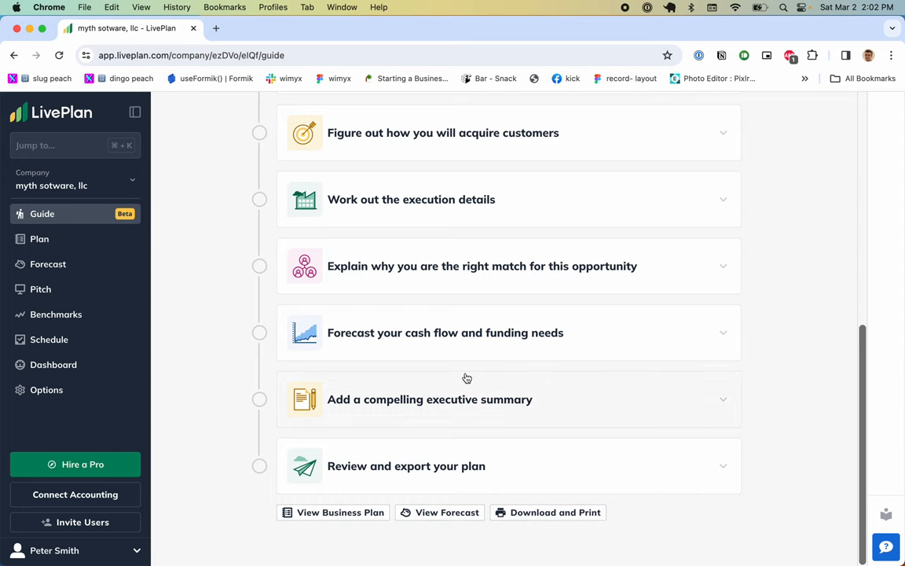
pyautogui.scroll(3)
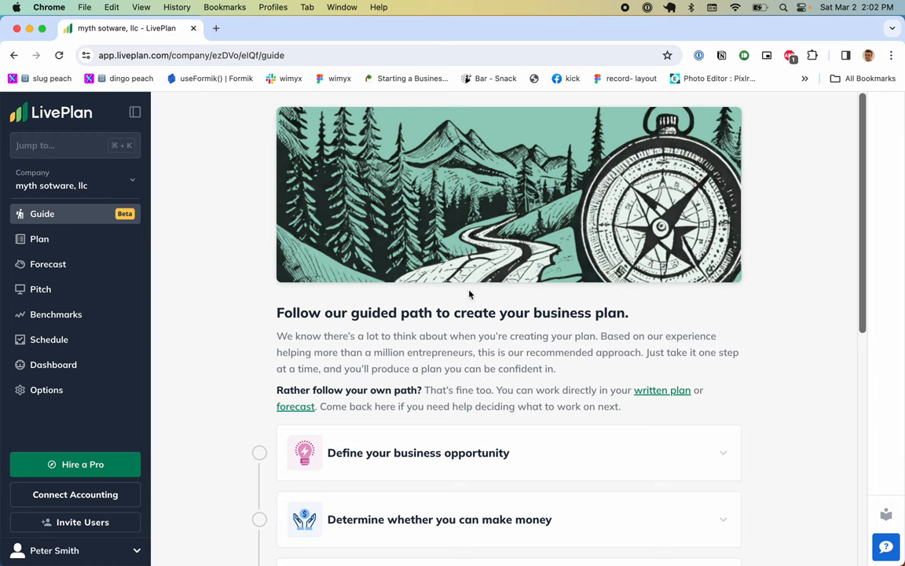
pyautogui.moveTo(122, 223)
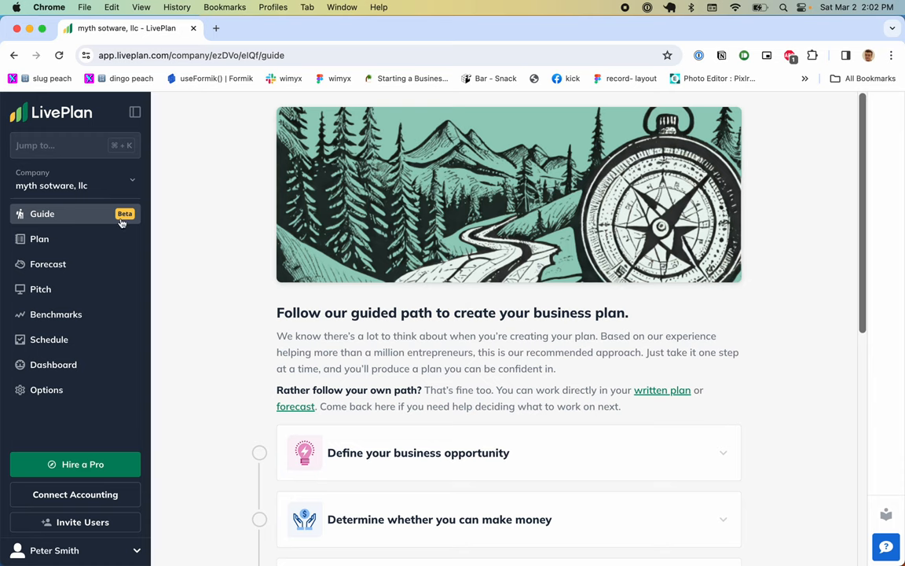
pyautogui.moveTo(103, 219)
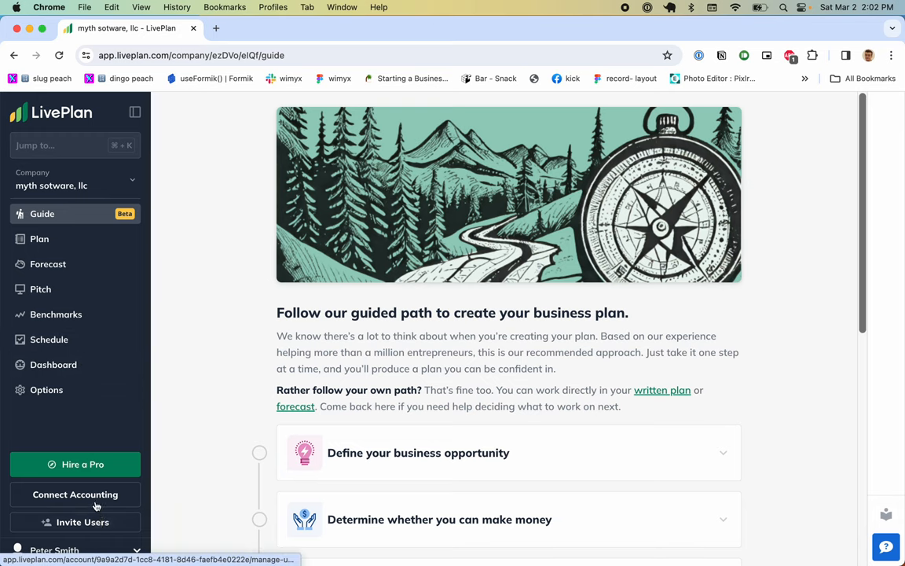
pyautogui.moveTo(76, 465)
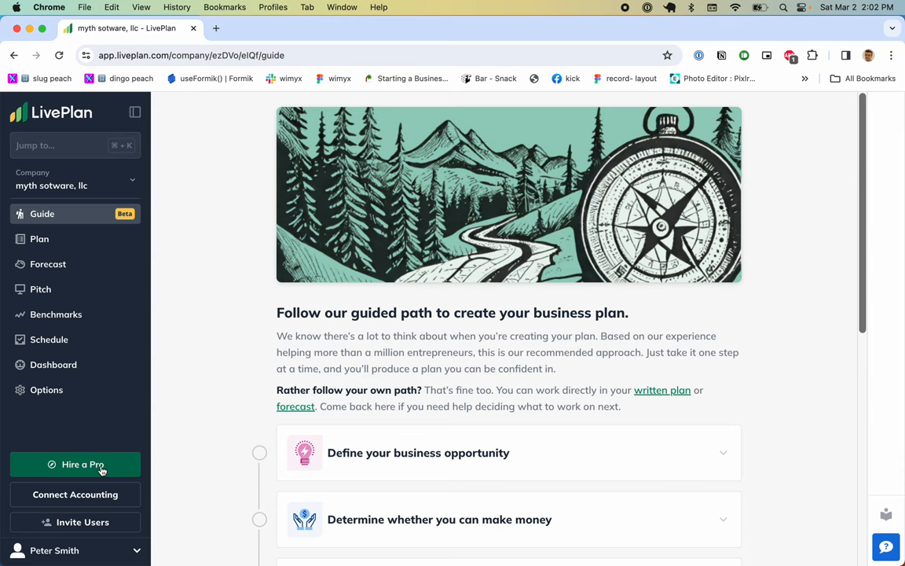
pyautogui.moveTo(106, 448)
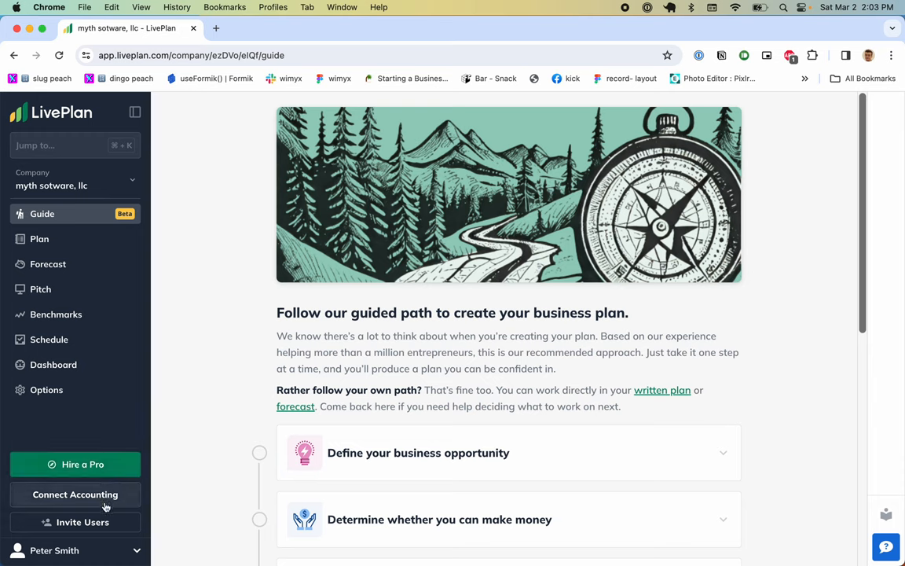
pyautogui.moveTo(97, 547)
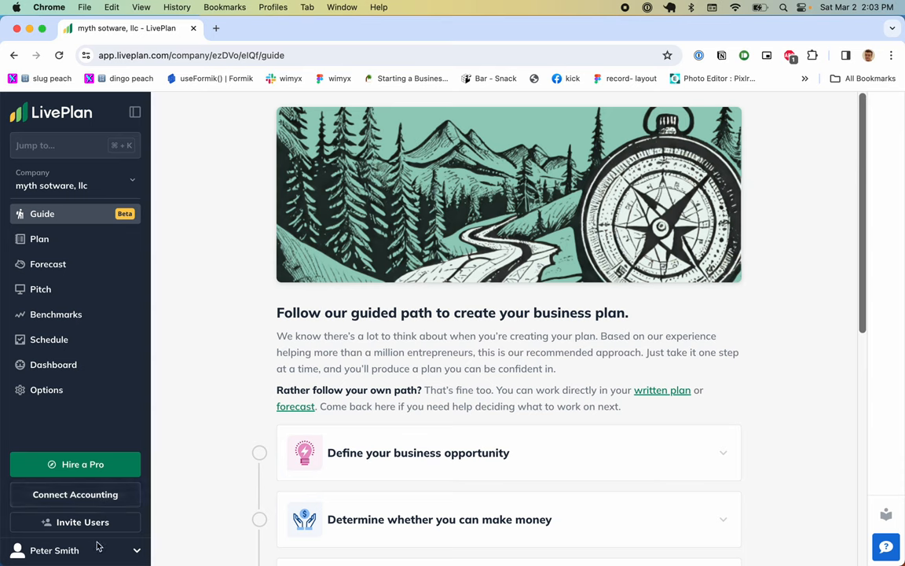
pyautogui.moveTo(98, 546)
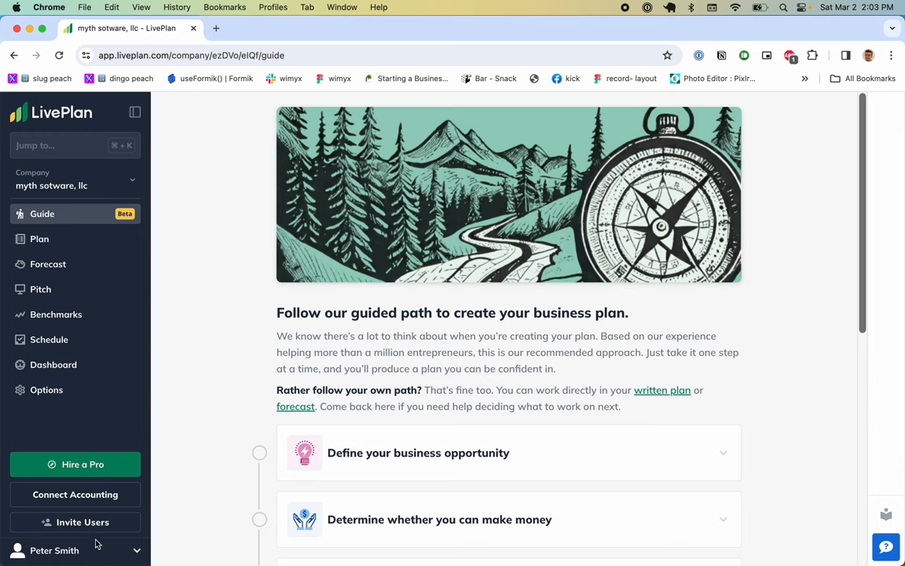
pyautogui.moveTo(82, 522)
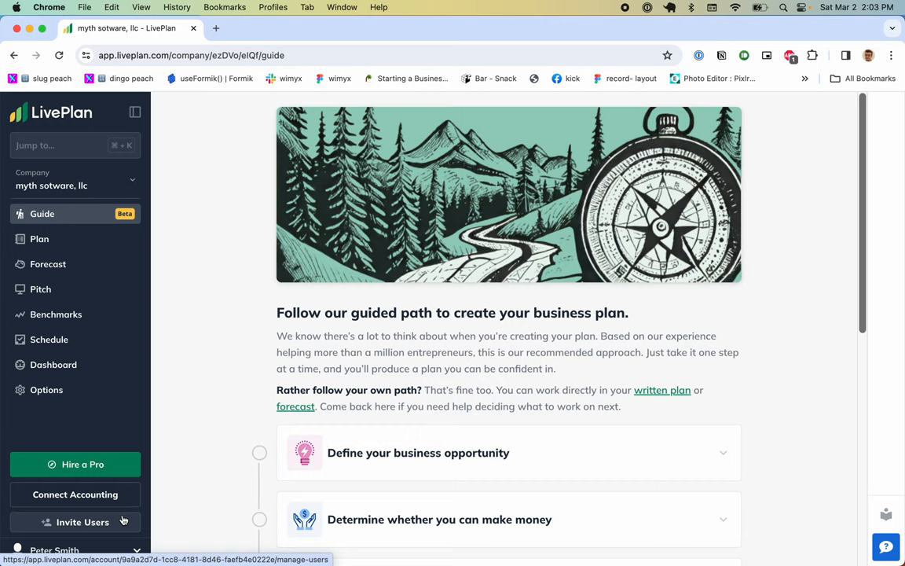
# Go to Manage Account showing the $40 monthly Premium plan, via the account menu
pyautogui.click(54, 551)
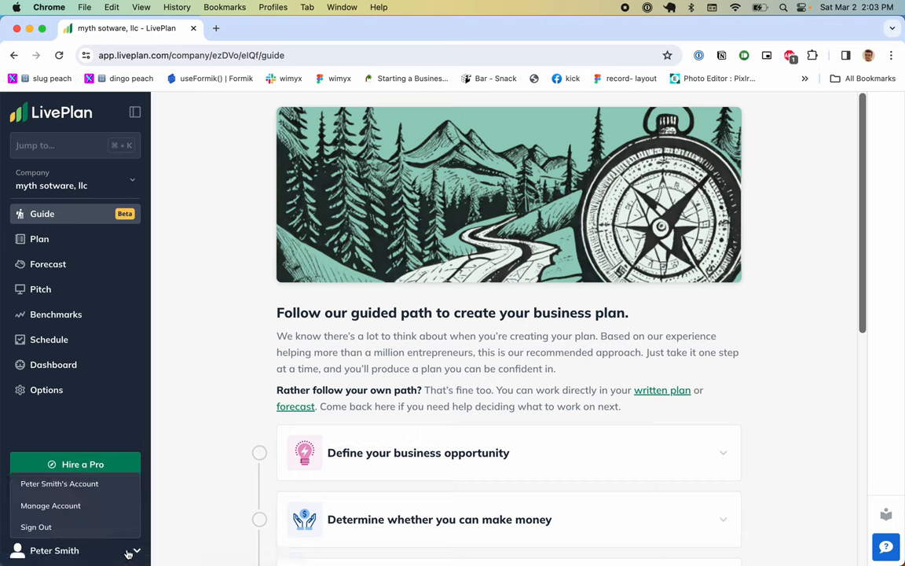
pyautogui.click(135, 550)
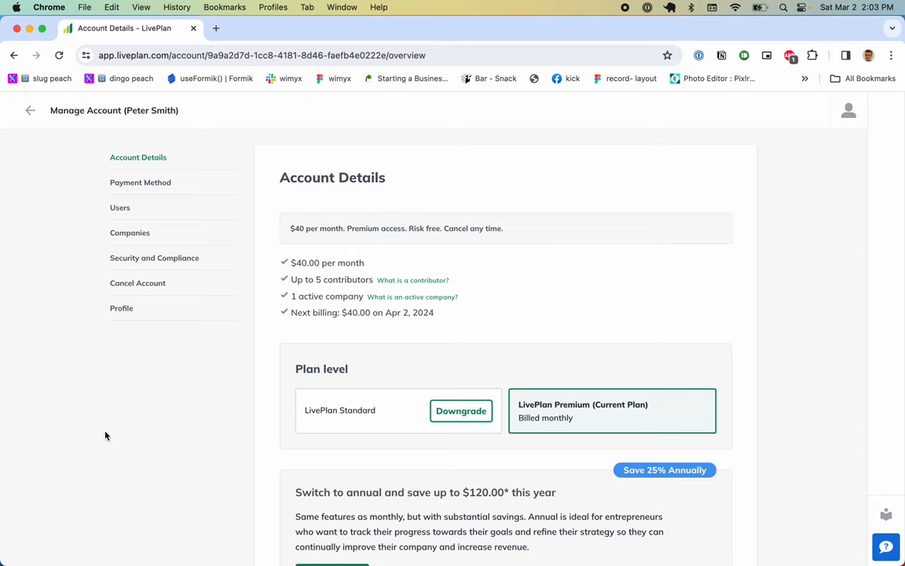
pyautogui.moveTo(30, 110)
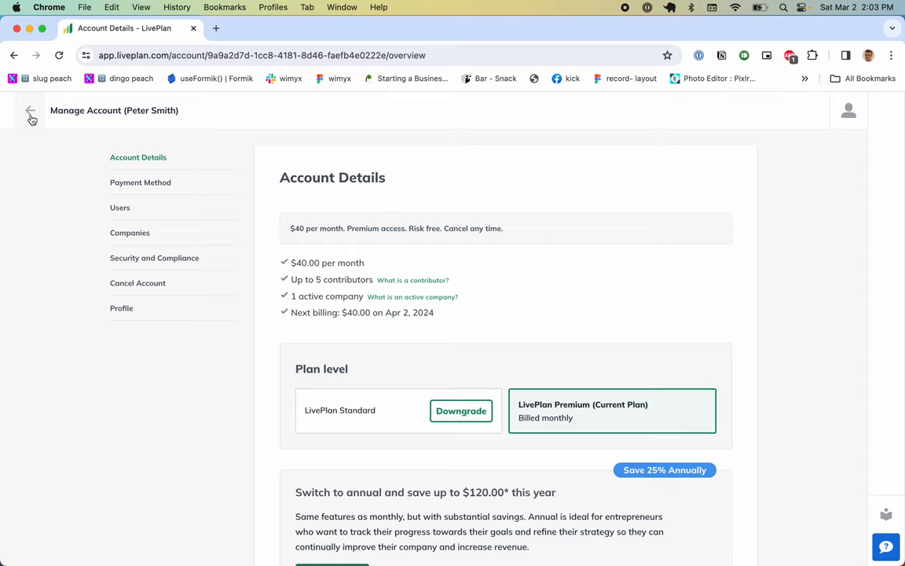
pyautogui.moveTo(849, 111)
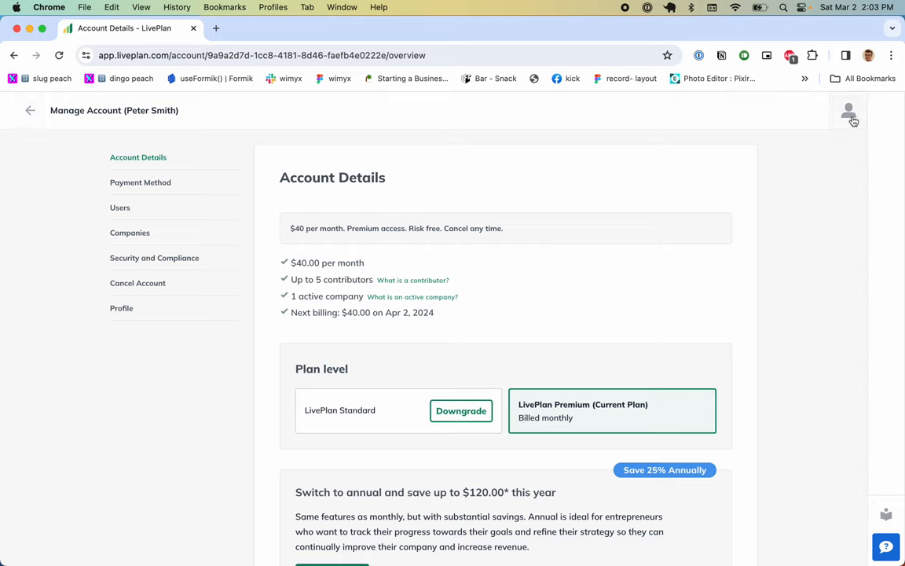
pyautogui.click(849, 110)
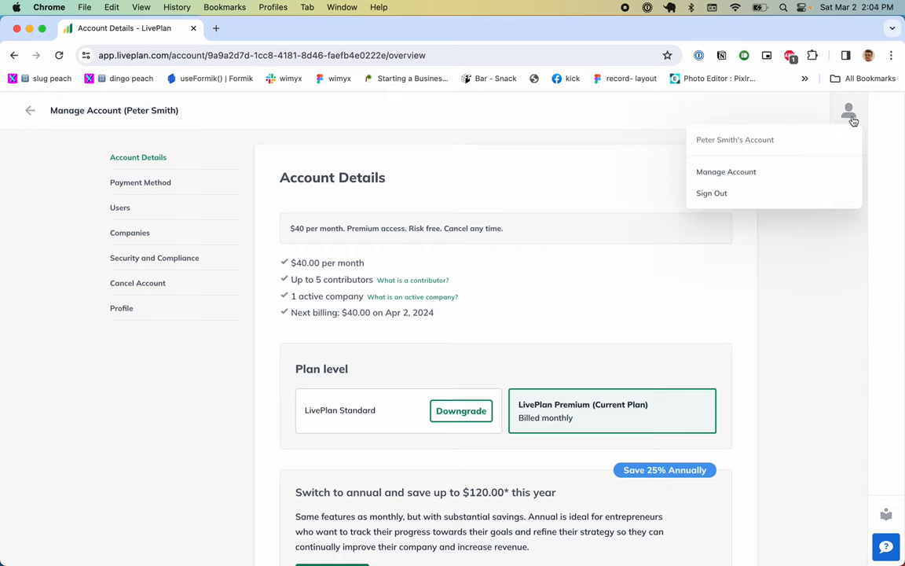
pyautogui.moveTo(841, 138)
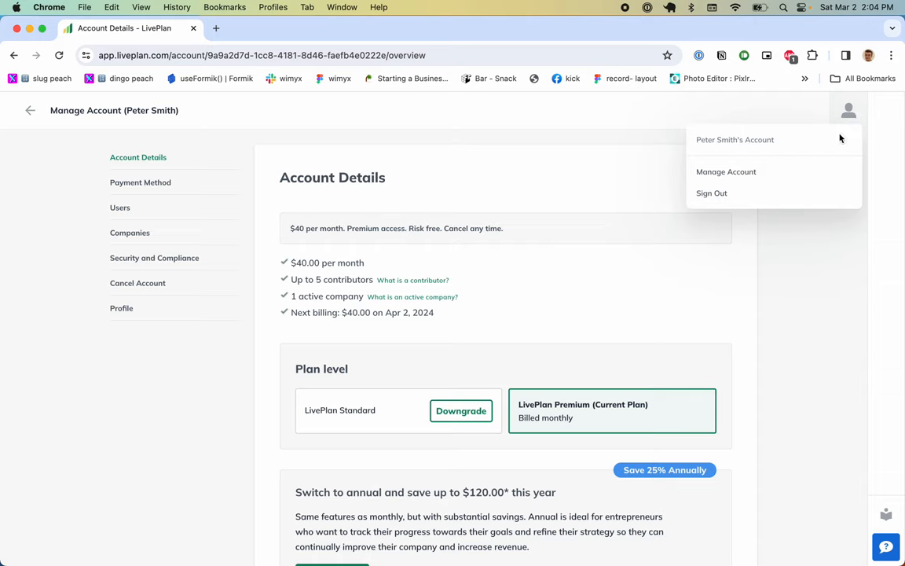
pyautogui.moveTo(165, 443)
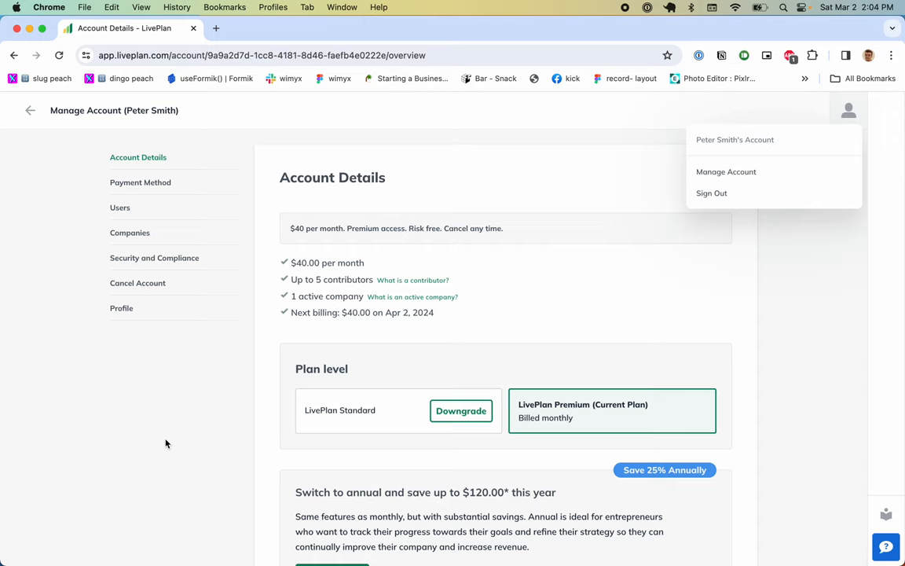
pyautogui.click(757, 175)
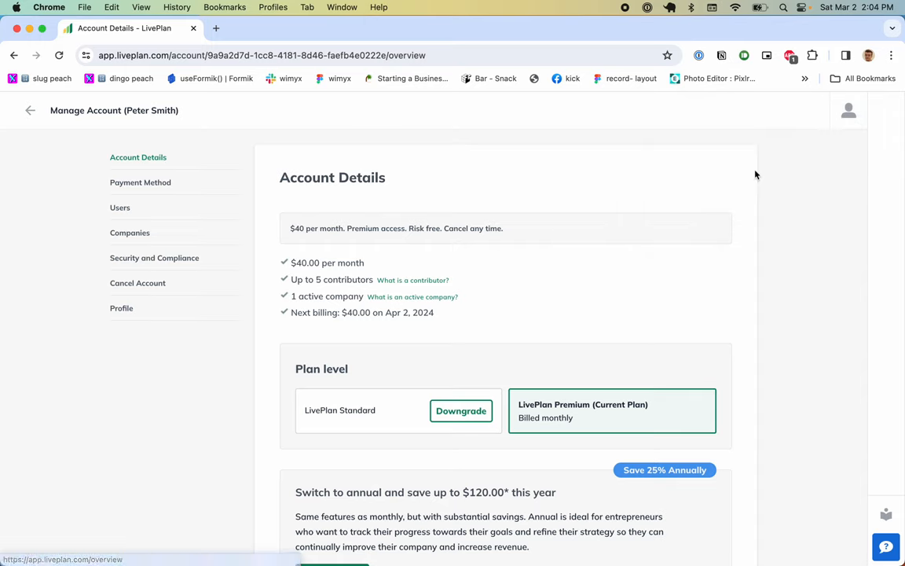
pyautogui.moveTo(453, 233)
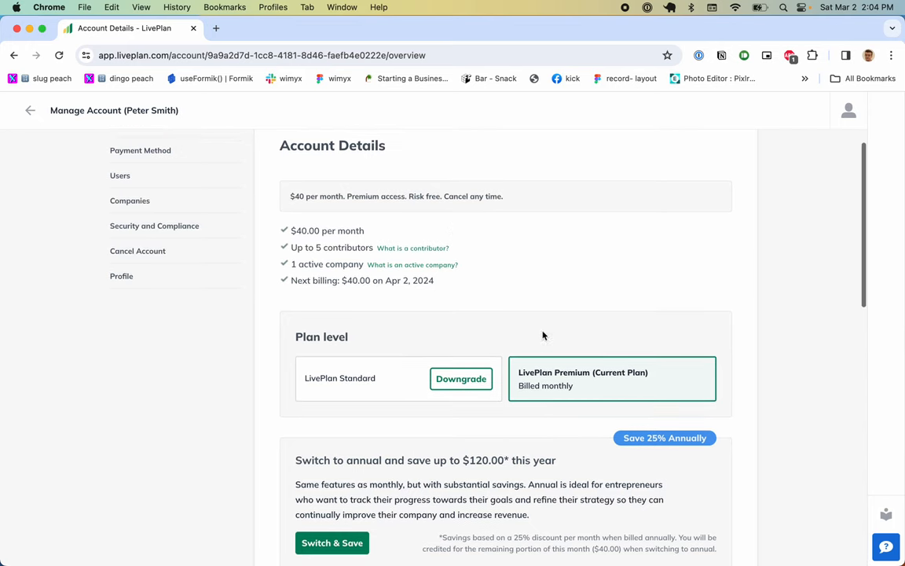
pyautogui.scroll(-3)
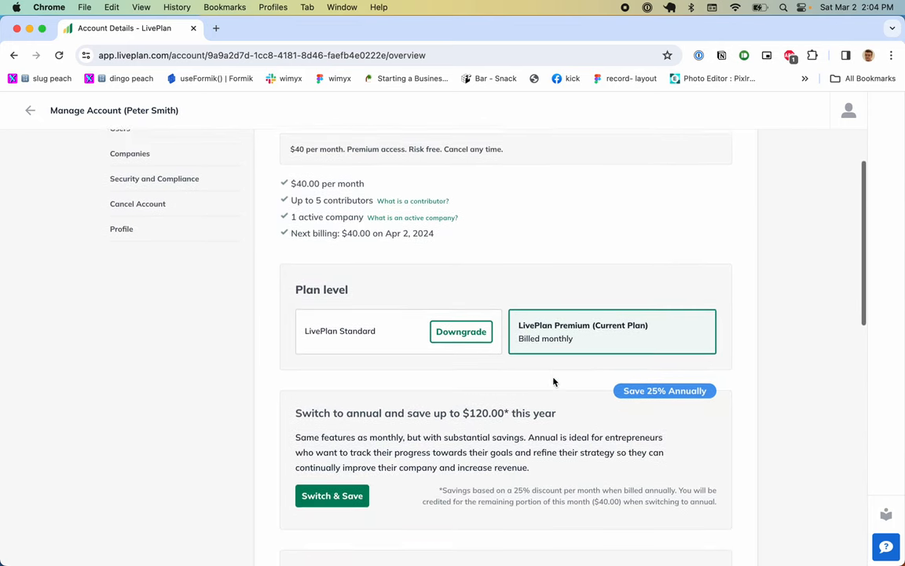
pyautogui.scroll(-3)
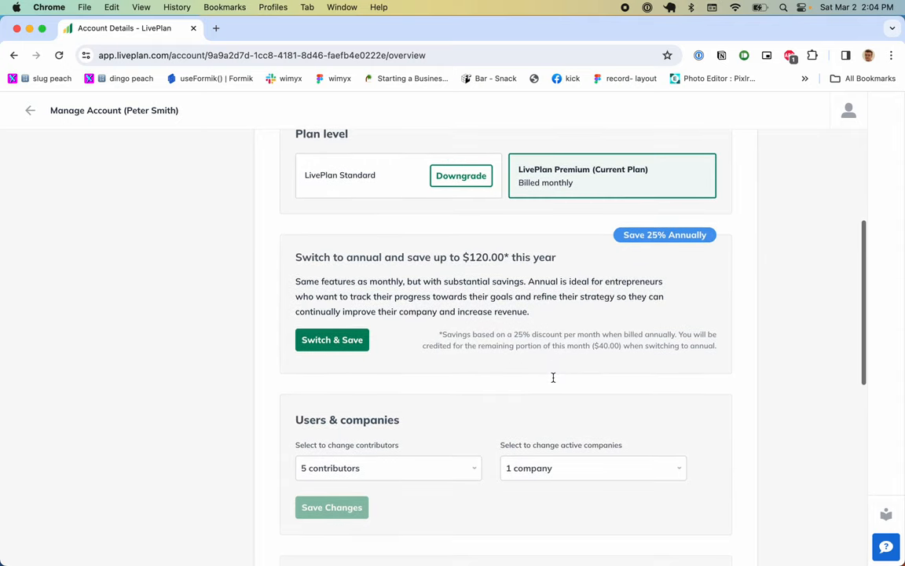
pyautogui.scroll(-3)
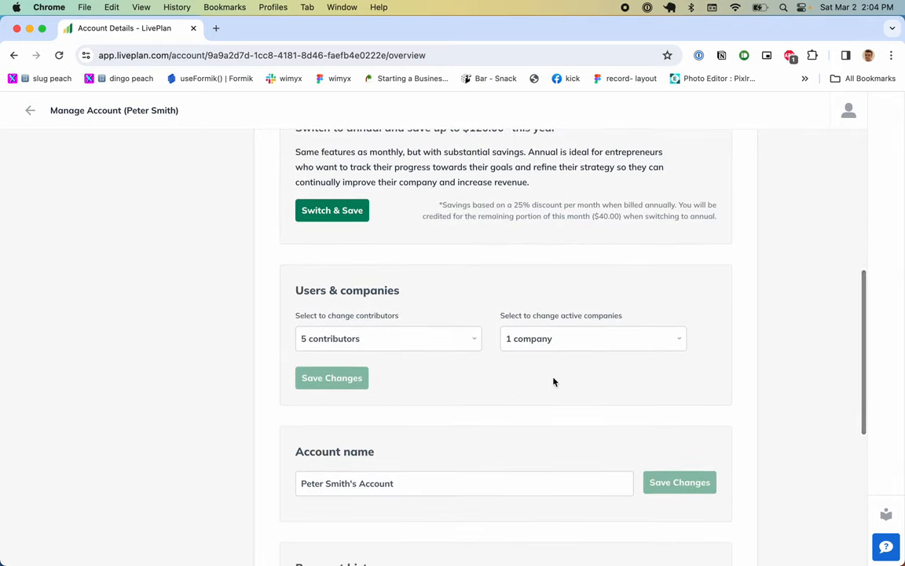
pyautogui.click(388, 339)
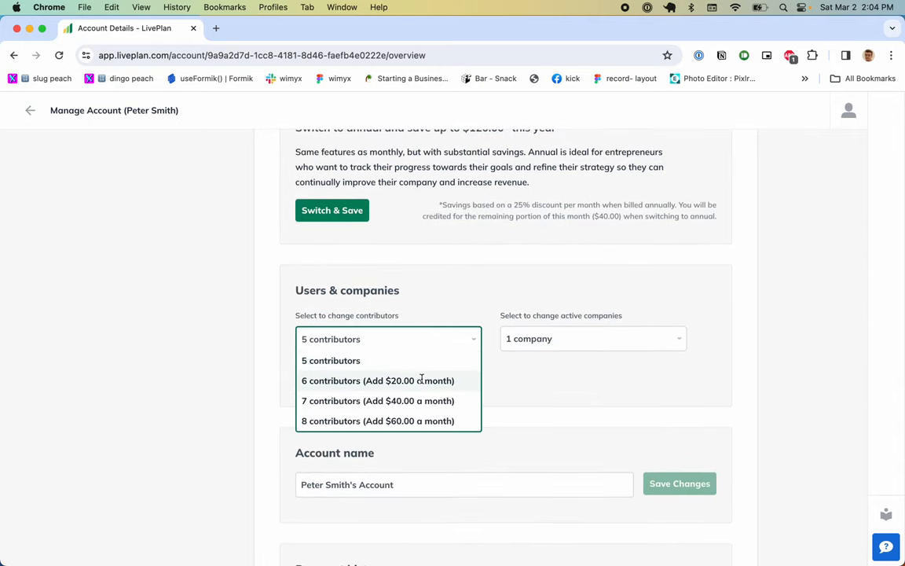
pyautogui.scroll(-3)
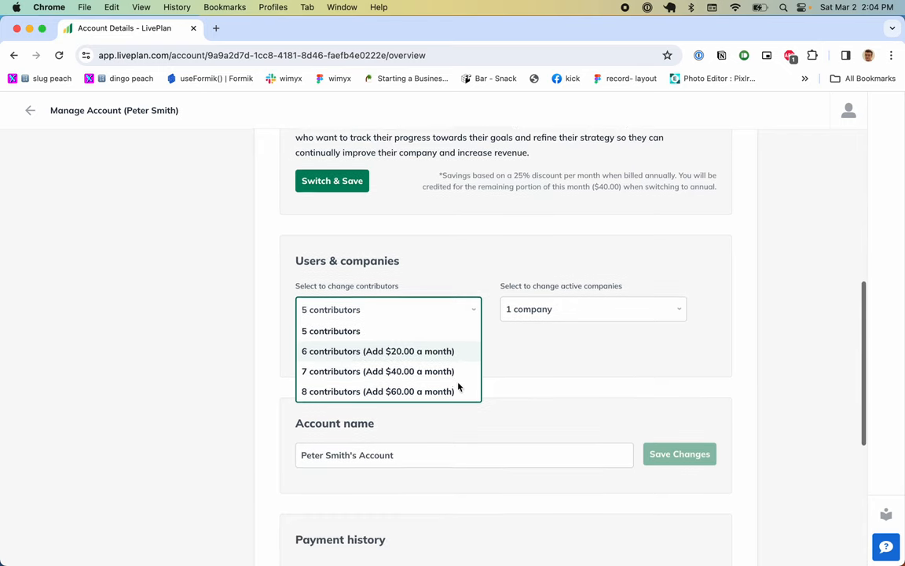
pyautogui.click(593, 302)
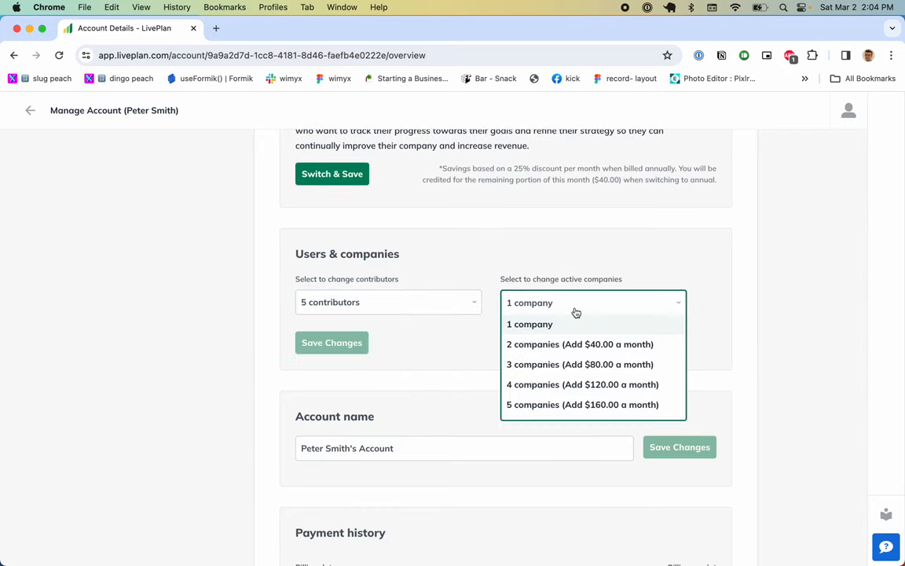
pyautogui.moveTo(578, 247)
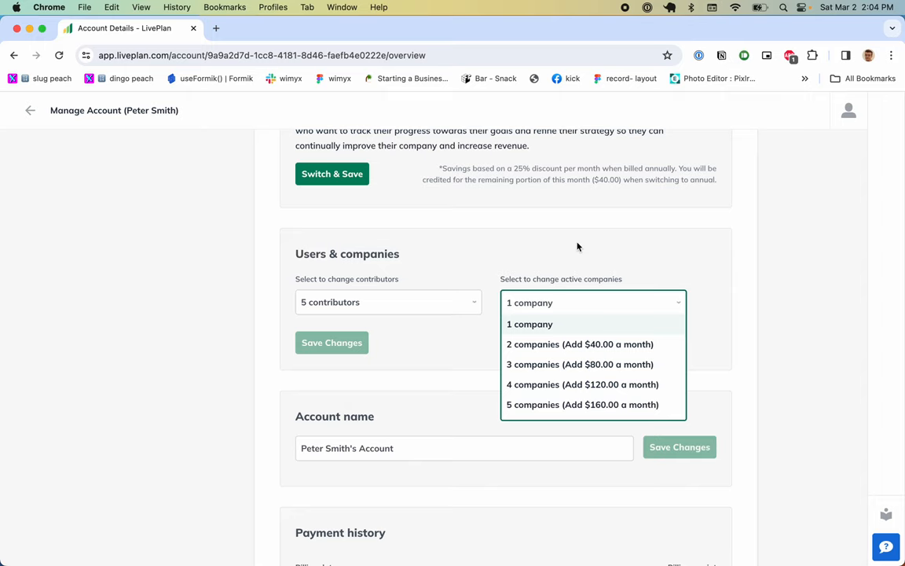
pyautogui.click(528, 324)
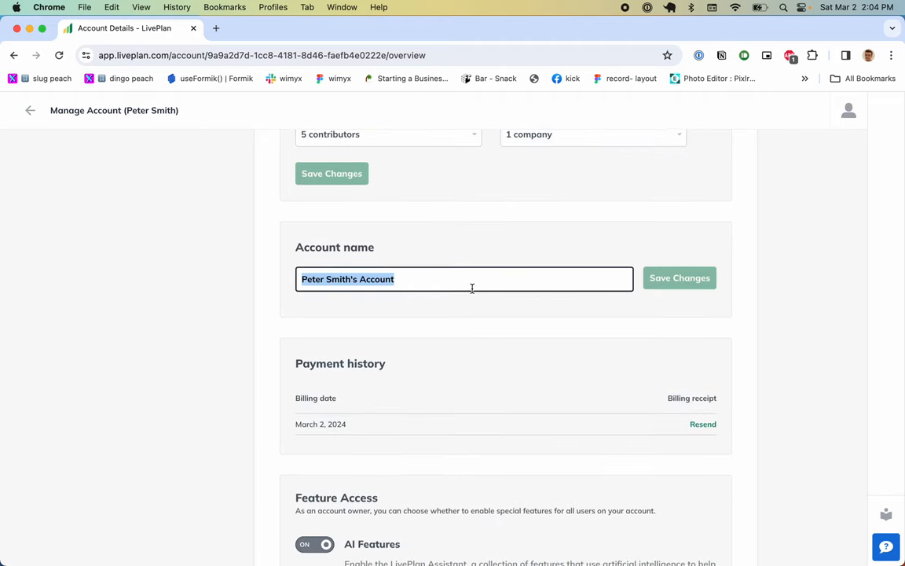
pyautogui.write('my')
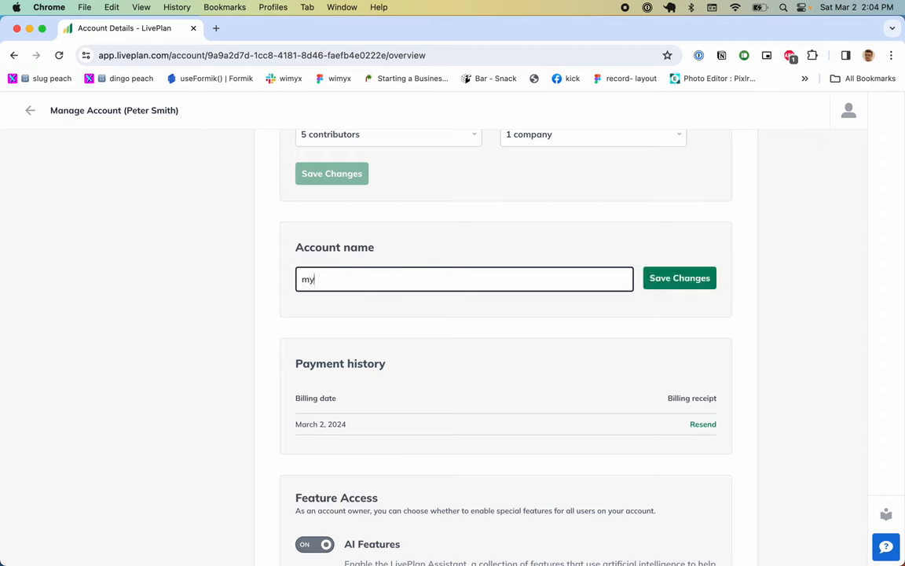
pyautogui.write('th software, llc')
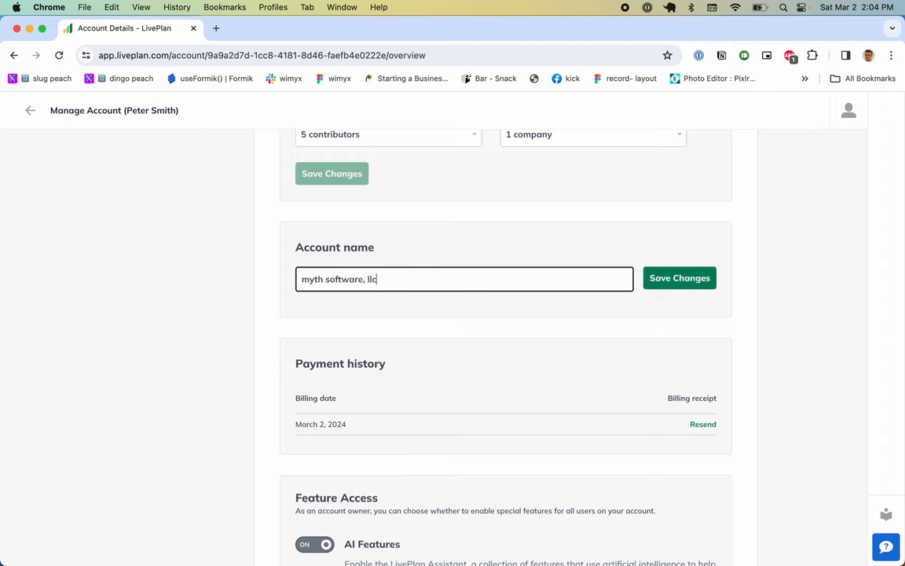
pyautogui.write('planning')
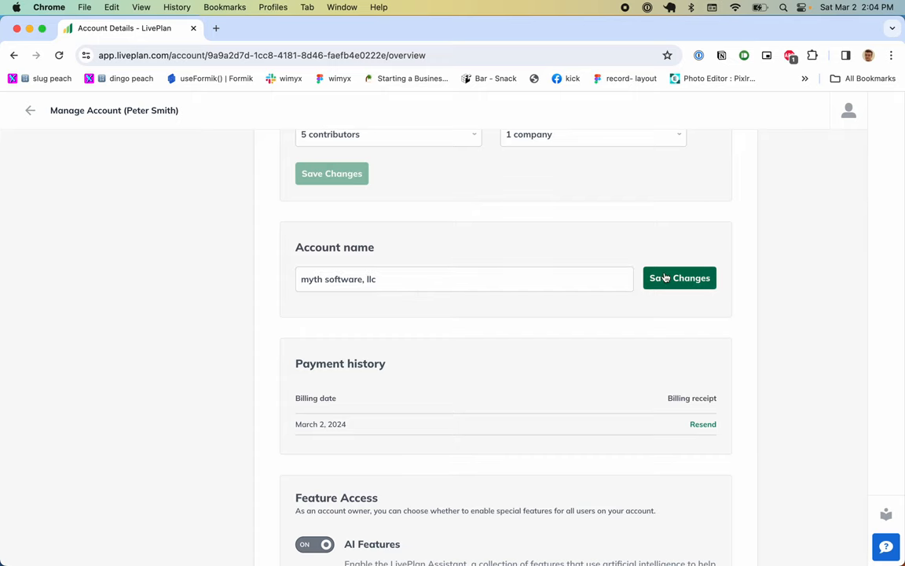
pyautogui.moveTo(600, 310)
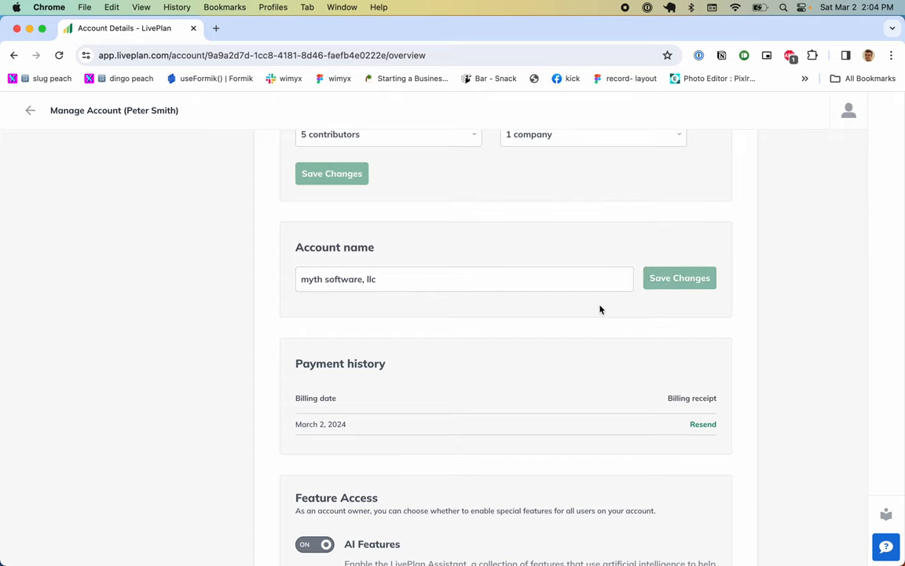
# Toggle AI Features off and back on under Feature Access, leaving them enabled
pyautogui.scroll(-3)
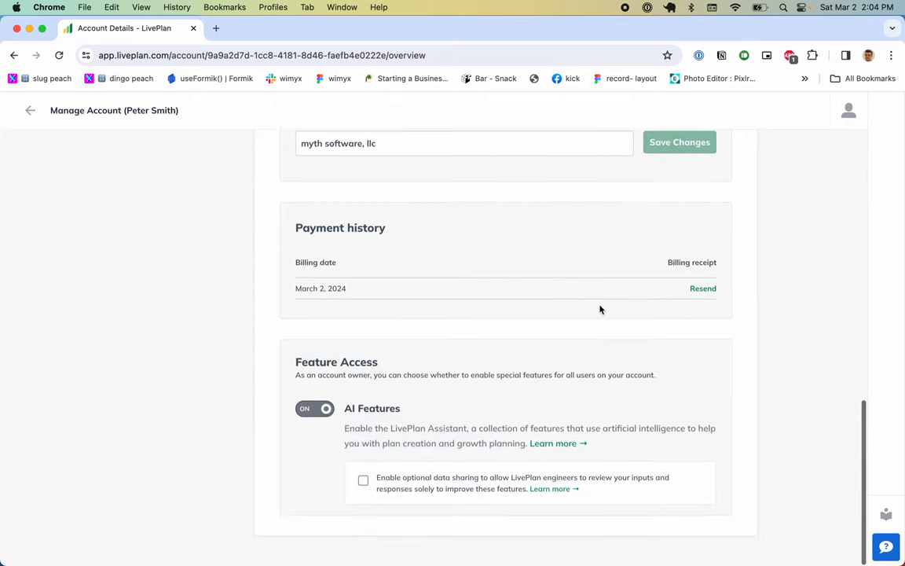
pyautogui.moveTo(333, 374)
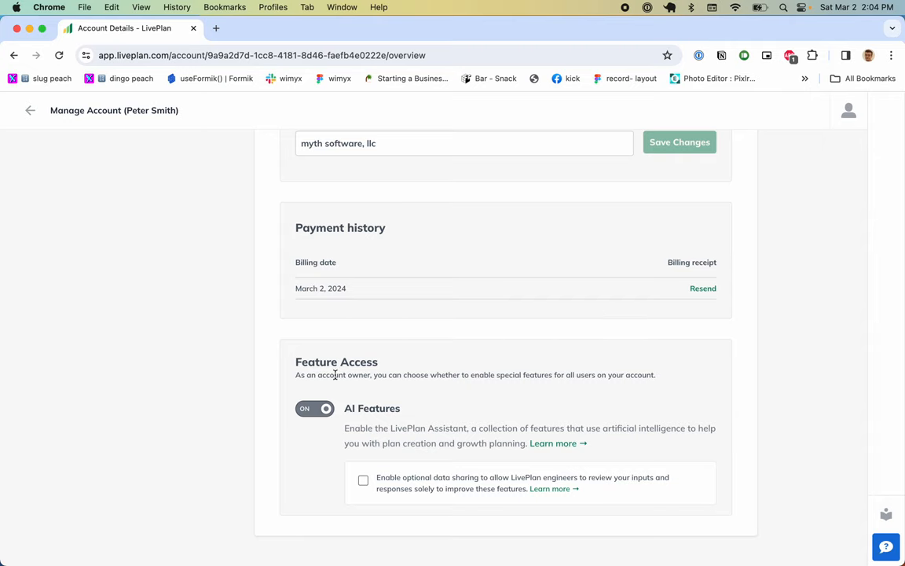
pyautogui.moveTo(399, 374)
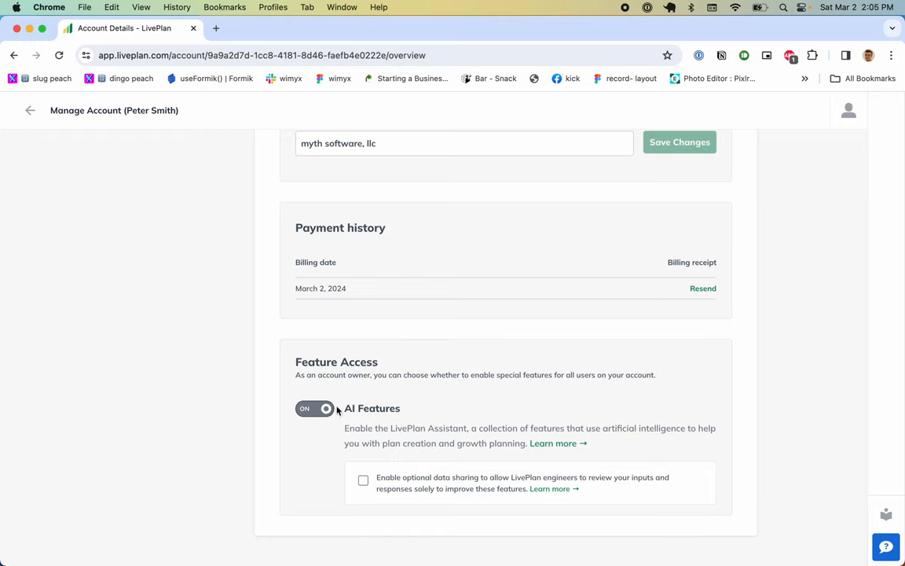
pyautogui.scroll(3)
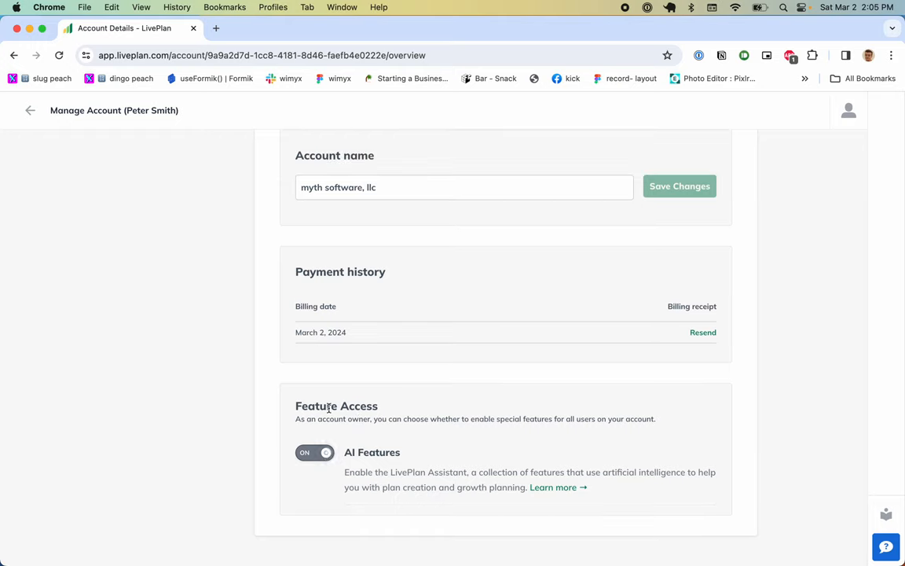
pyautogui.click(314, 453)
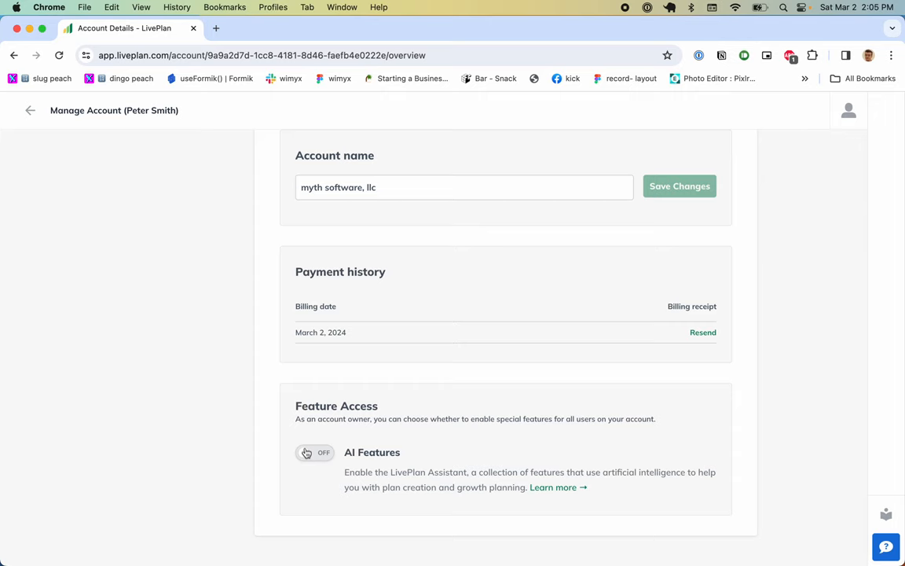
pyautogui.click(314, 452)
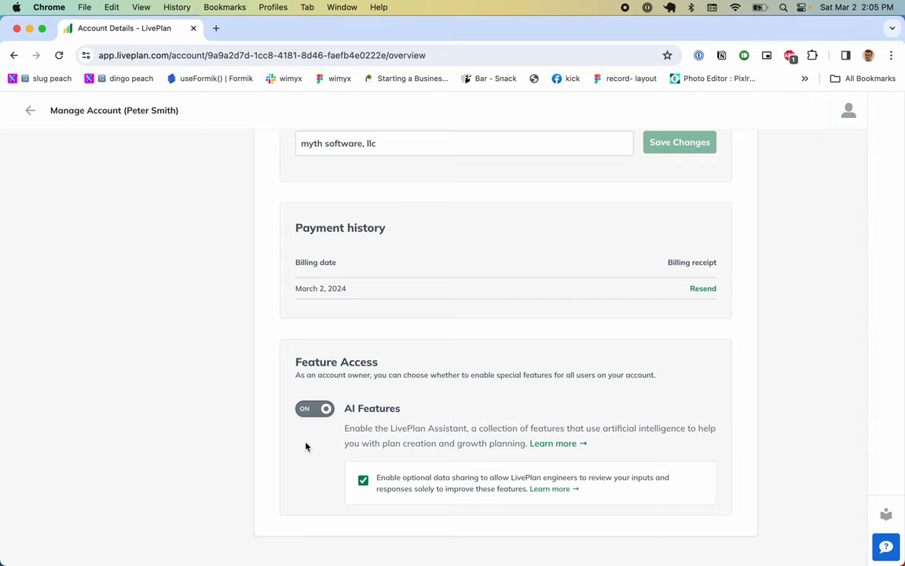
pyautogui.moveTo(390, 421)
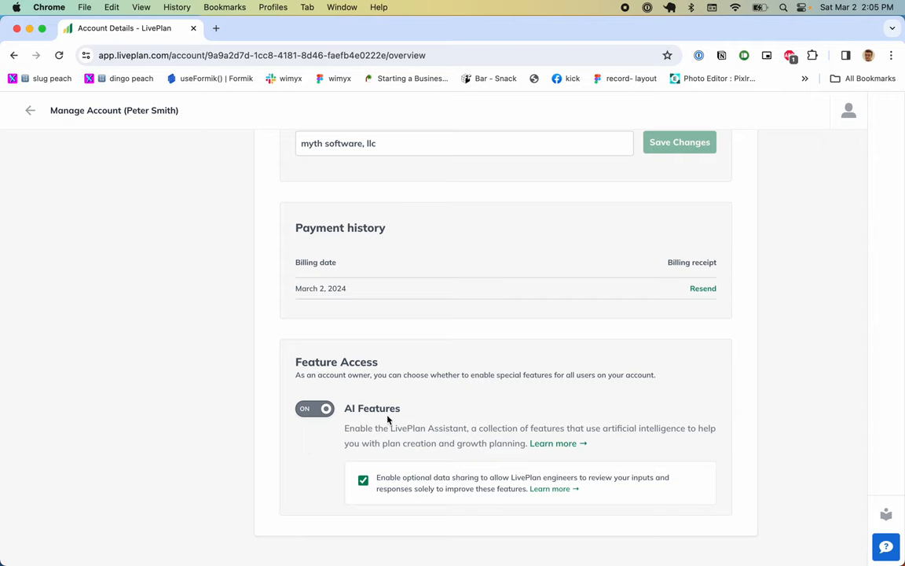
pyautogui.moveTo(823, 250)
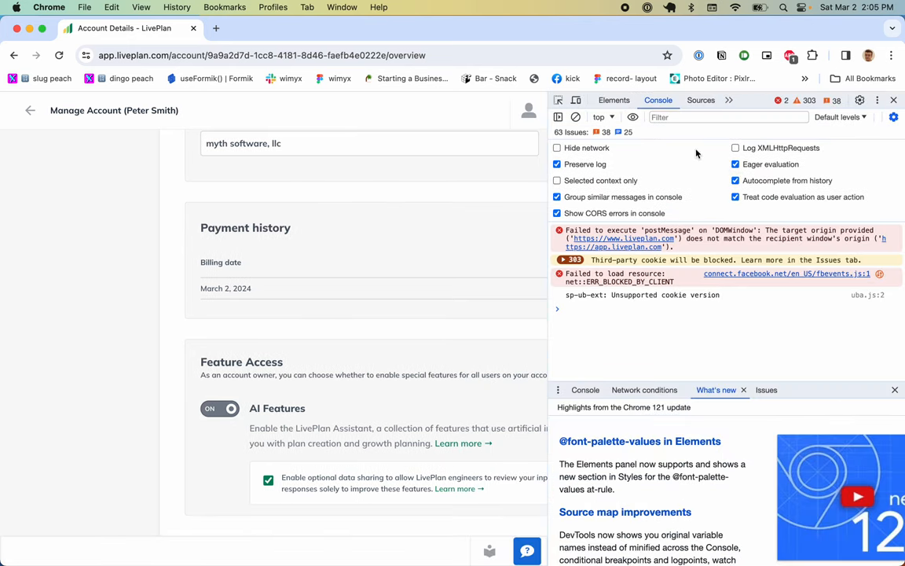
# Emulate the account details page at iPad Pro size, then at iPhone XR size
pyautogui.click(575, 104)
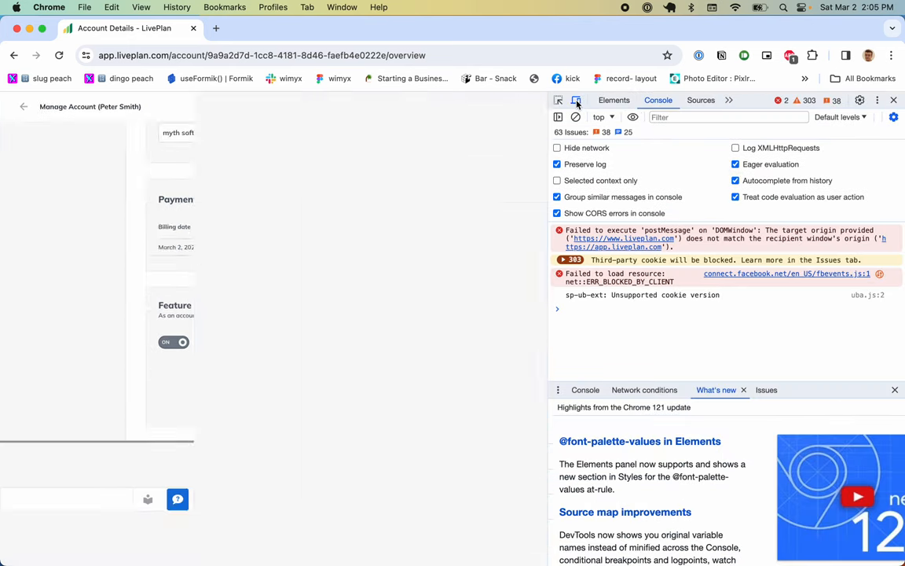
pyautogui.click(576, 101)
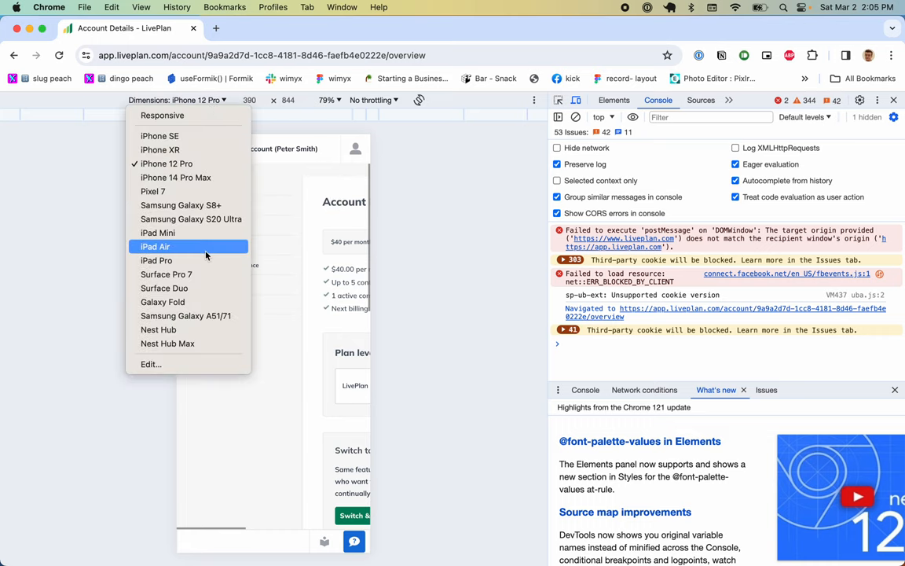
pyautogui.click(157, 261)
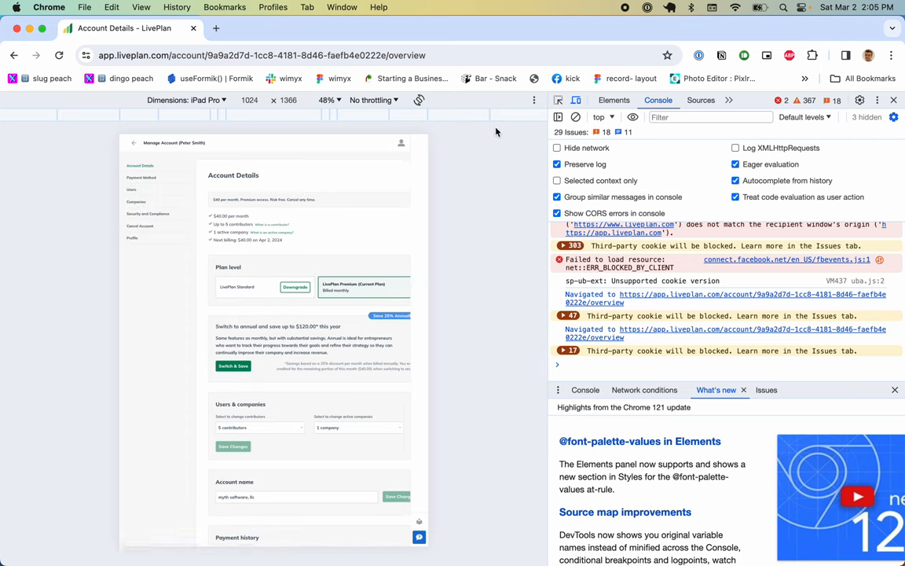
pyautogui.click(186, 101)
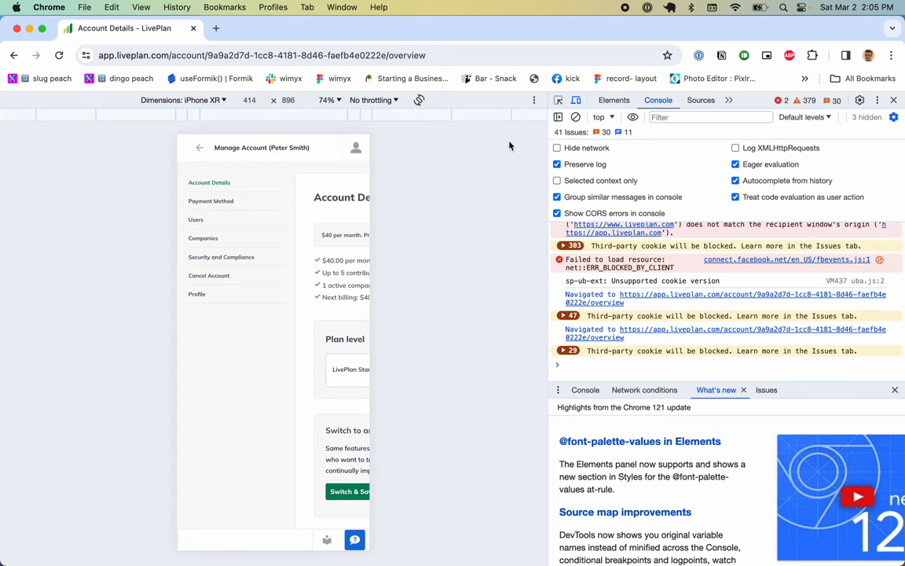
# Leave device emulation and untick optional data sharing with LivePlan engineers under AI Features
pyautogui.click(893, 101)
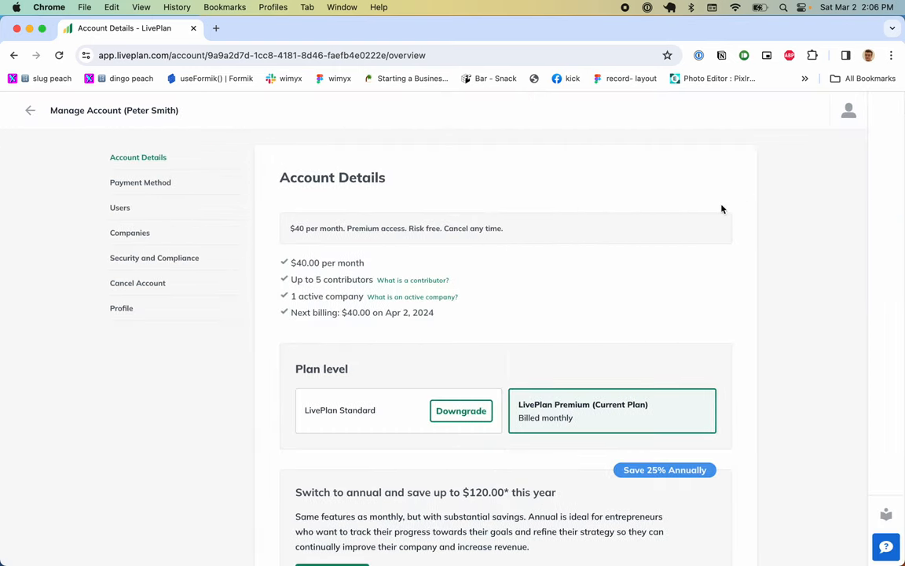
pyautogui.scroll(-3)
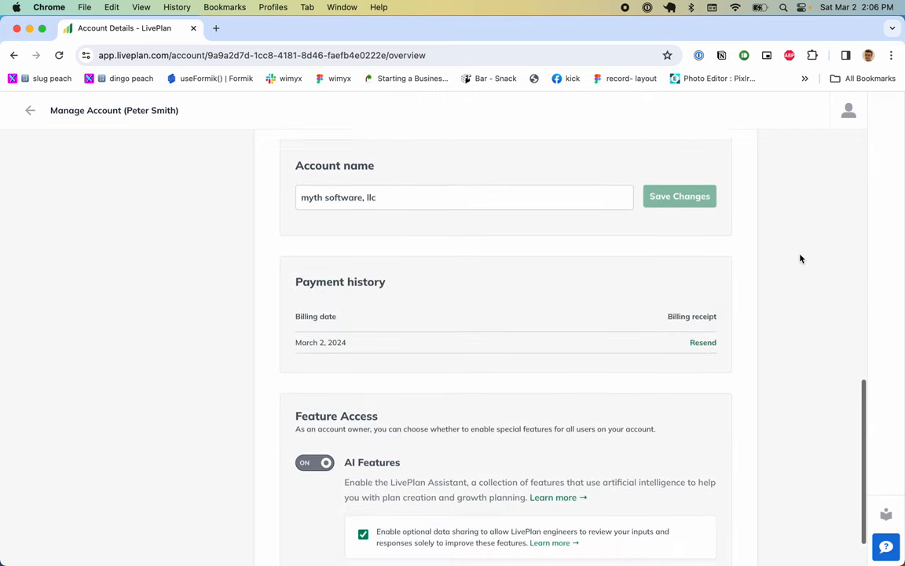
pyautogui.scroll(-3)
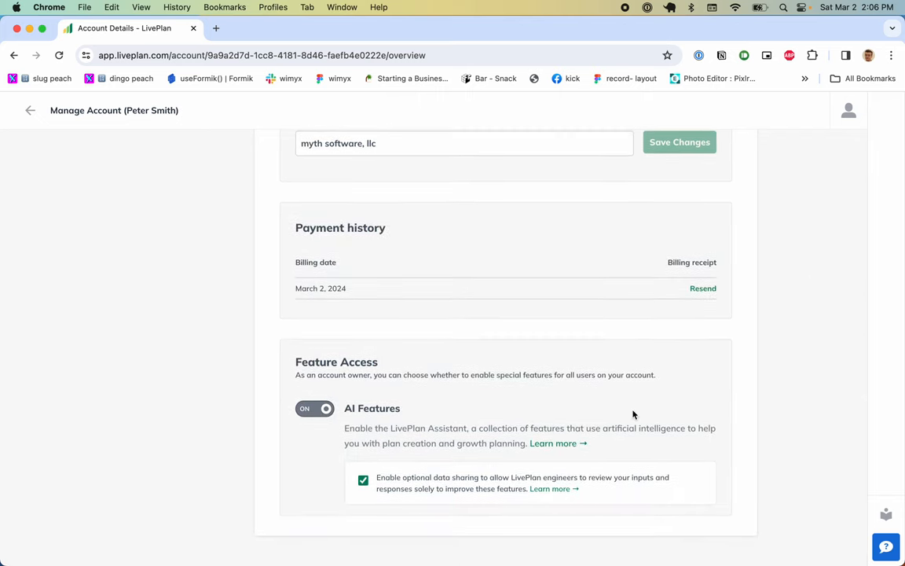
pyautogui.moveTo(575, 504)
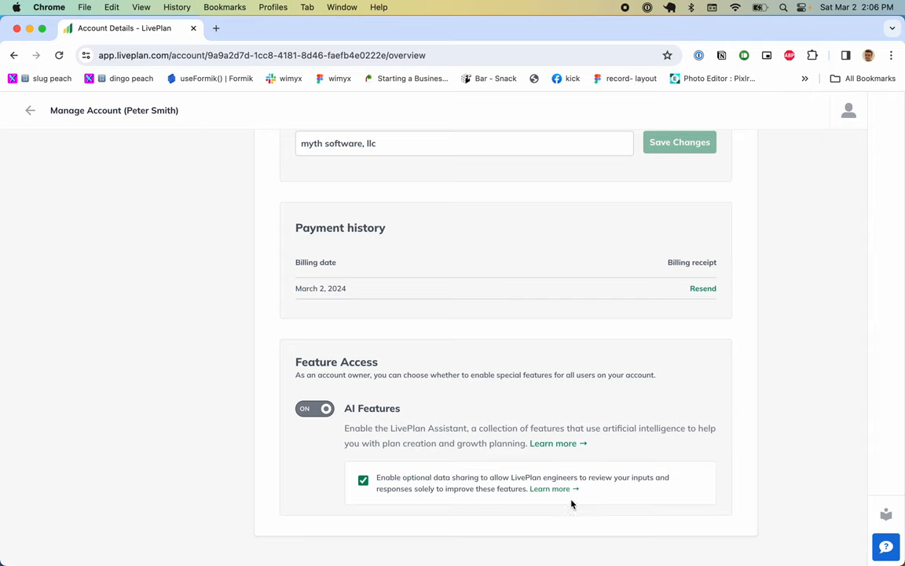
pyautogui.moveTo(566, 499)
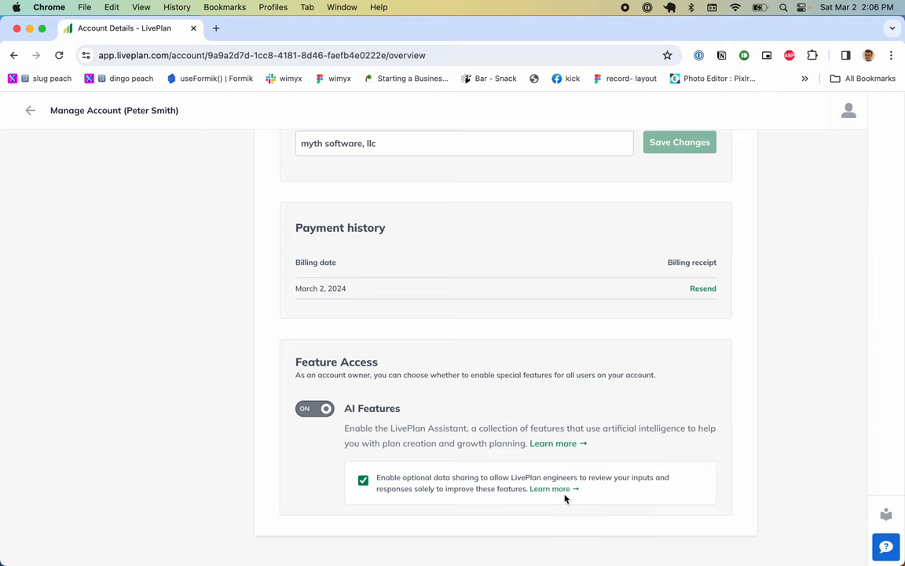
pyautogui.moveTo(550, 471)
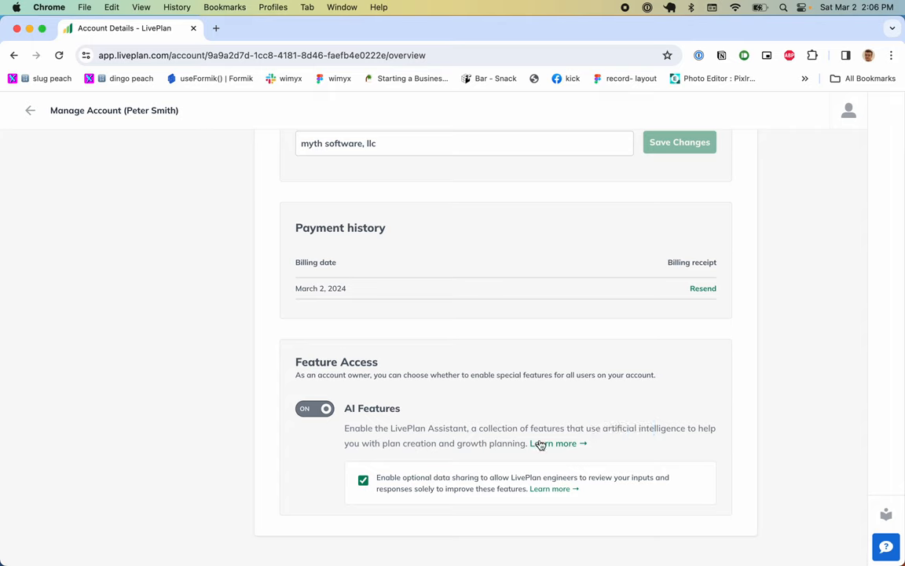
pyautogui.moveTo(553, 444)
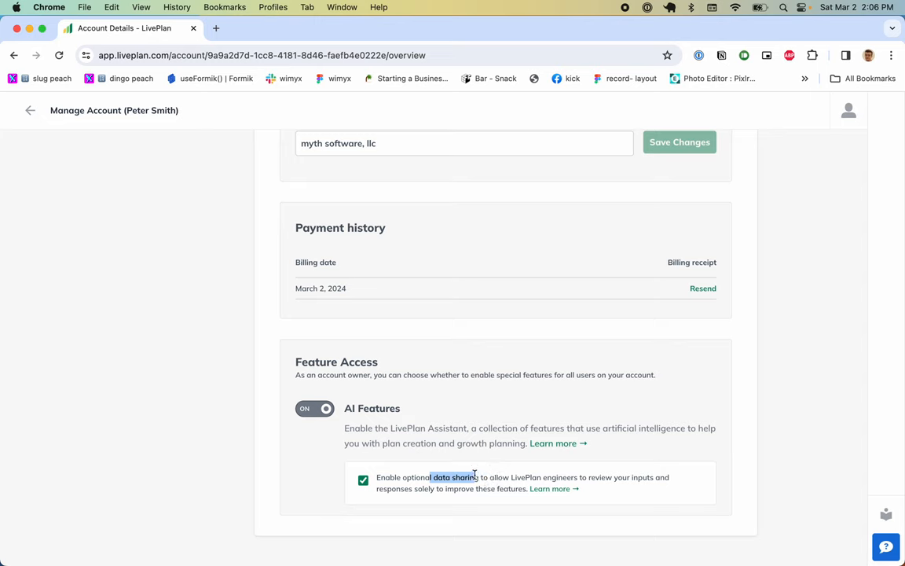
pyautogui.moveTo(371, 491)
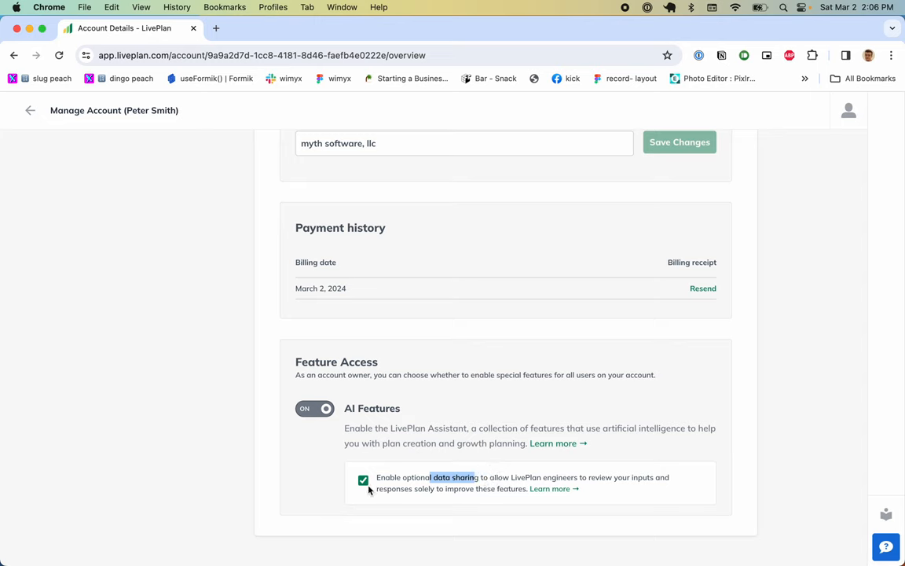
pyautogui.click(363, 481)
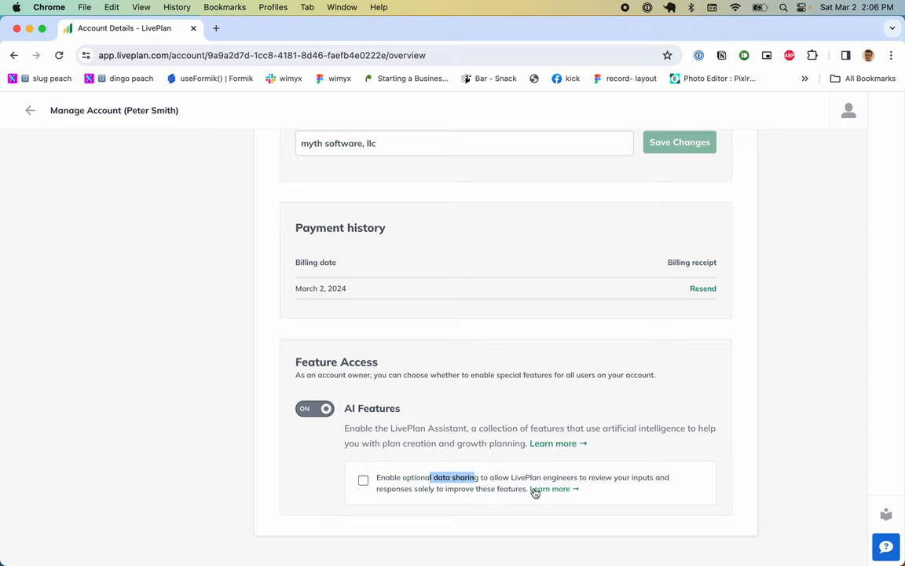
# Read the 'LivePlan, AI, and Your Privacy' page via the AI Features Learn more link
pyautogui.click(550, 487)
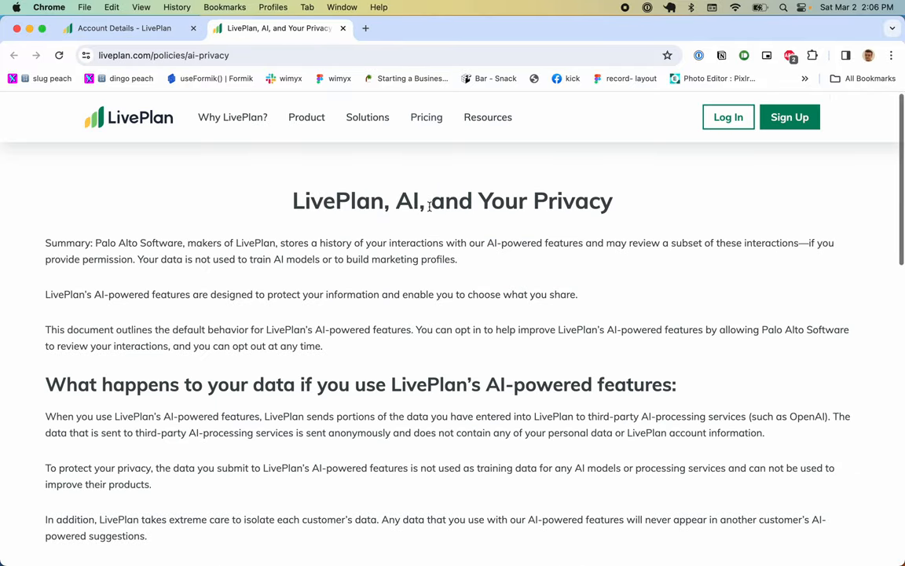
pyautogui.scroll(-3)
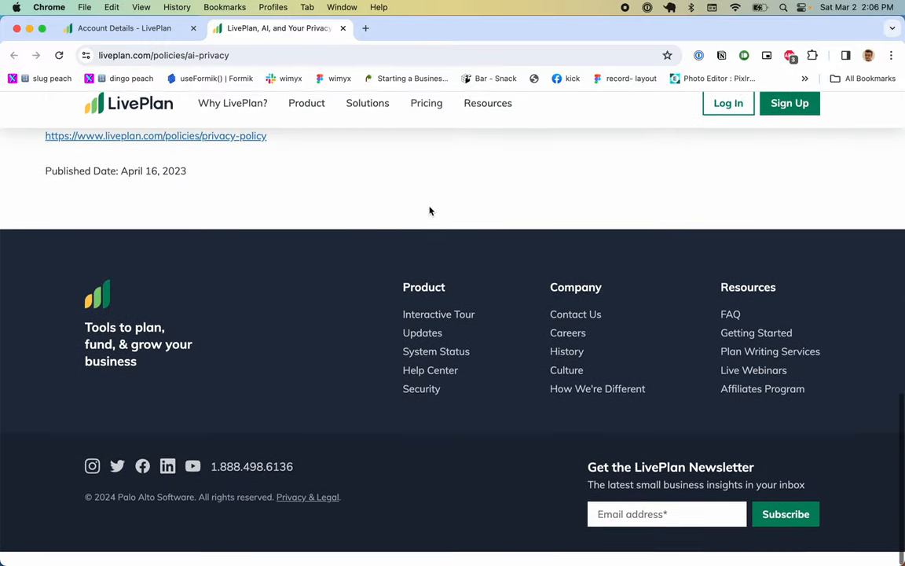
pyautogui.scroll(3)
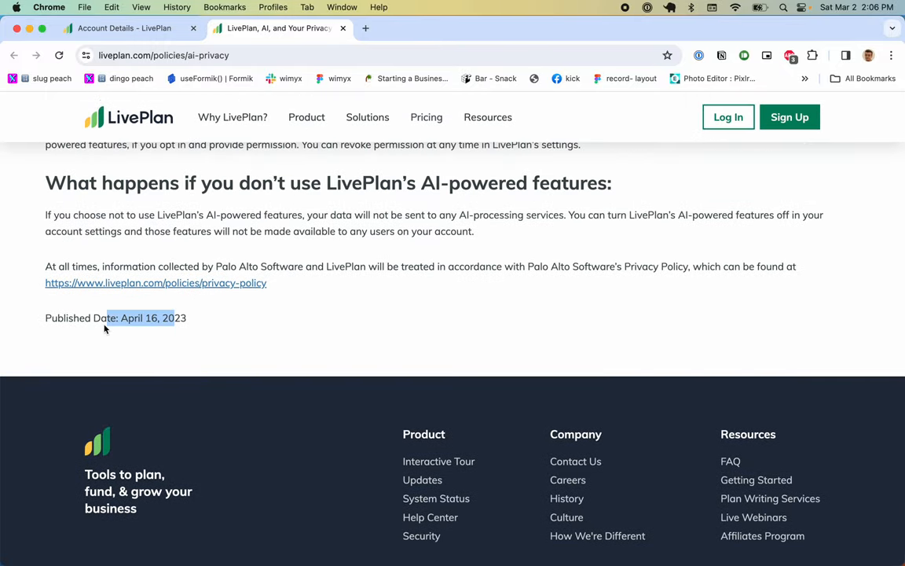
pyautogui.scroll(3)
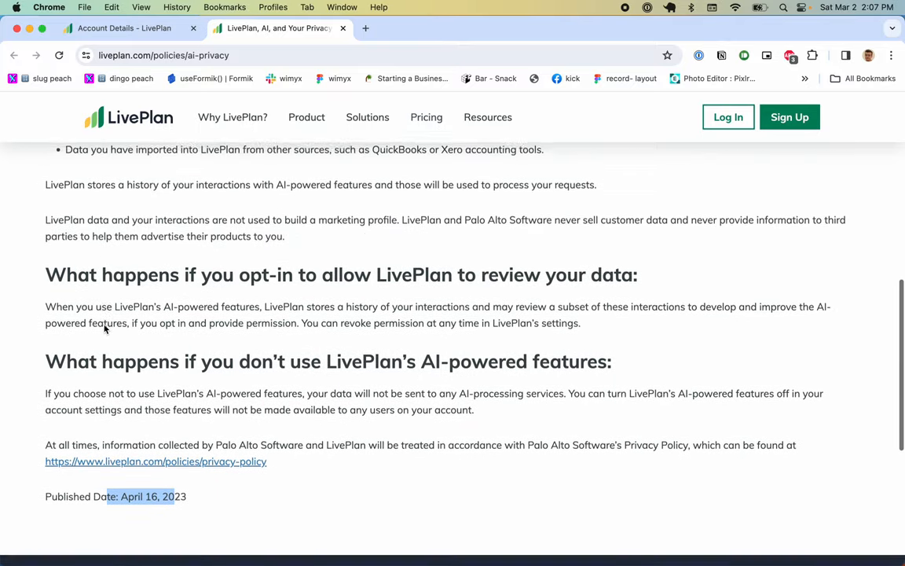
pyautogui.scroll(3)
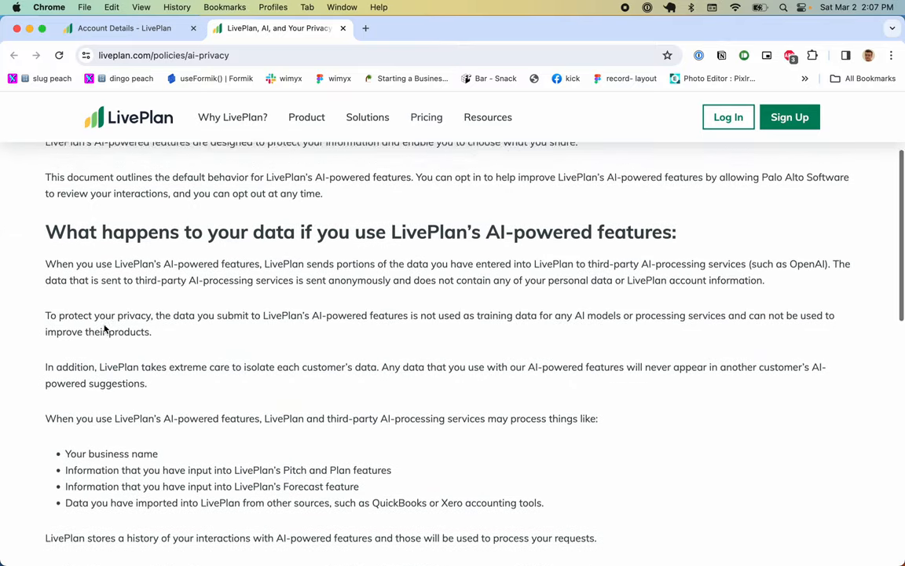
pyautogui.scroll(3)
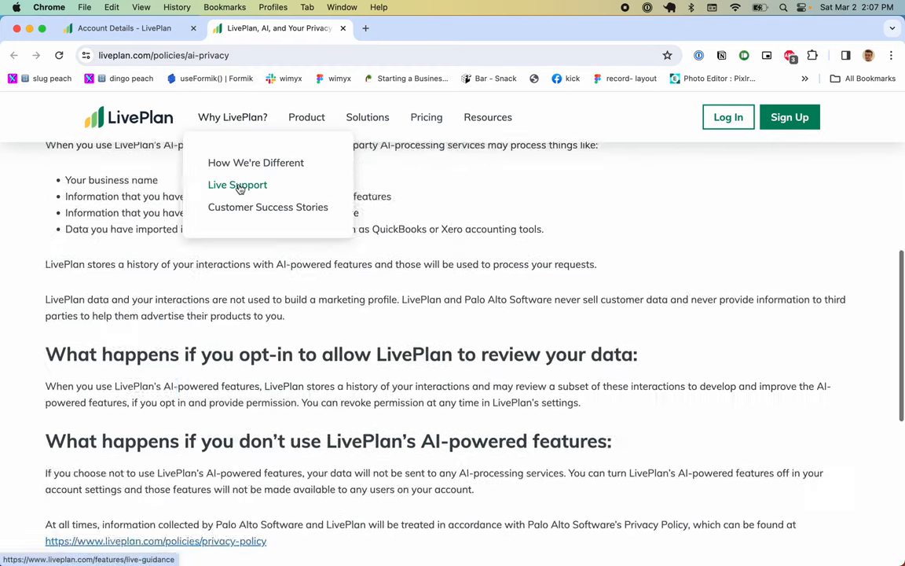
pyautogui.scroll(-3)
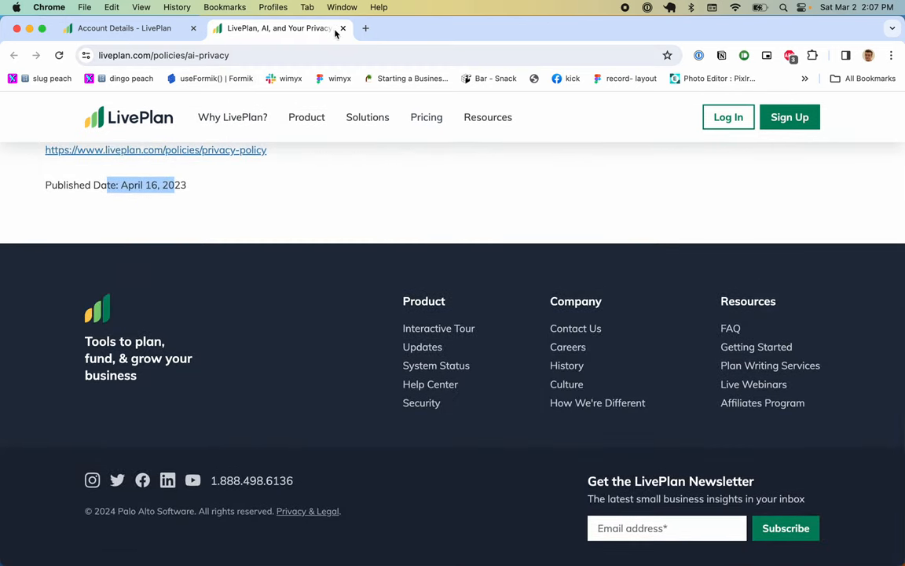
# Read the Privacy Policy and Security Overview from the Support panel, then close their tabs
pyautogui.click(343, 28)
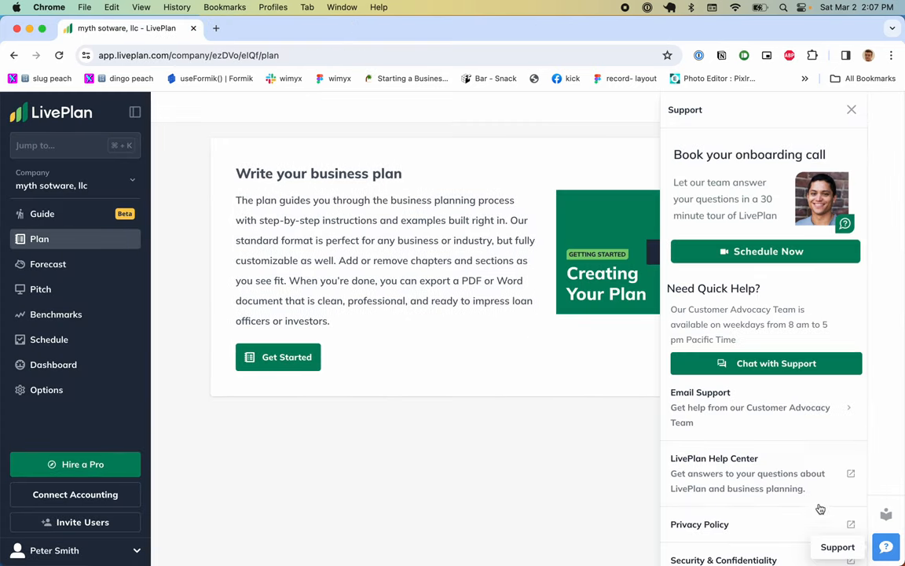
pyautogui.click(700, 525)
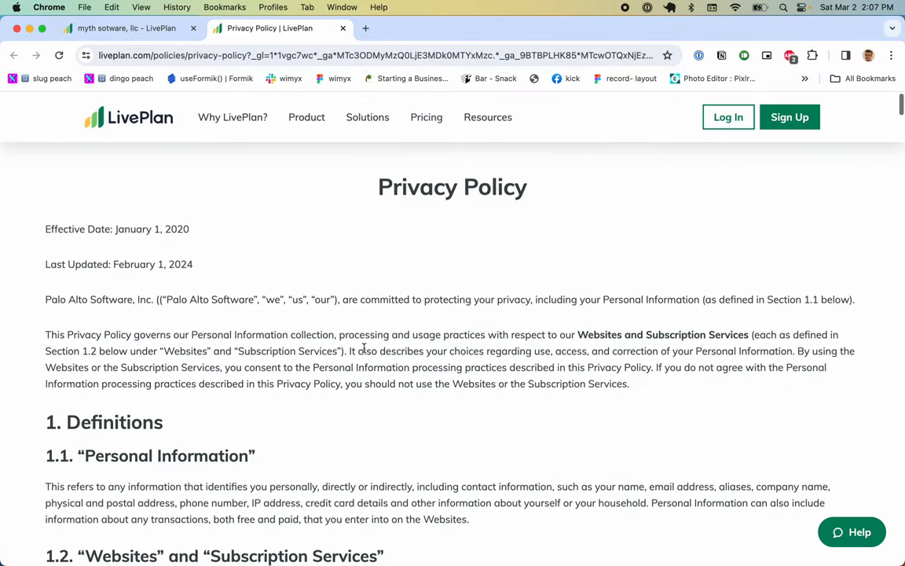
pyautogui.scroll(-3)
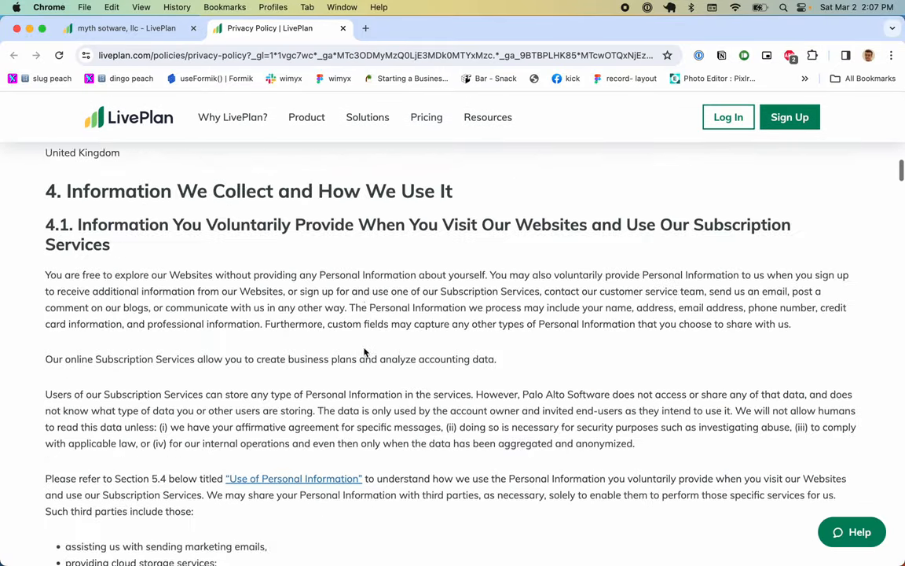
pyautogui.scroll(-3)
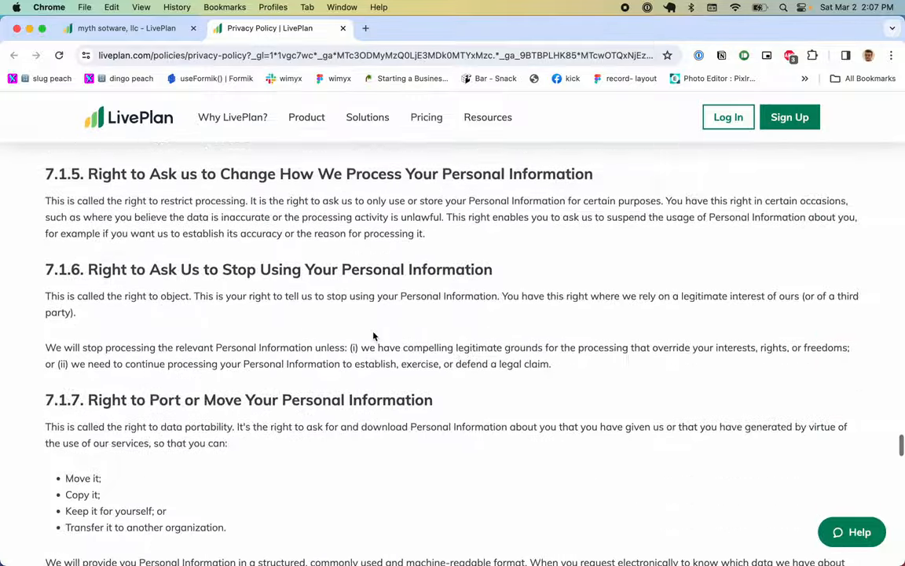
pyautogui.scroll(-3)
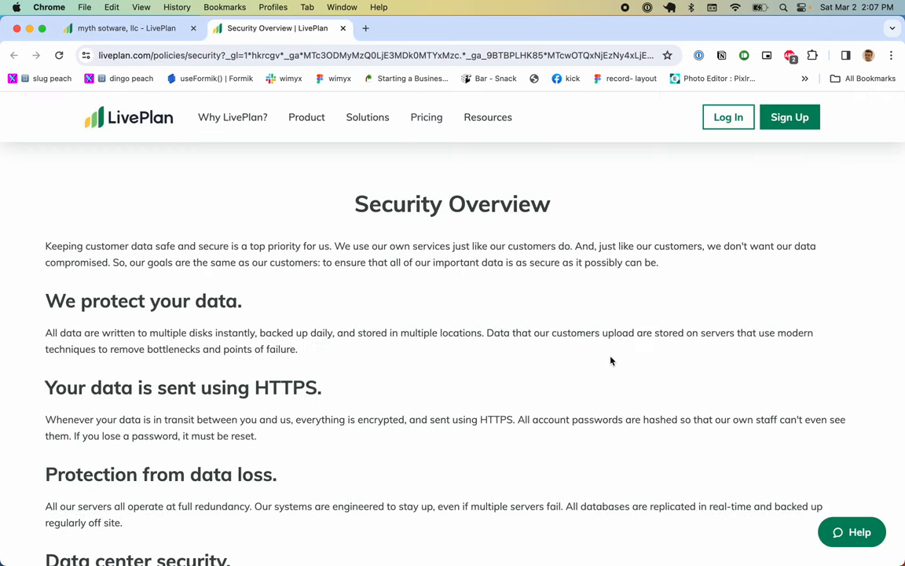
pyautogui.scroll(-3)
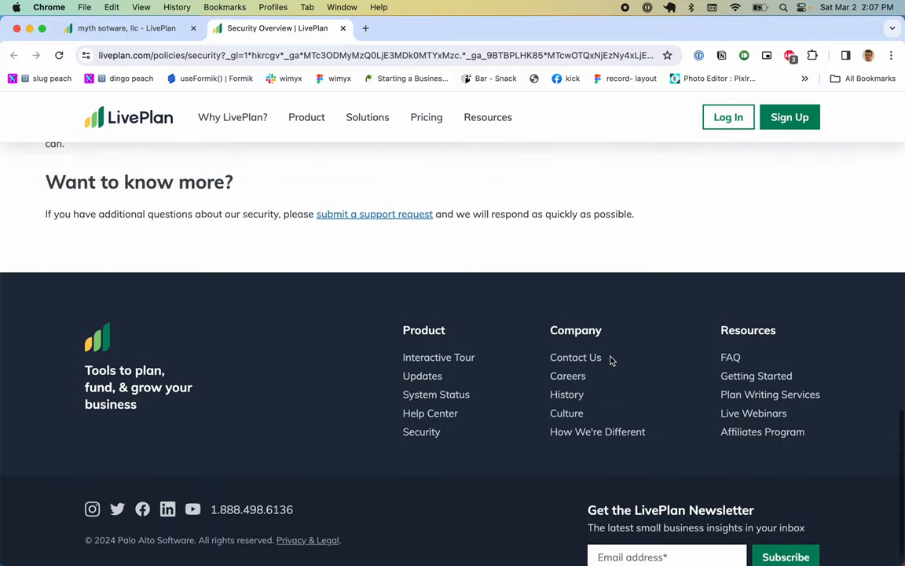
pyautogui.scroll(3)
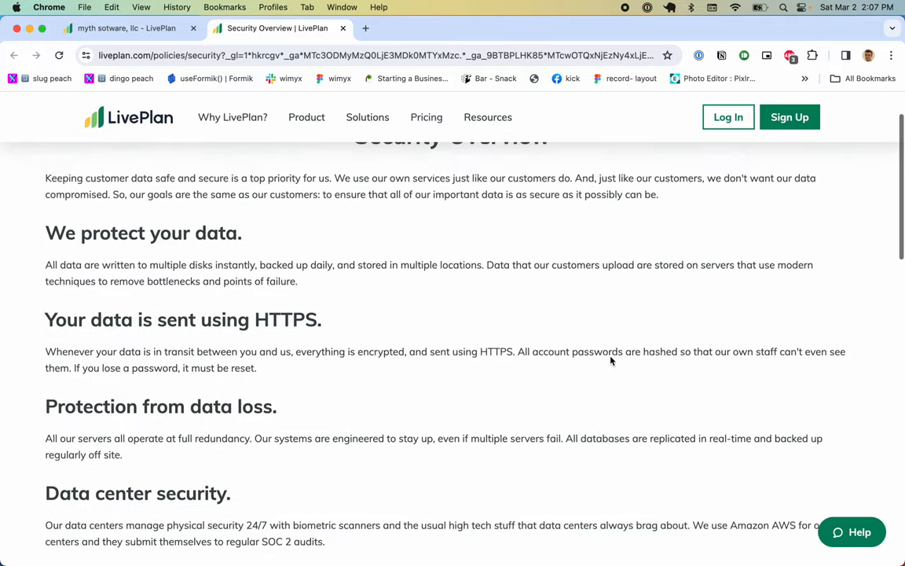
pyautogui.click(343, 28)
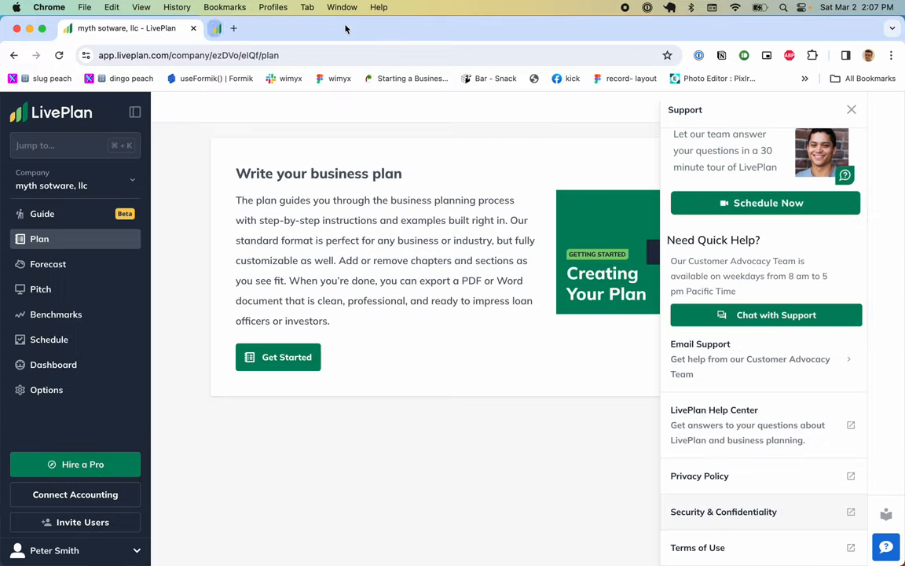
# Read through the footer Terms of Service page and bring up the Help widget's top suggestions
pyautogui.click(698, 547)
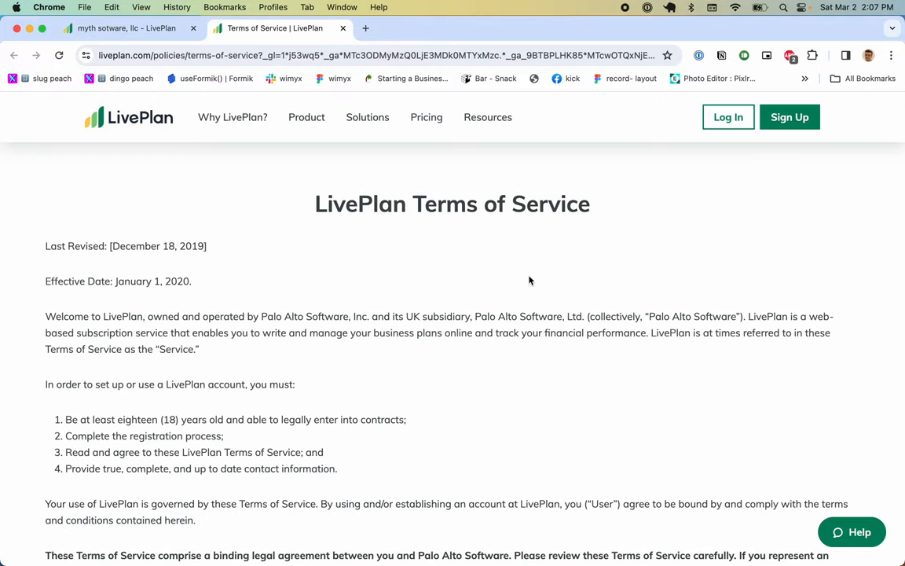
pyautogui.scroll(-3)
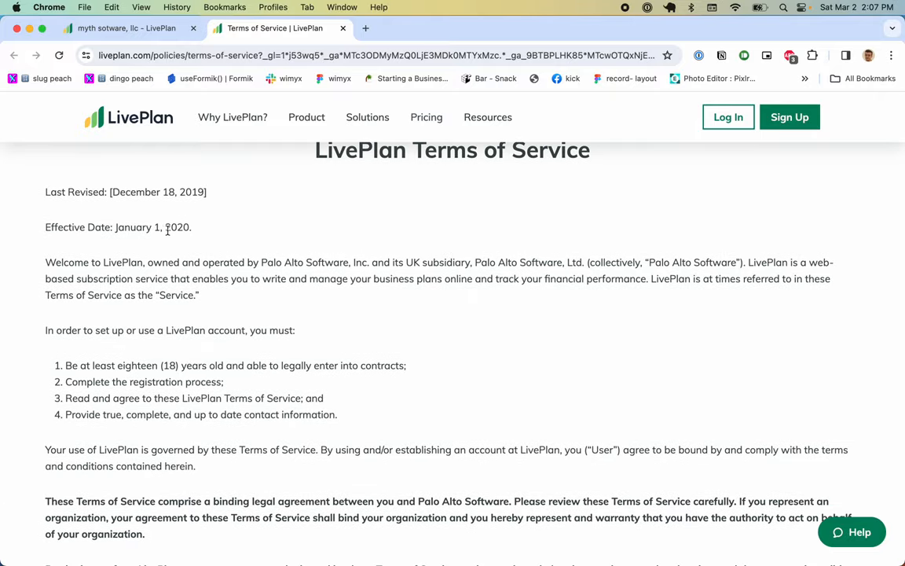
pyautogui.scroll(-3)
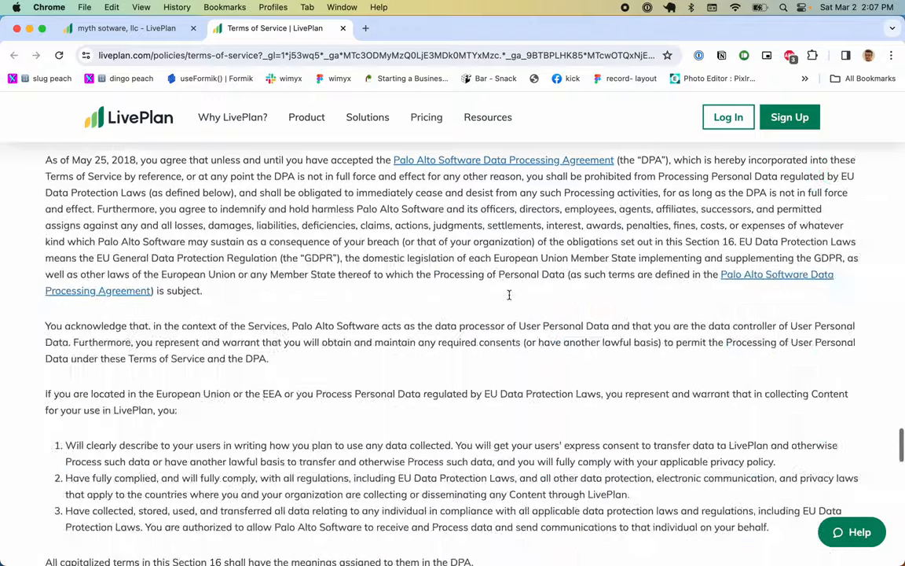
pyautogui.scroll(-3)
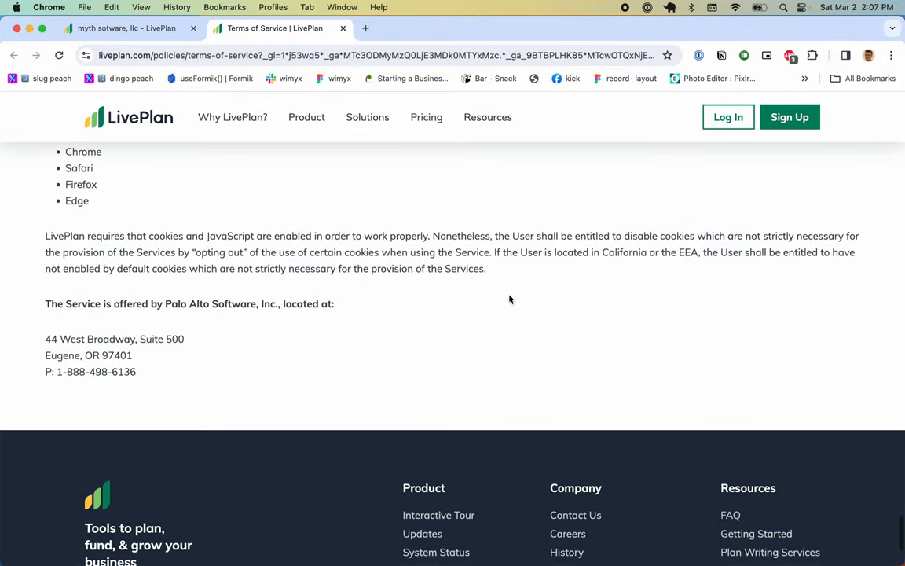
pyautogui.scroll(3)
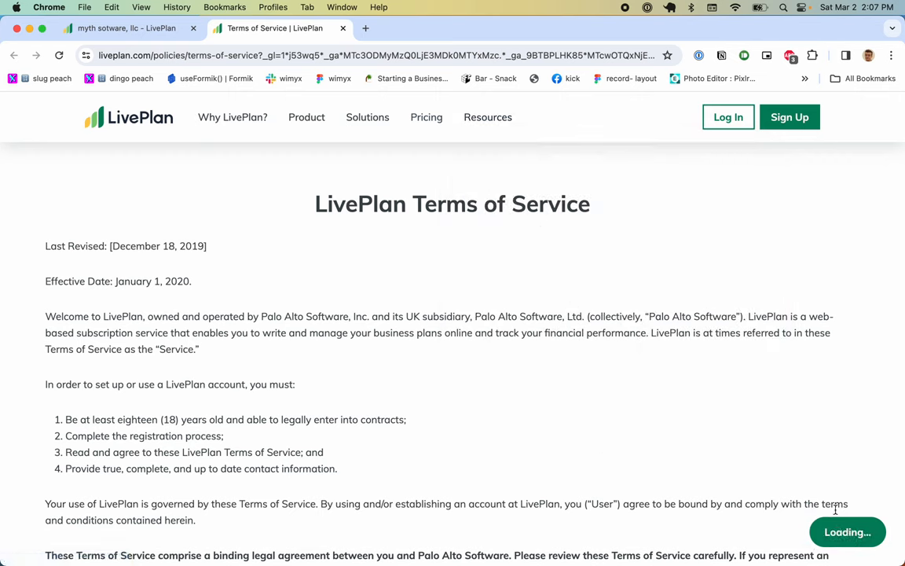
pyautogui.click(847, 531)
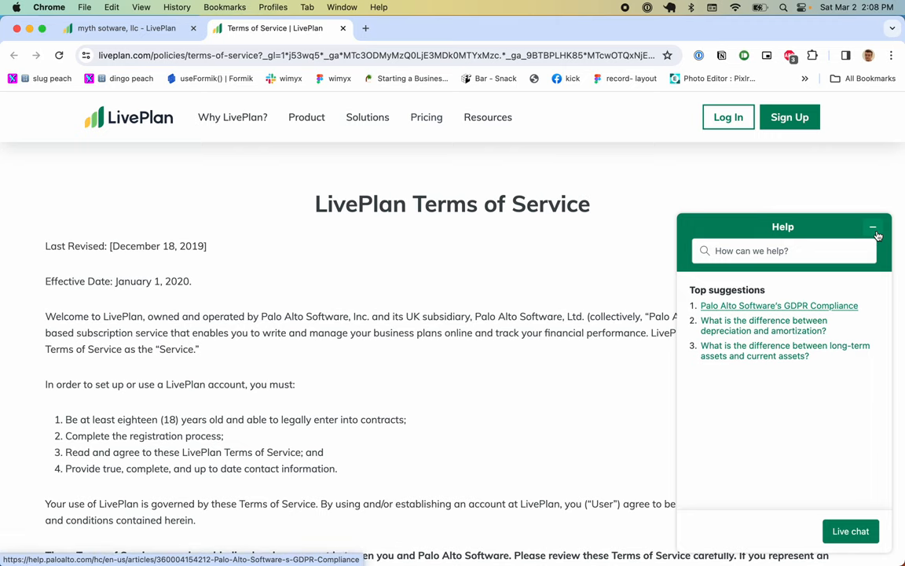
# Return to the homepage, choose New Business Idea in the offer popup and dismiss the discount
pyautogui.click(872, 227)
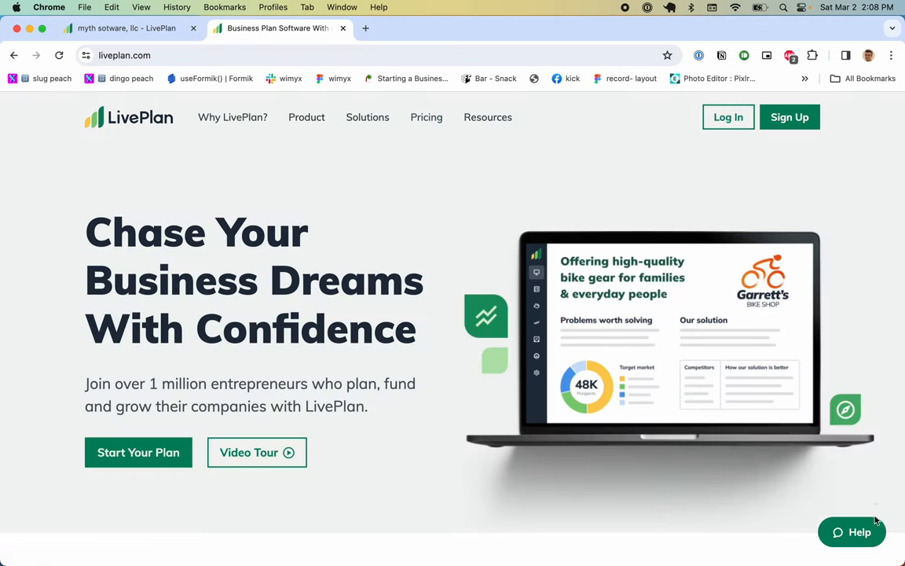
pyautogui.click(307, 116)
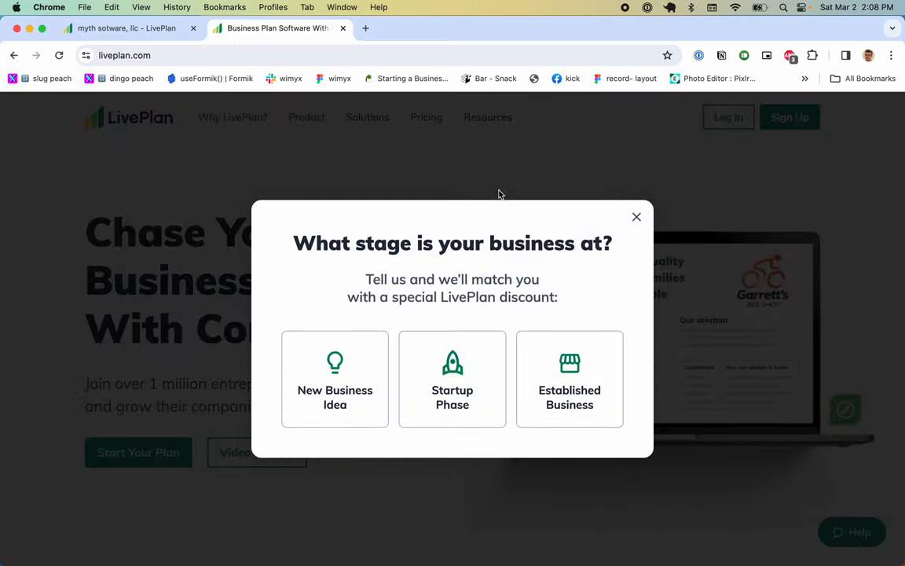
pyautogui.moveTo(581, 224)
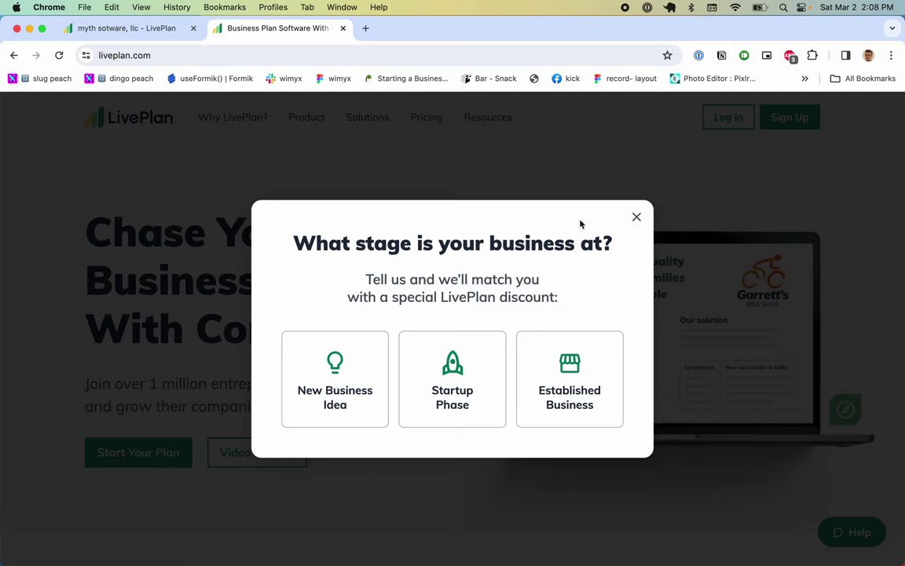
pyautogui.click(335, 379)
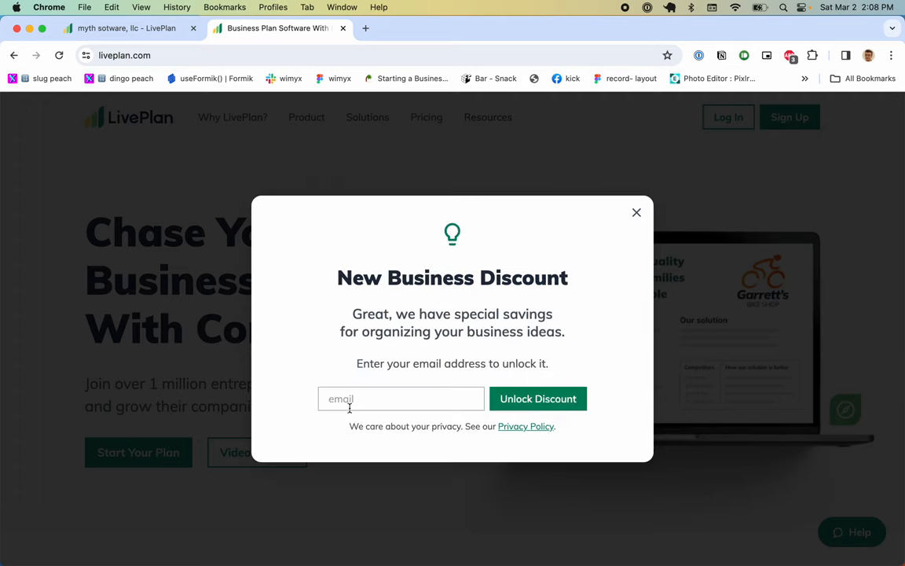
pyautogui.moveTo(374, 355)
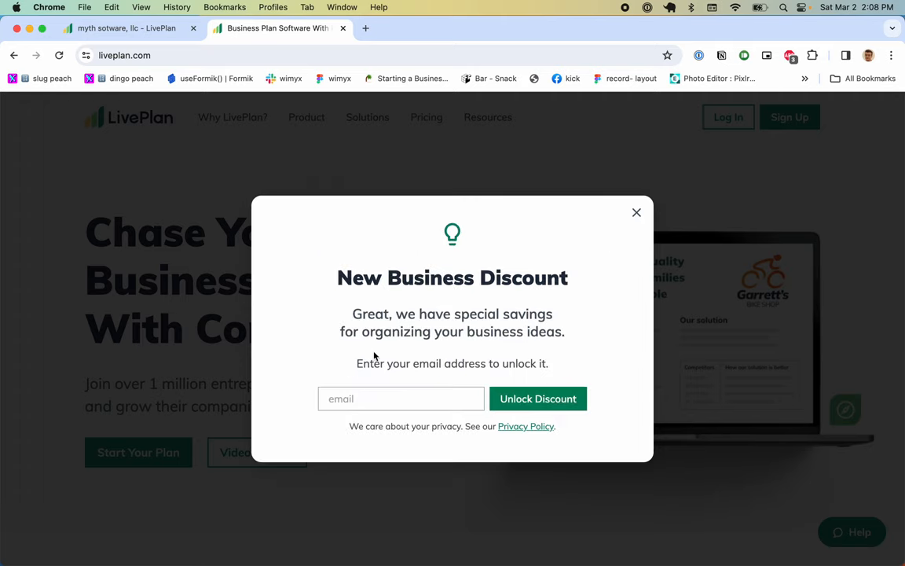
pyautogui.moveTo(616, 235)
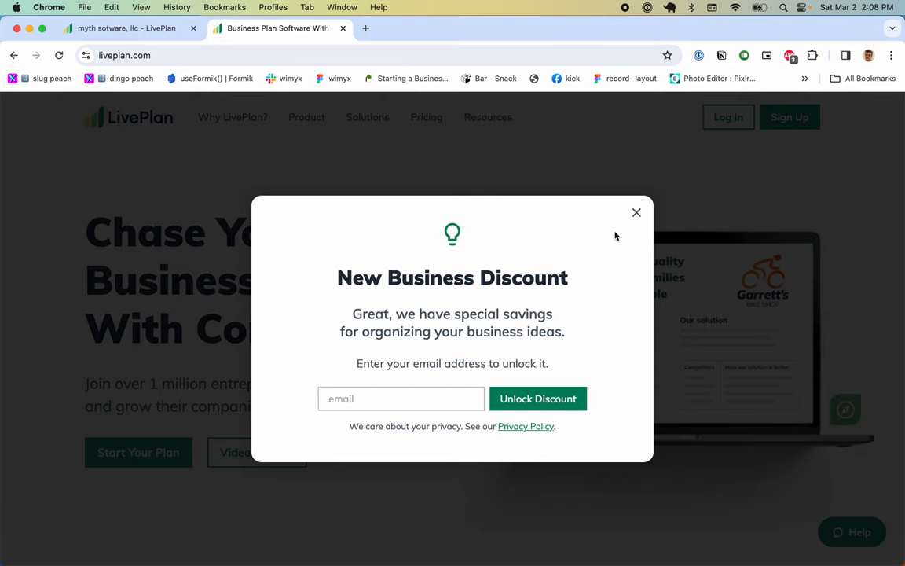
pyautogui.click(636, 212)
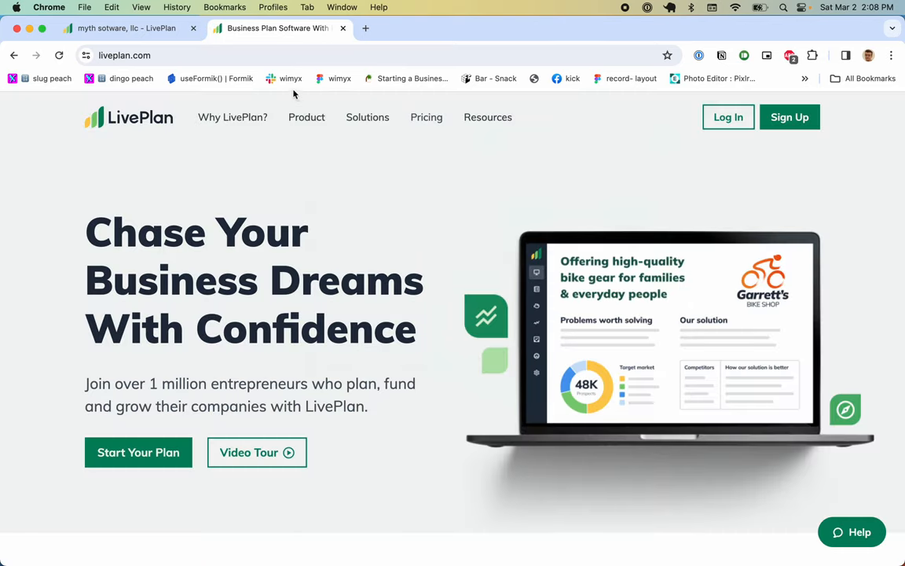
pyautogui.moveTo(195, 149)
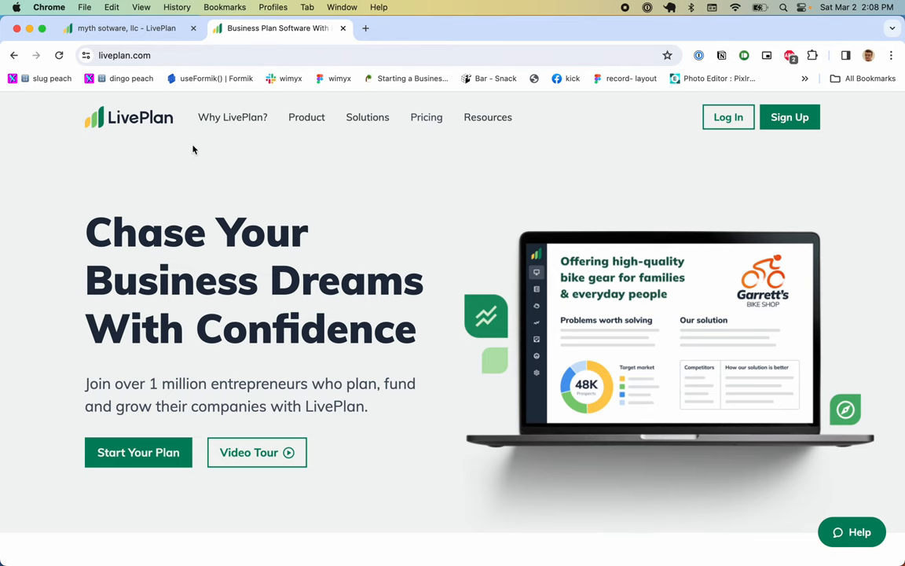
# Go to Solutions > Create a Plan For Funding
pyautogui.click(368, 116)
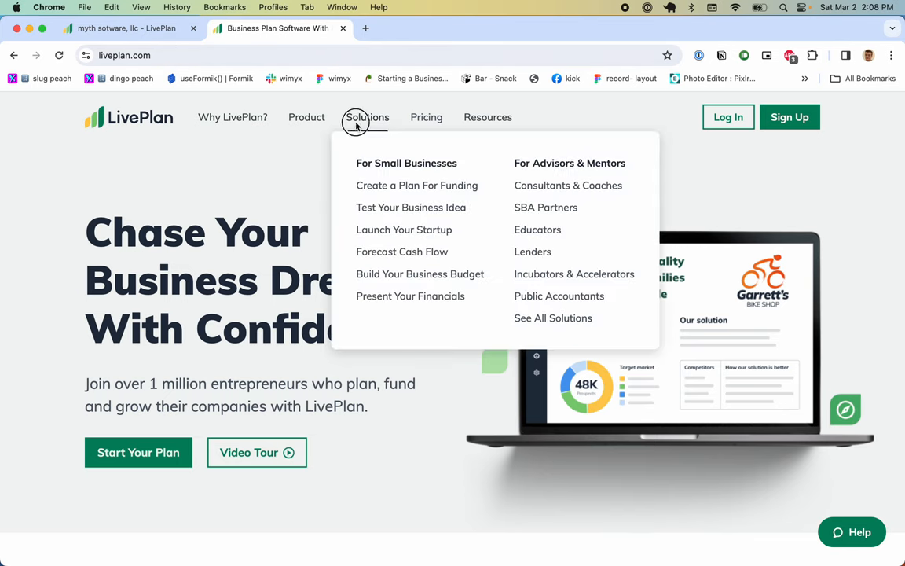
pyautogui.click(417, 186)
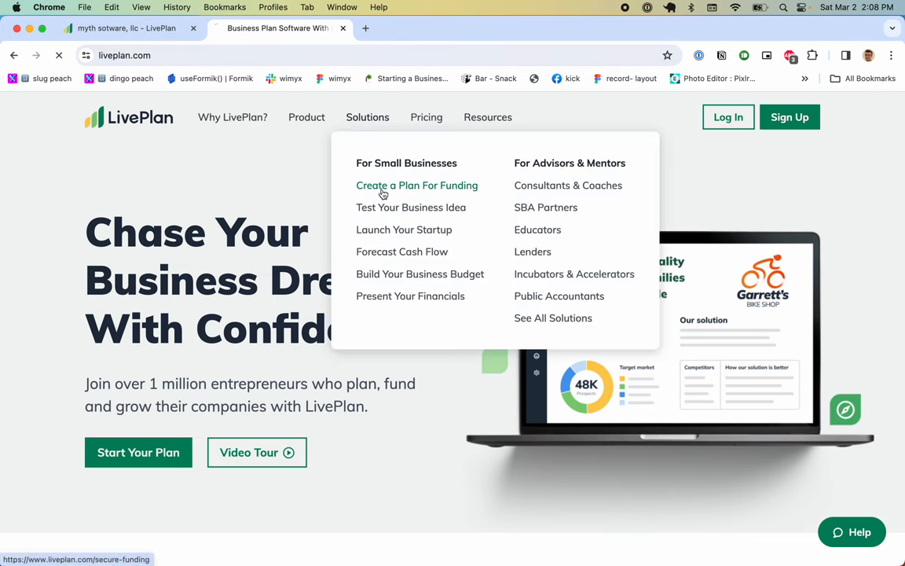
pyautogui.click(416, 186)
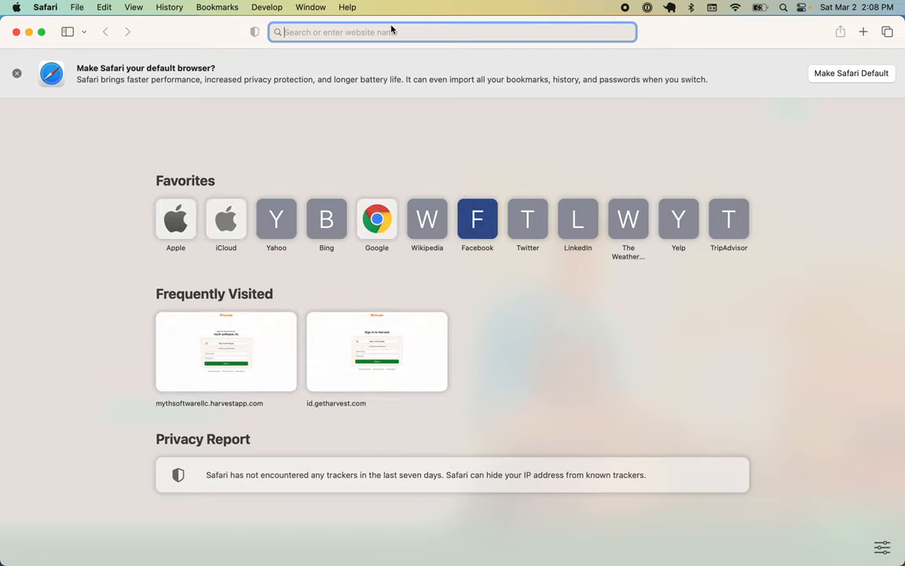
# Load liveplan.com in Safari and choose Established Business in the discount popup
pyautogui.write('liveplan.com')
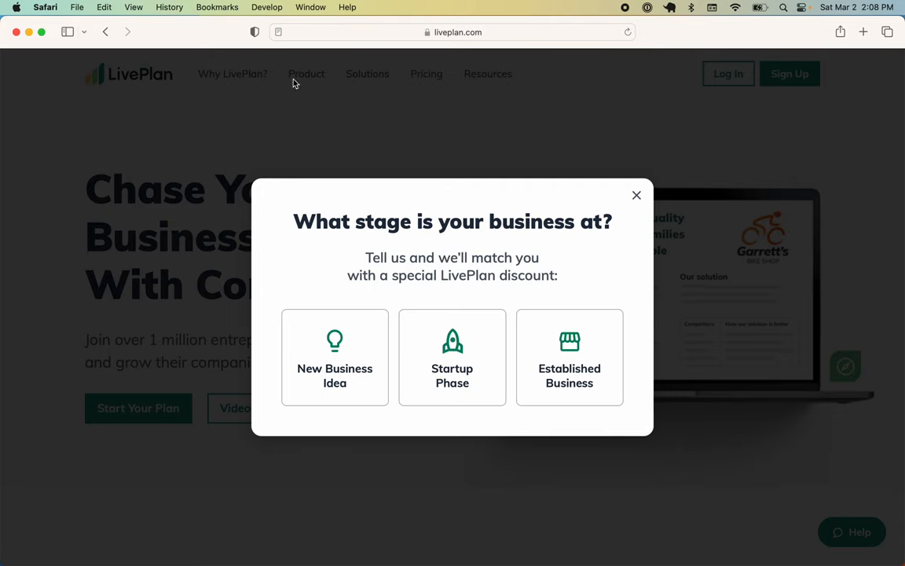
pyautogui.moveTo(225, 75)
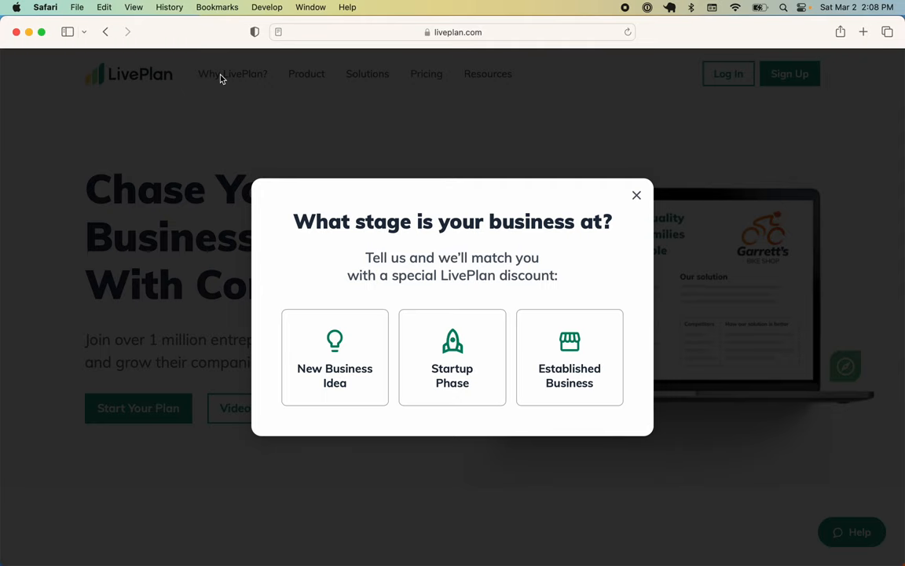
pyautogui.moveTo(409, 213)
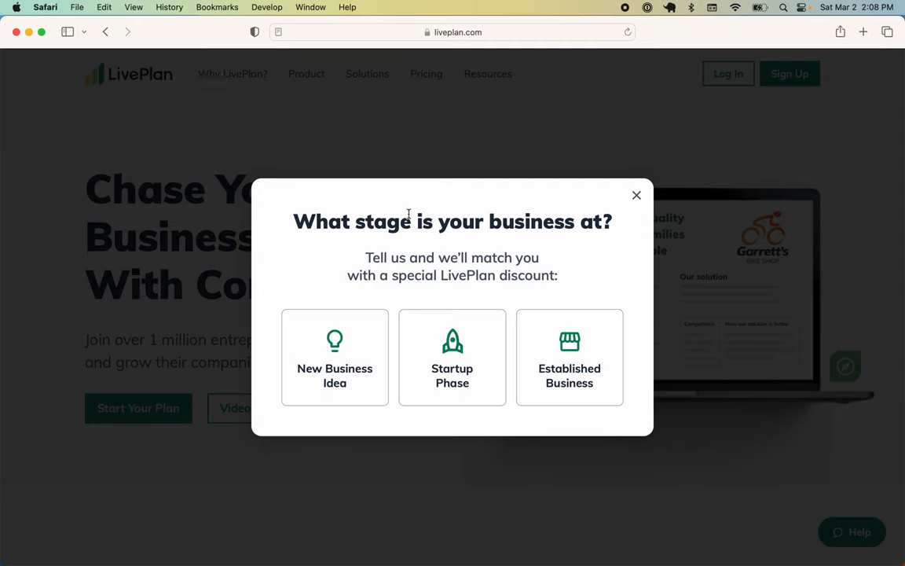
pyautogui.moveTo(434, 280)
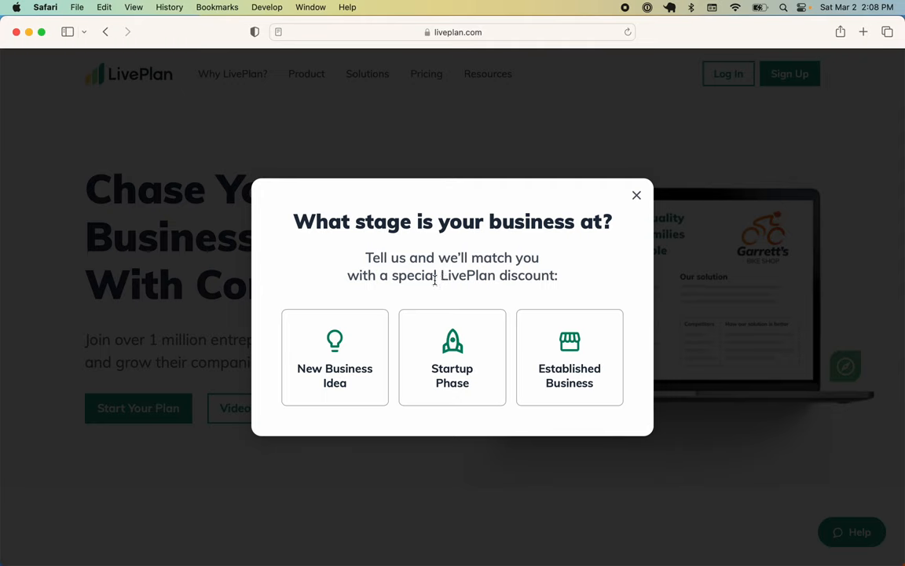
pyautogui.moveTo(452, 358)
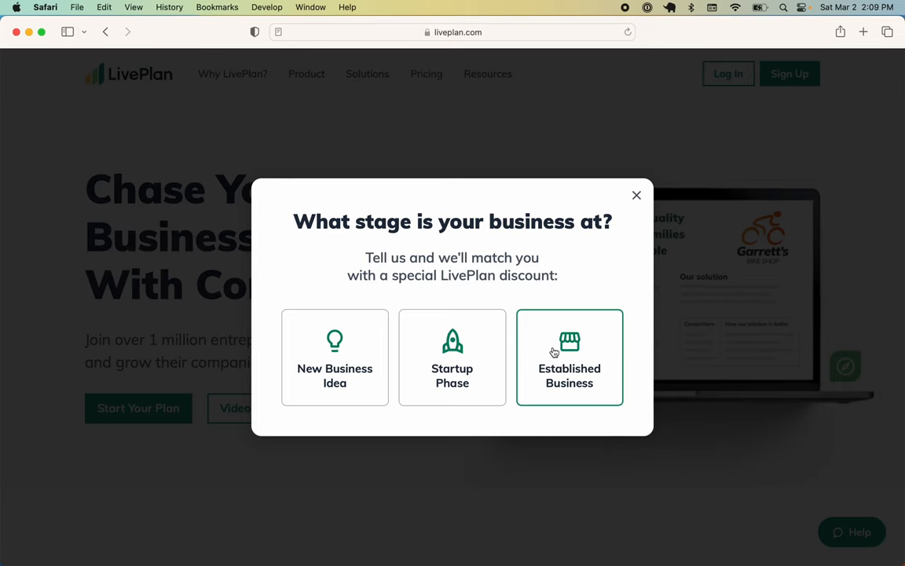
pyautogui.click(569, 358)
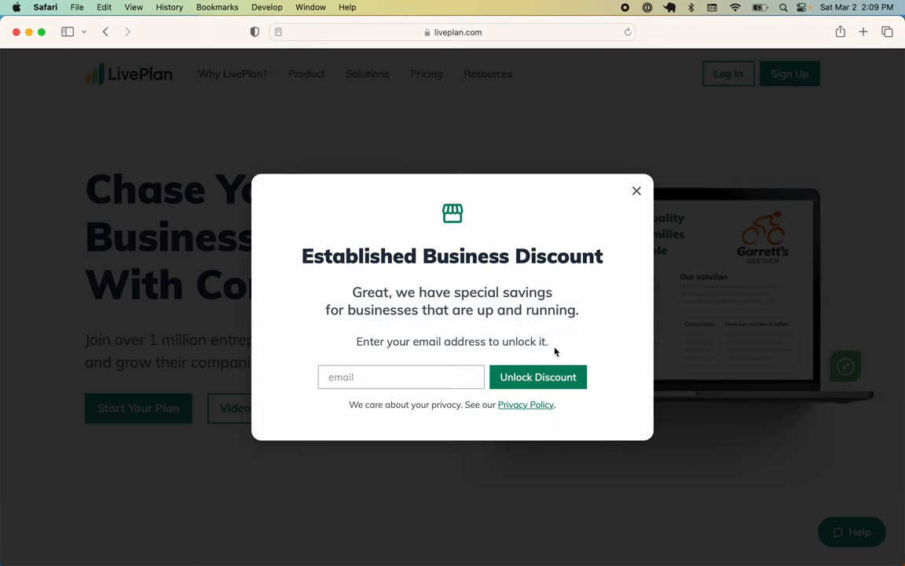
pyautogui.moveTo(621, 176)
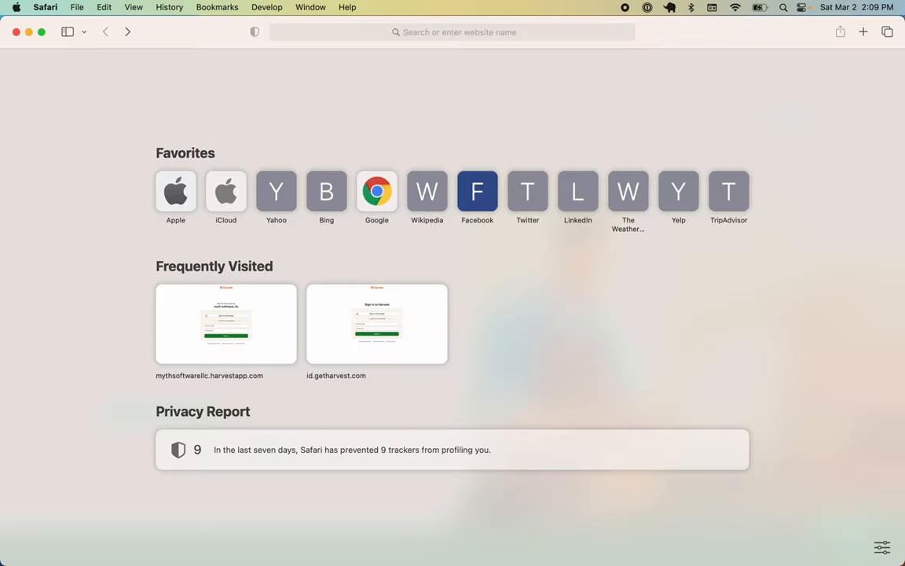
pyautogui.moveTo(126, 32)
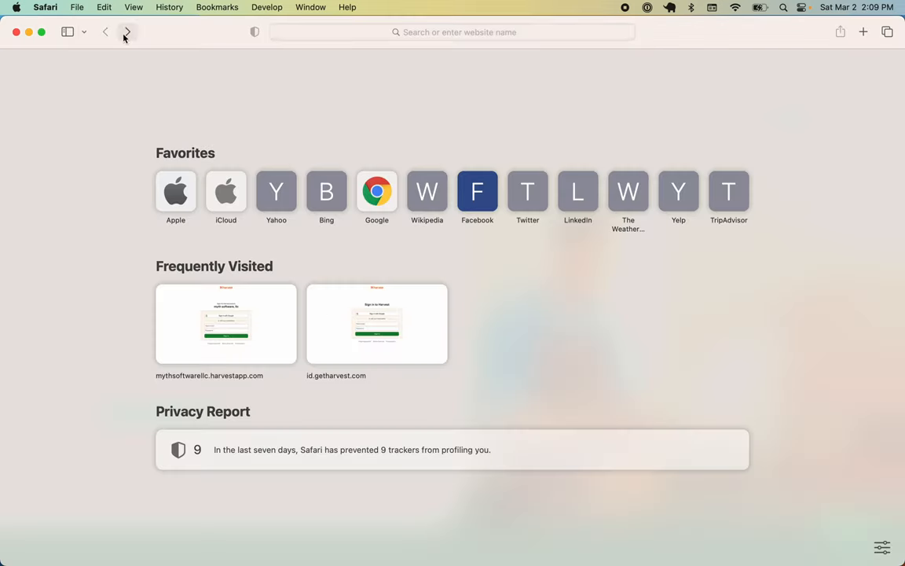
pyautogui.click(127, 31)
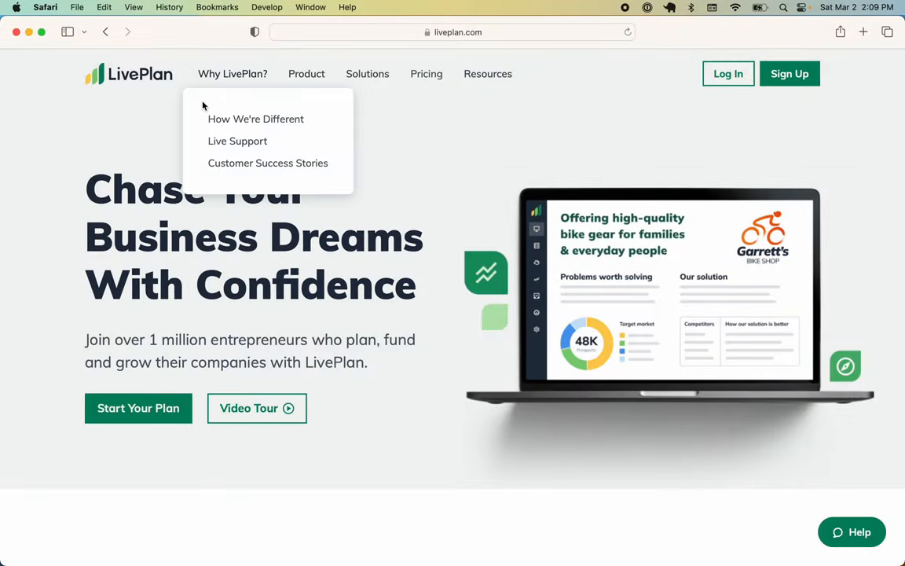
pyautogui.moveTo(182, 85)
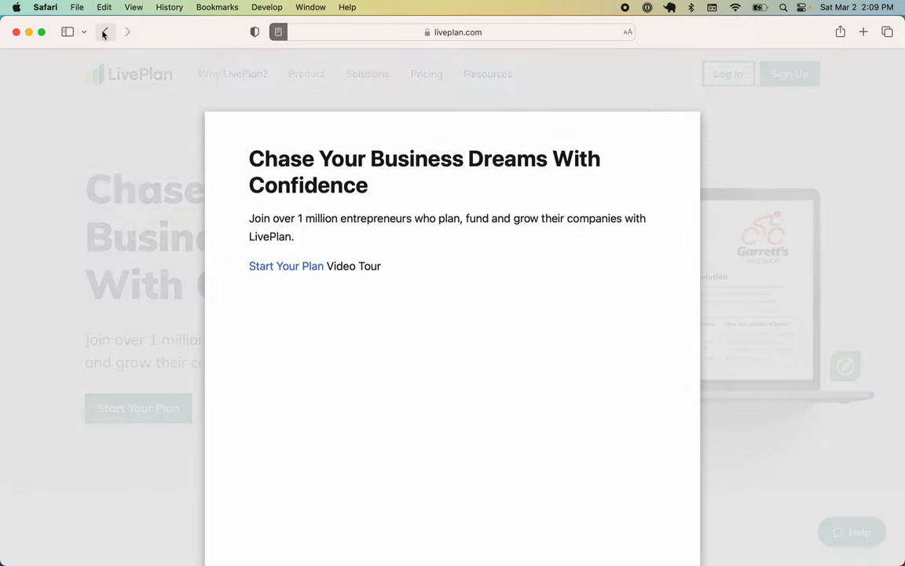
# Toggle Reader view and skim the homepage in simplified reading layout
pyautogui.click(104, 31)
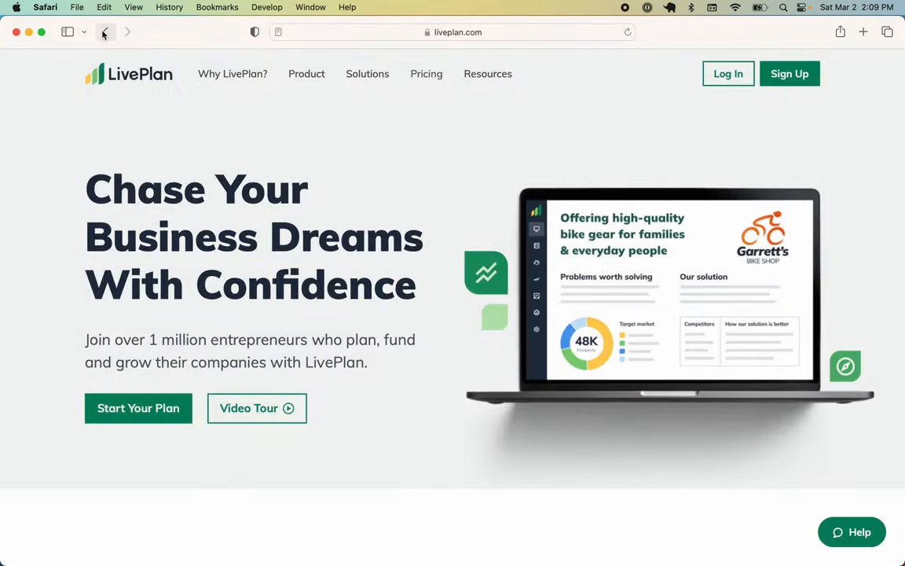
pyautogui.click(278, 31)
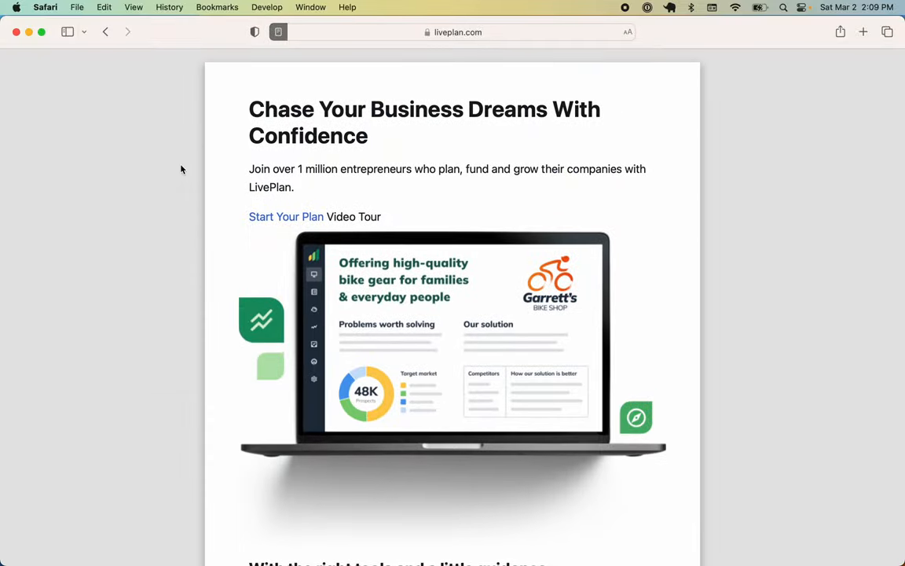
pyautogui.scroll(-3)
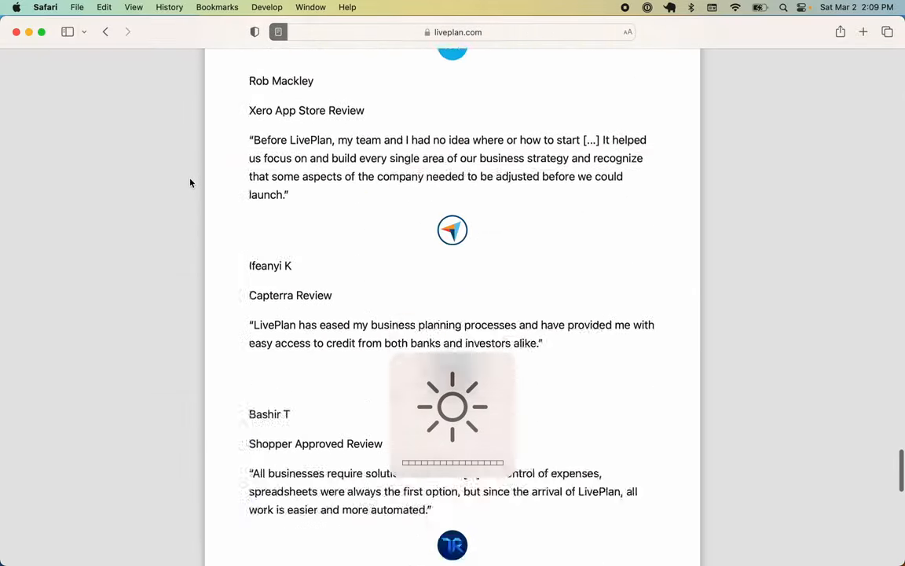
pyautogui.scroll(3)
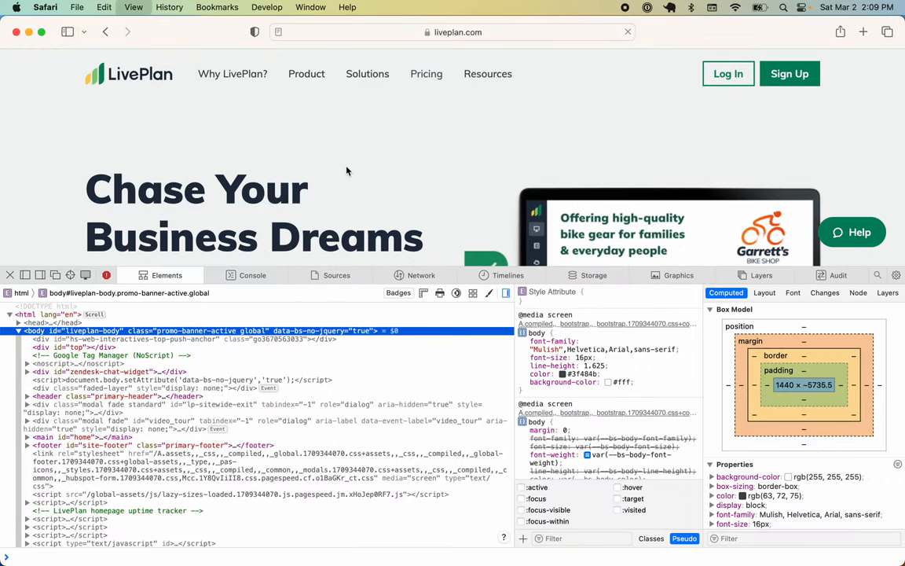
# Go to Solutions > Consultants & Coaches with the Web Inspector open
pyautogui.click(368, 74)
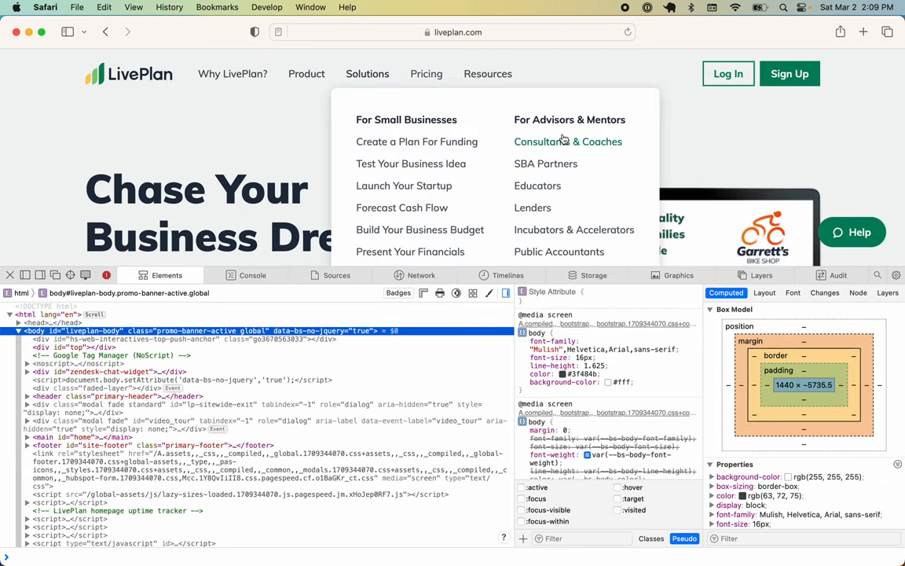
pyautogui.click(417, 141)
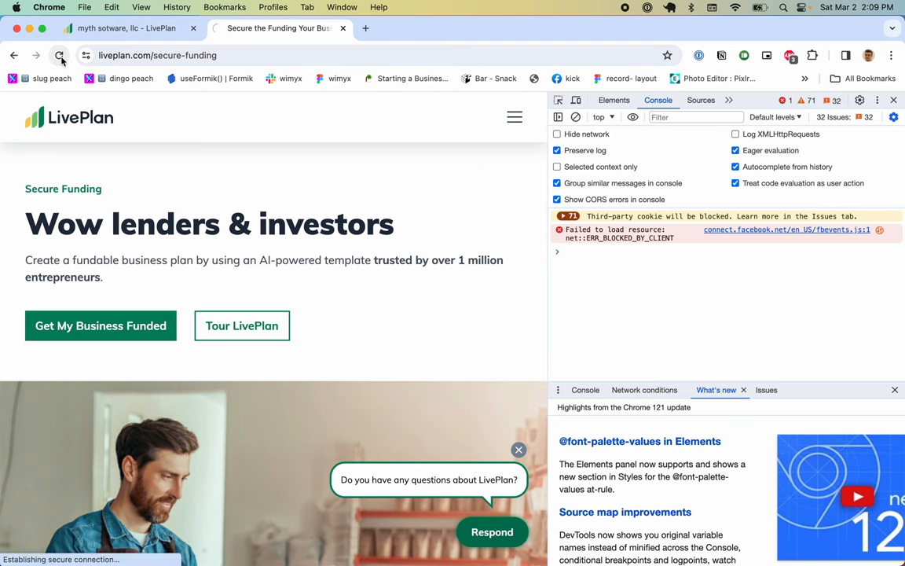
# Reload the Secure Funding page and go back to the LivePlan homepage with the console logging
pyautogui.click(60, 55)
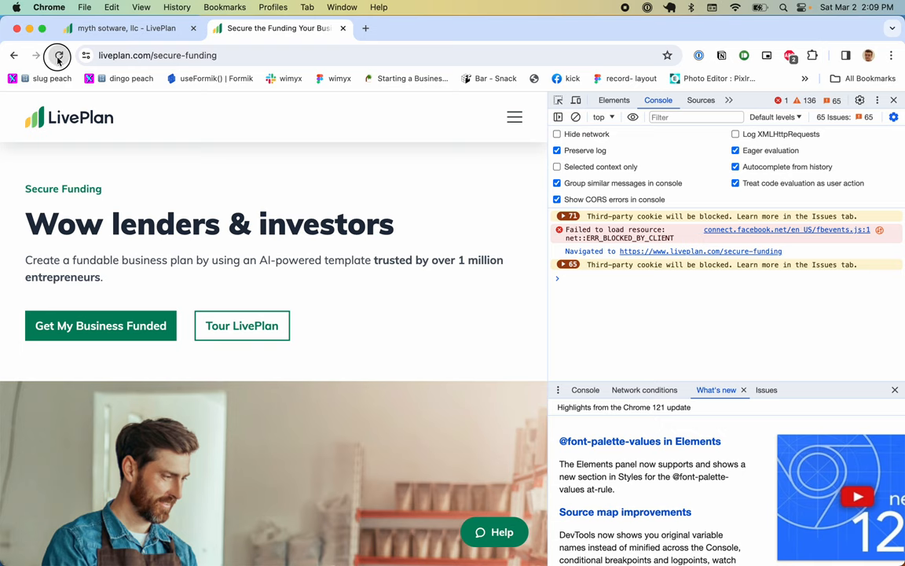
pyautogui.click(57, 55)
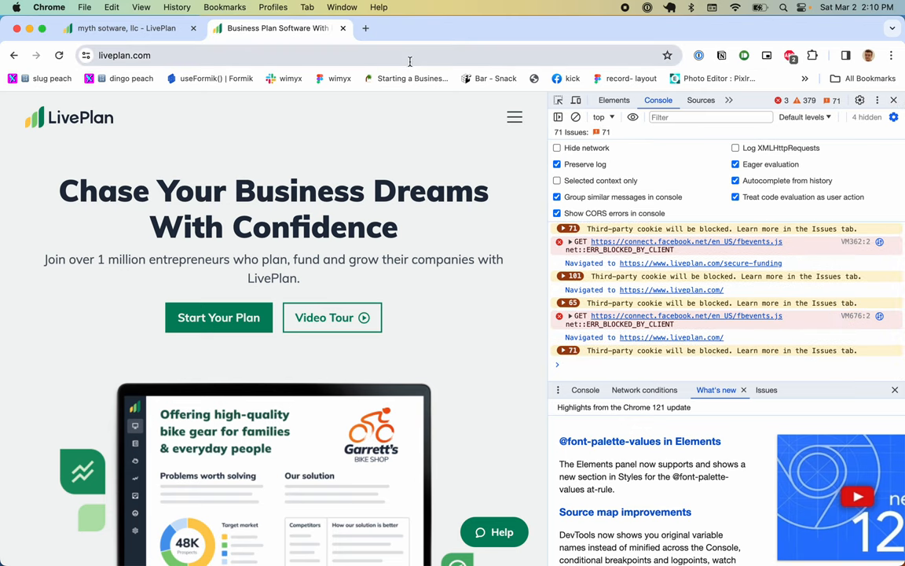
# Show liveplan.com's cookies in the Application panel, preview one cookie's value and delete it
pyautogui.click(730, 101)
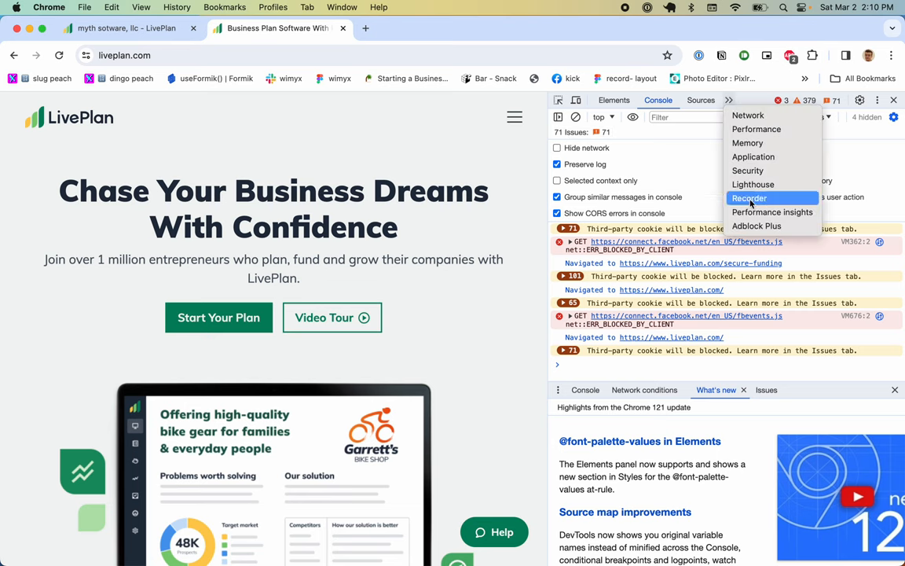
pyautogui.moveTo(753, 157)
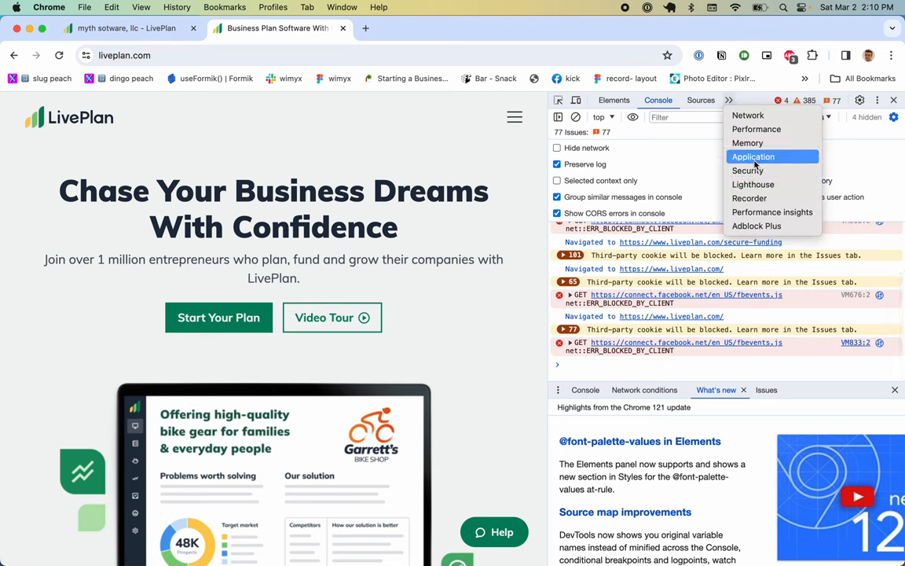
pyautogui.click(753, 157)
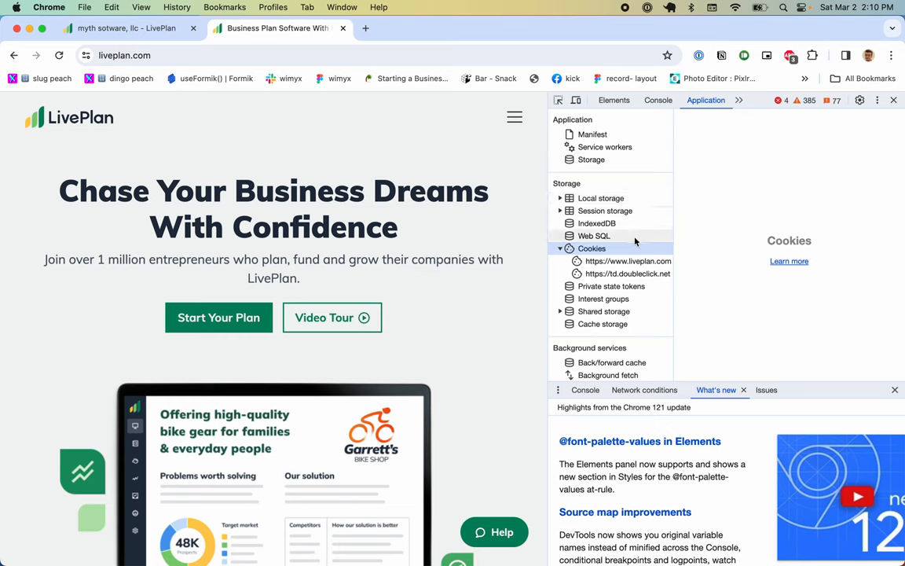
pyautogui.click(629, 261)
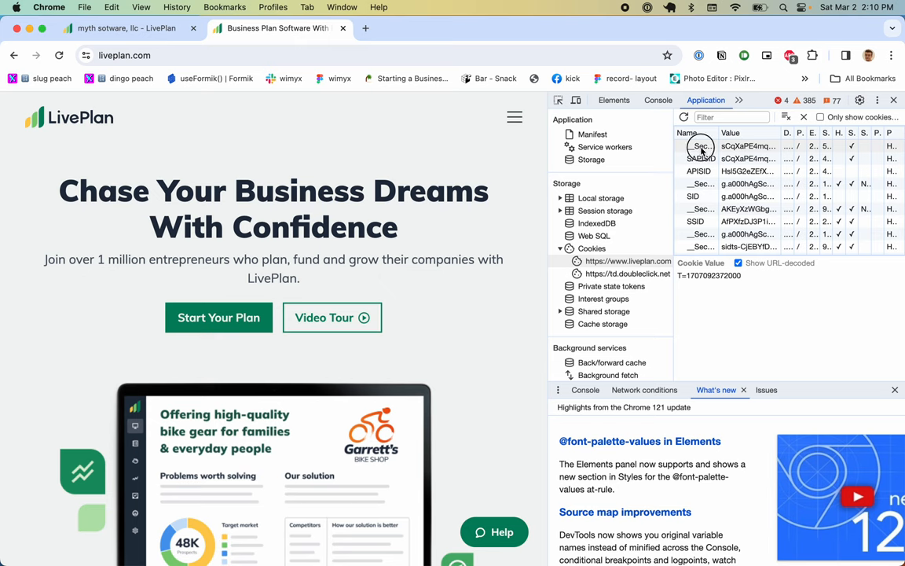
pyautogui.click(699, 146)
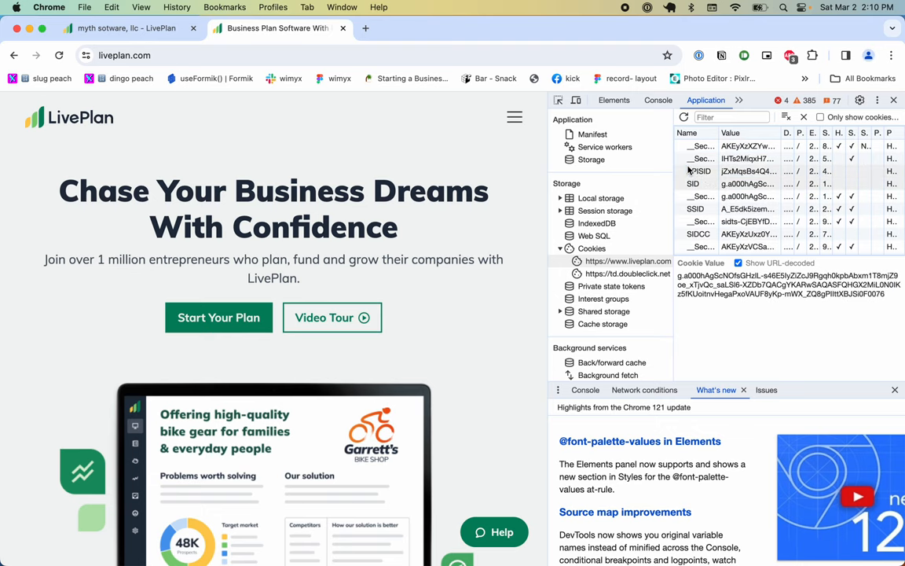
pyautogui.click(699, 170)
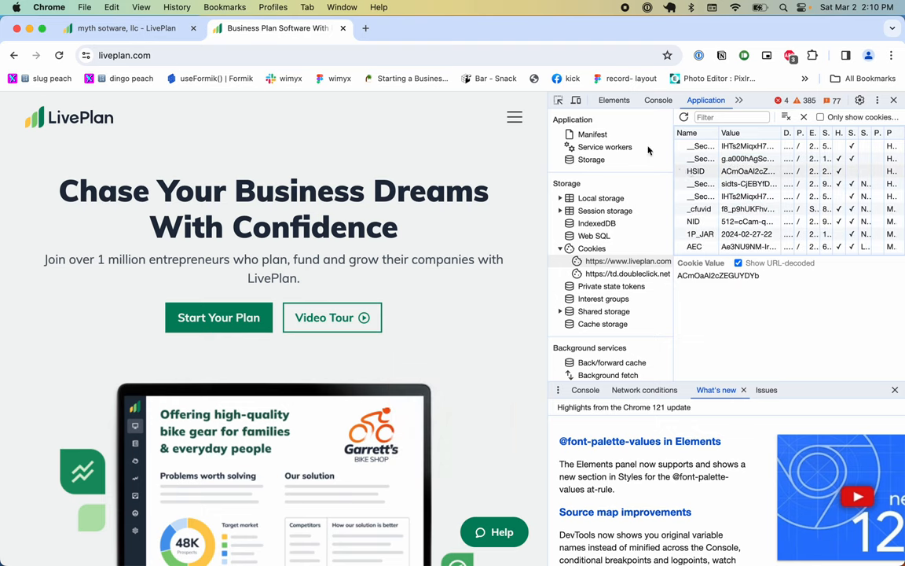
# Delete two more liveplan.com cookies after previewing each one's value
pyautogui.click(514, 116)
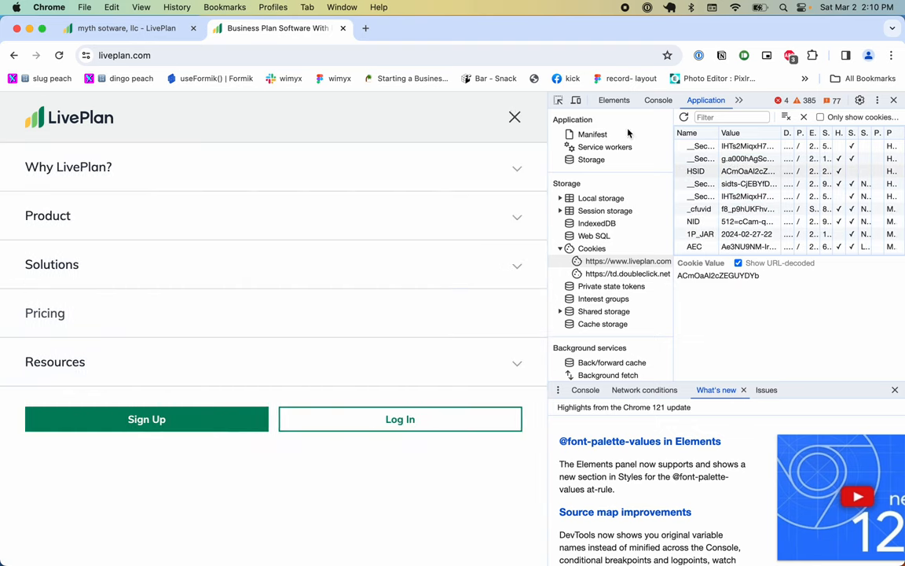
pyautogui.click(730, 171)
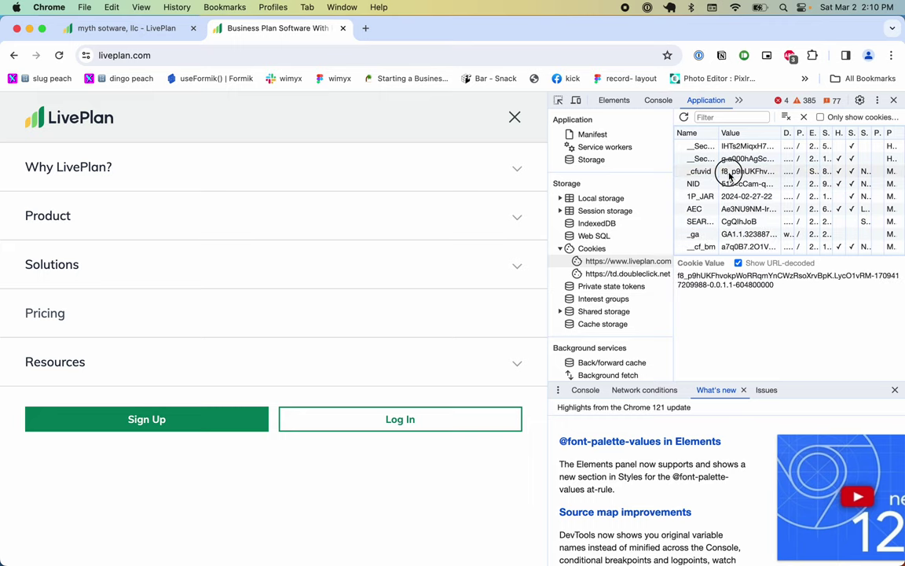
pyautogui.click(701, 169)
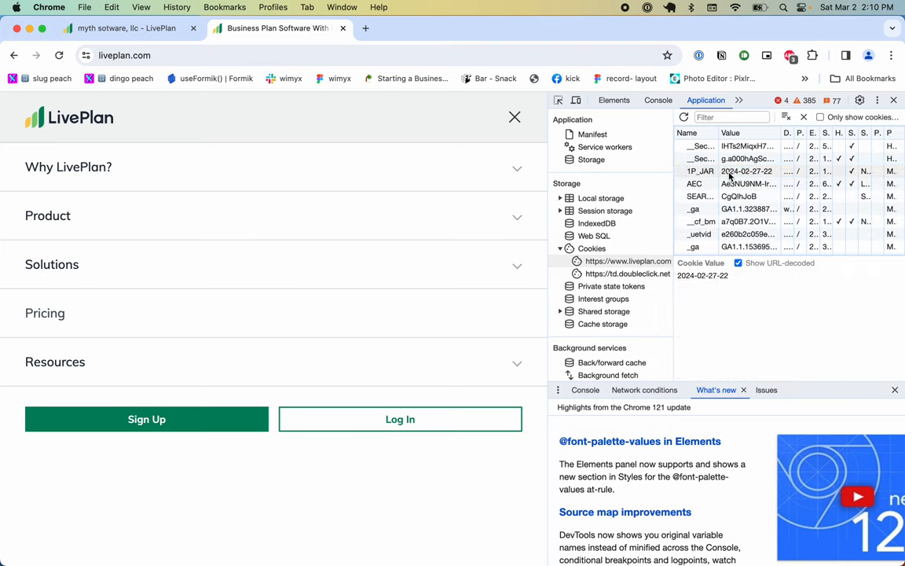
pyautogui.click(695, 170)
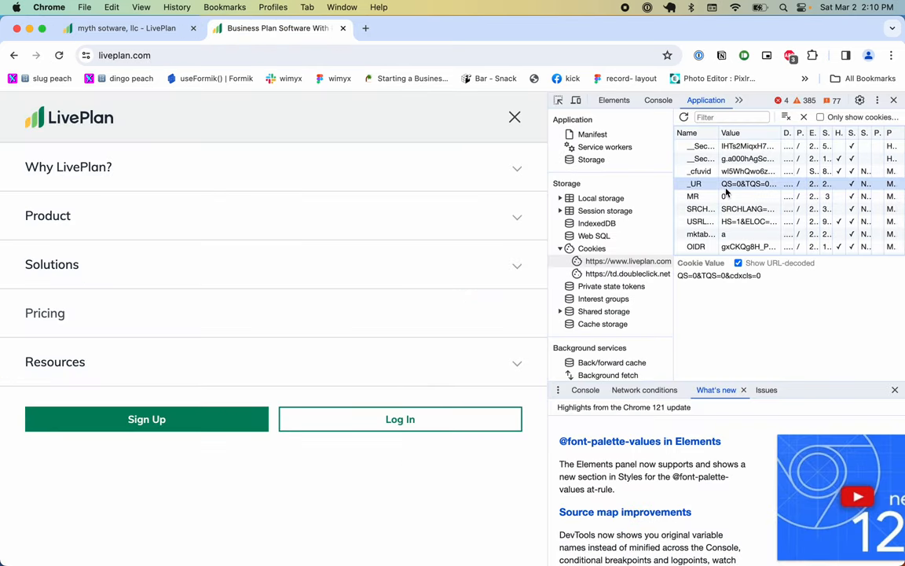
# Preview and delete the next few liveplan.com cookies from the Cookies table
pyautogui.click(700, 182)
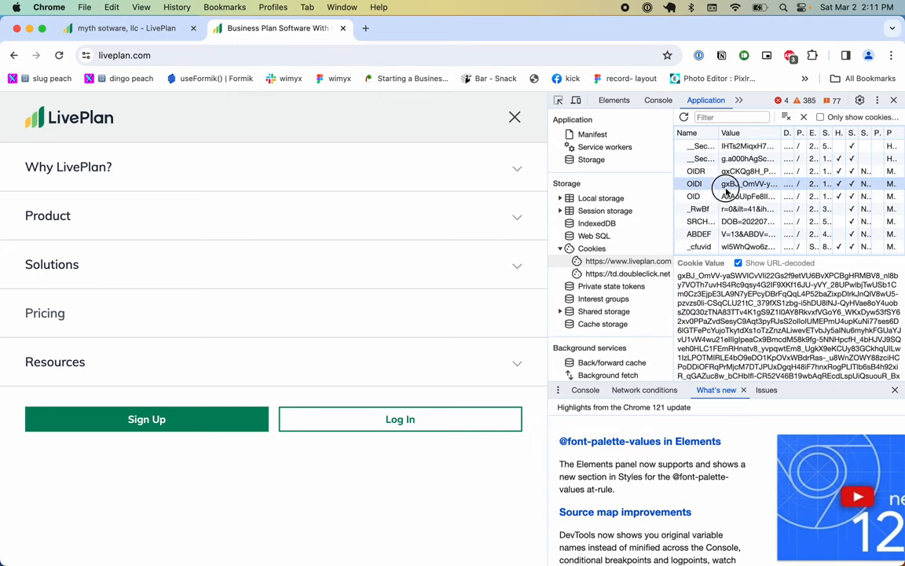
pyautogui.click(697, 195)
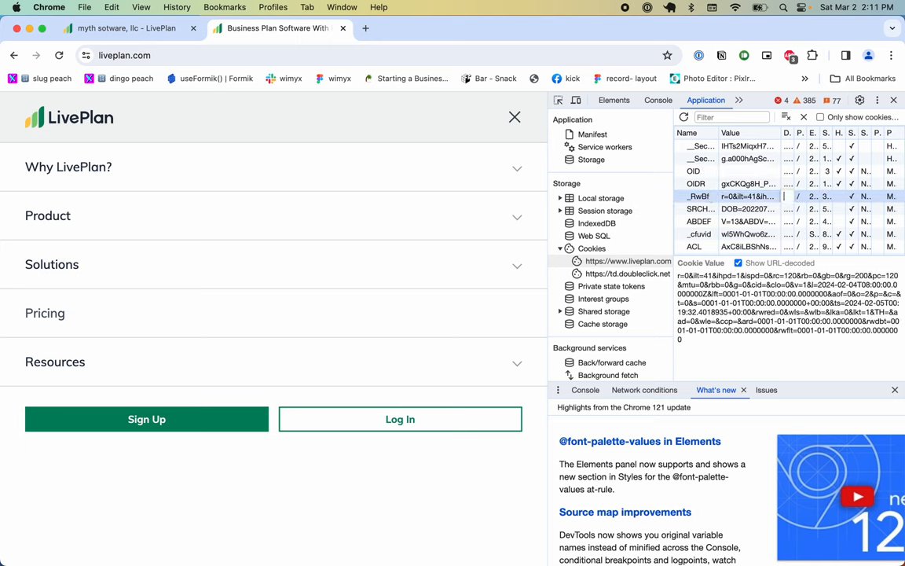
pyautogui.click(698, 195)
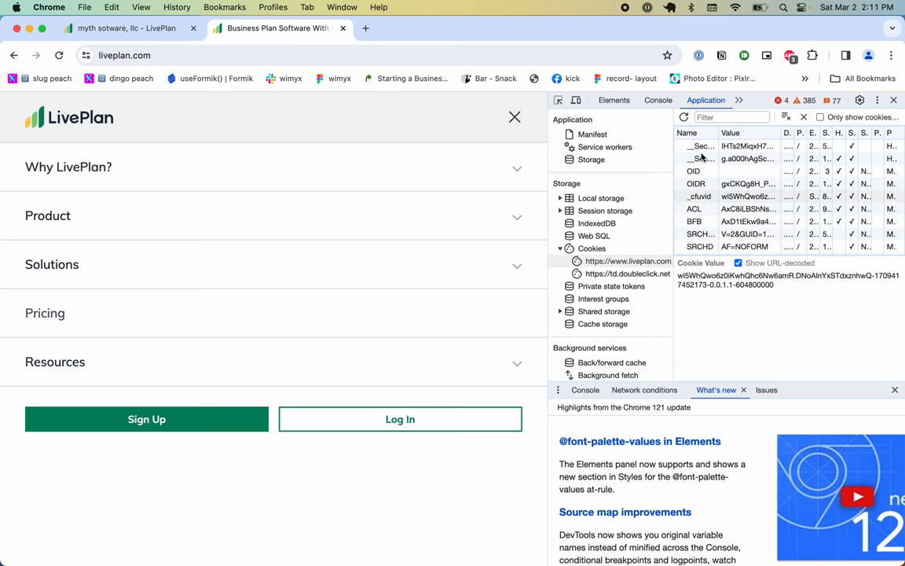
pyautogui.click(694, 146)
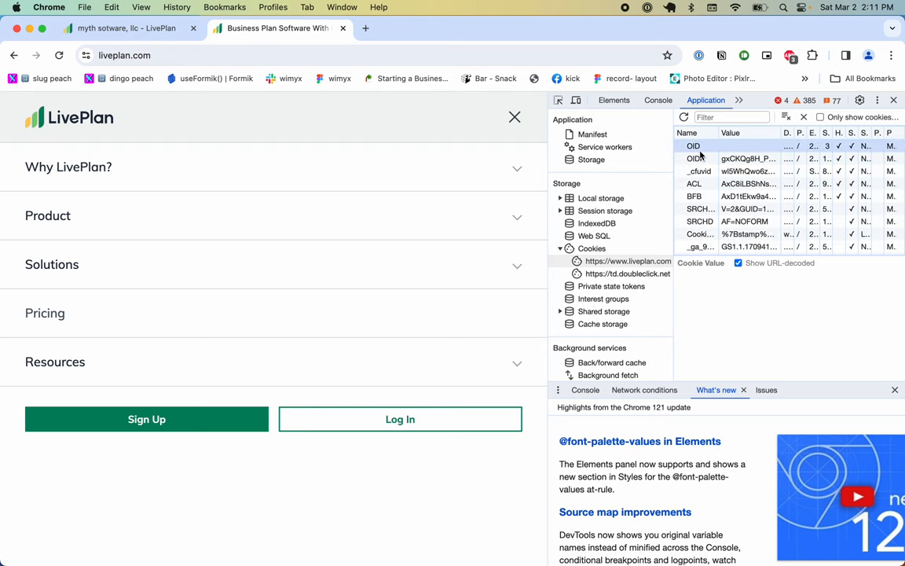
# Remove several more liveplan.com cookies row by row with Delete selected
pyautogui.click(701, 207)
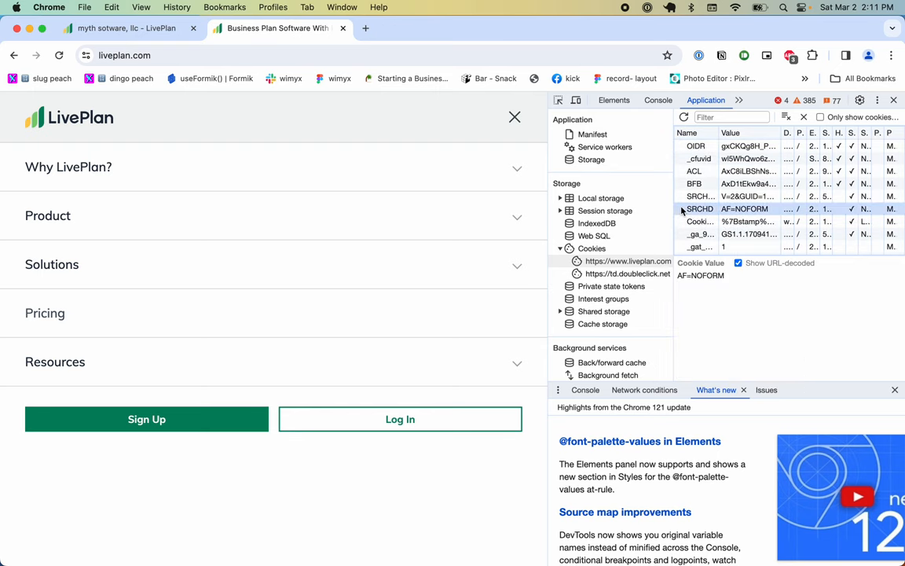
pyautogui.click(699, 209)
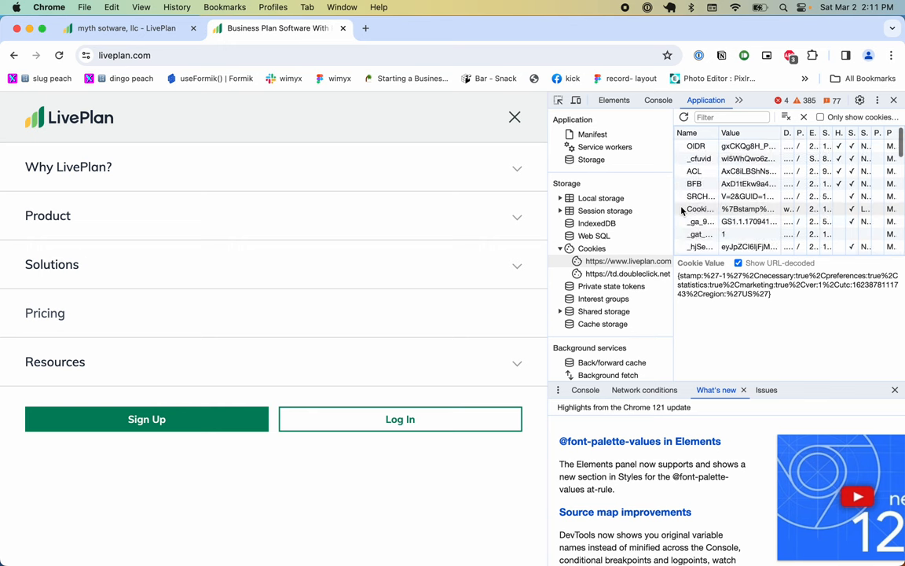
pyautogui.click(694, 157)
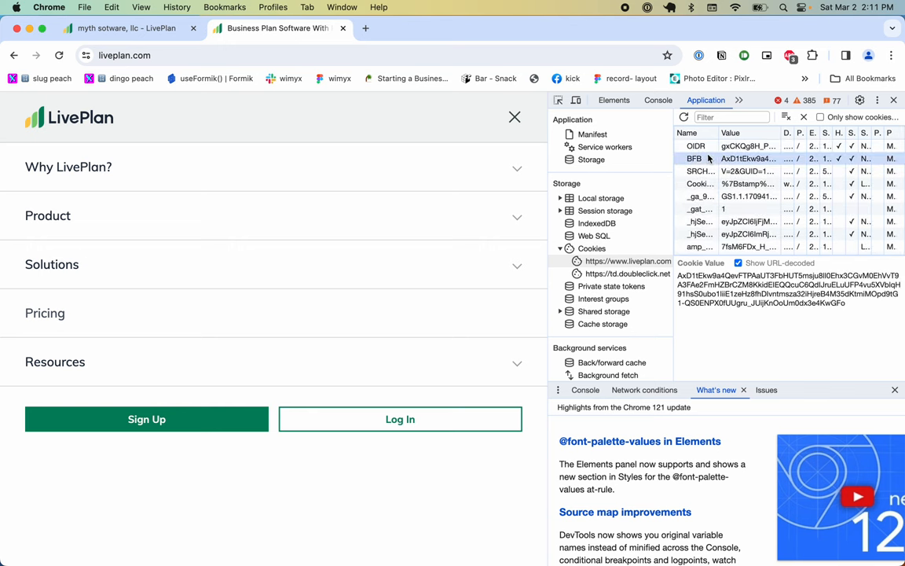
pyautogui.click(704, 154)
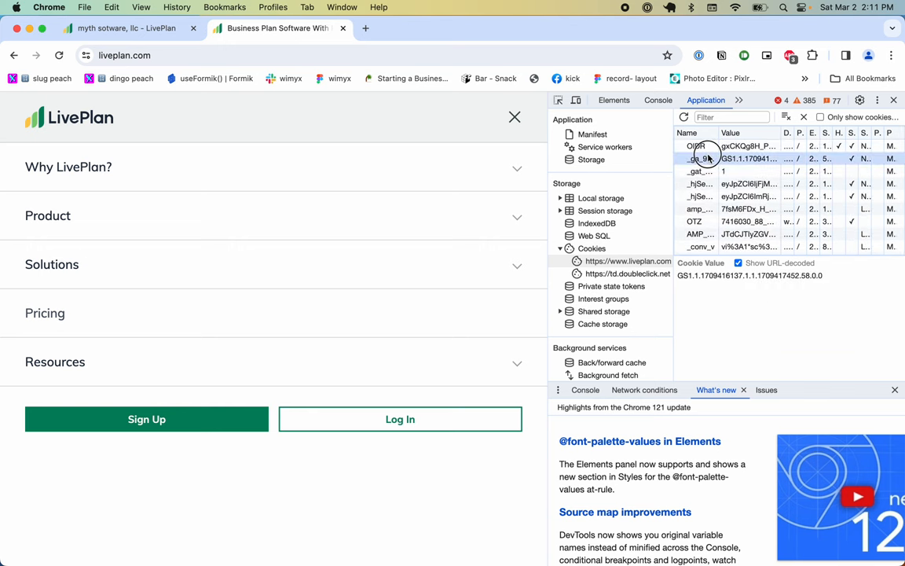
pyautogui.click(705, 157)
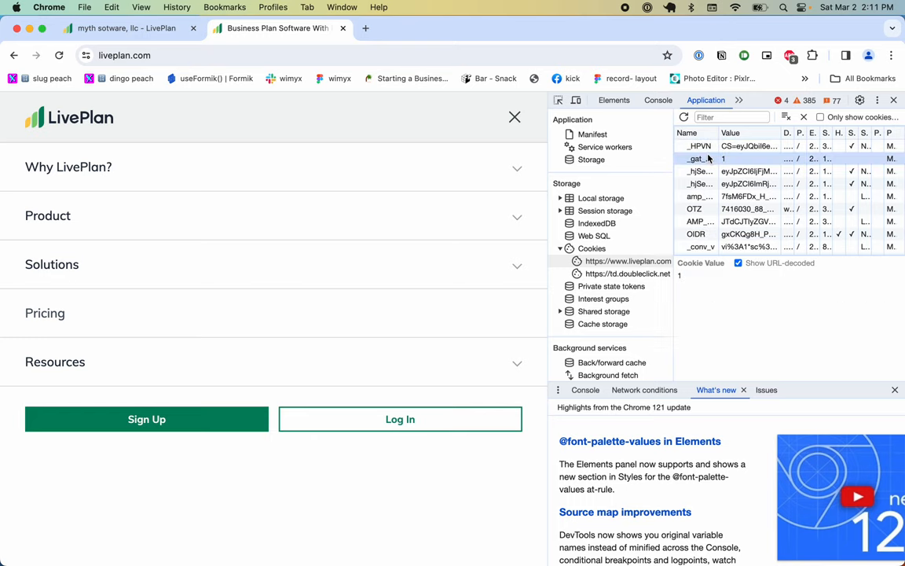
pyautogui.click(698, 159)
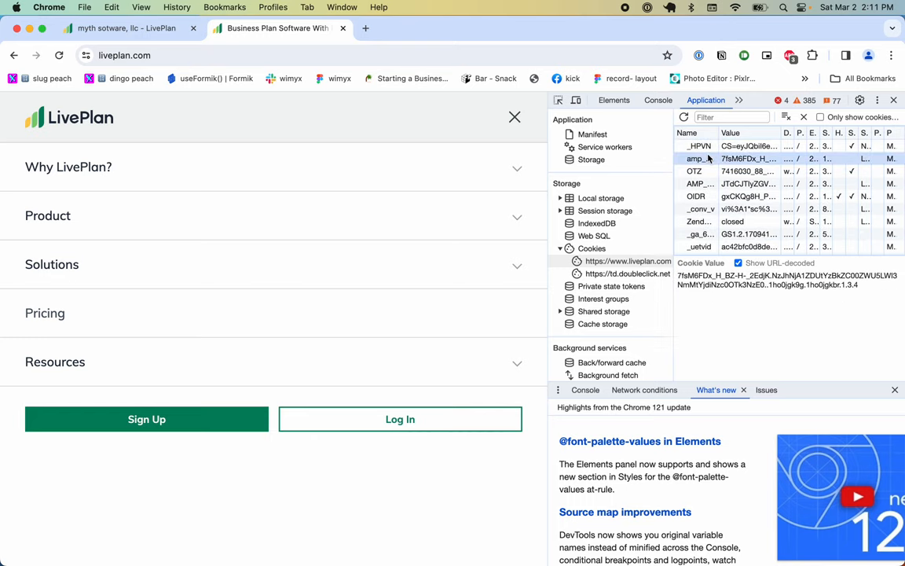
# Delete the last remaining liveplan.com cookies until the table is empty
pyautogui.click(695, 157)
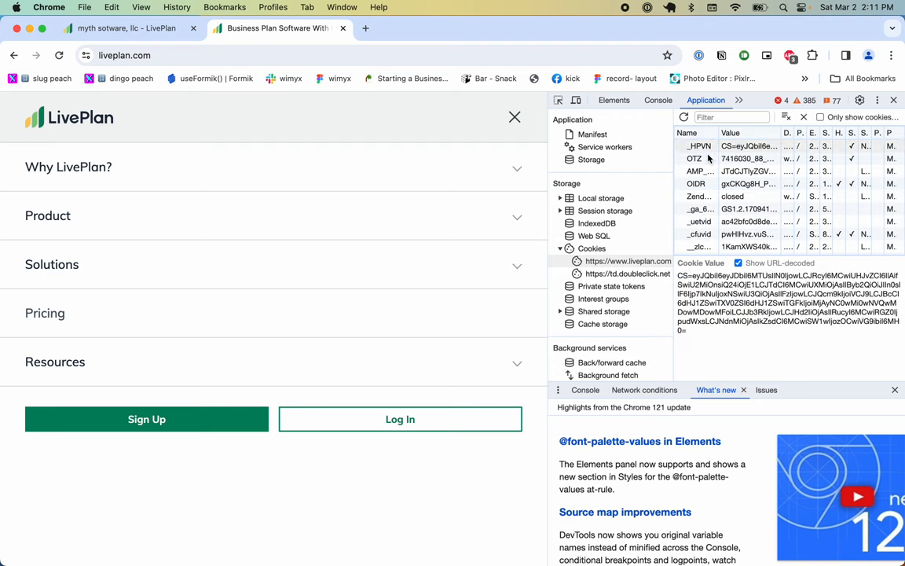
pyautogui.click(697, 157)
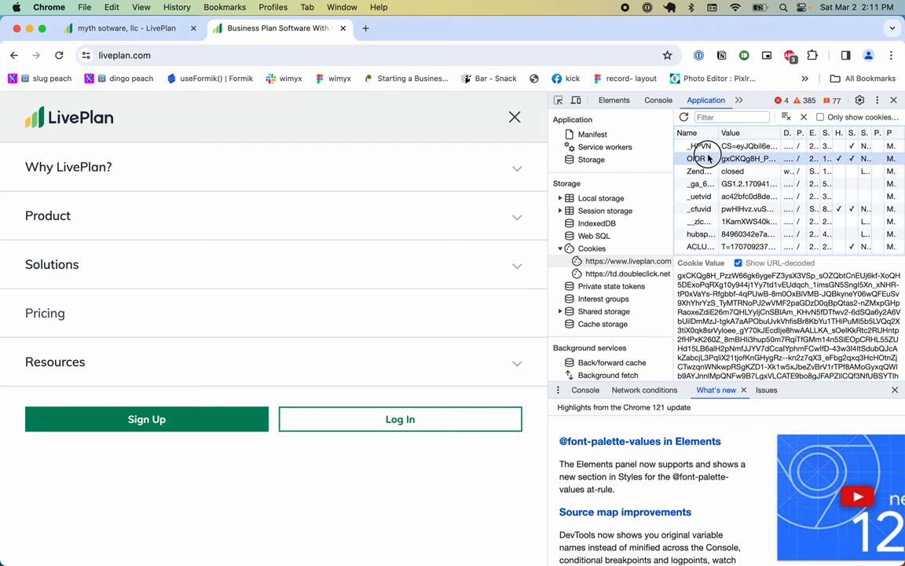
pyautogui.click(700, 157)
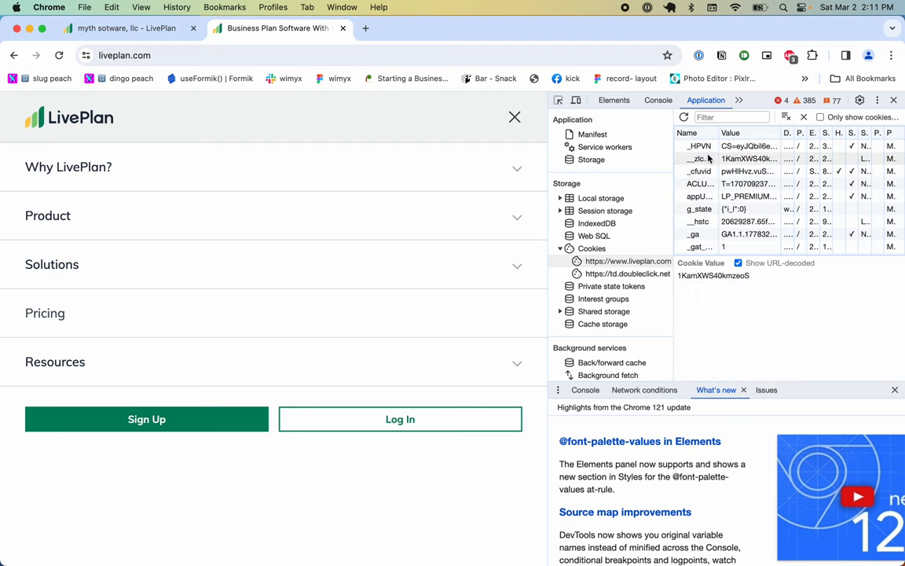
pyautogui.click(698, 157)
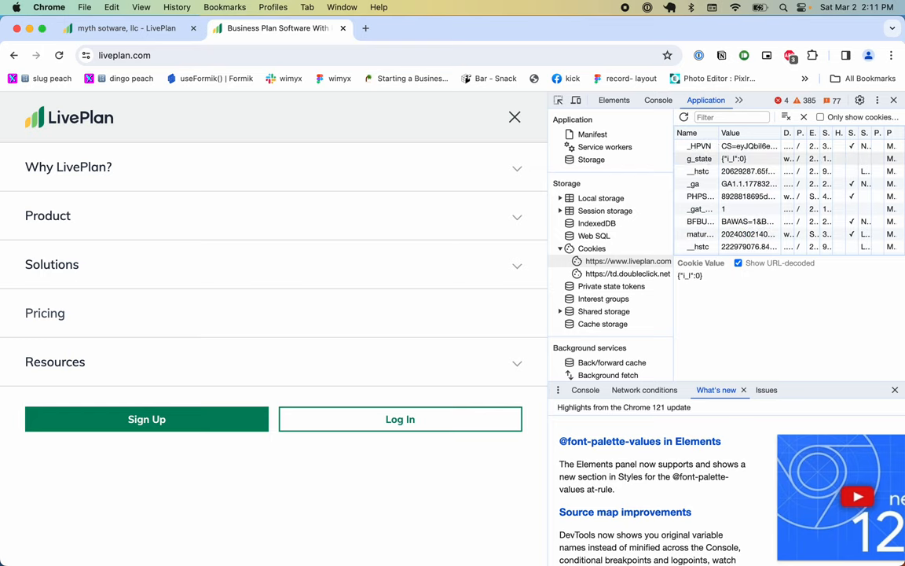
pyautogui.click(694, 159)
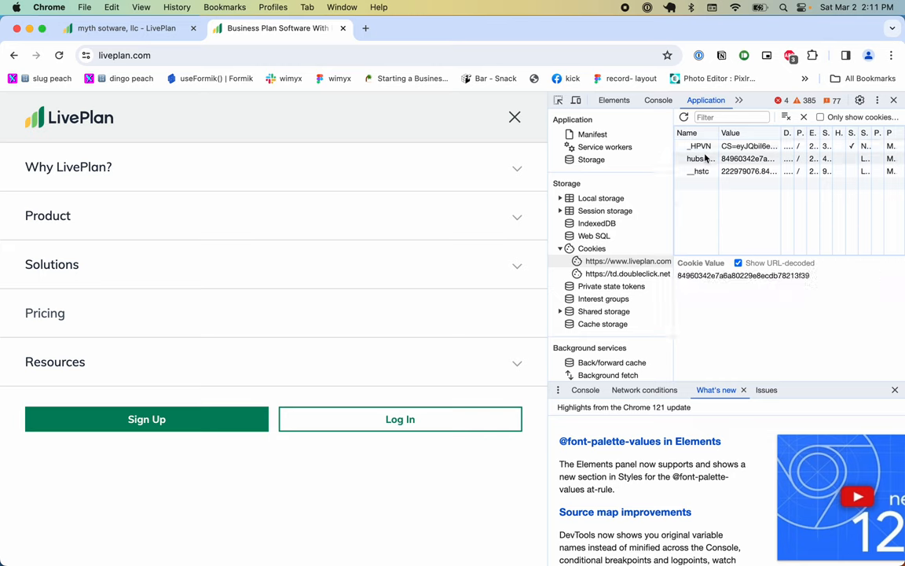
pyautogui.moveTo(704, 159)
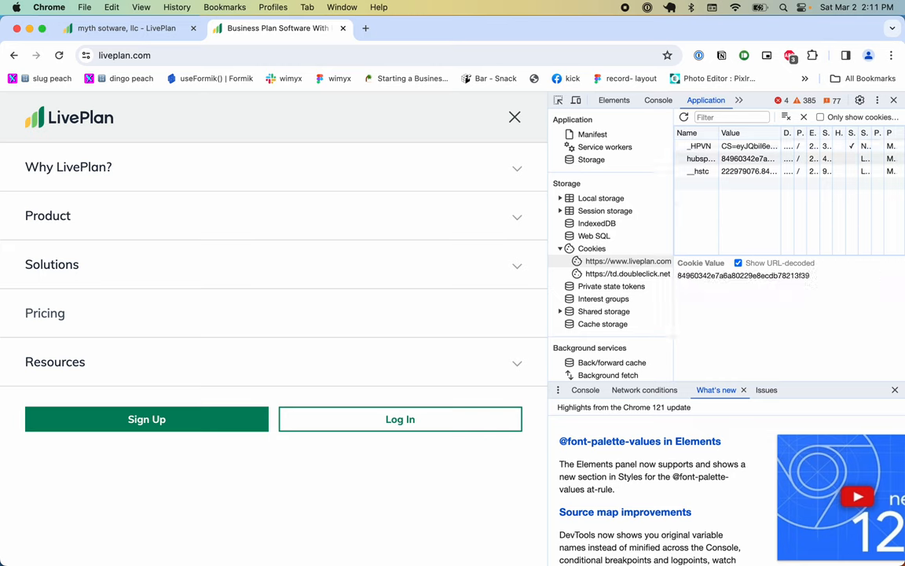
pyautogui.click(700, 159)
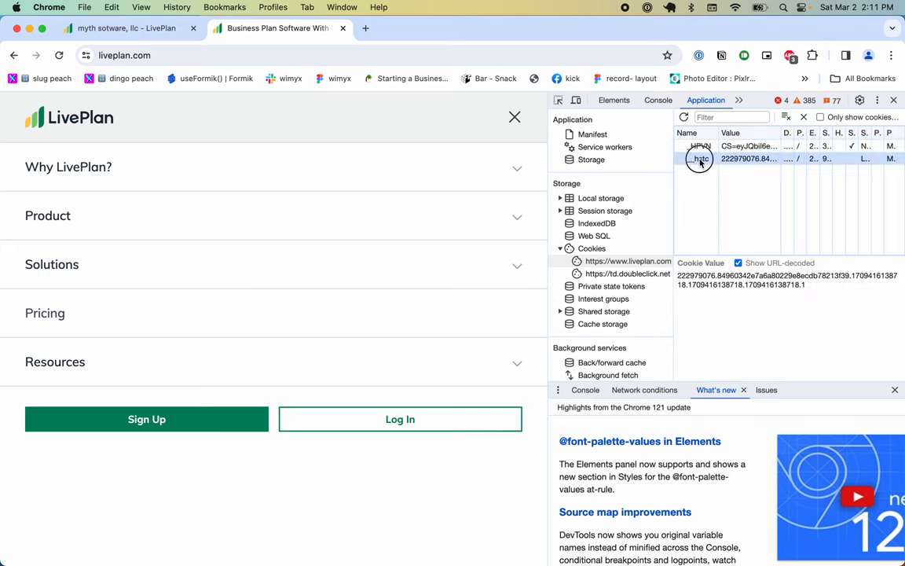
pyautogui.click(804, 116)
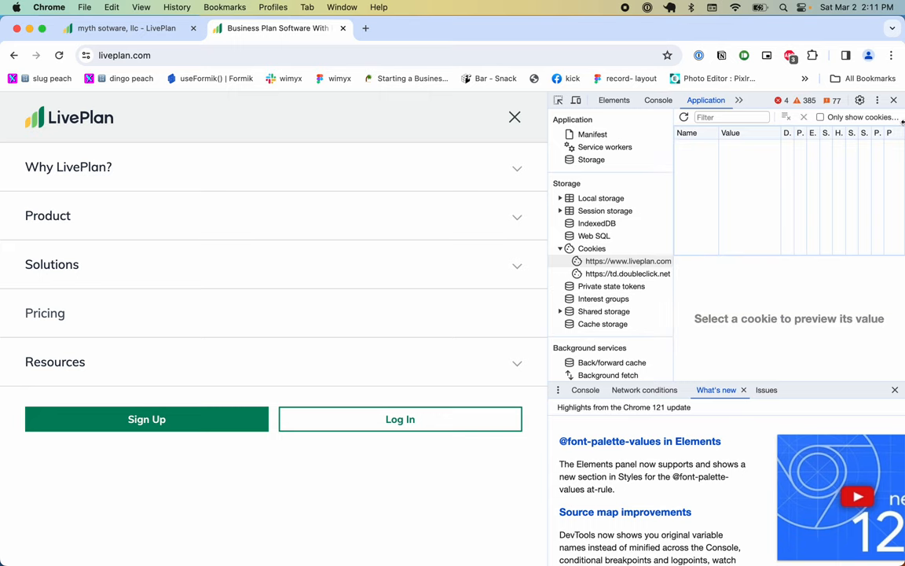
# Reopen developer tools and inspect liveplan.com session storage, local storage and shared storage
pyautogui.click(893, 100)
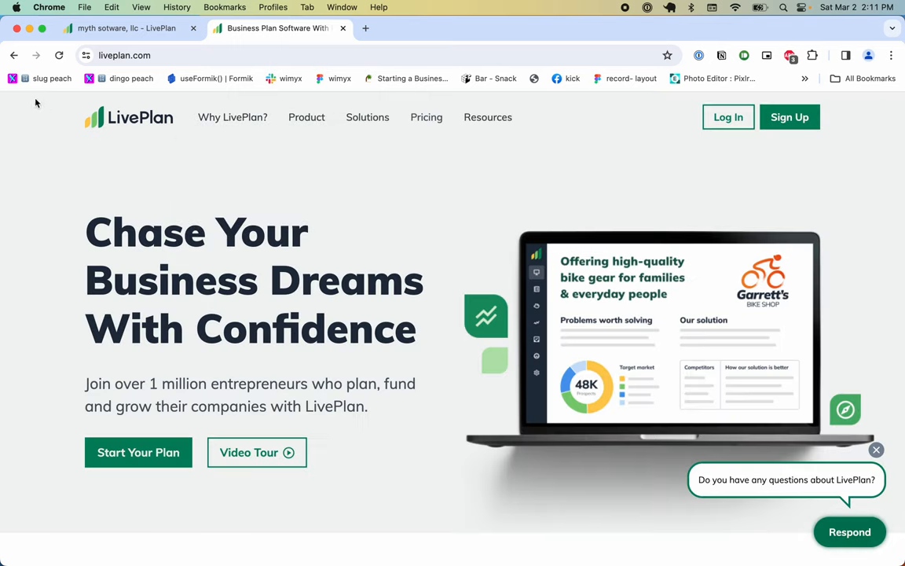
pyautogui.press('F12')
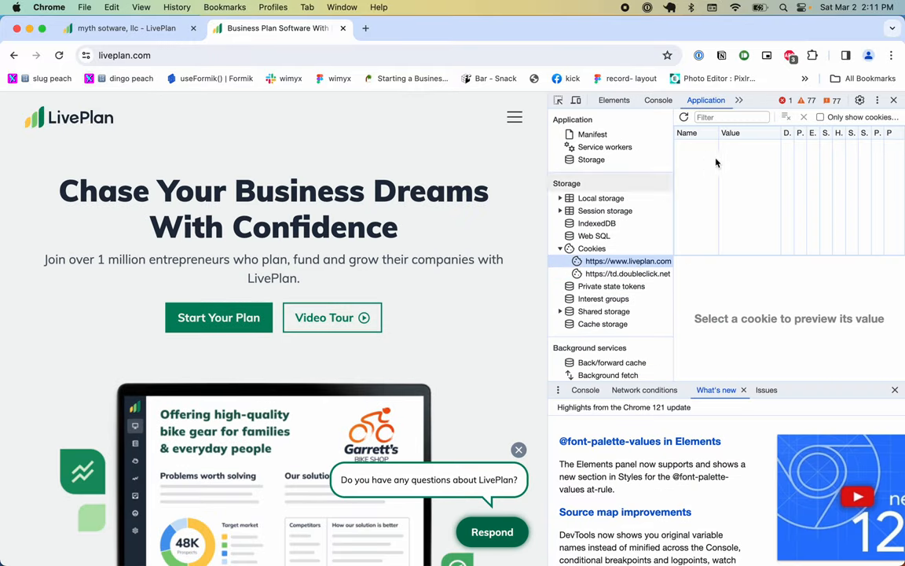
pyautogui.click(605, 210)
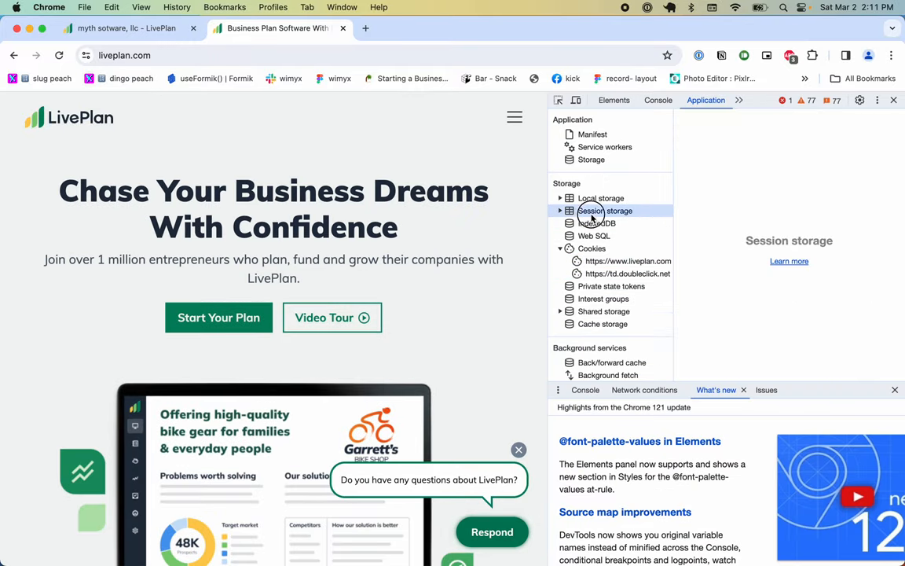
pyautogui.click(601, 198)
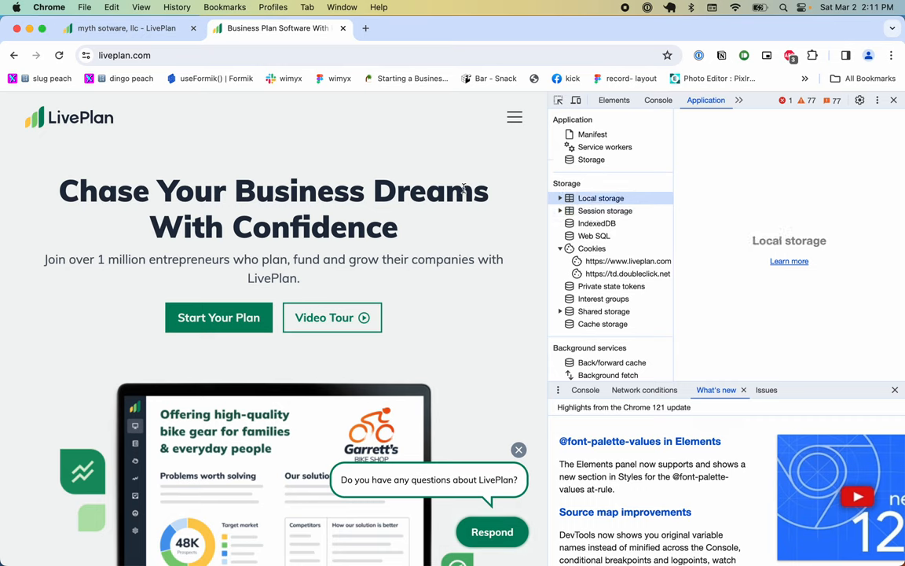
pyautogui.click(604, 311)
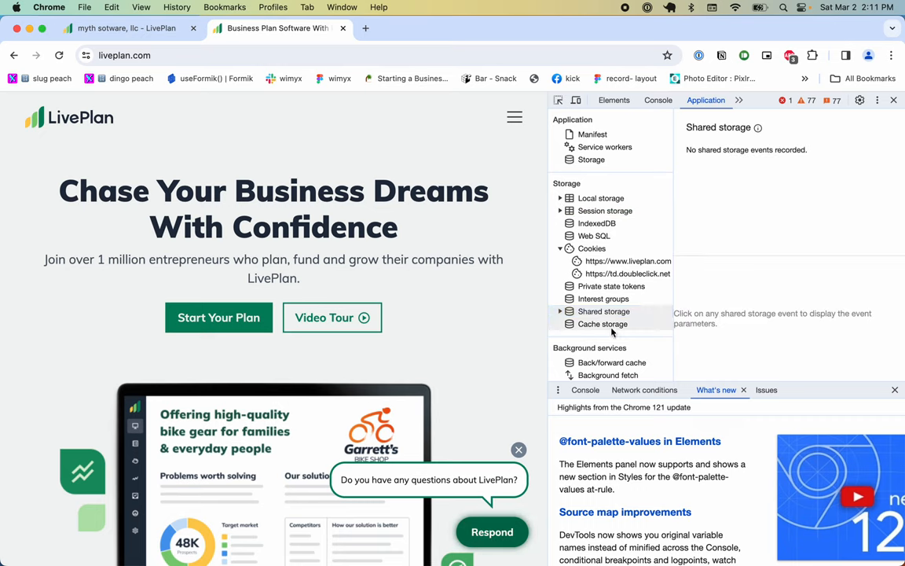
pyautogui.click(604, 311)
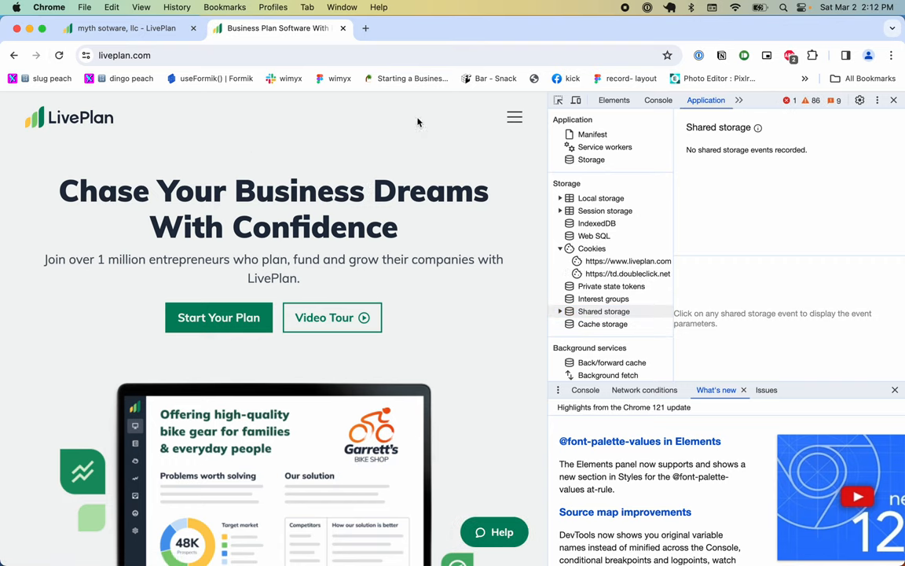
# Close developer tools and scroll through the LivePlan homepage content
pyautogui.click(893, 100)
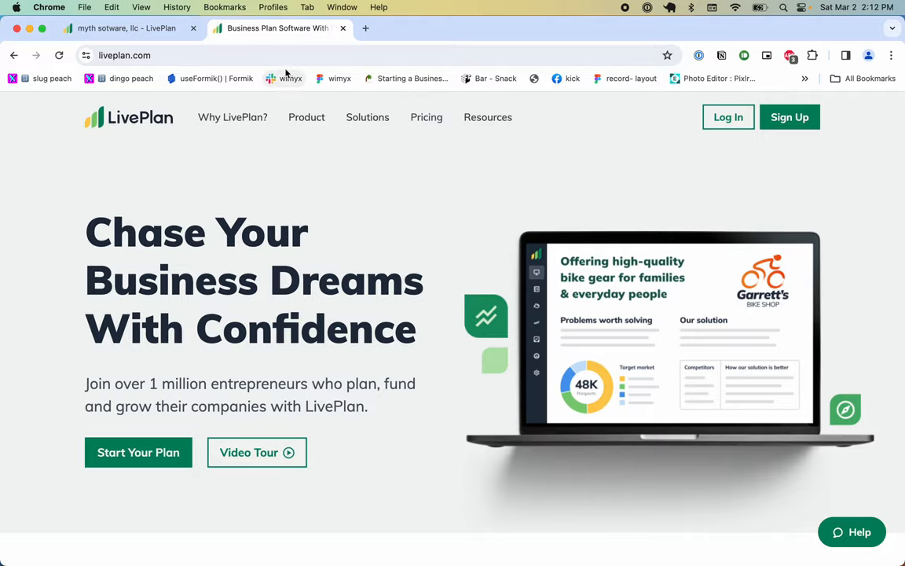
pyautogui.scroll(-3)
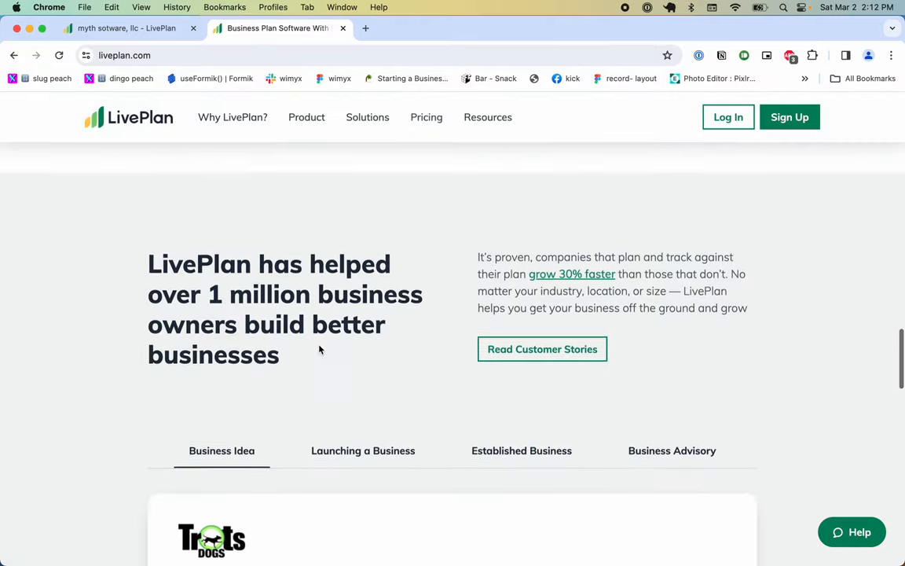
pyautogui.scroll(3)
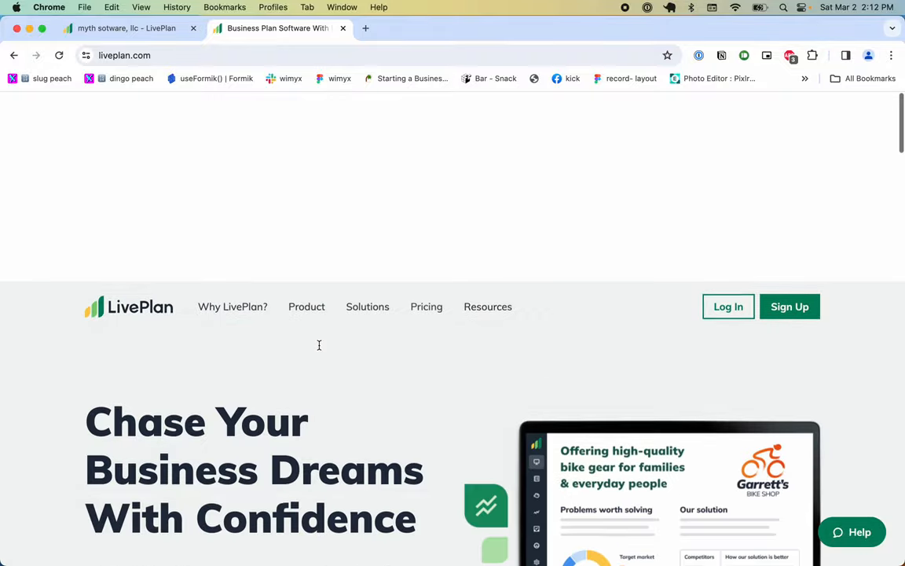
pyautogui.scroll(3)
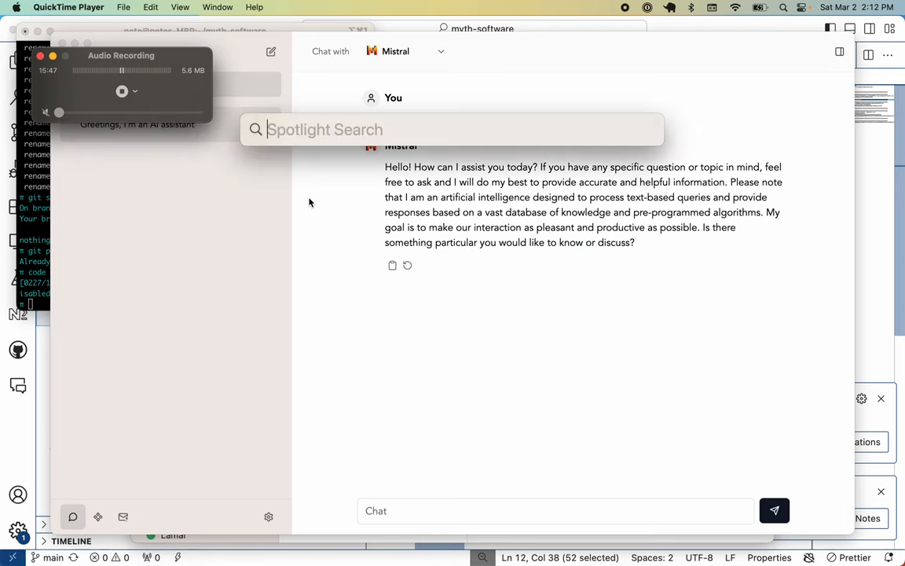
# Launch Safari via Spotlight and load liveplan.com from the address bar
pyautogui.write('safari')
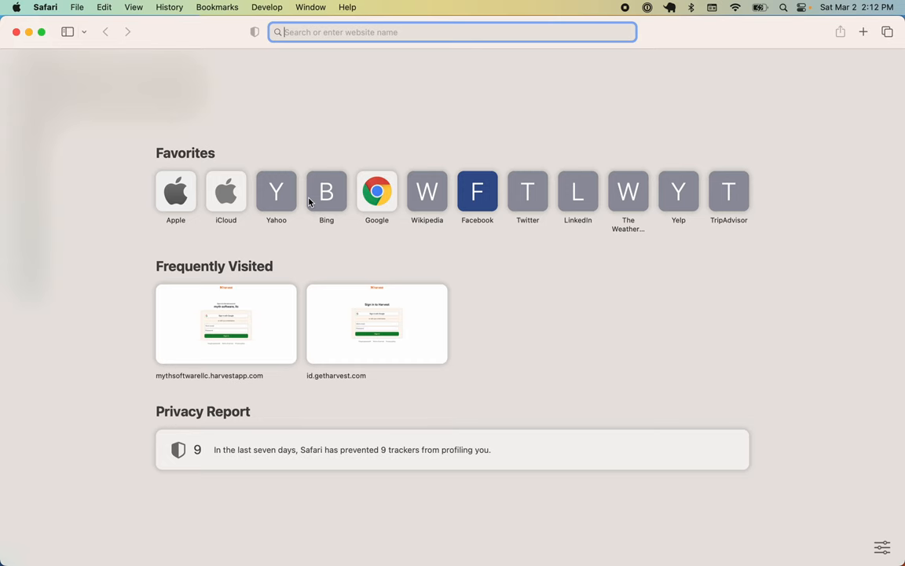
pyautogui.moveTo(352, 110)
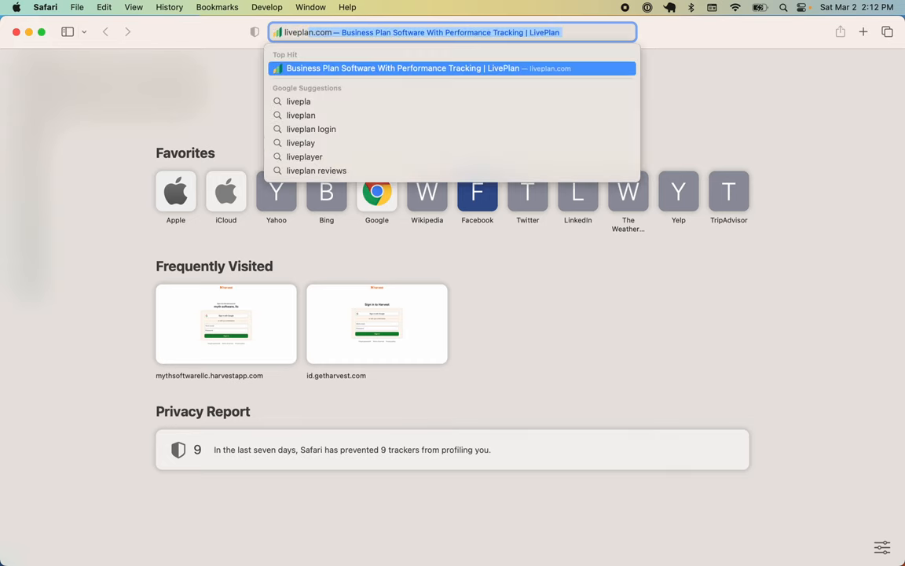
pyautogui.click(453, 68)
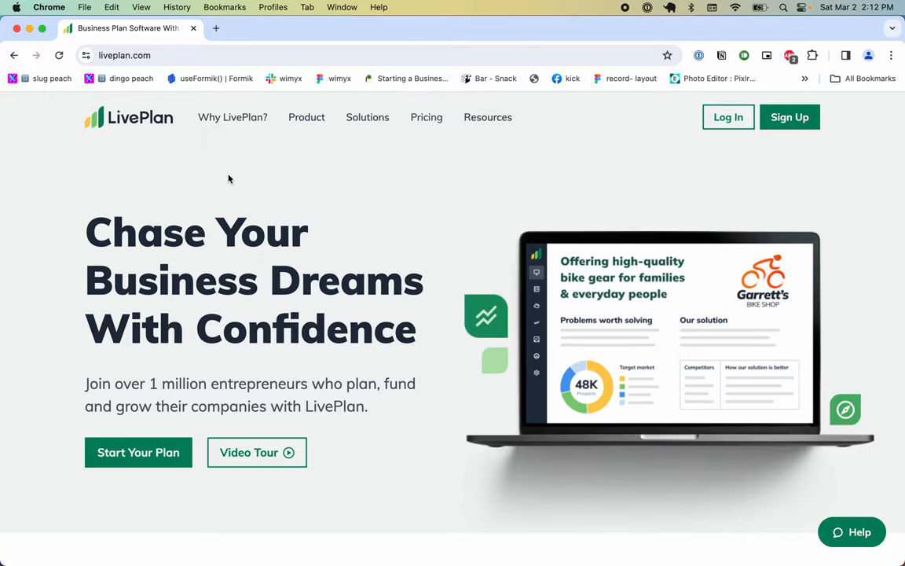
# Scroll to the homepage footer and search 'firefox' in Spotlight before opening an Incognito window
pyautogui.scroll(-3)
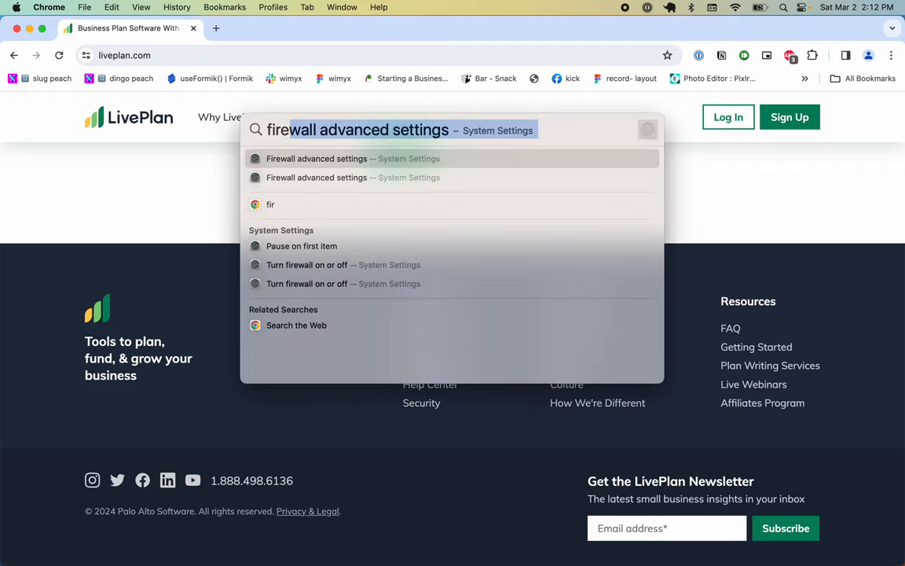
pyautogui.write('firefox')
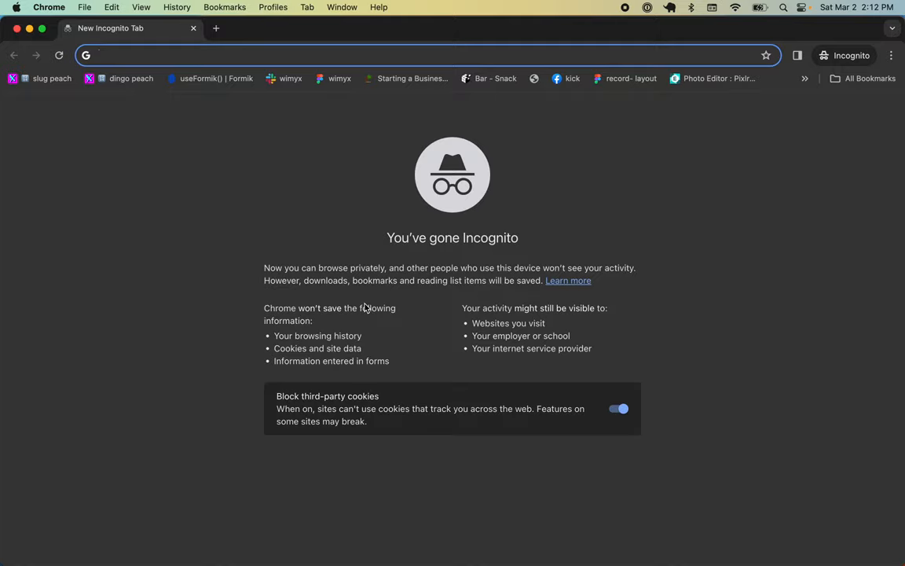
# Load liveplan.com in the Incognito window and scroll until the business-stage discount popup appears
pyautogui.write('liveplan.com')
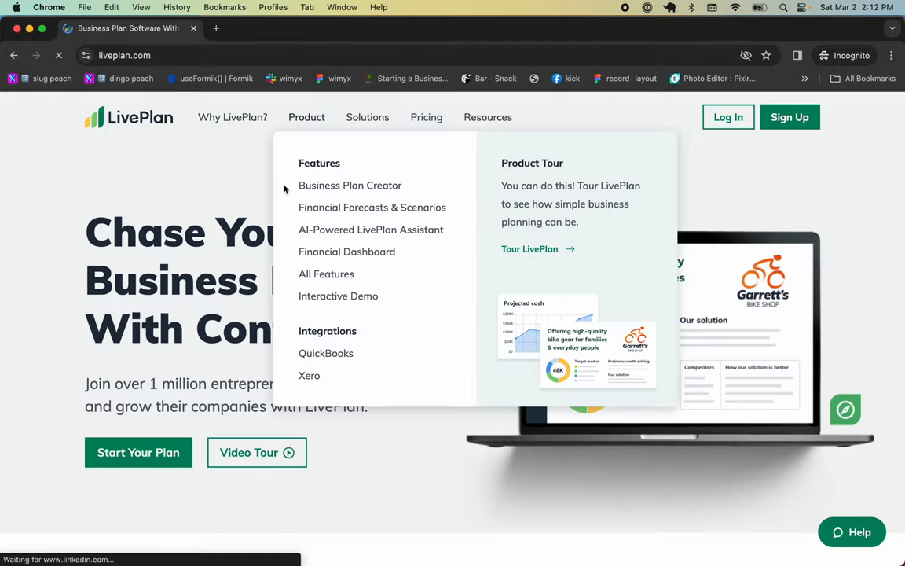
pyautogui.scroll(-3)
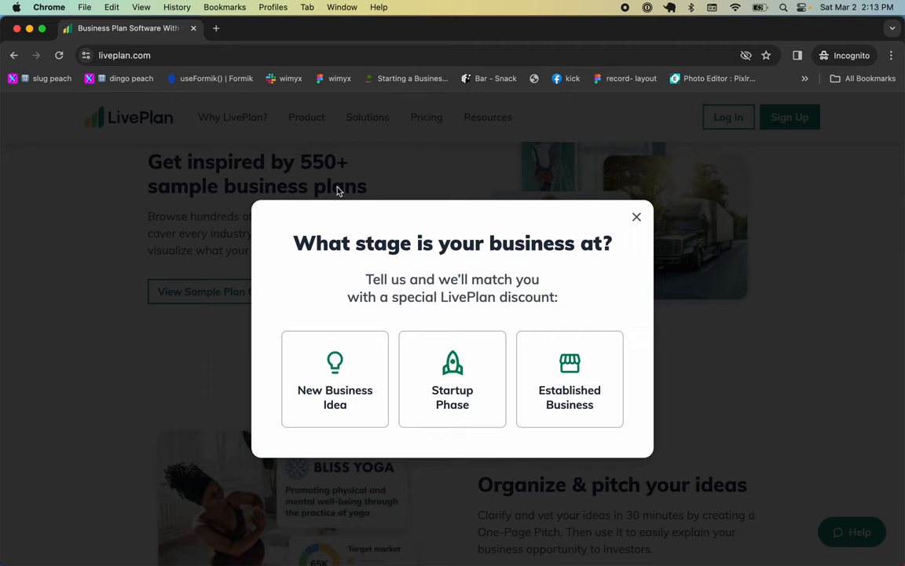
pyautogui.moveTo(339, 201)
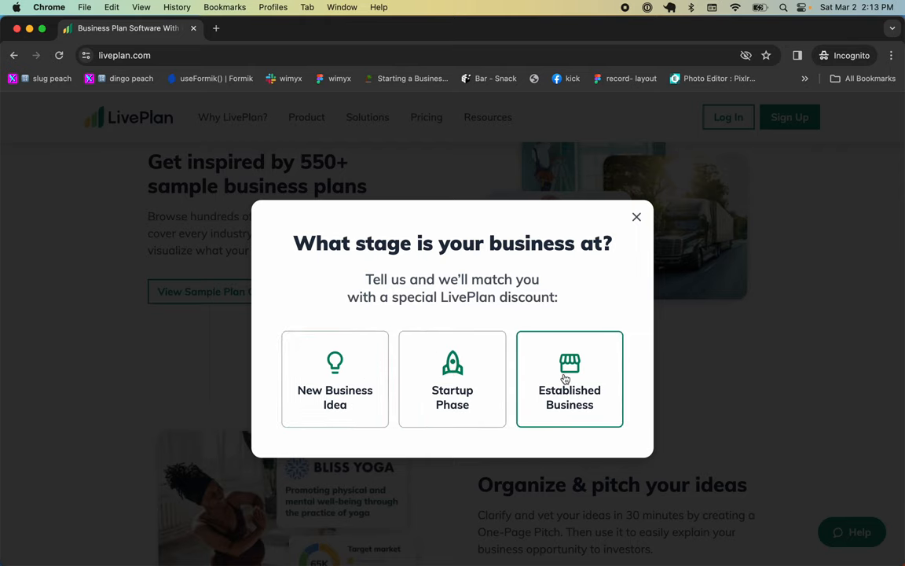
# Choose Startup Phase, enter an email to unlock the discount, and sign up with it
pyautogui.click(453, 378)
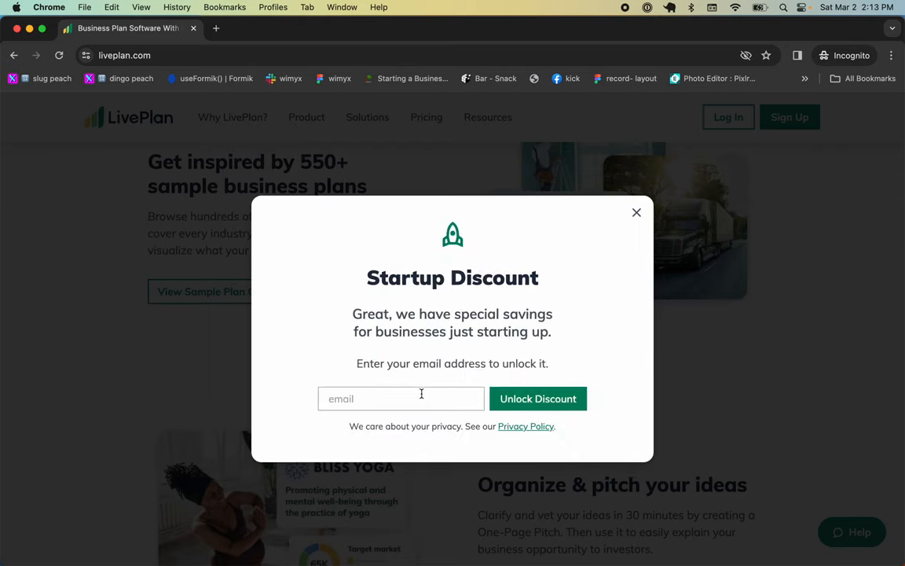
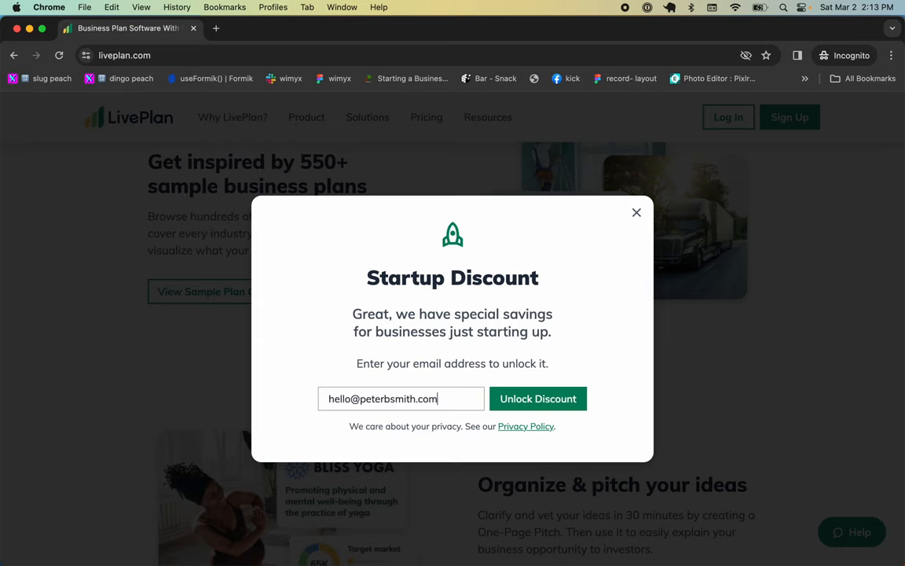
pyautogui.click(538, 400)
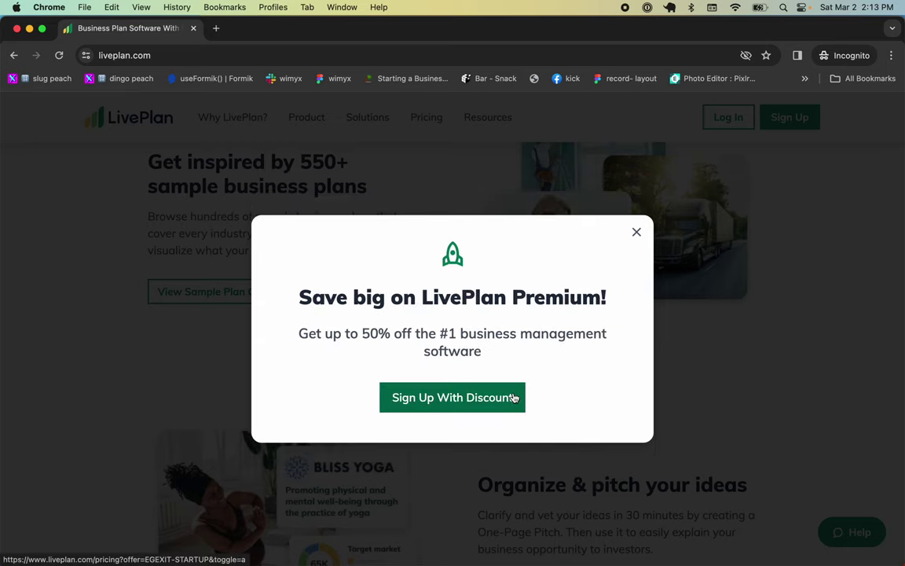
pyautogui.moveTo(461, 315)
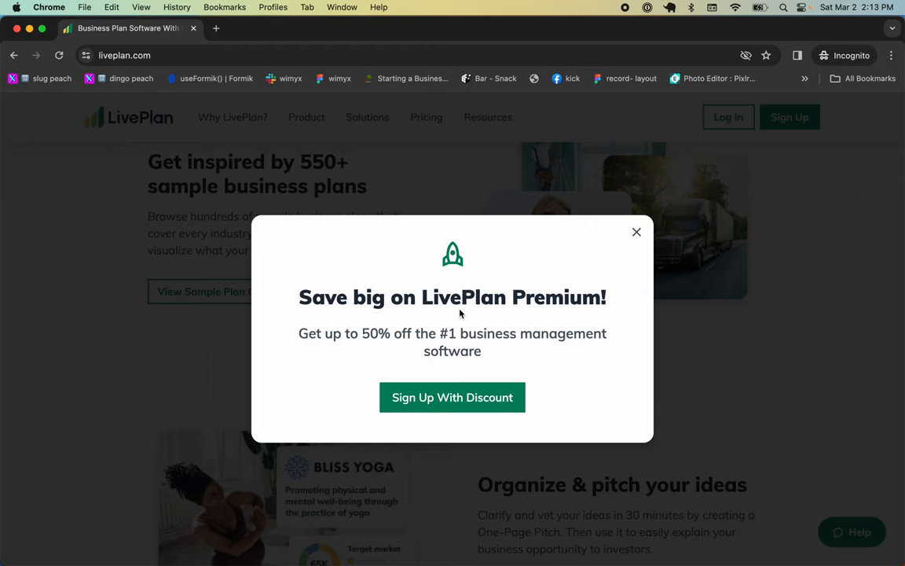
pyautogui.moveTo(455, 350)
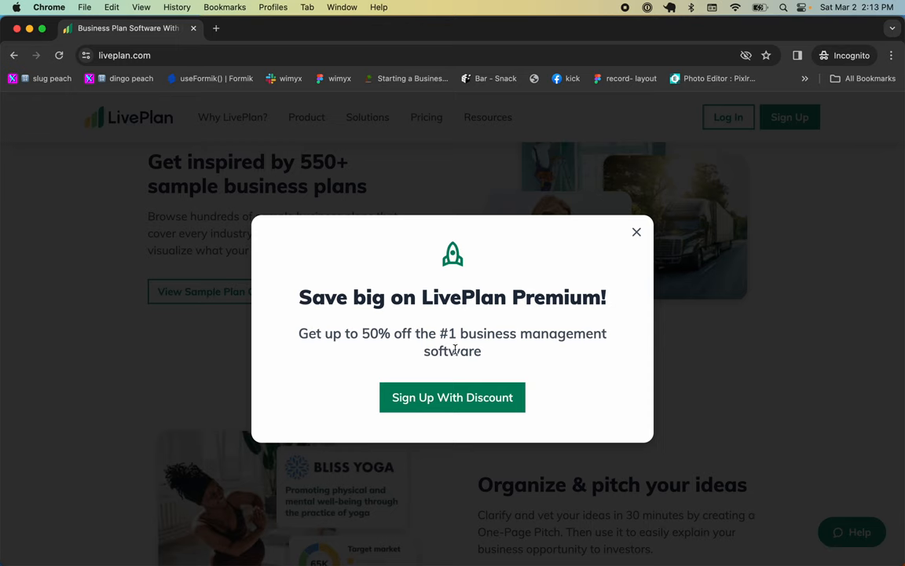
pyautogui.click(453, 396)
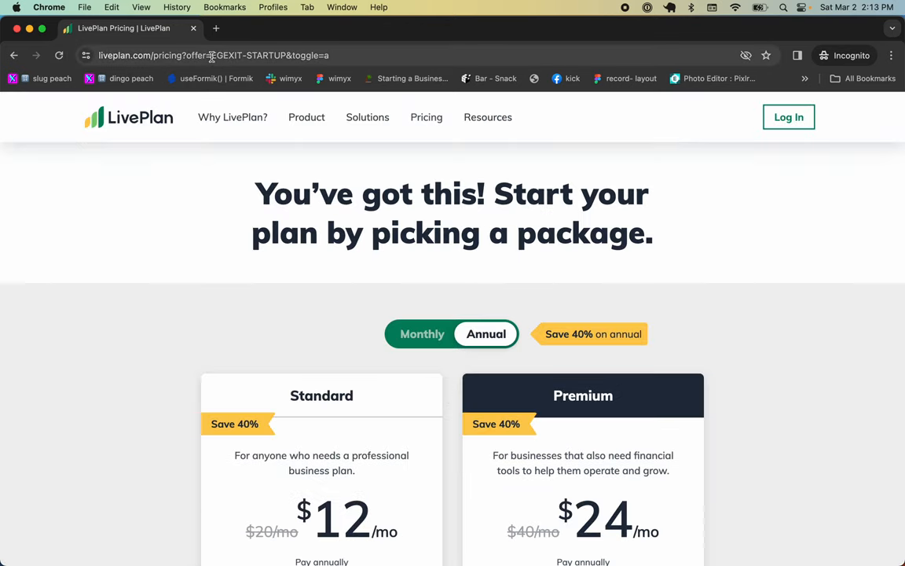
# Scroll the discounted pricing page and switch to monthly prices for both plans
pyautogui.click(213, 55)
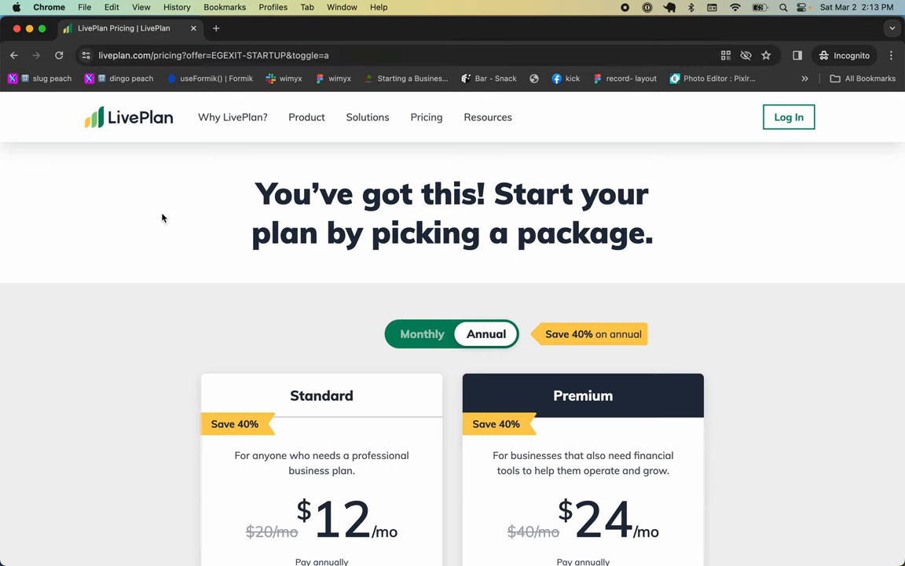
pyautogui.scroll(-3)
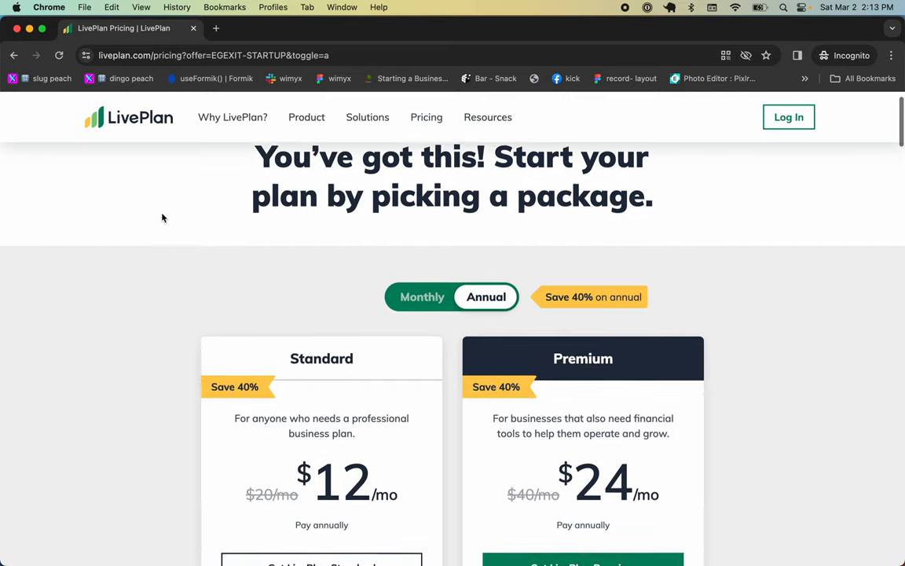
pyautogui.scroll(-3)
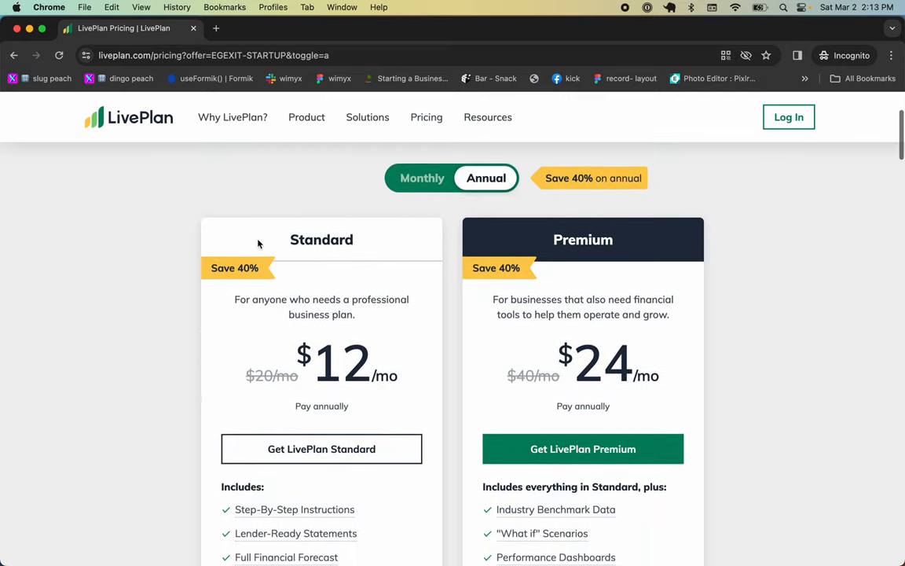
pyautogui.scroll(3)
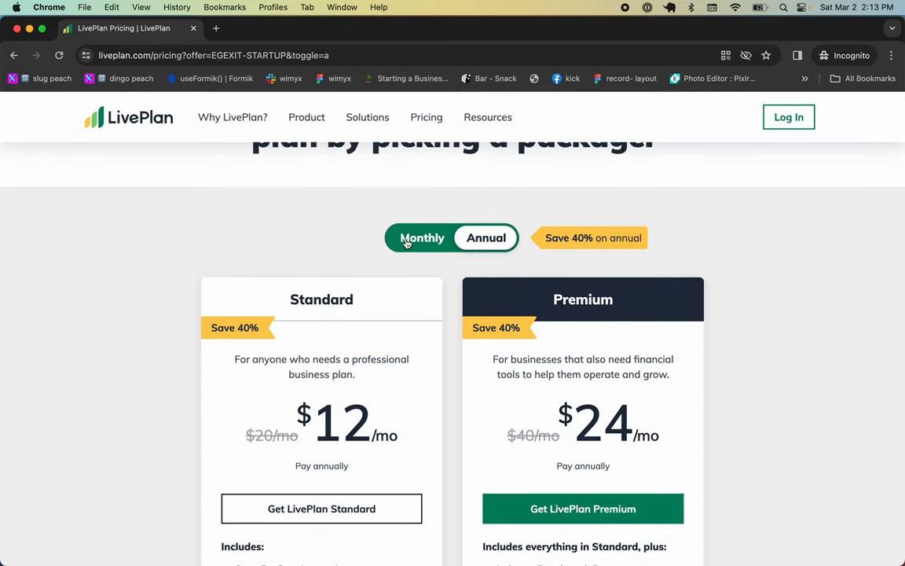
pyautogui.click(422, 238)
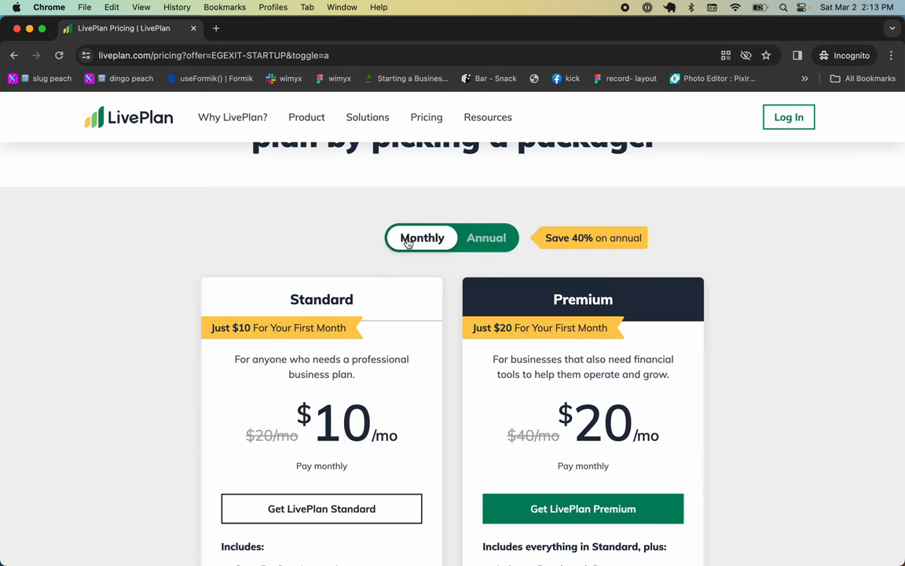
pyautogui.moveTo(291, 327)
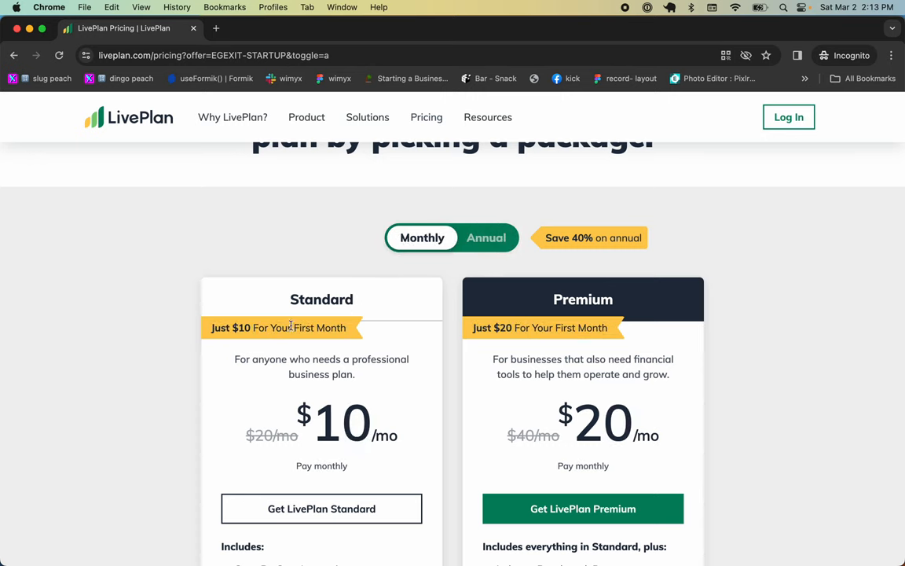
# Toggle to annual pricing and back to monthly, then scroll further down the page
pyautogui.click(485, 237)
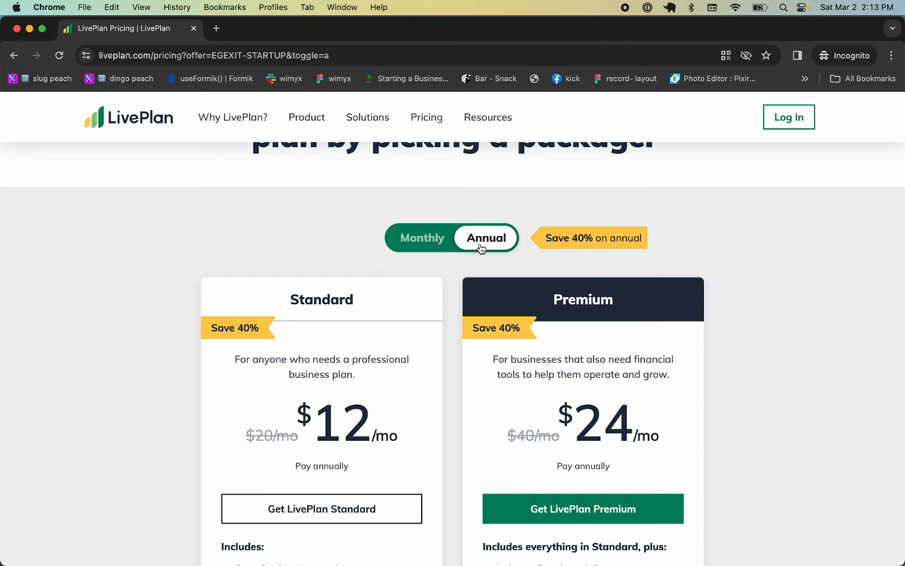
pyautogui.moveTo(453, 245)
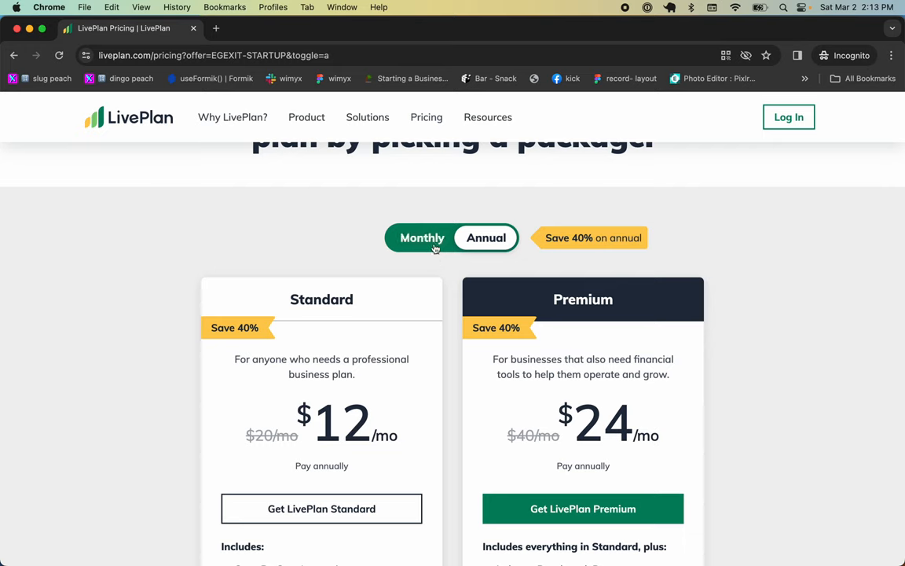
pyautogui.click(421, 238)
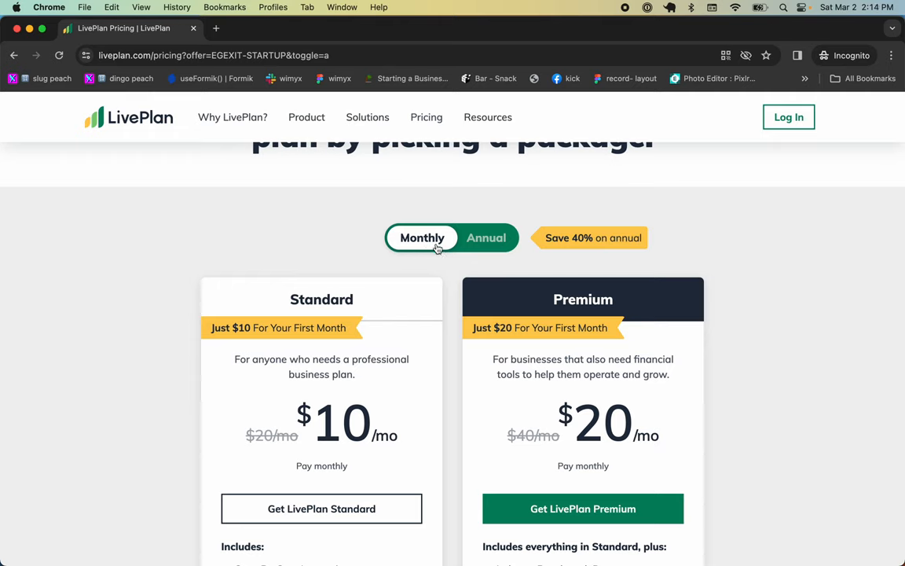
pyautogui.moveTo(563, 338)
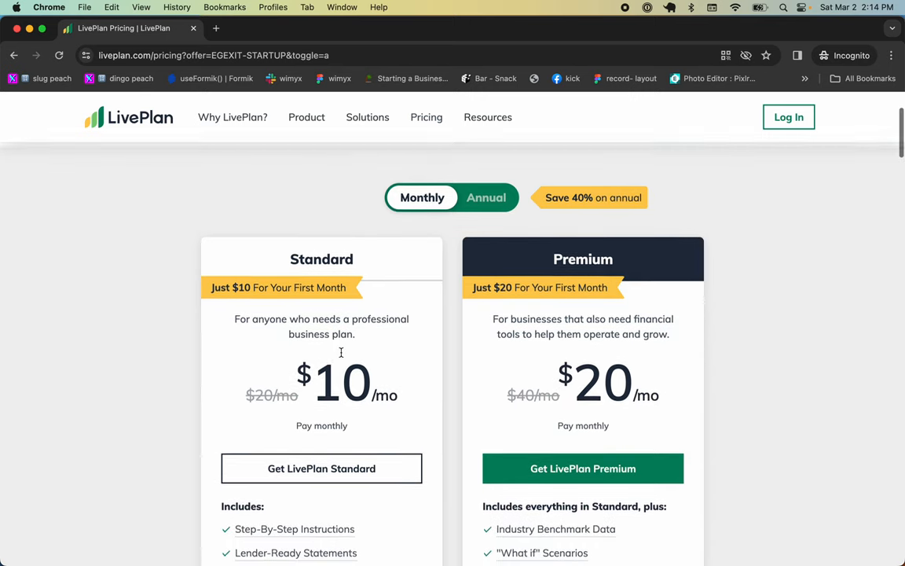
pyautogui.scroll(-3)
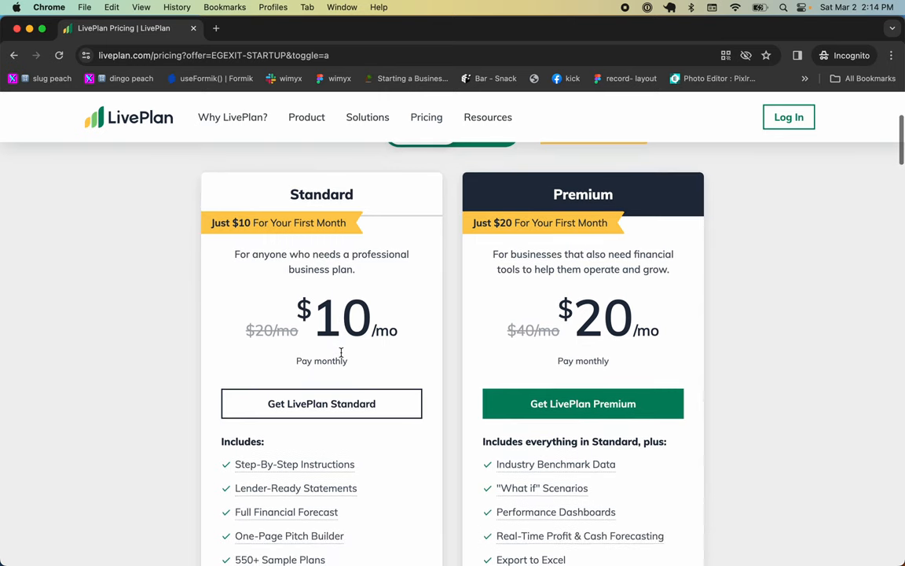
pyautogui.scroll(-3)
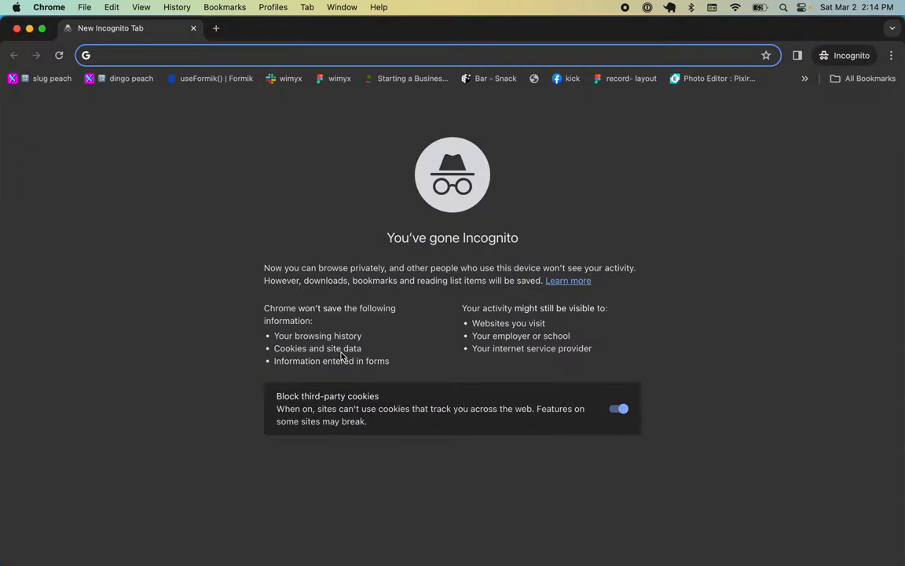
# Reload liveplan.com in Incognito and submit an email for the New Business Discount popup
pyautogui.write('liveplan.com')
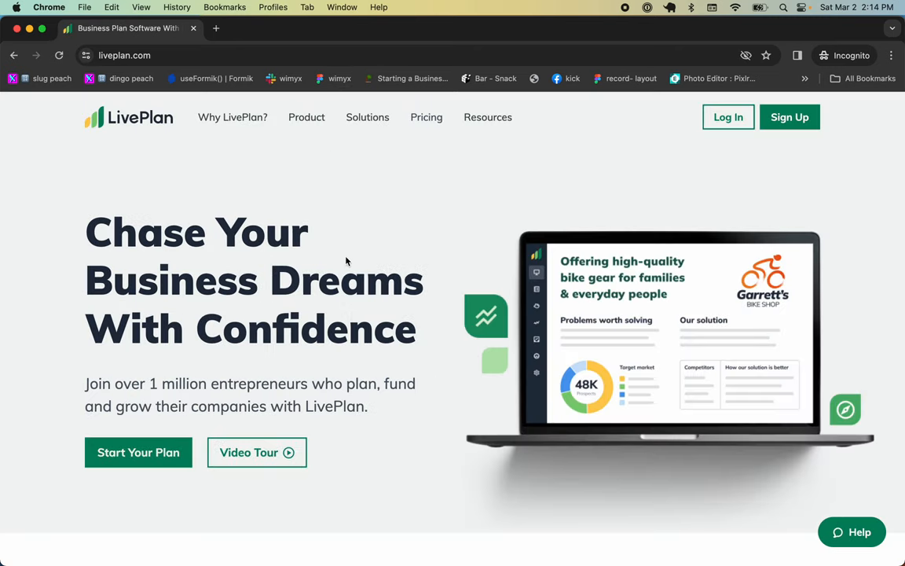
pyautogui.scroll(-3)
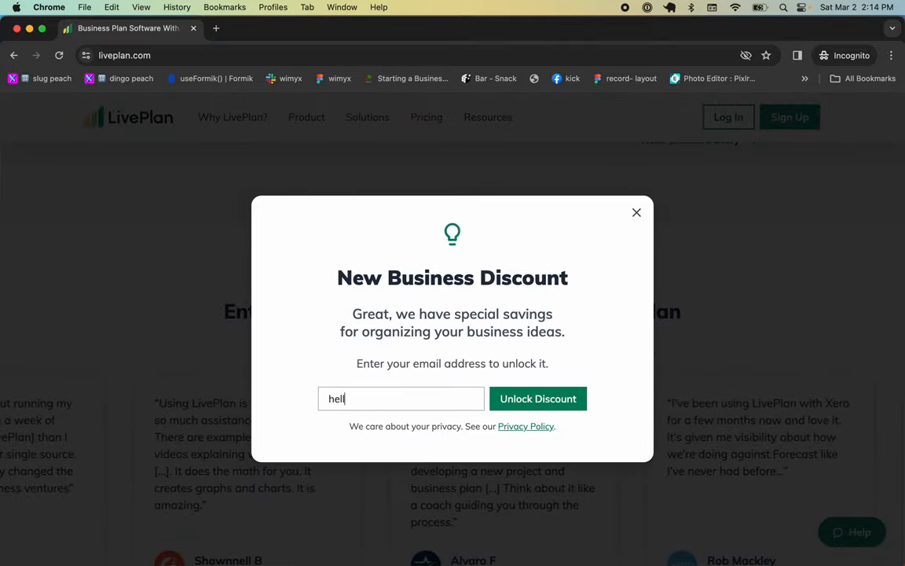
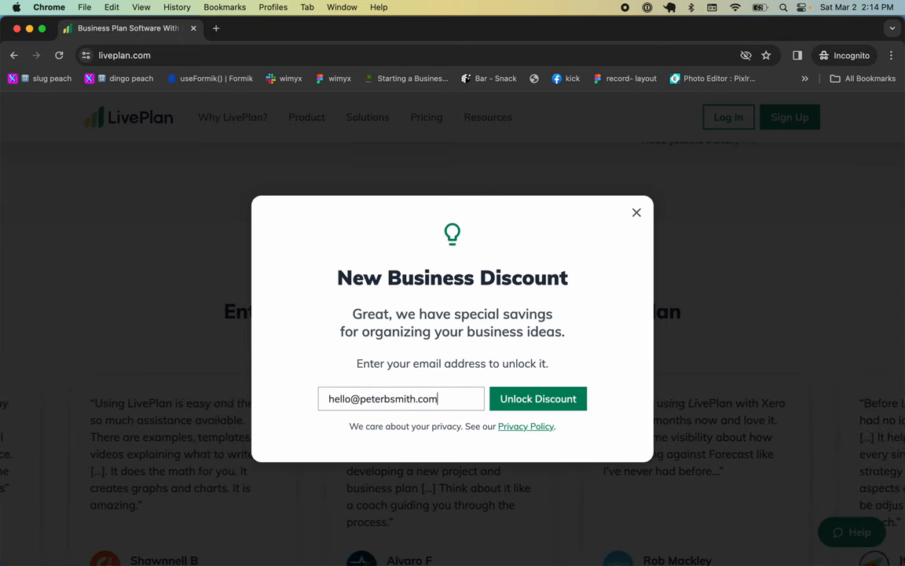
pyautogui.click(538, 400)
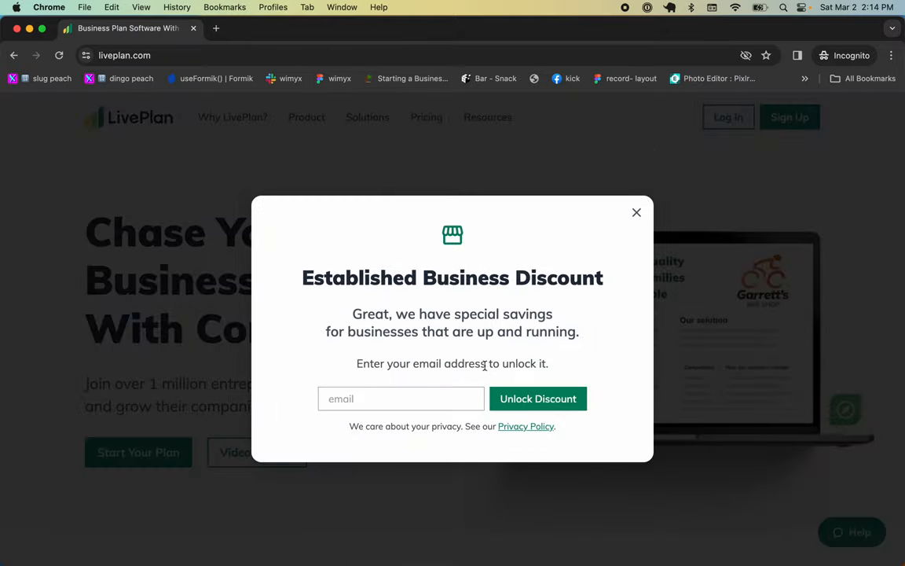
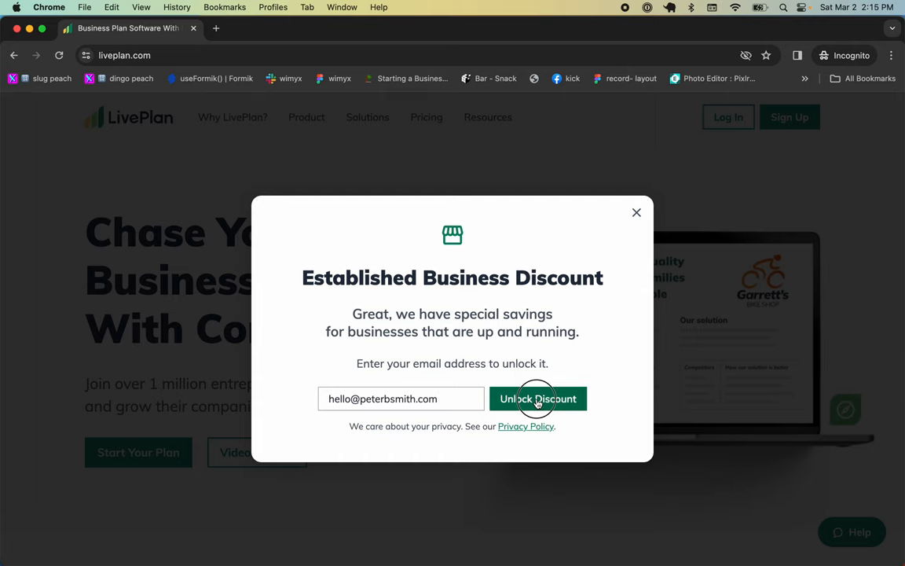
pyautogui.click(538, 399)
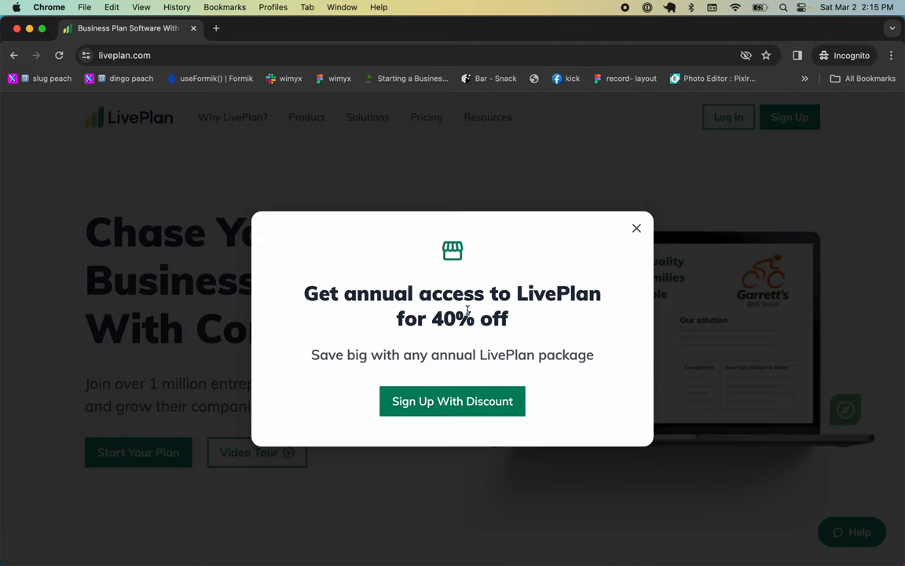
pyautogui.moveTo(398, 300)
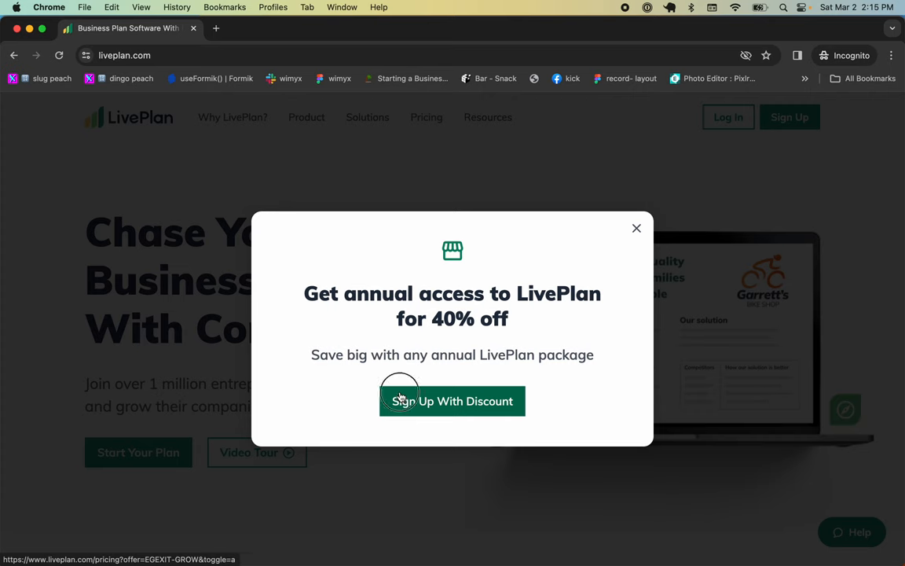
# Claim the 40% off annual offer and compare monthly versus annual prices on the discounted packages
pyautogui.click(453, 401)
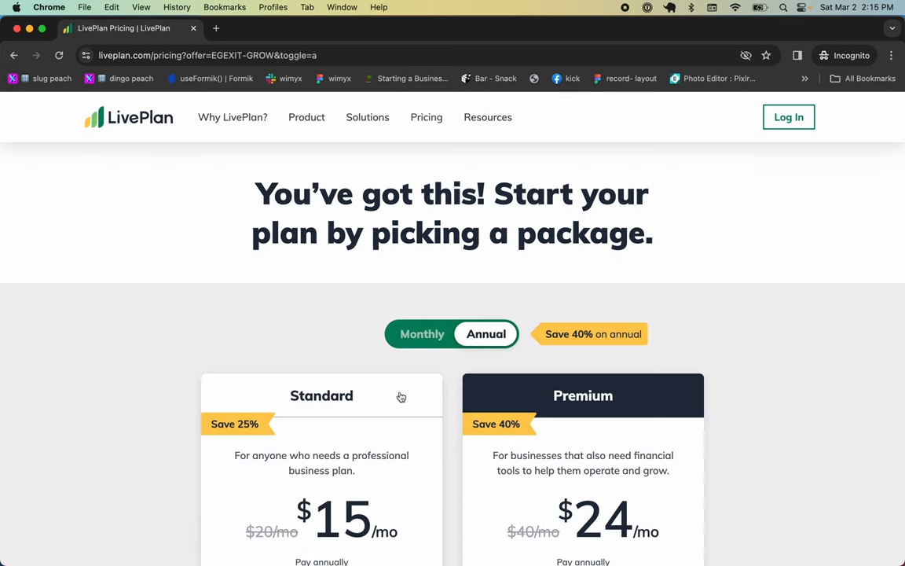
pyautogui.moveTo(485, 333)
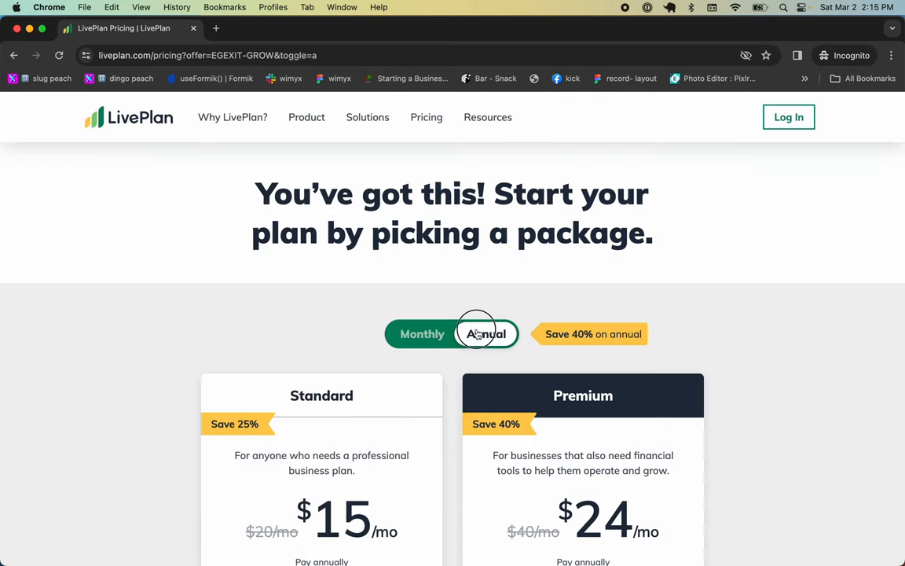
pyautogui.click(421, 333)
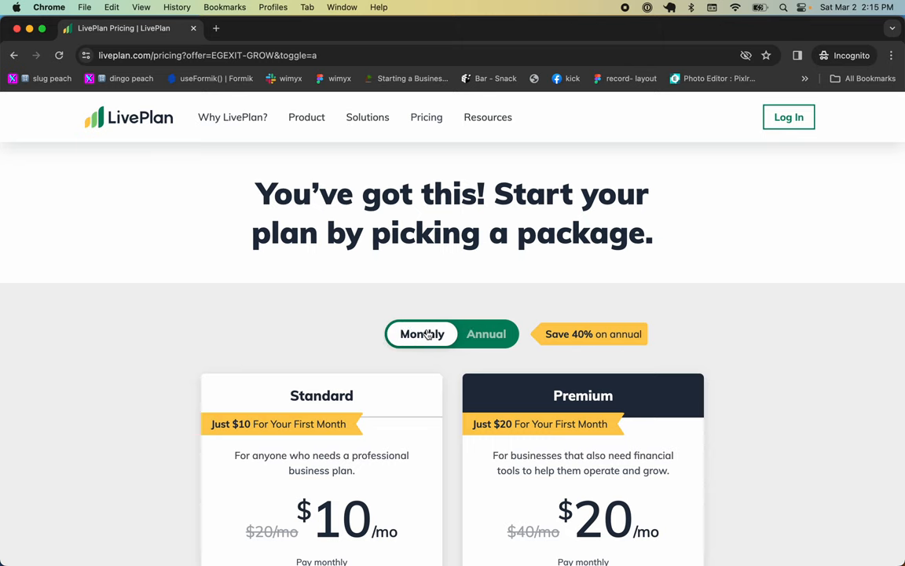
pyautogui.scroll(-3)
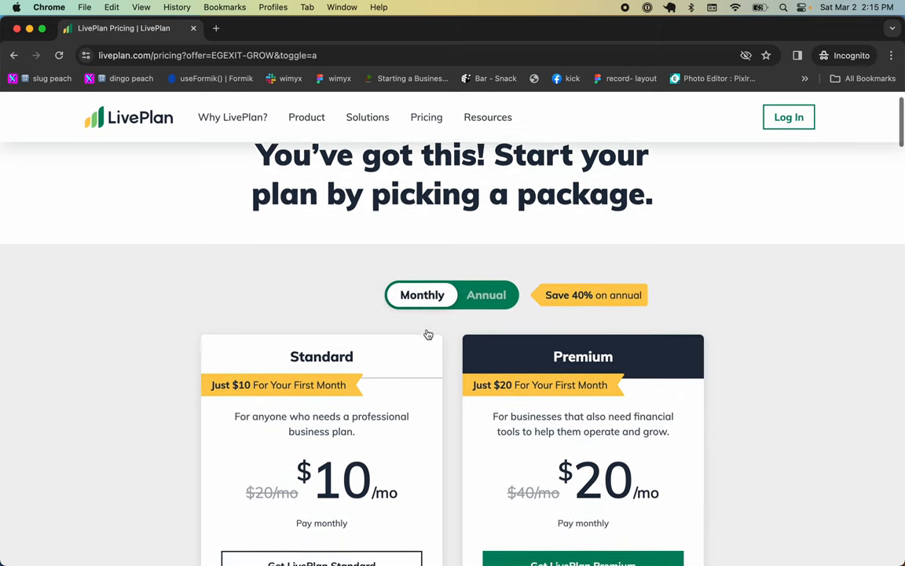
pyautogui.click(485, 295)
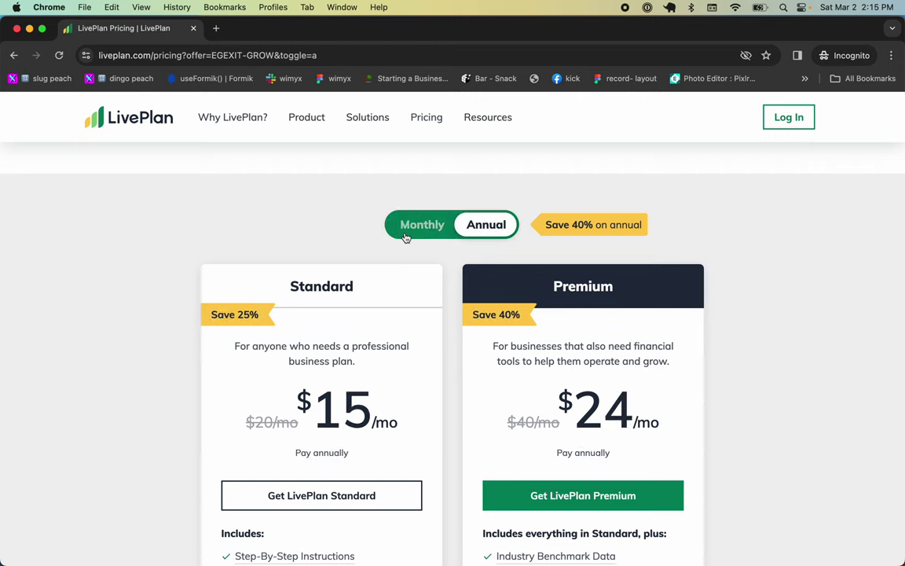
pyautogui.click(421, 223)
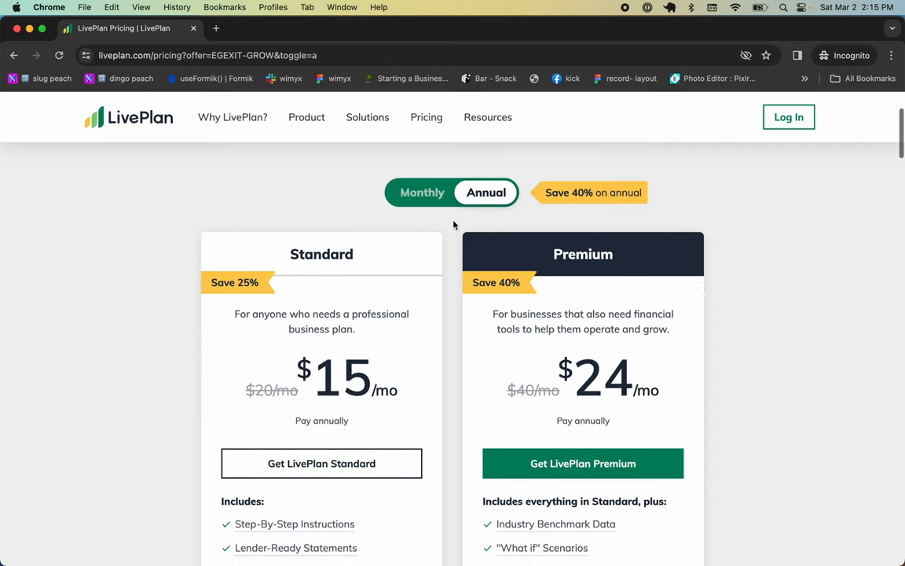
pyautogui.moveTo(526, 216)
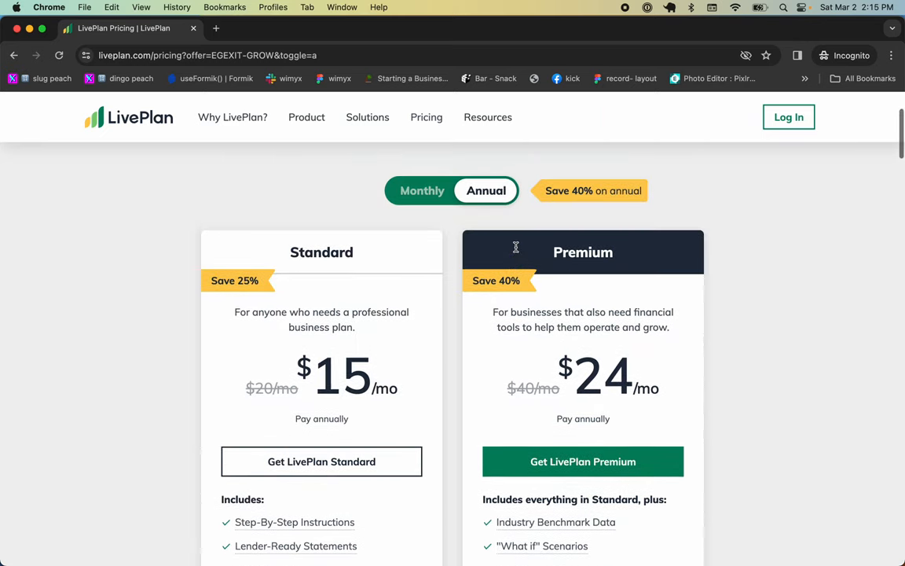
# Review the Standard $15 and Premium $24 plan cards and Compare Features table, then head to regular pricing
pyautogui.scroll(3)
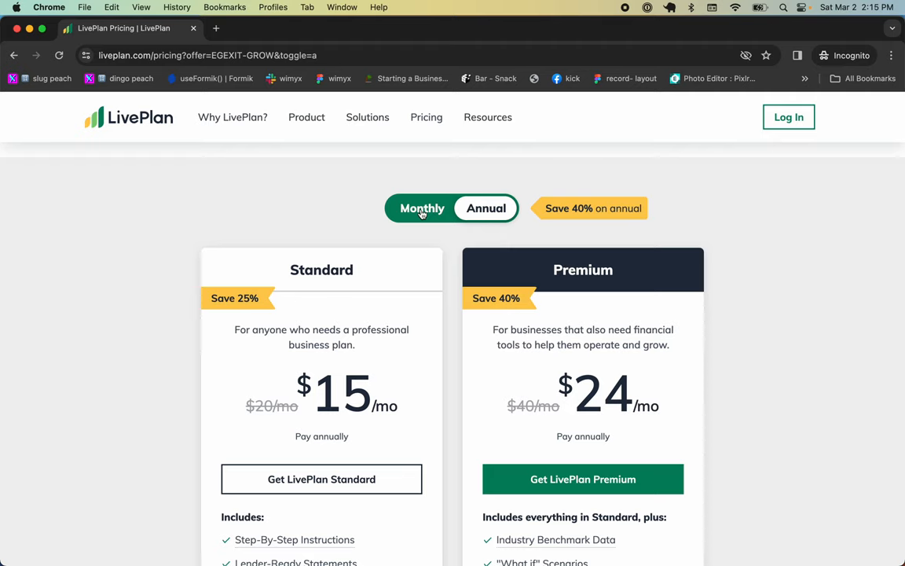
pyautogui.scroll(-3)
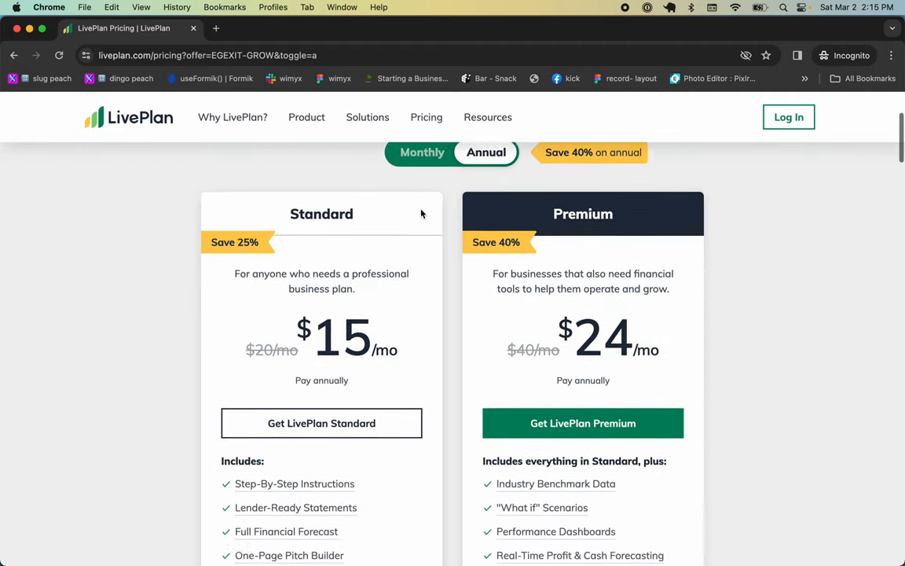
pyautogui.scroll(-3)
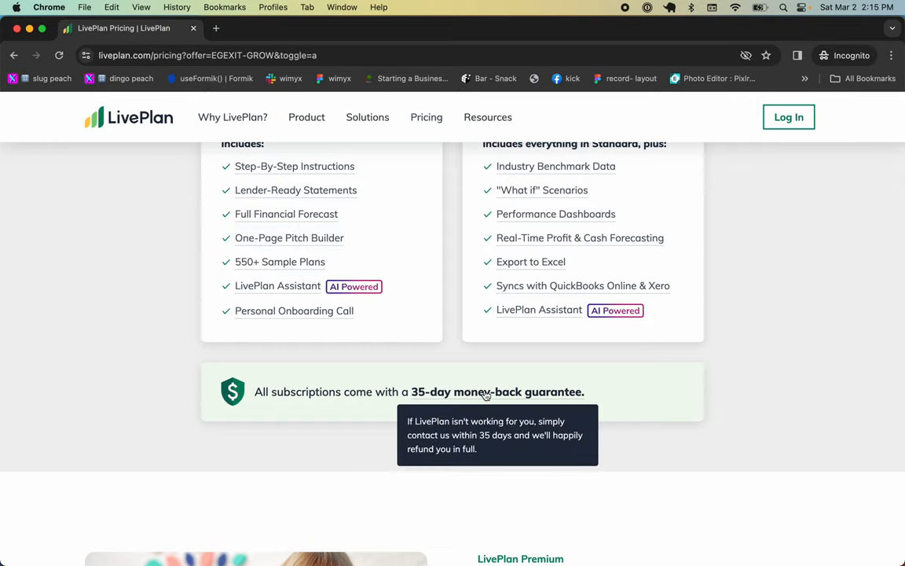
pyautogui.scroll(-3)
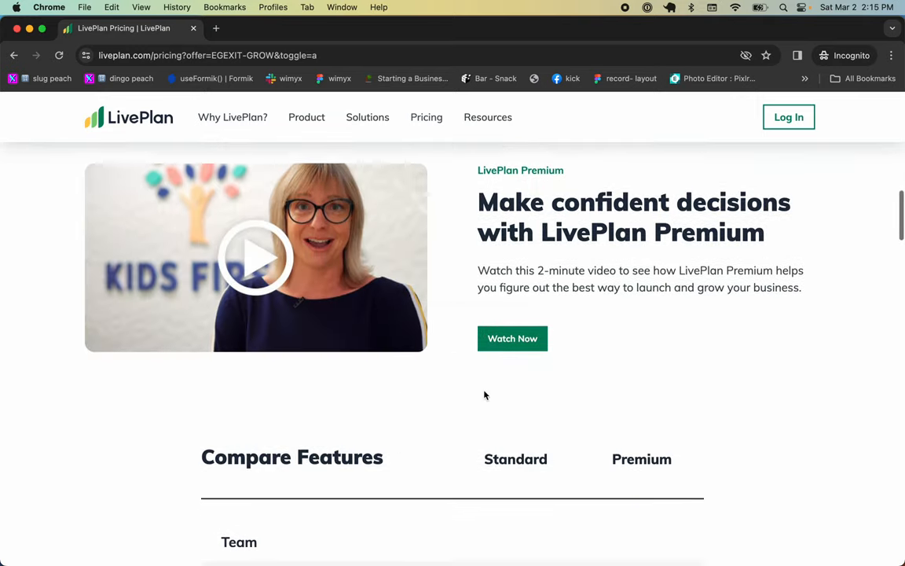
pyautogui.scroll(-3)
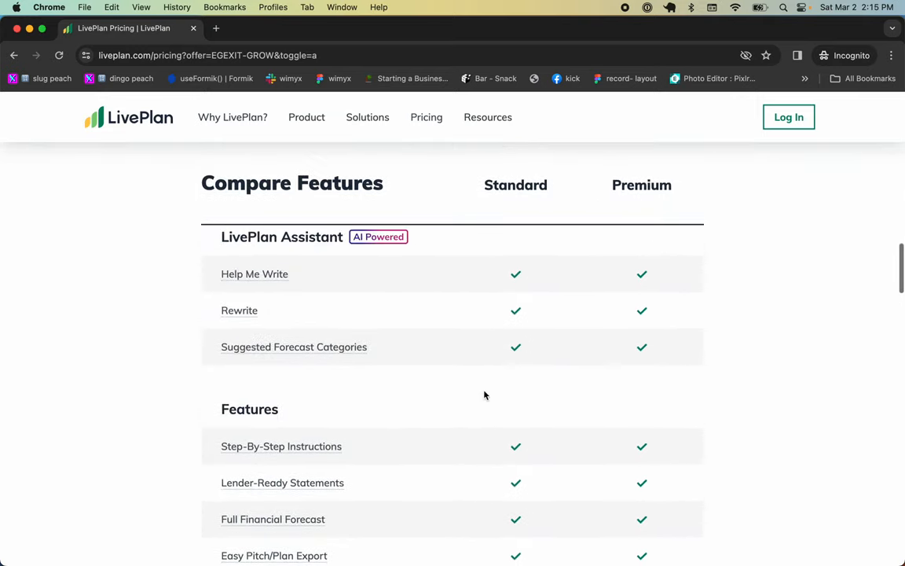
pyautogui.scroll(3)
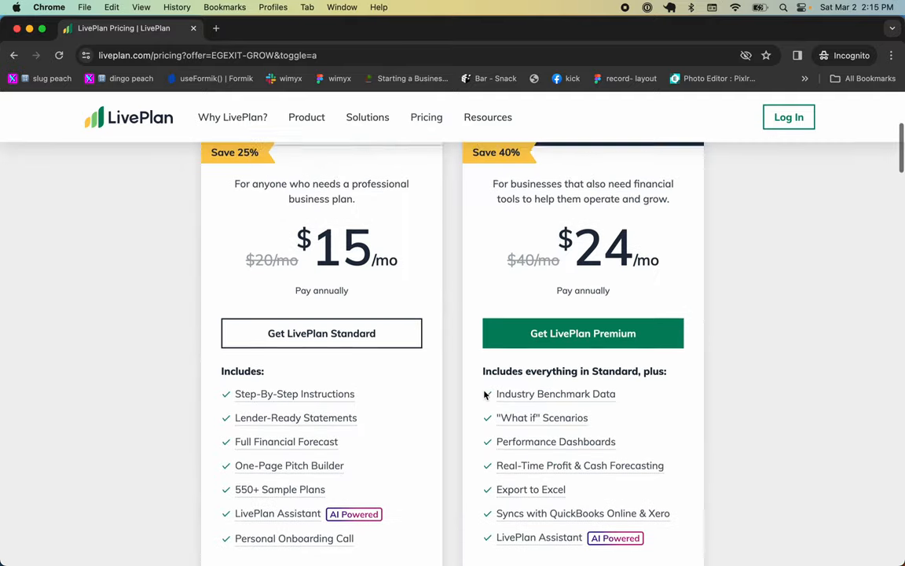
pyautogui.scroll(3)
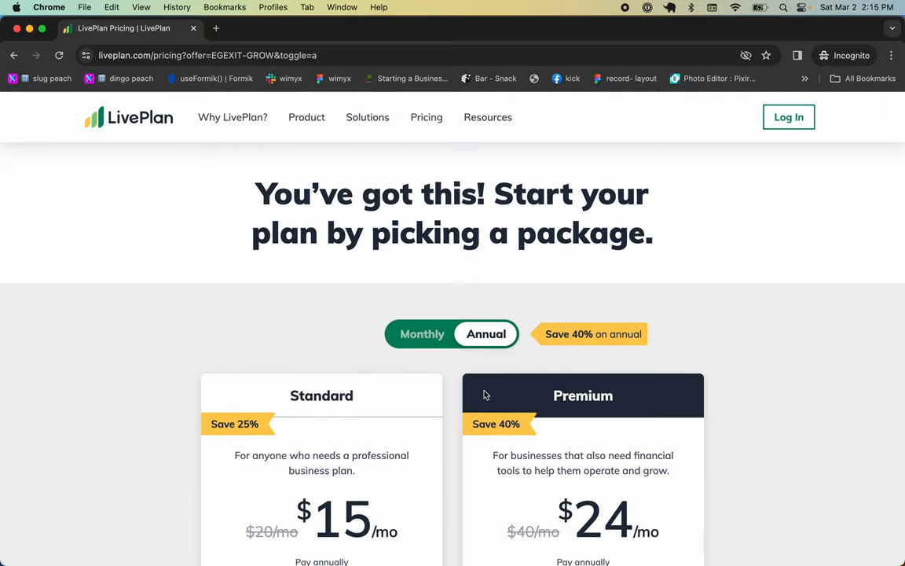
pyautogui.scroll(-3)
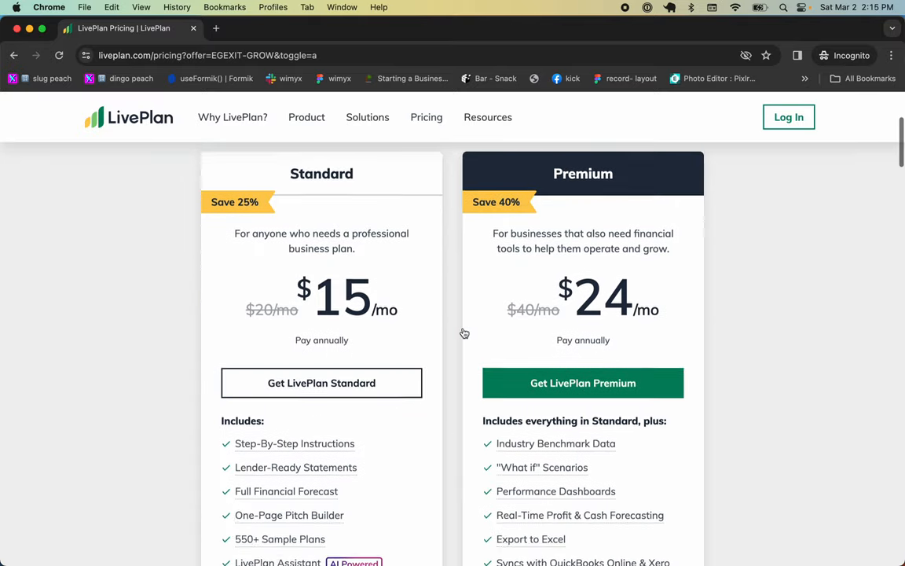
pyautogui.scroll(-3)
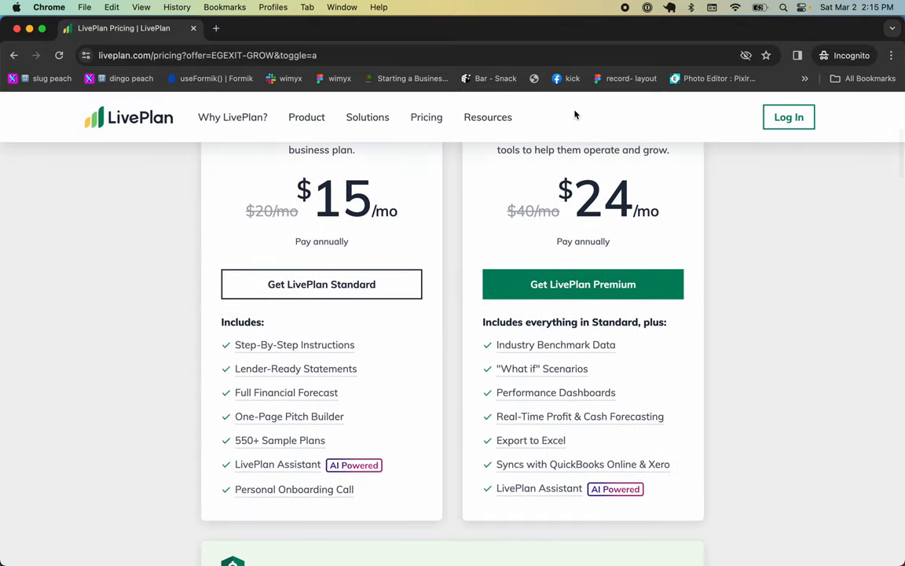
pyautogui.click(426, 116)
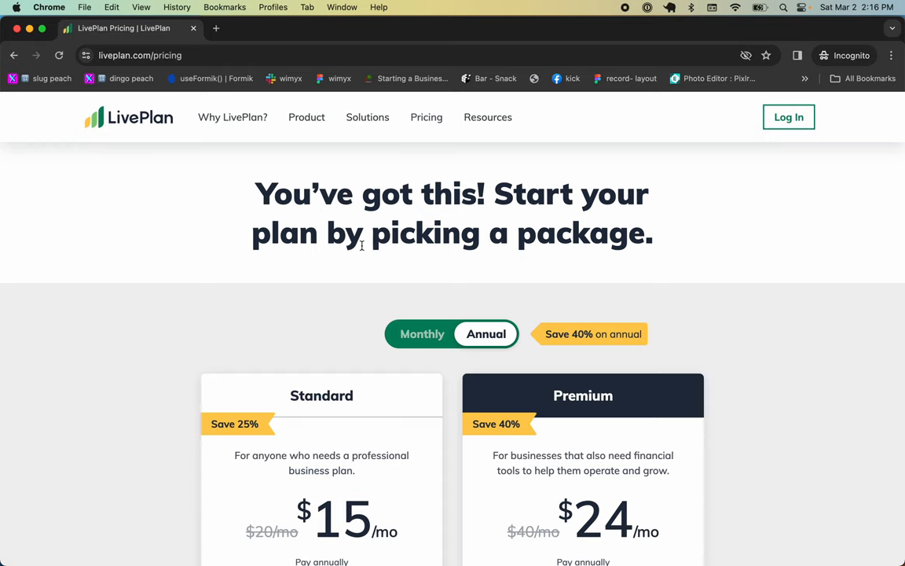
pyautogui.moveTo(355, 264)
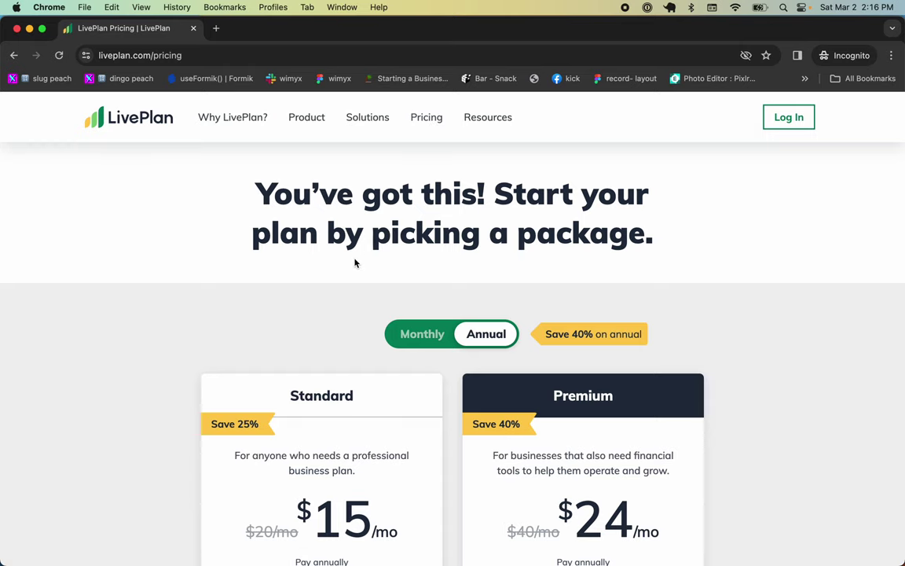
# Check regular pricing: 25% off annual at $15/$30, and $20/$40 with monthly billing
pyautogui.scroll(-3)
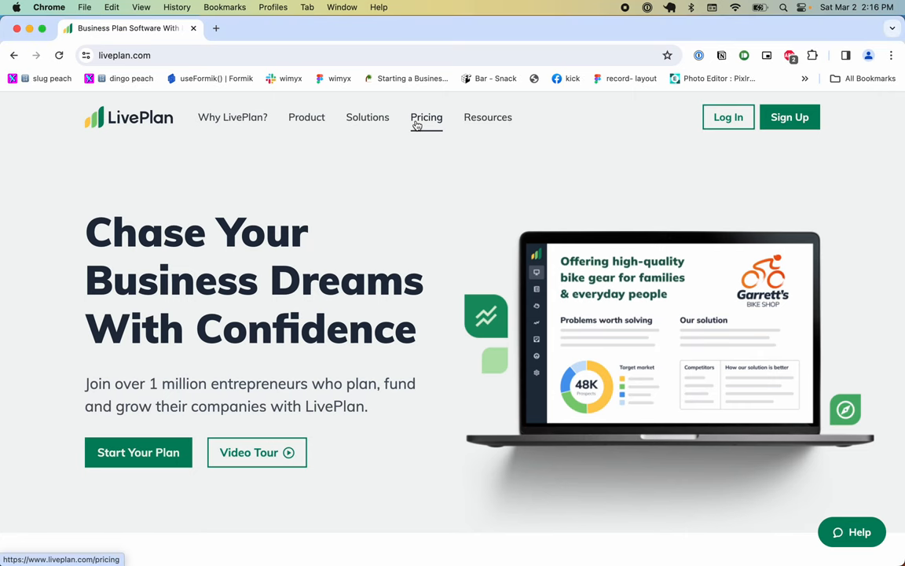
pyautogui.click(426, 117)
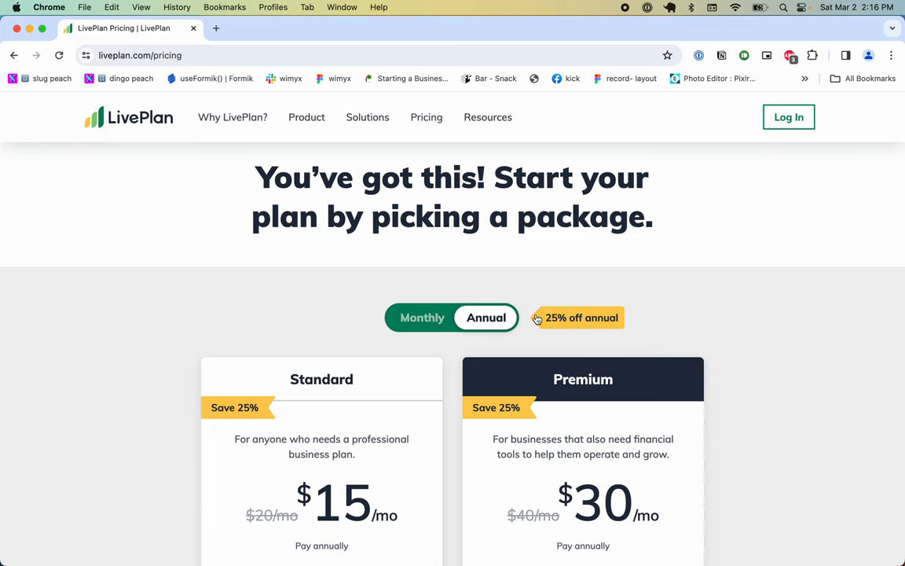
pyautogui.scroll(-3)
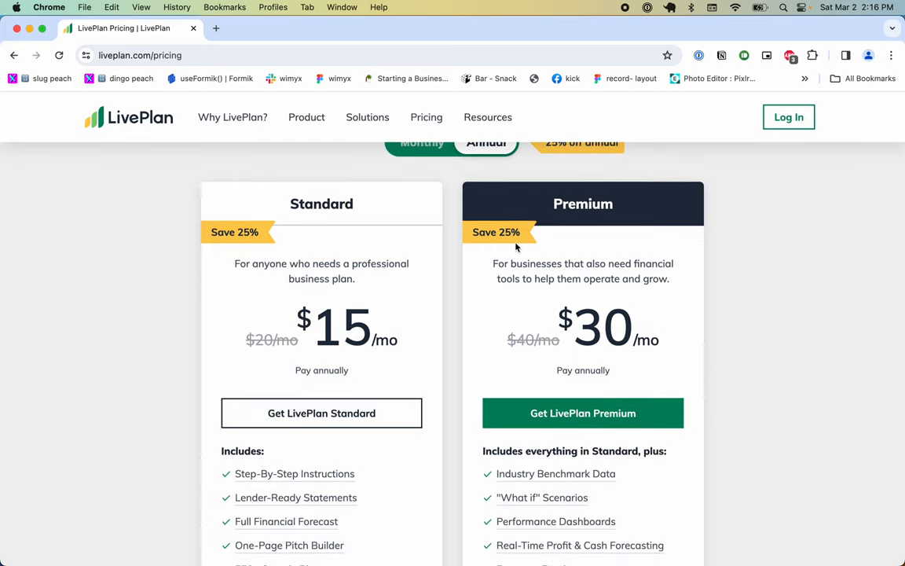
pyautogui.scroll(3)
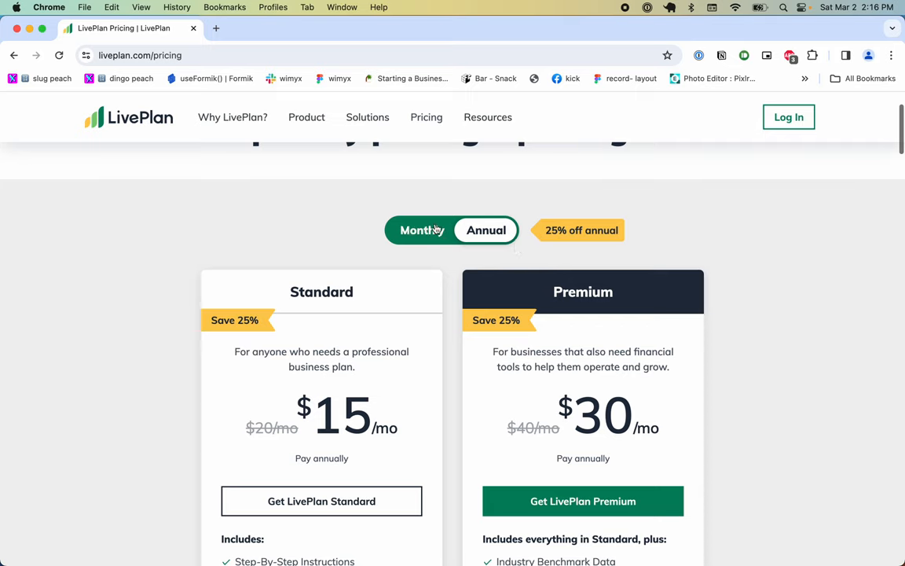
pyautogui.click(421, 229)
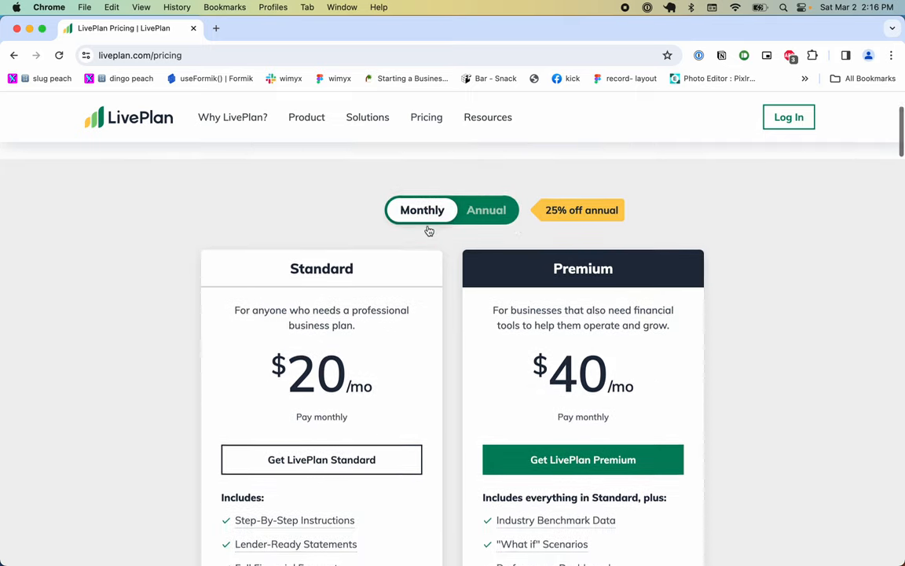
pyautogui.scroll(-3)
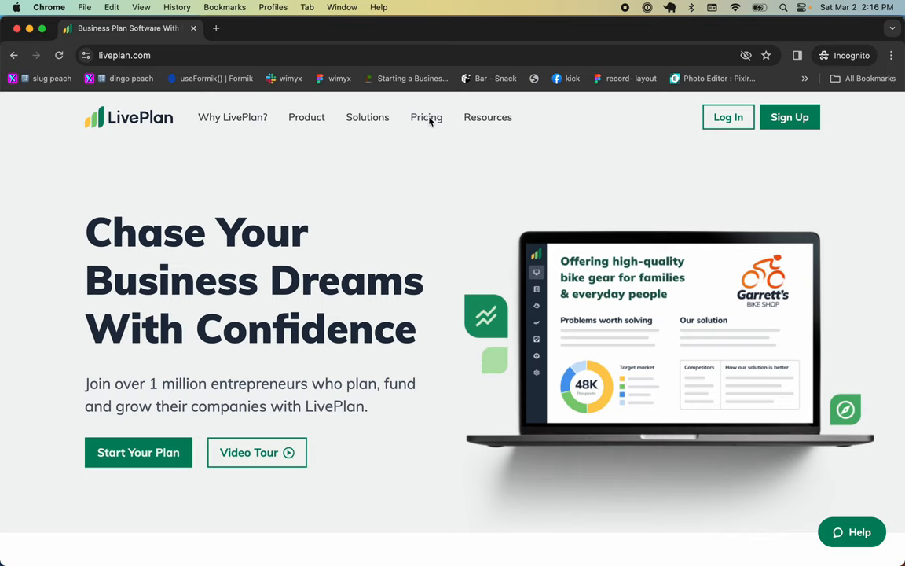
pyautogui.click(426, 116)
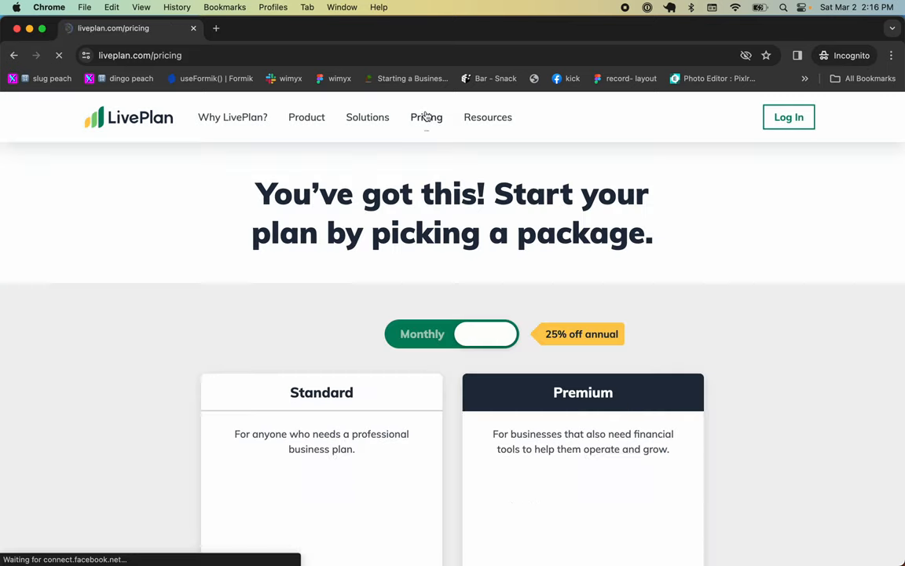
pyautogui.click(485, 334)
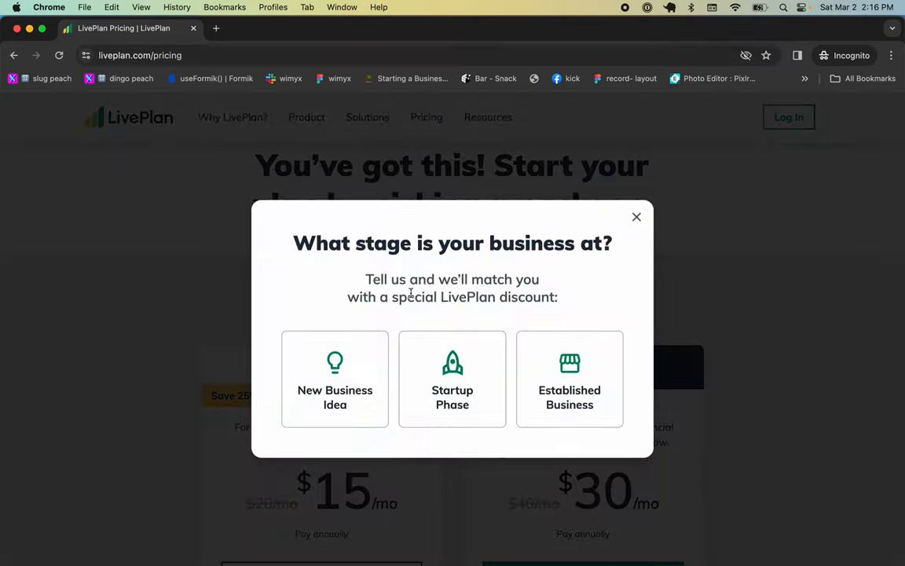
pyautogui.click(453, 379)
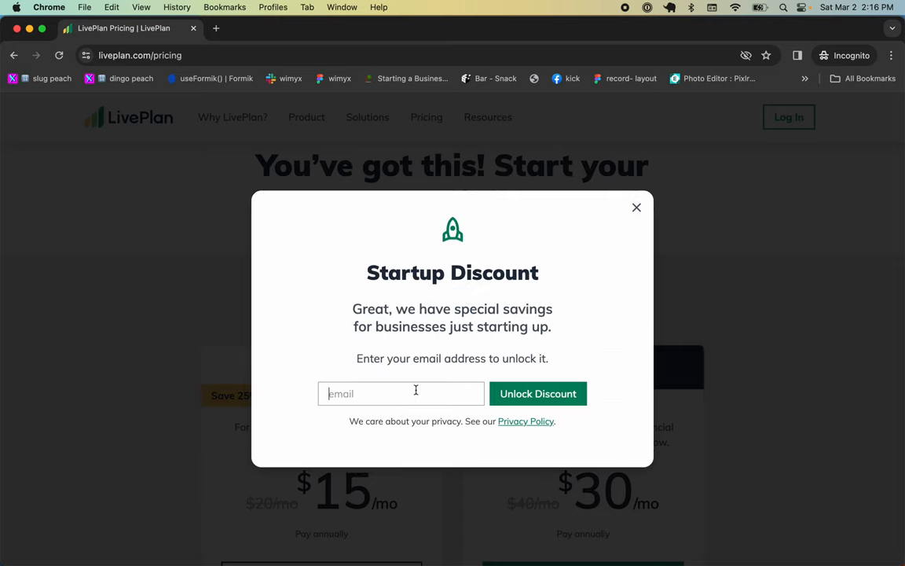
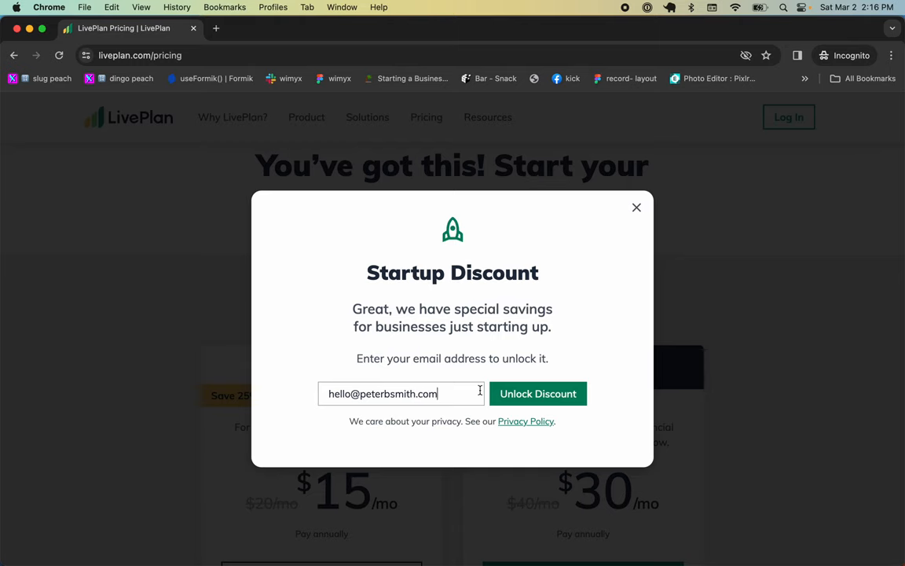
pyautogui.click(538, 393)
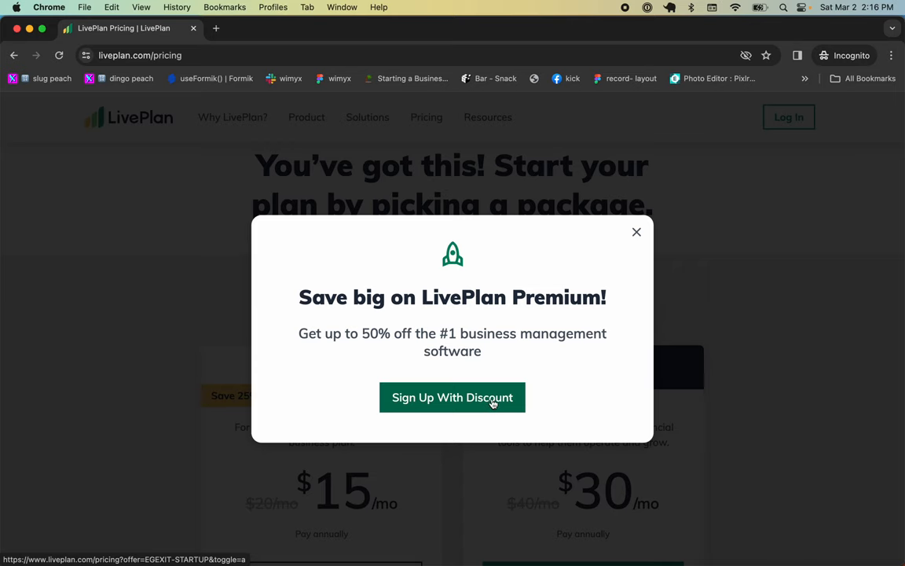
pyautogui.click(452, 396)
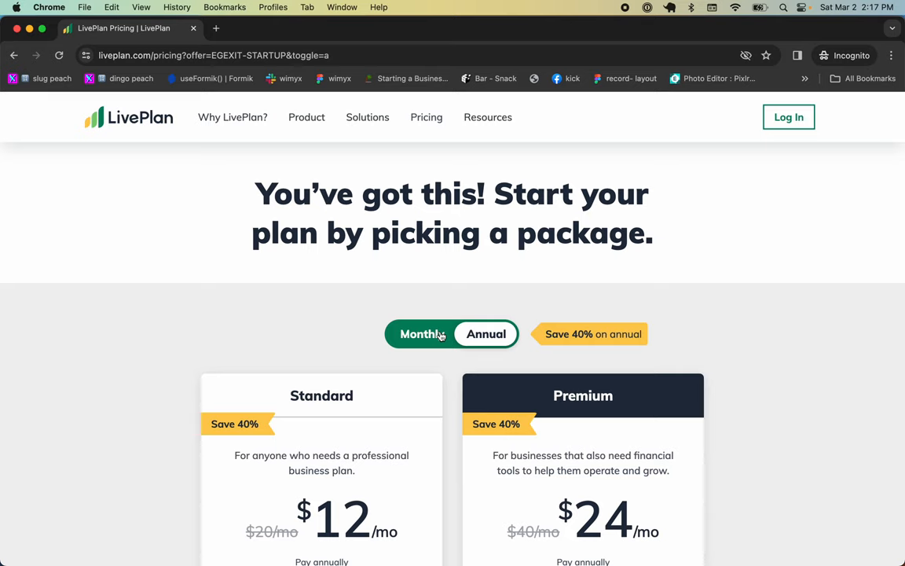
pyautogui.moveTo(421, 330)
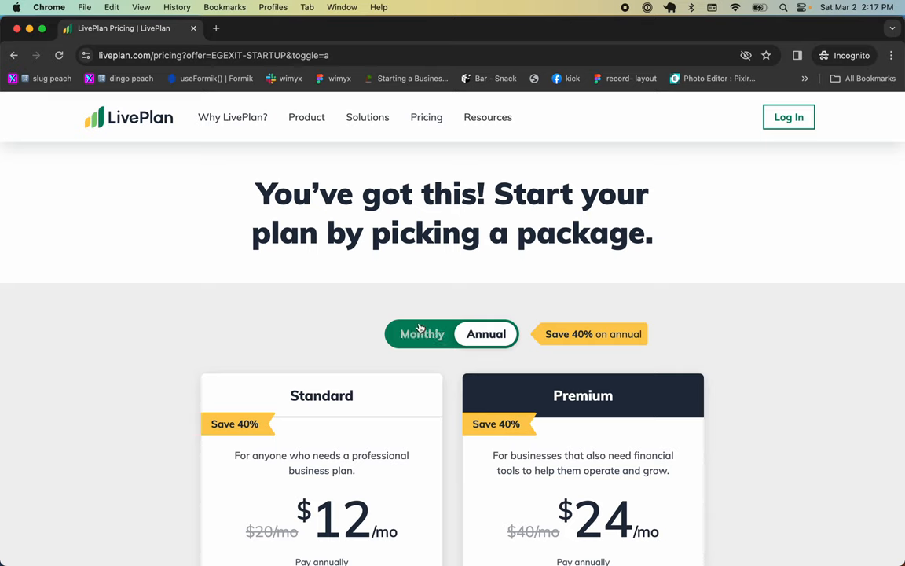
# View the $10/$20 monthly offer prices, then reload the offer page without &toggle=m to show annual $12/$24
pyautogui.click(421, 333)
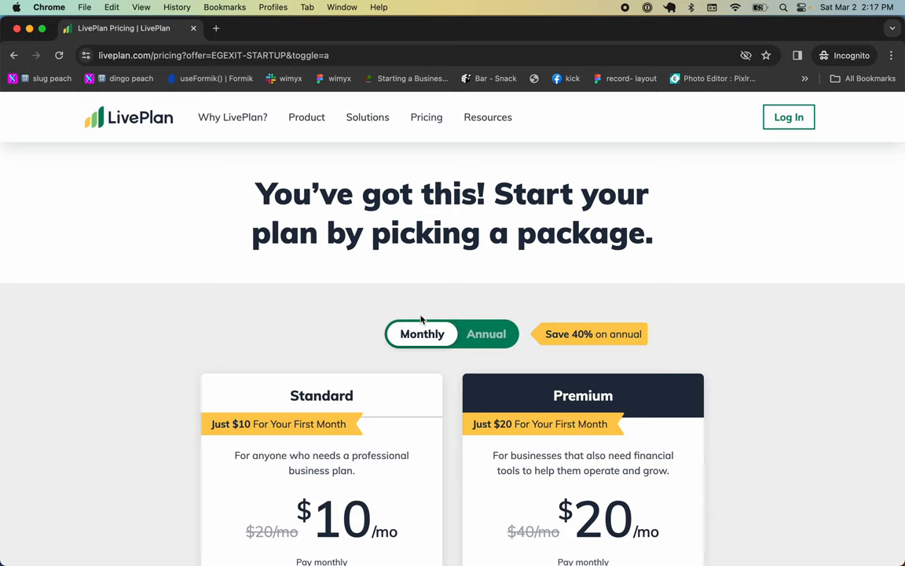
pyautogui.click(421, 333)
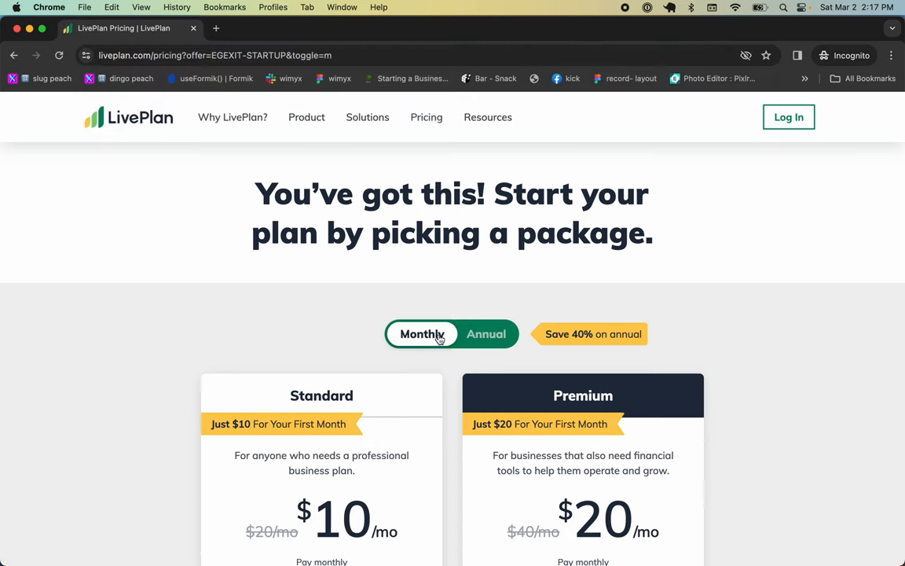
pyautogui.scroll(-3)
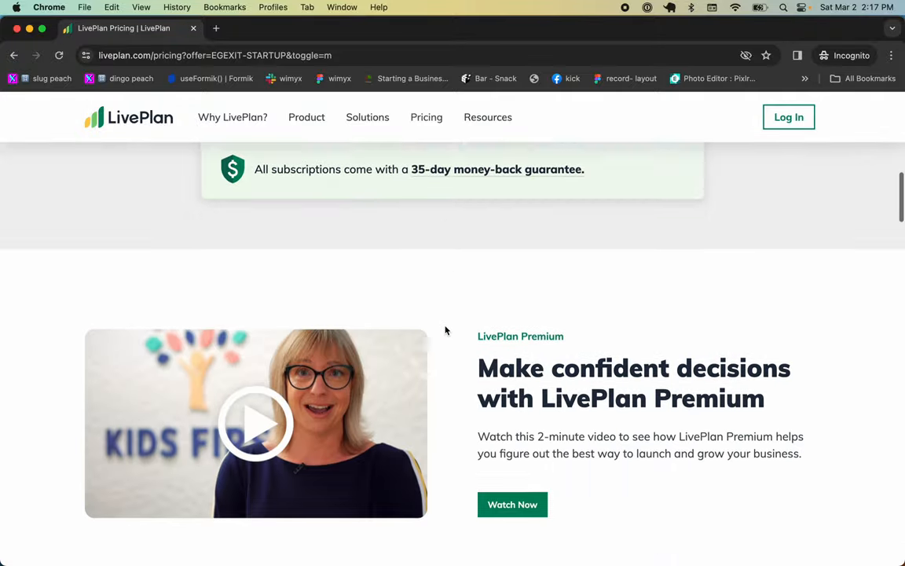
pyautogui.scroll(-3)
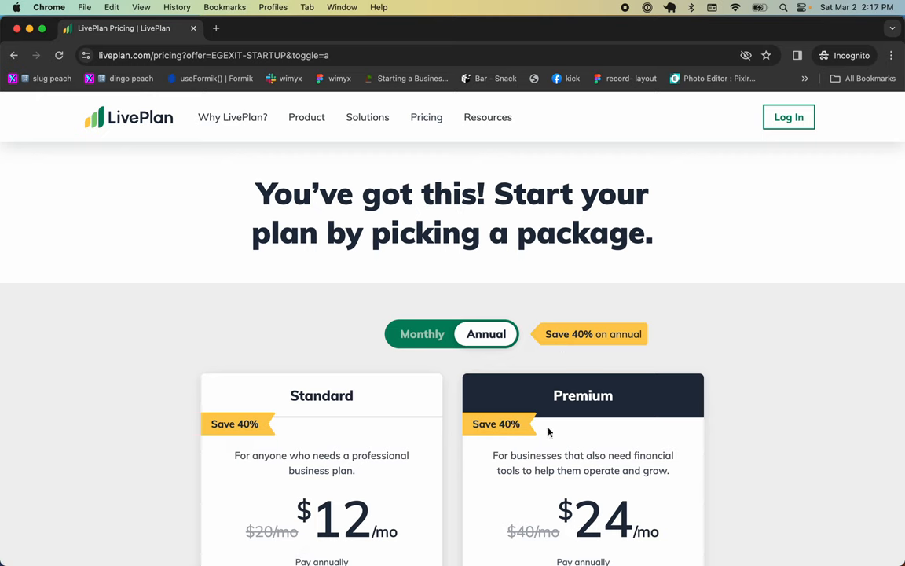
pyautogui.moveTo(352, 342)
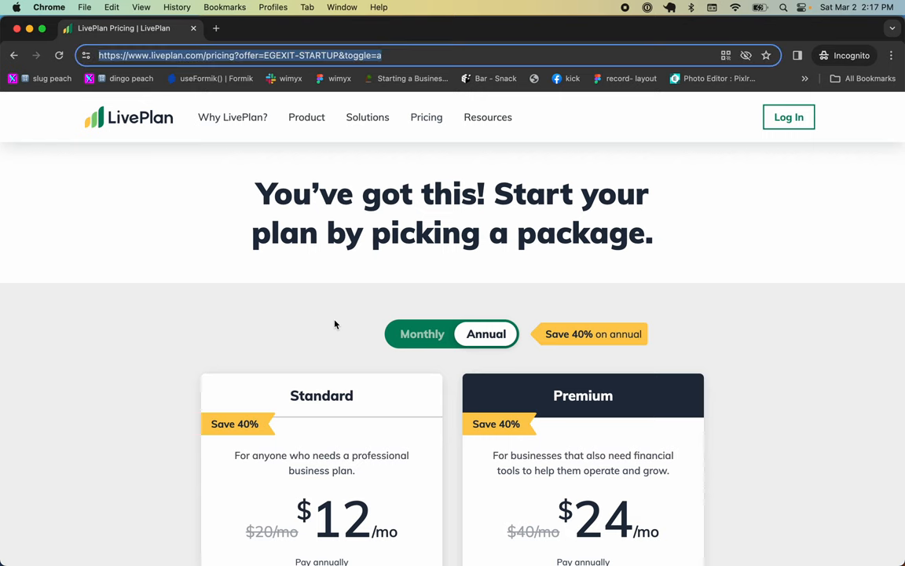
pyautogui.click(421, 333)
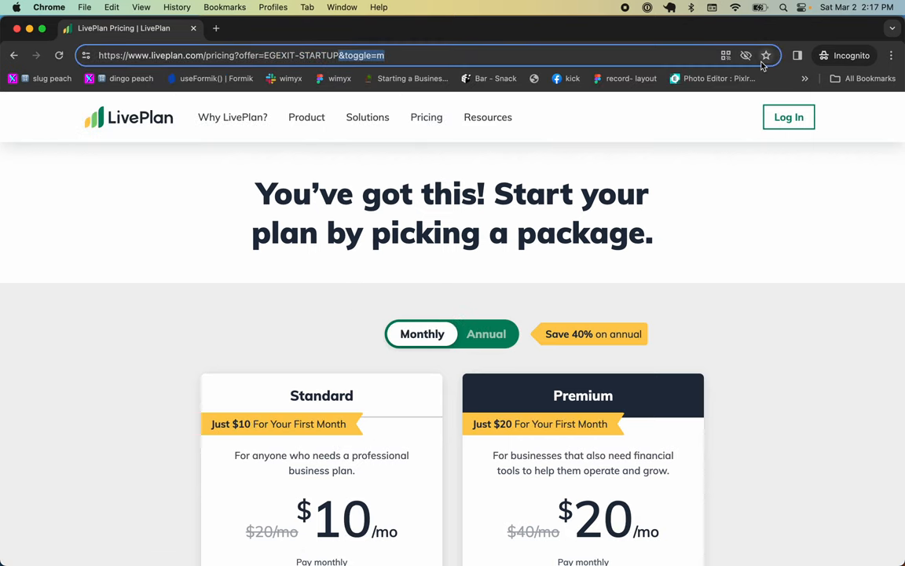
pyautogui.click(486, 333)
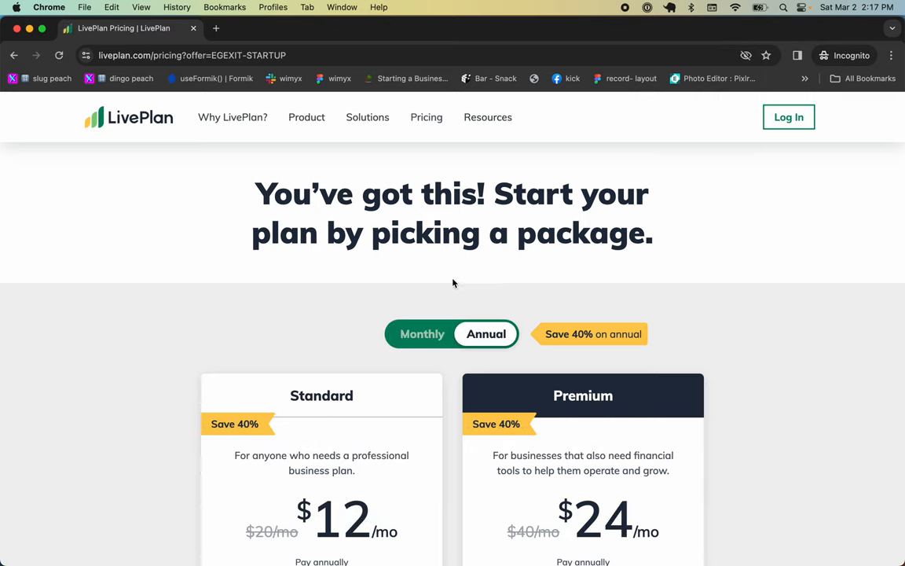
pyautogui.moveTo(383, 307)
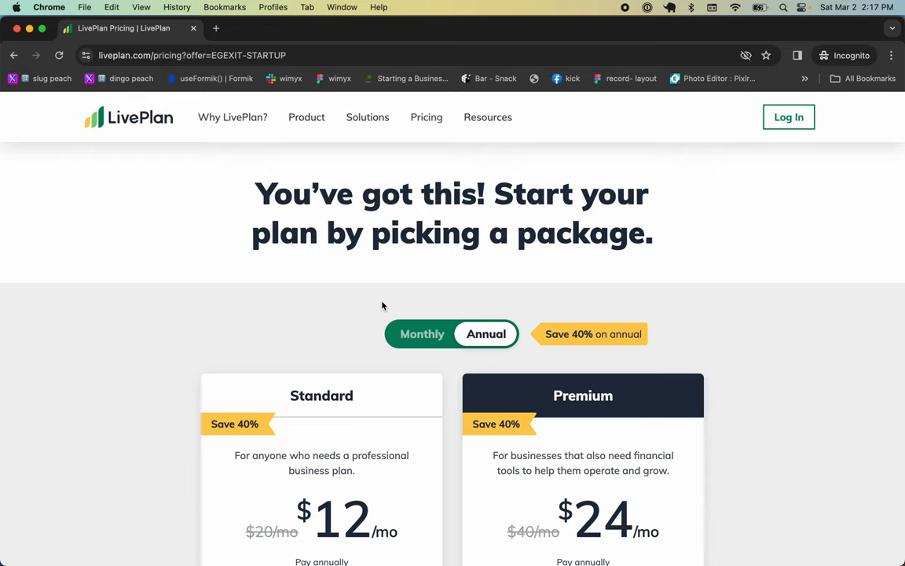
pyautogui.moveTo(343, 337)
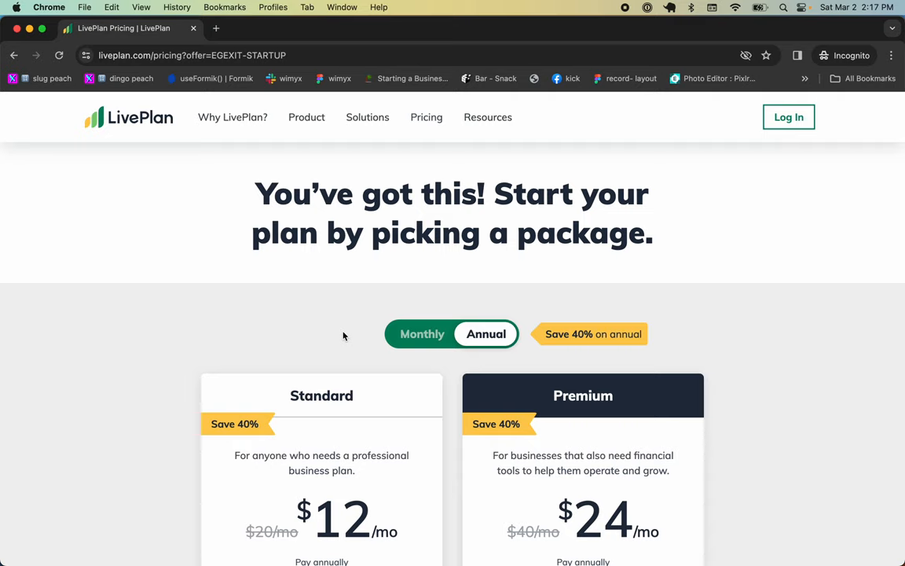
# Scroll the offer pricing page through the Standard $12 and Premium $24 annual plan feature lists
pyautogui.scroll(-3)
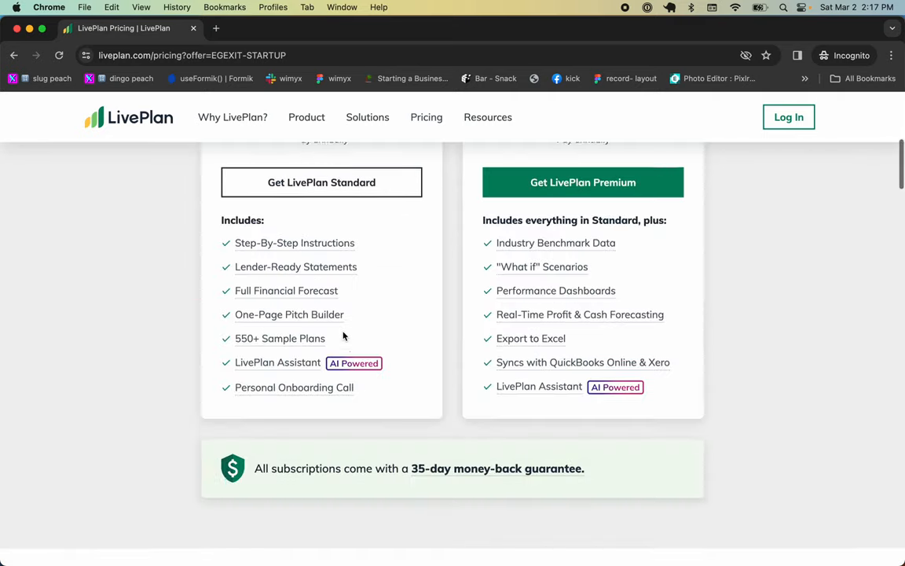
pyautogui.scroll(-3)
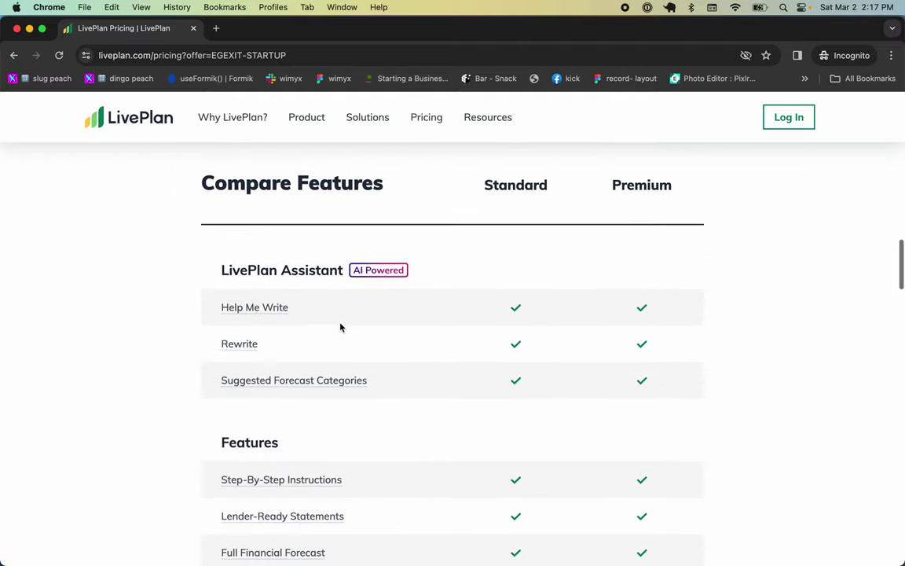
pyautogui.scroll(3)
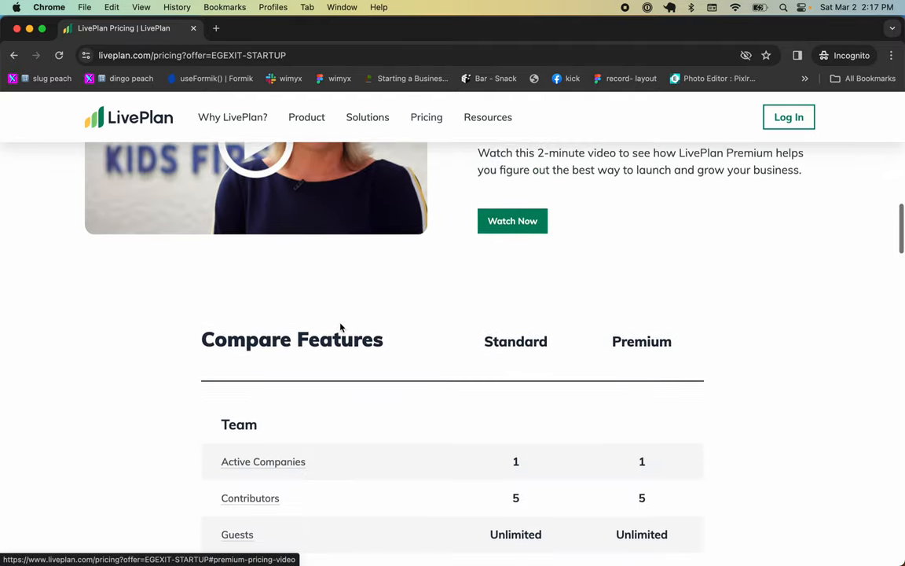
pyautogui.scroll(-3)
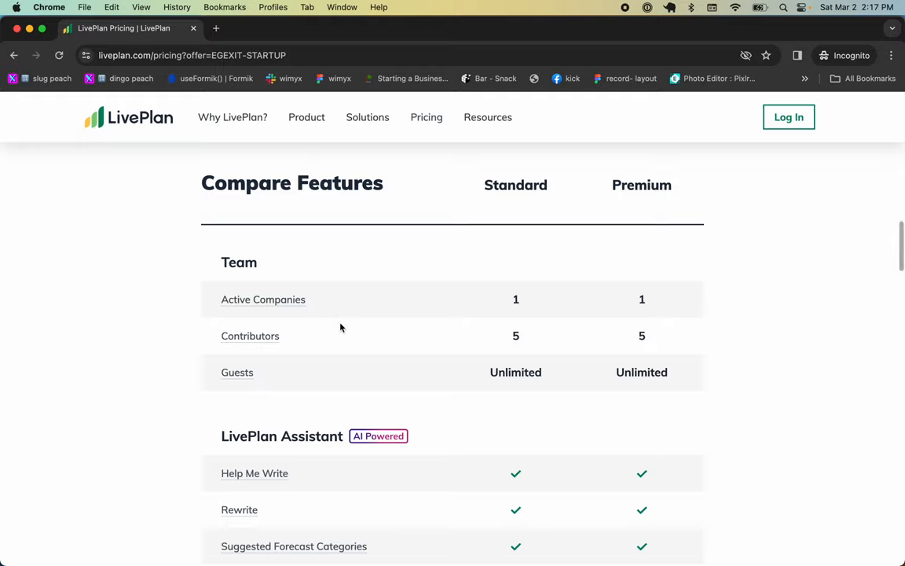
pyautogui.moveTo(408, 195)
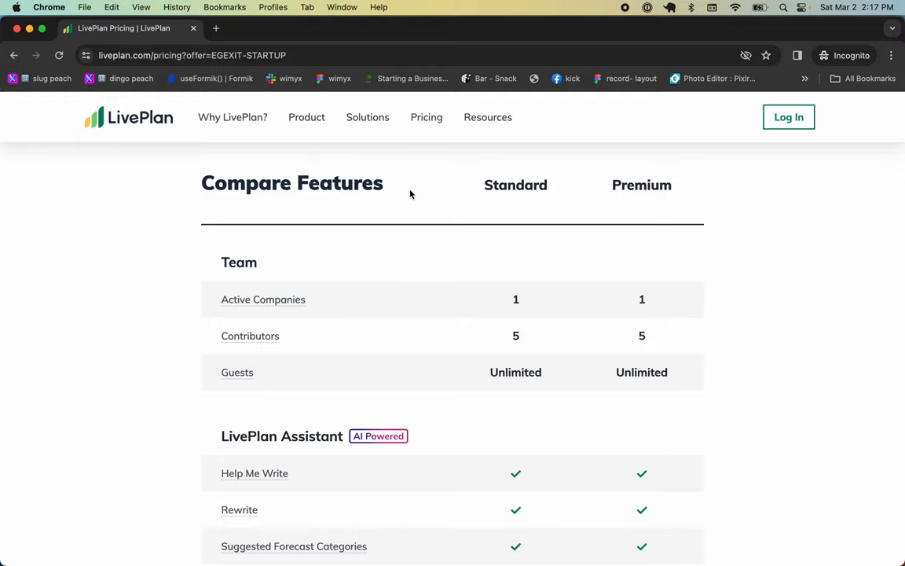
pyautogui.scroll(3)
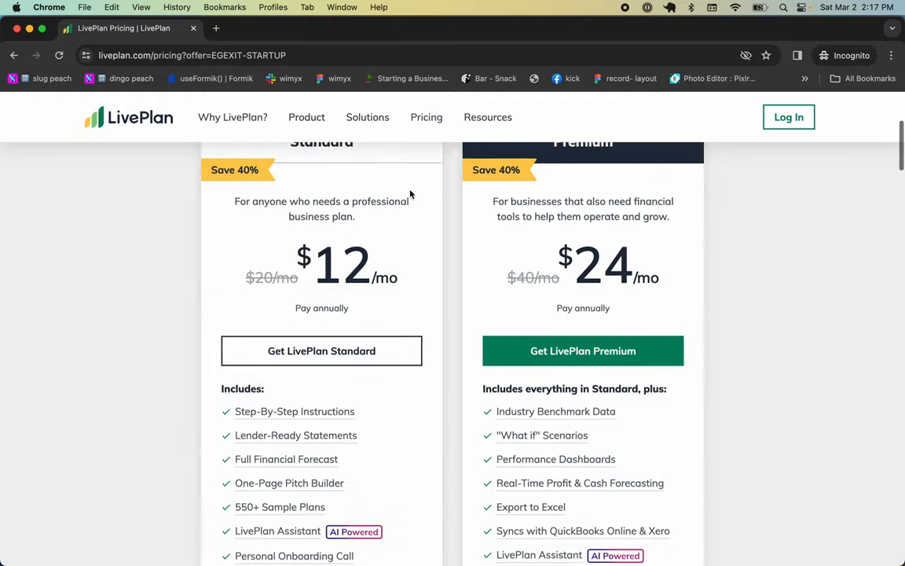
pyautogui.scroll(3)
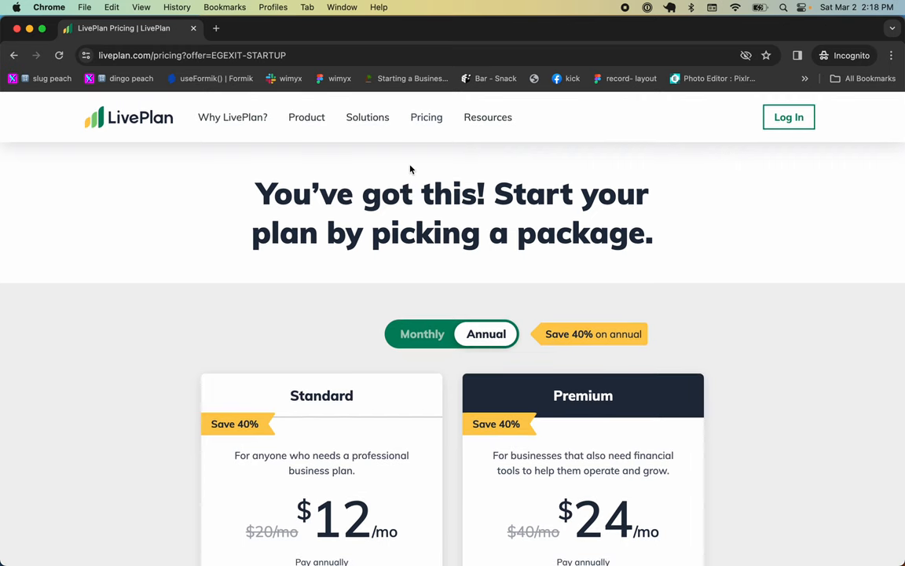
pyautogui.scroll(-3)
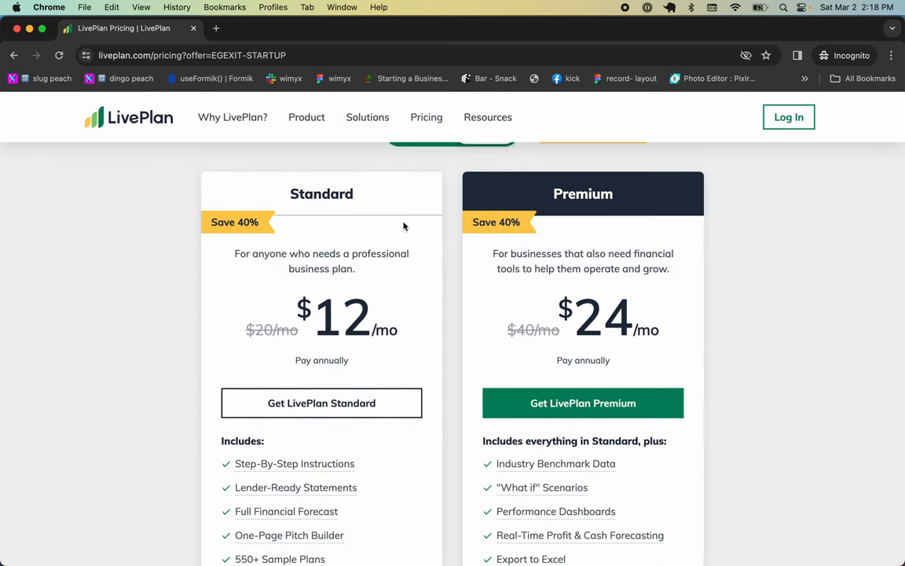
pyautogui.scroll(3)
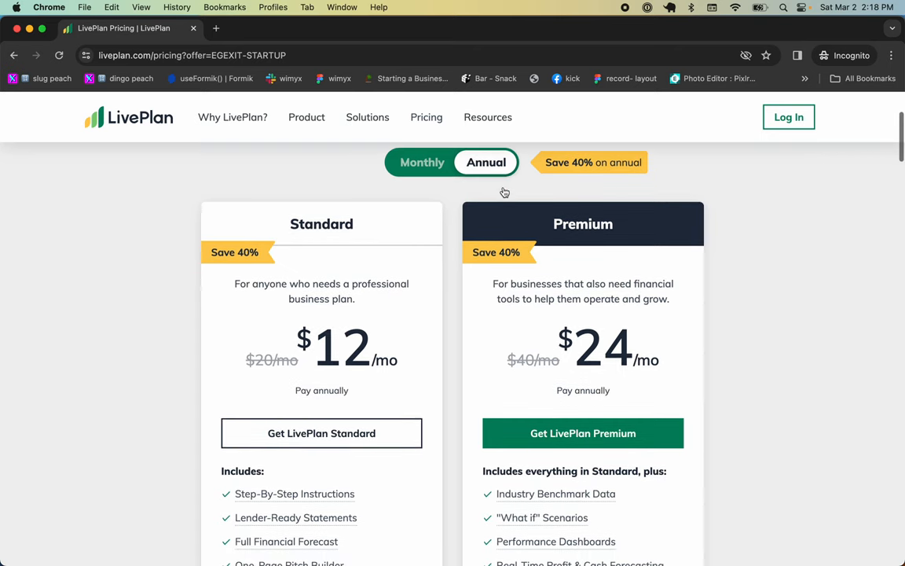
pyautogui.scroll(-3)
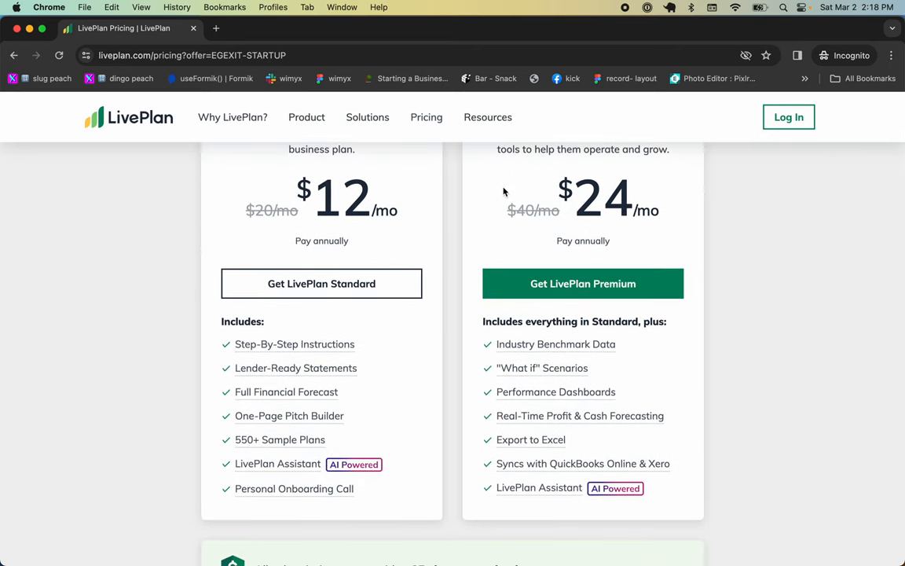
pyautogui.moveTo(478, 198)
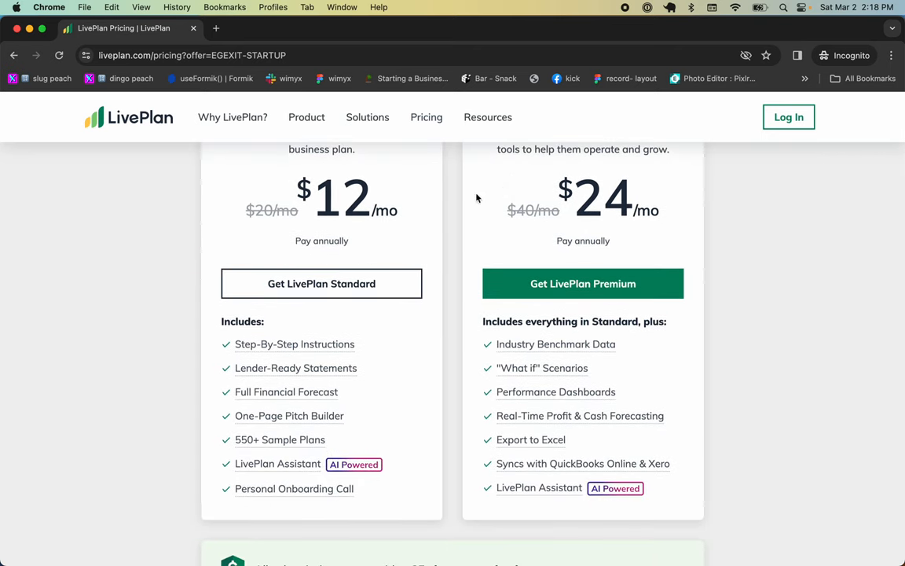
pyautogui.moveTo(286, 478)
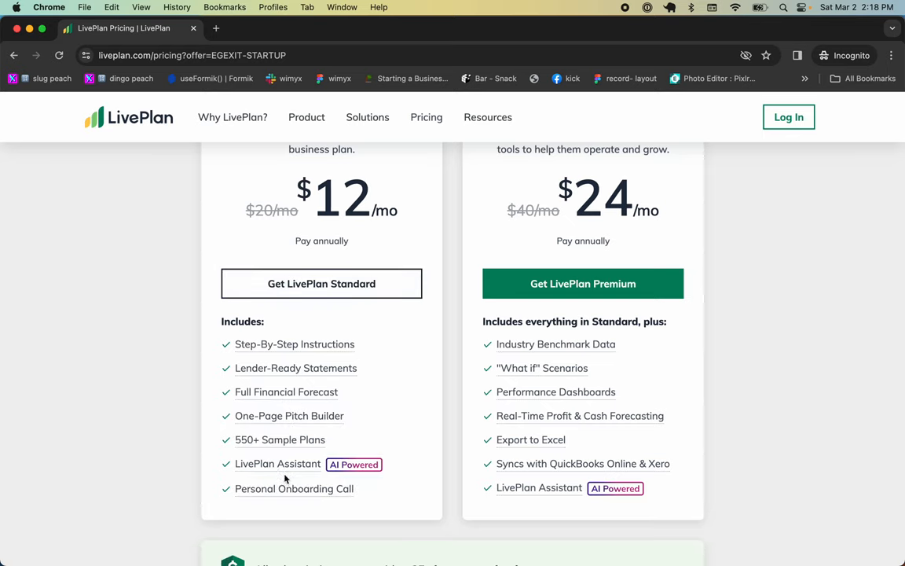
pyautogui.moveTo(522, 321)
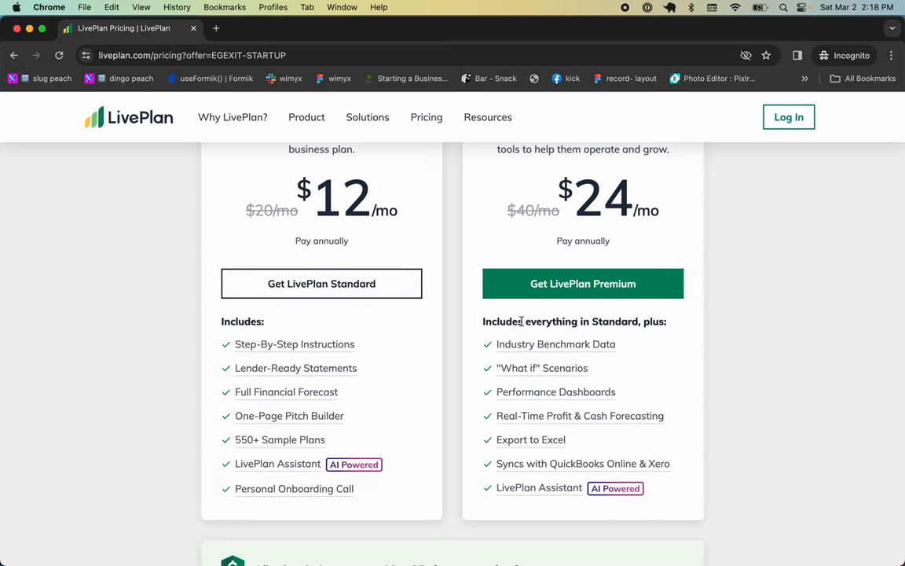
pyautogui.moveTo(531, 440)
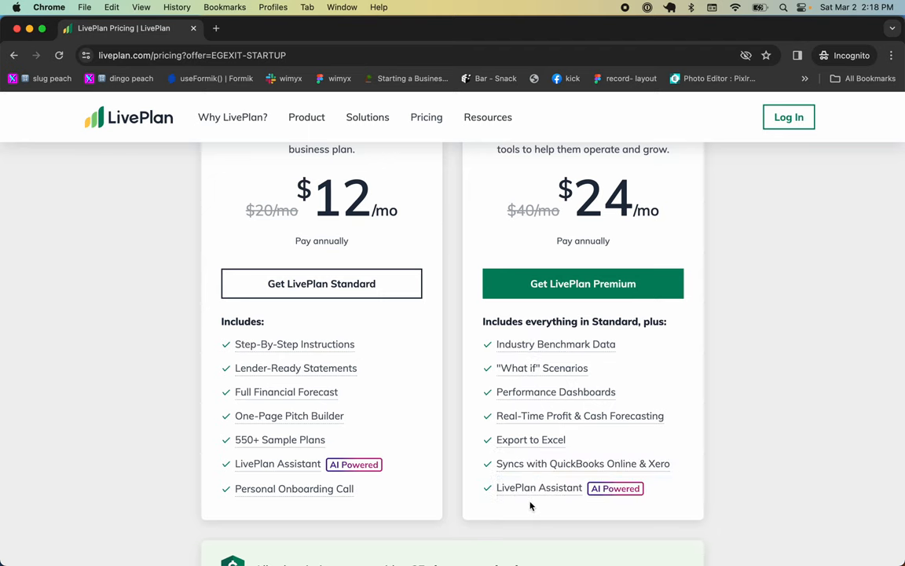
pyautogui.moveTo(515, 283)
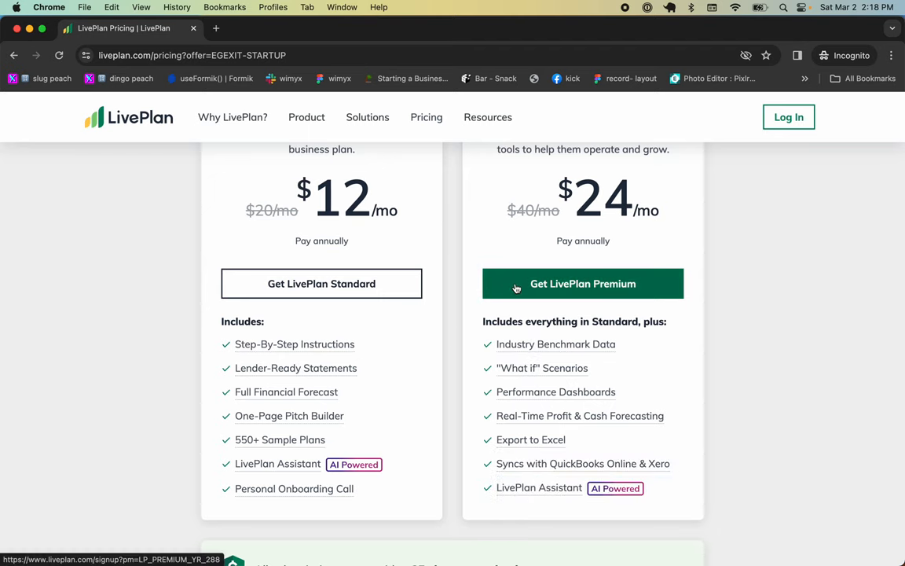
pyautogui.scroll(3)
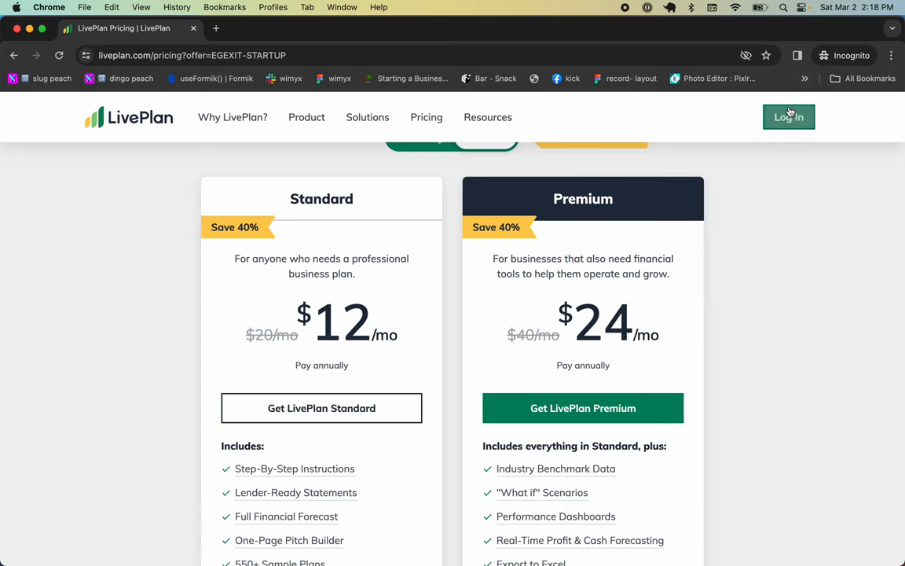
# Scroll to 'Make confident decisions with LivePlan Premium' and start the two-minute overview video
pyautogui.scroll(-3)
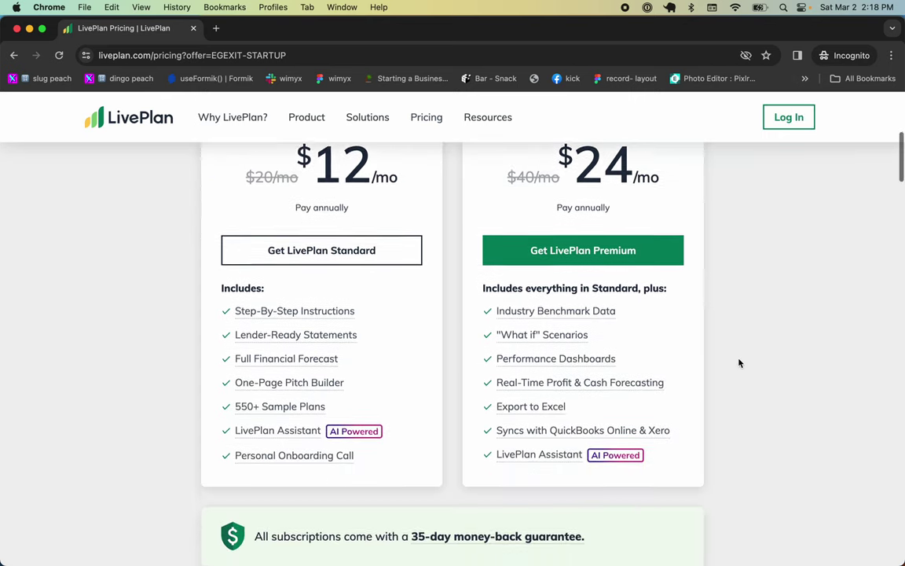
pyautogui.scroll(-3)
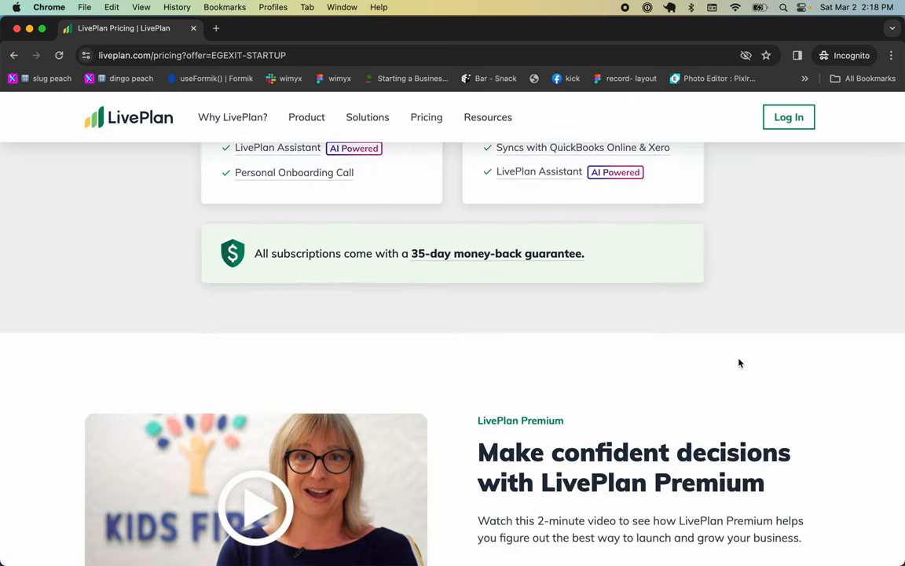
pyautogui.scroll(-3)
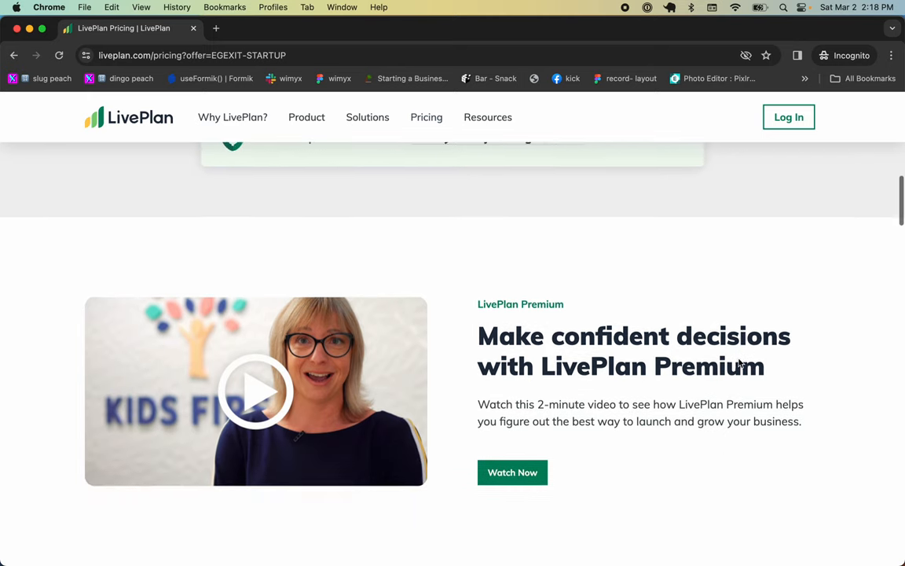
pyautogui.scroll(-3)
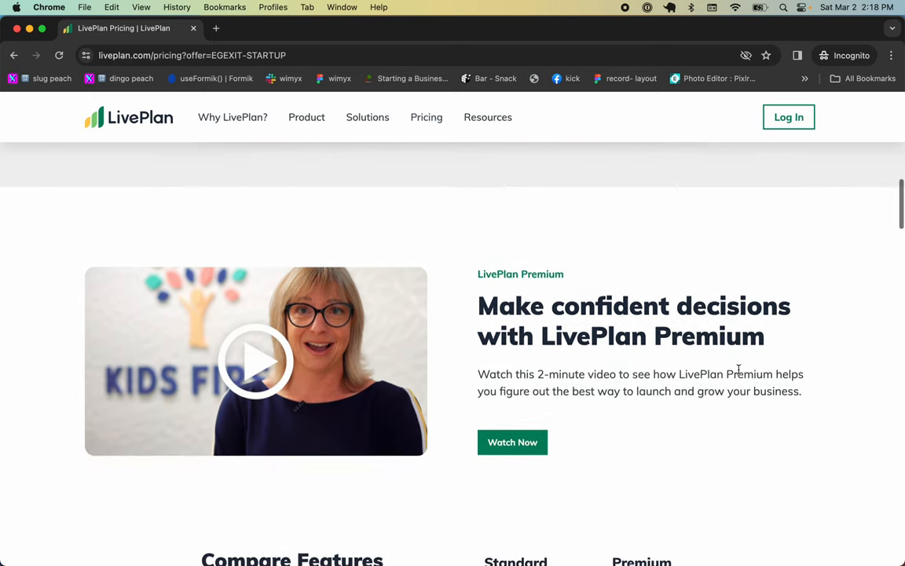
pyautogui.scroll(-3)
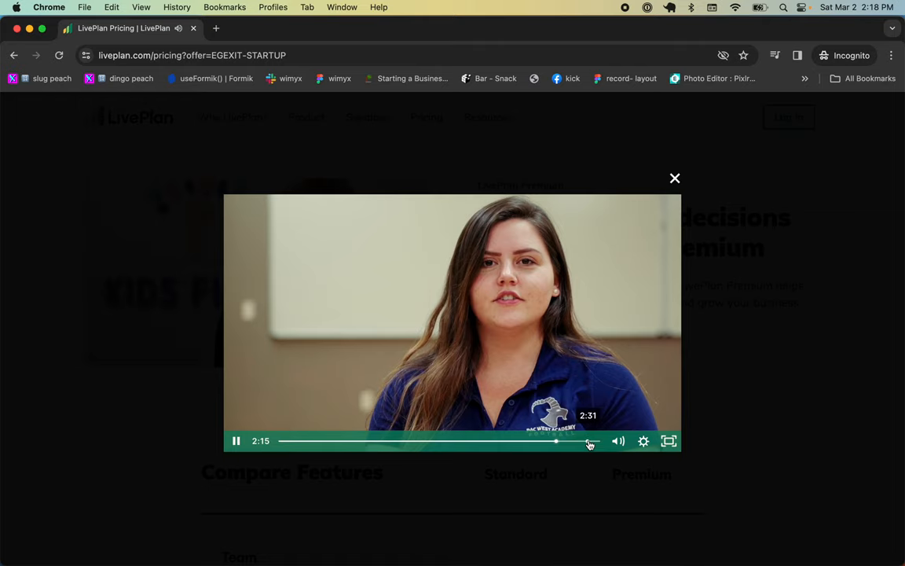
# Pause the Premium overview video and close its overlay to return to the pricing page
pyautogui.click(236, 440)
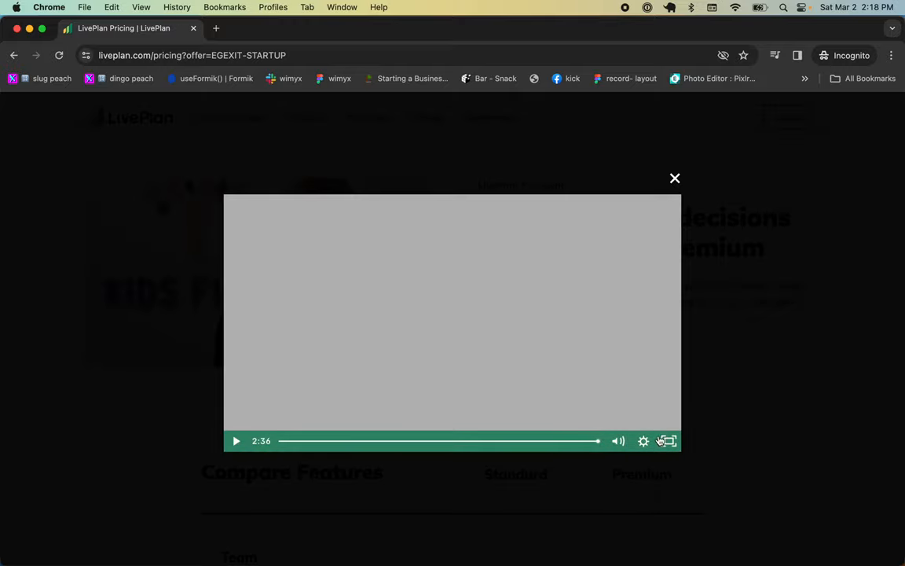
pyautogui.click(674, 178)
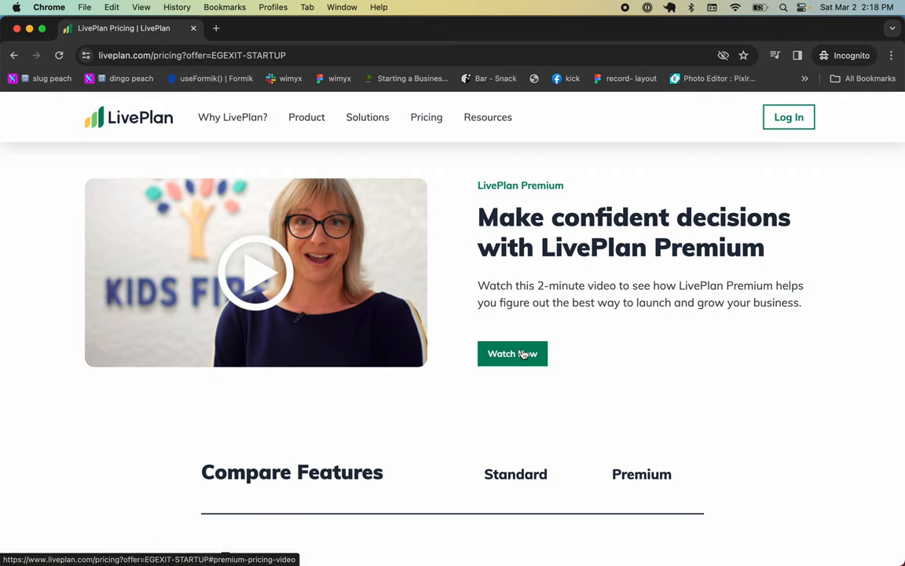
pyautogui.scroll(-3)
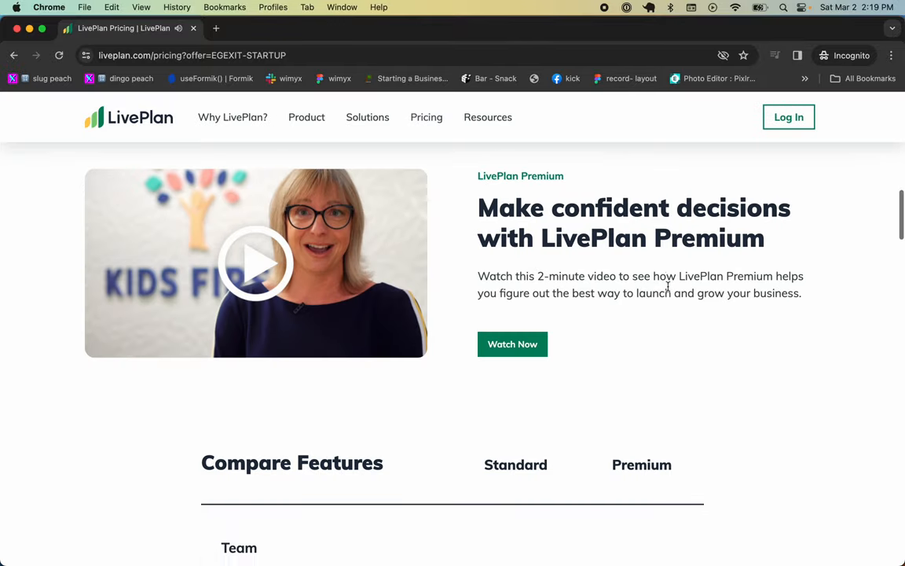
pyautogui.scroll(-3)
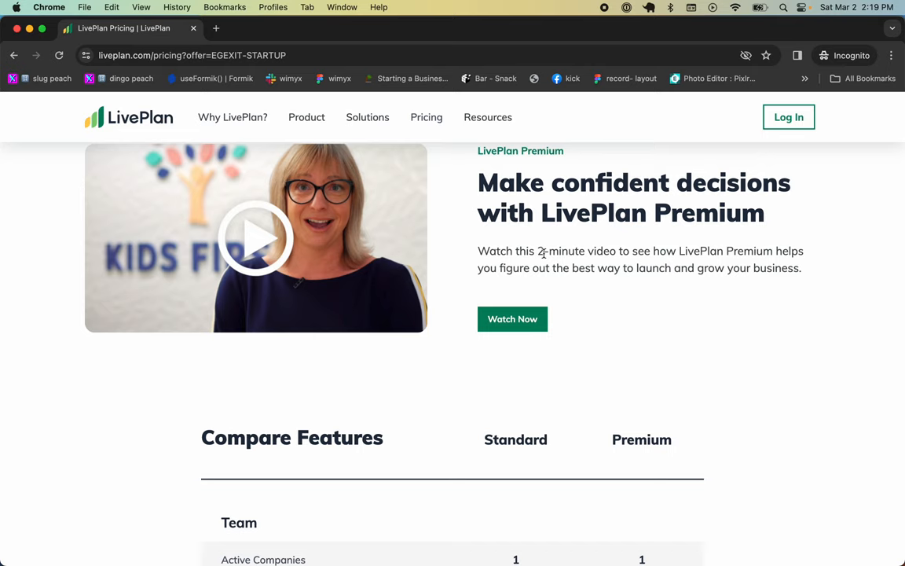
pyautogui.scroll(-3)
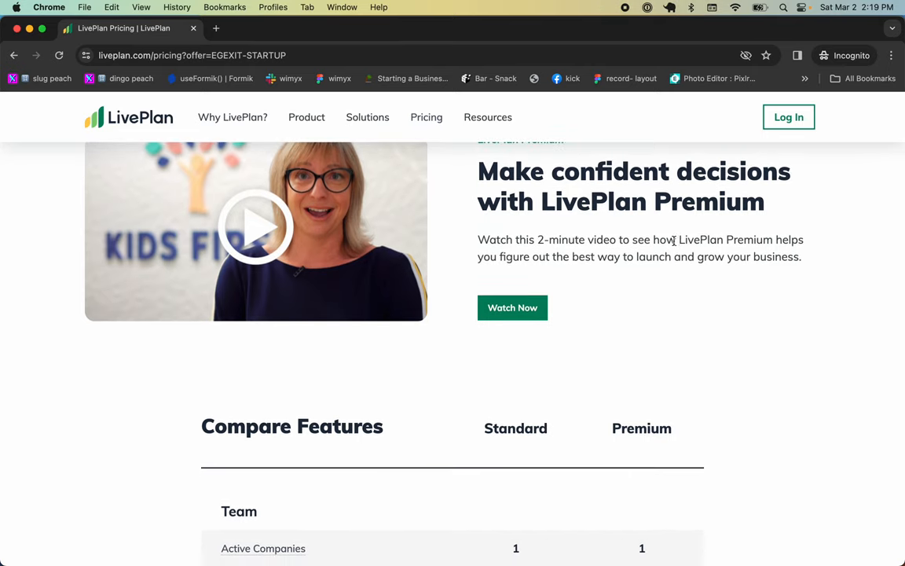
pyautogui.scroll(-3)
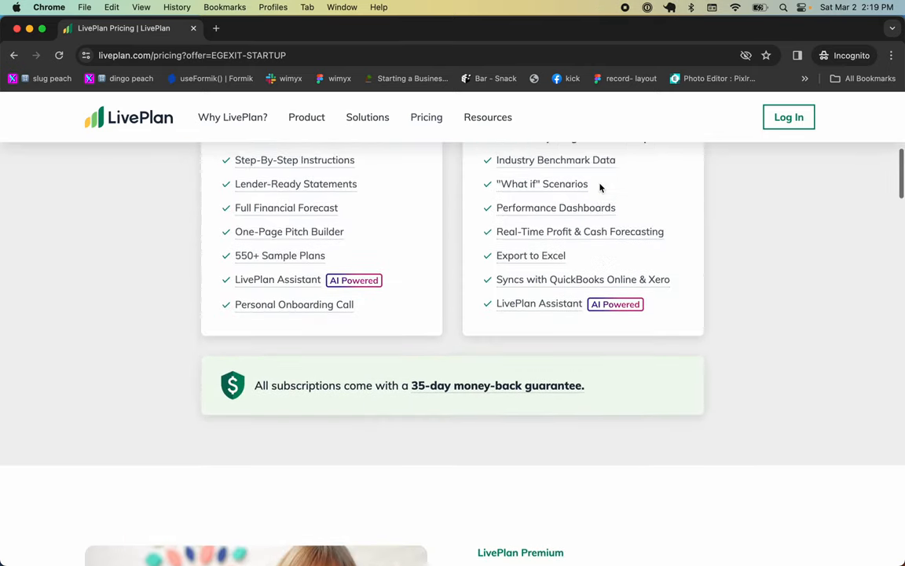
pyautogui.scroll(3)
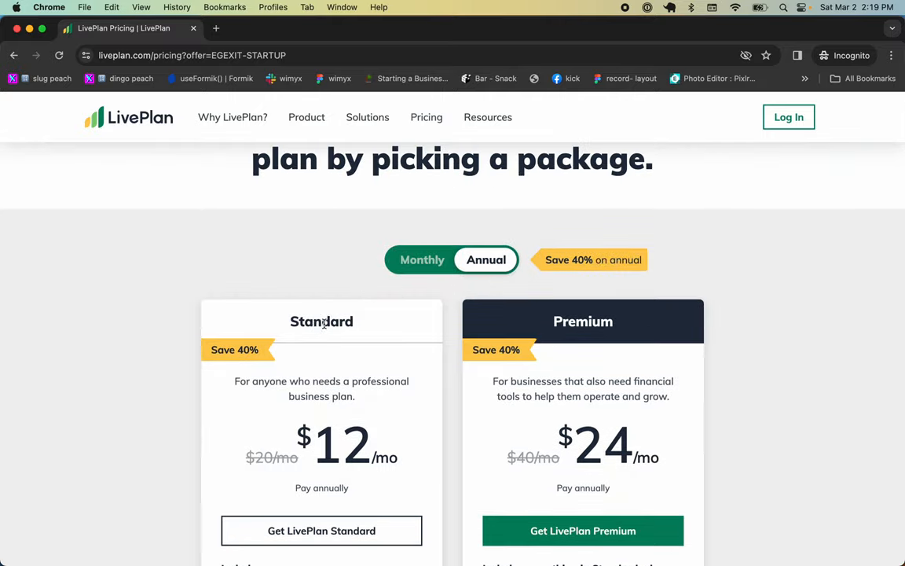
pyautogui.scroll(-3)
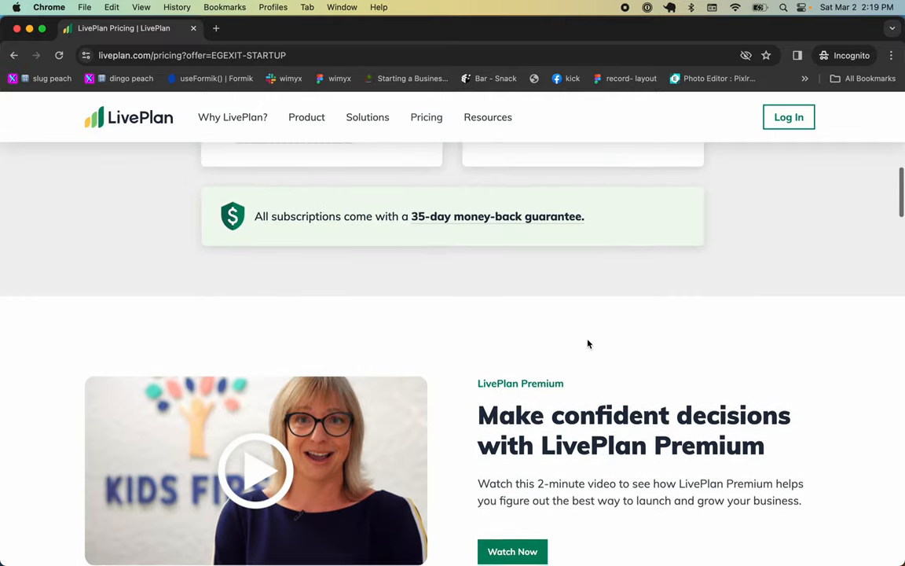
pyautogui.scroll(-3)
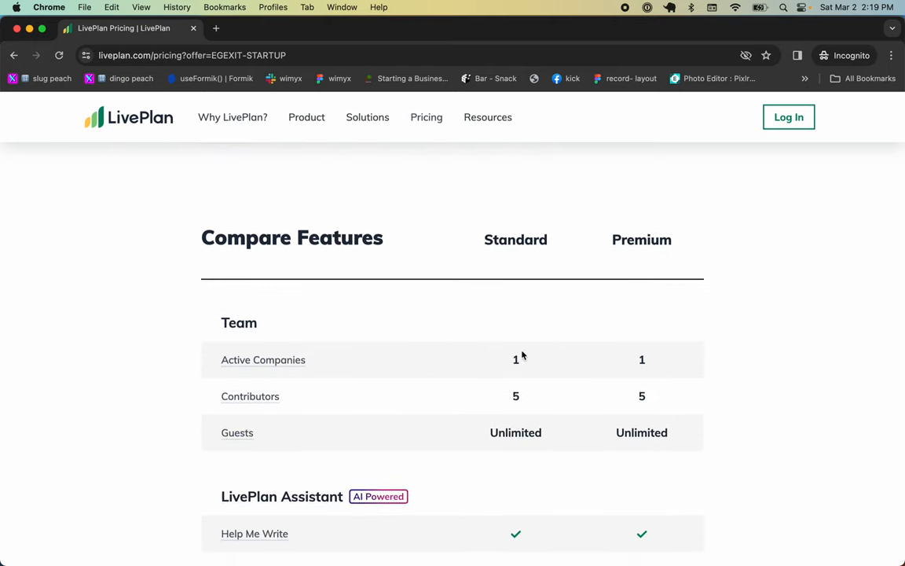
pyautogui.moveTo(472, 410)
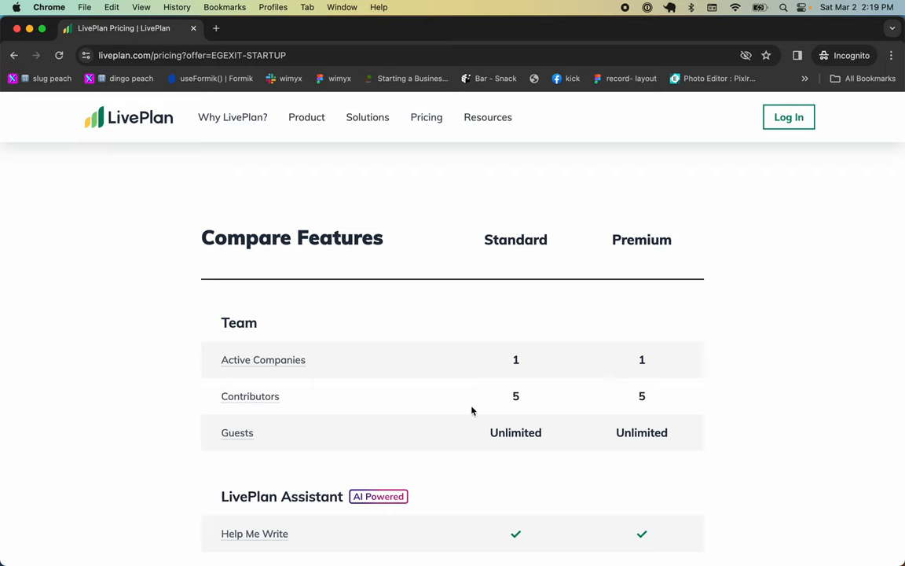
pyautogui.moveTo(620, 412)
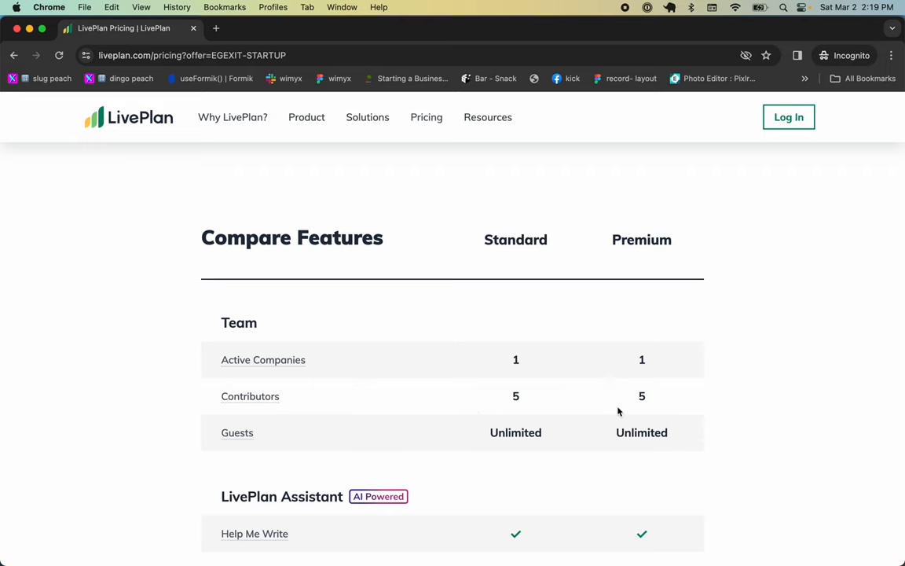
pyautogui.moveTo(301, 360)
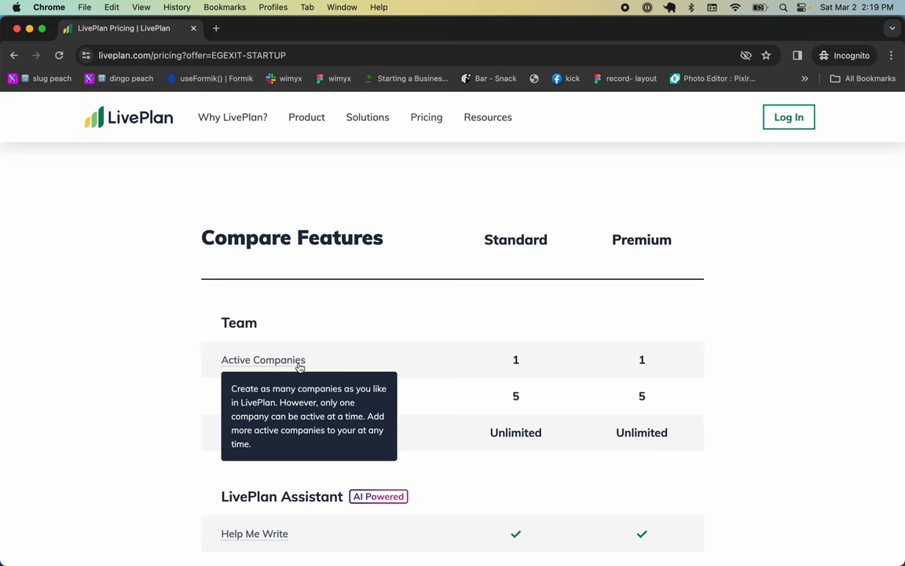
pyautogui.moveTo(250, 397)
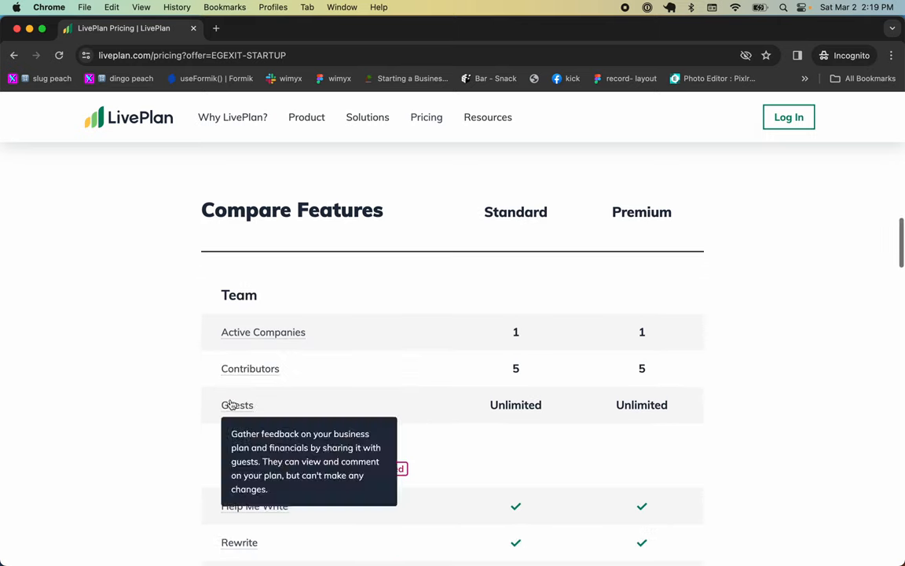
pyautogui.moveTo(150, 406)
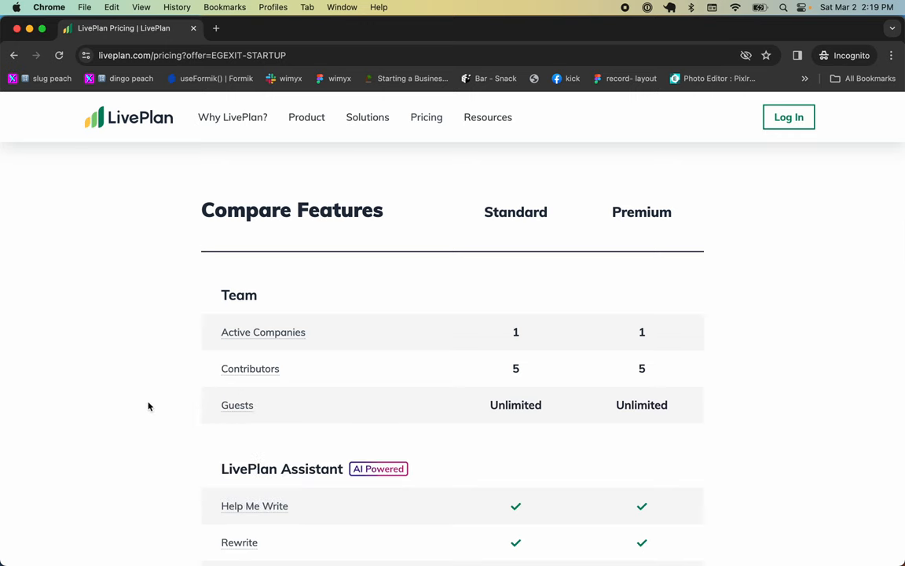
# Read the Active Companies, Guests, Help Me Write and Rewrite tooltips in Compare Features
pyautogui.scroll(-3)
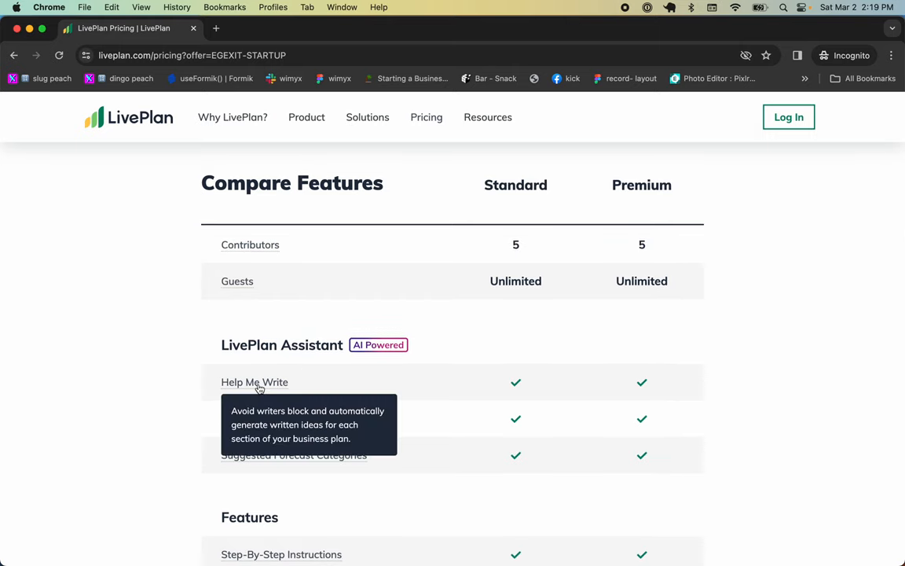
pyautogui.scroll(-3)
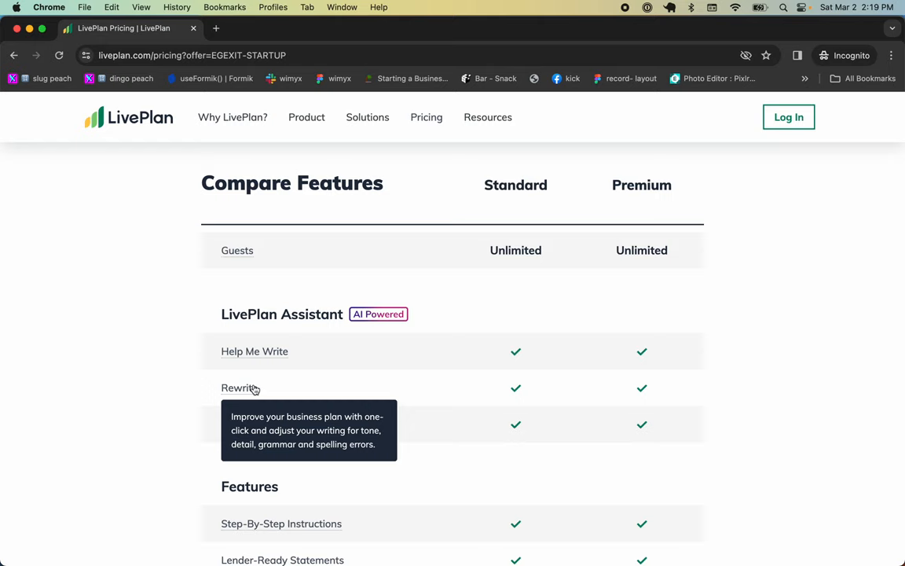
pyautogui.moveTo(333, 402)
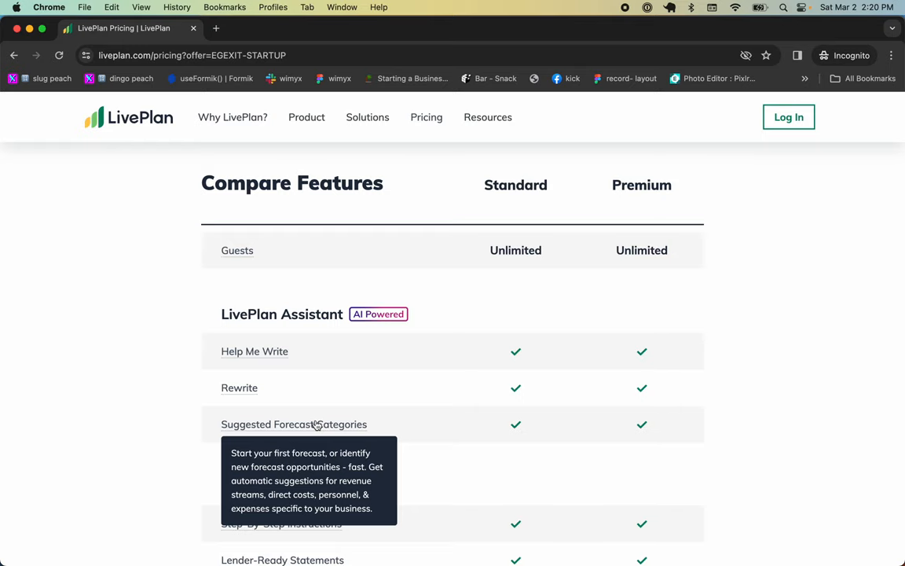
pyautogui.scroll(-3)
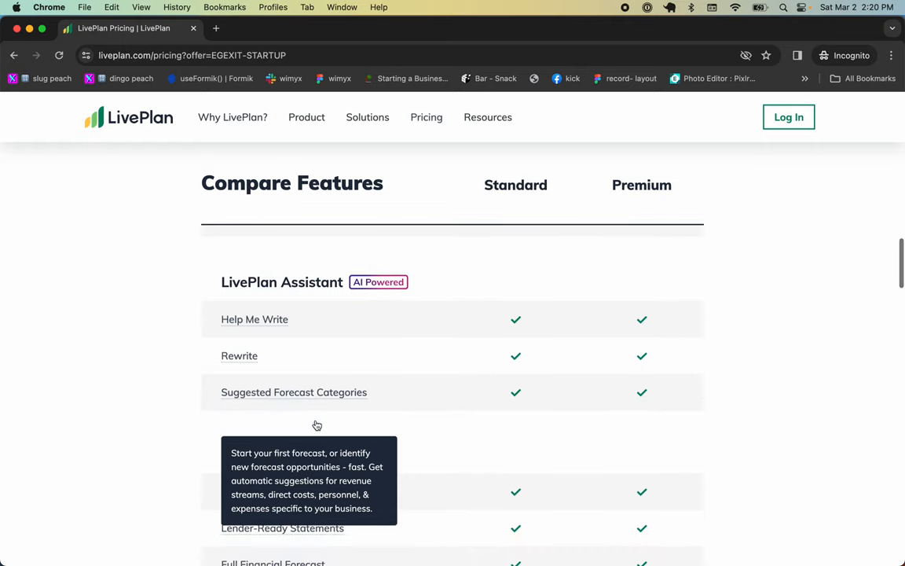
pyautogui.scroll(-3)
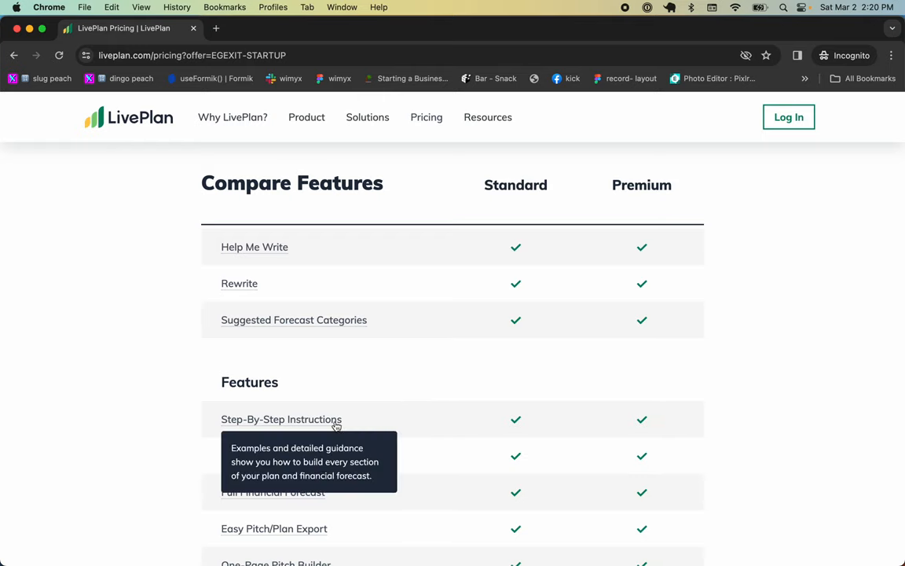
pyautogui.scroll(3)
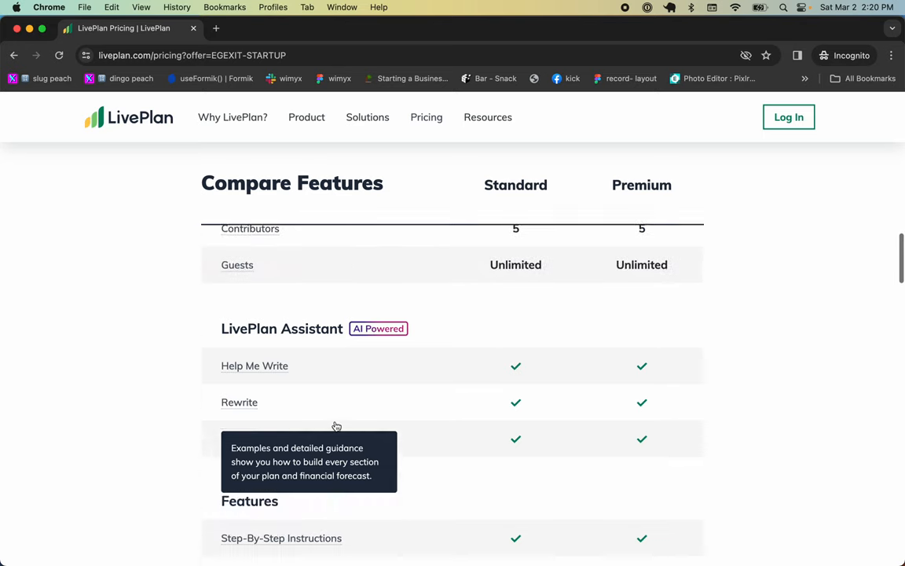
pyautogui.scroll(-3)
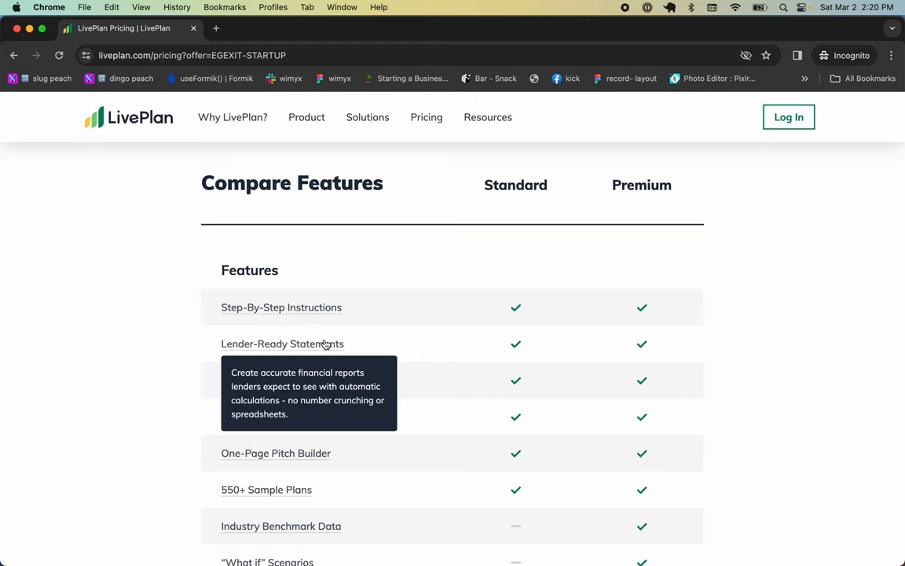
pyautogui.moveTo(322, 357)
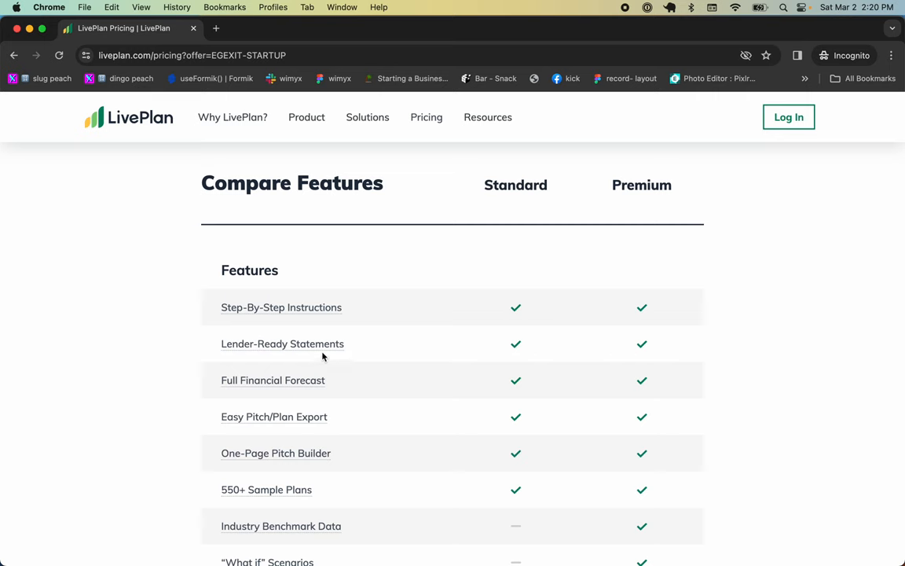
pyautogui.moveTo(321, 352)
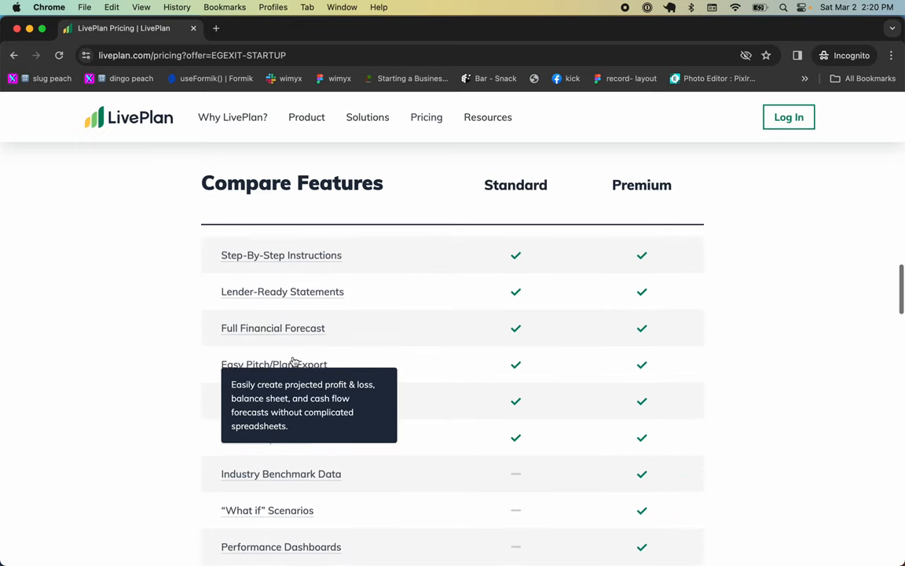
pyautogui.moveTo(296, 364)
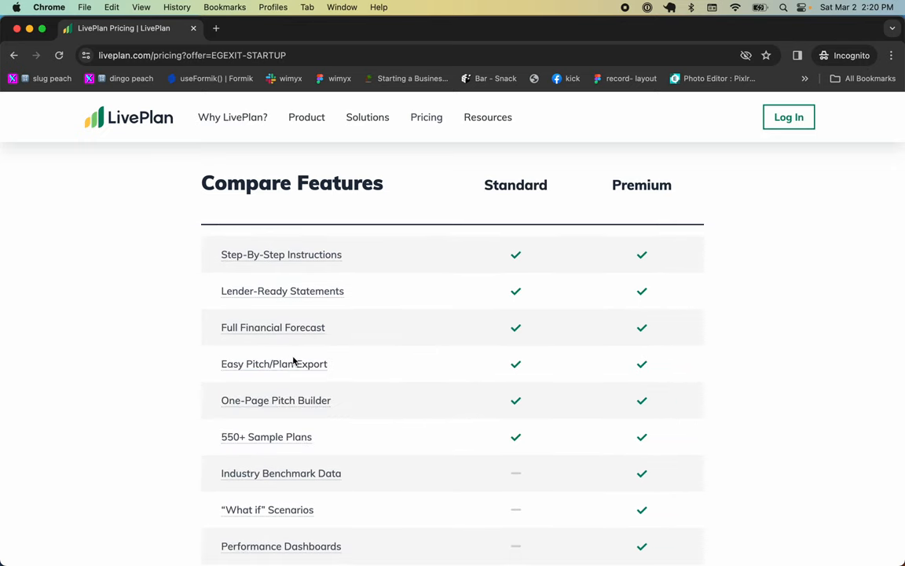
pyautogui.moveTo(274, 365)
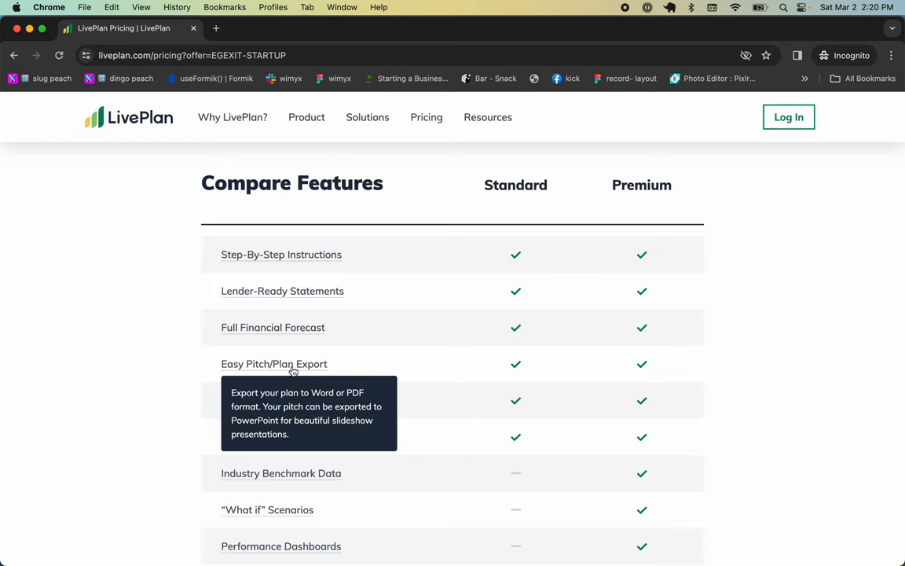
pyautogui.scroll(-3)
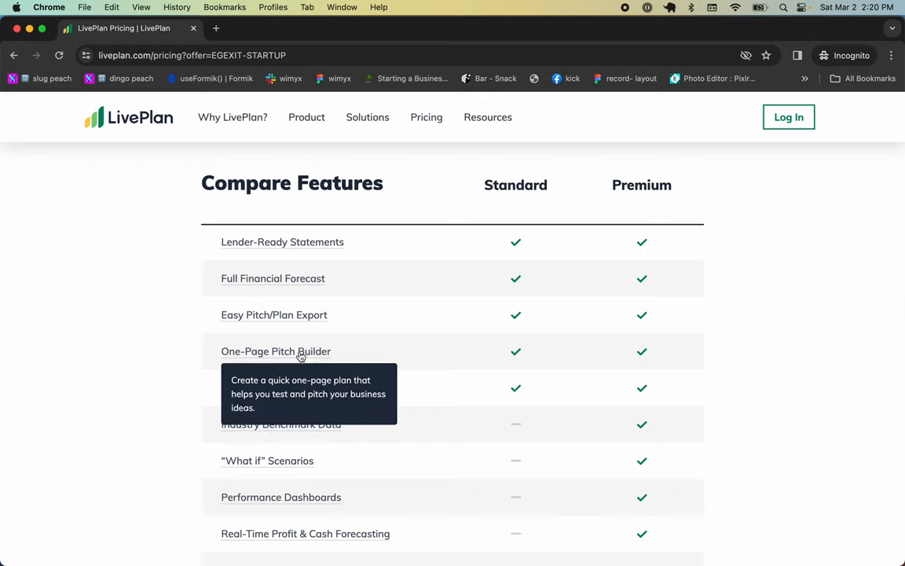
pyautogui.scroll(-3)
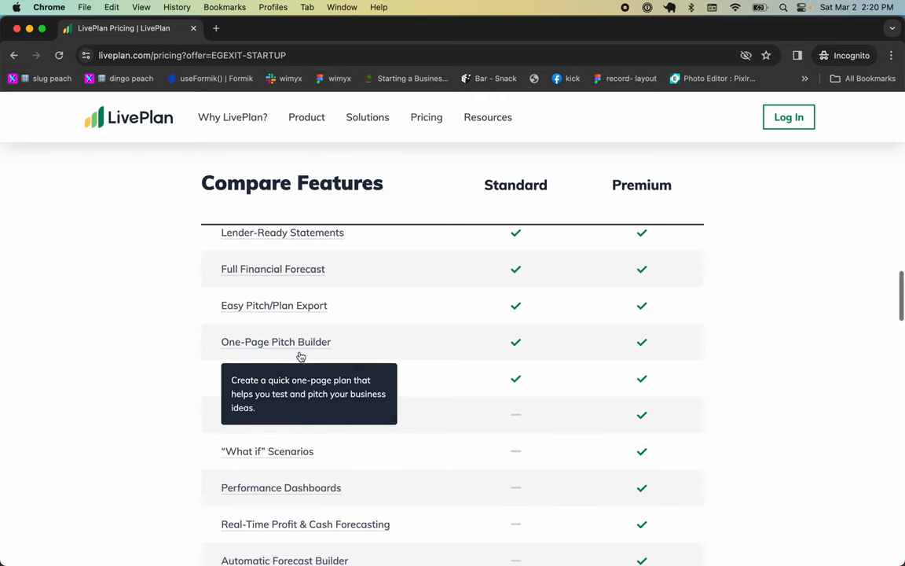
pyautogui.scroll(-3)
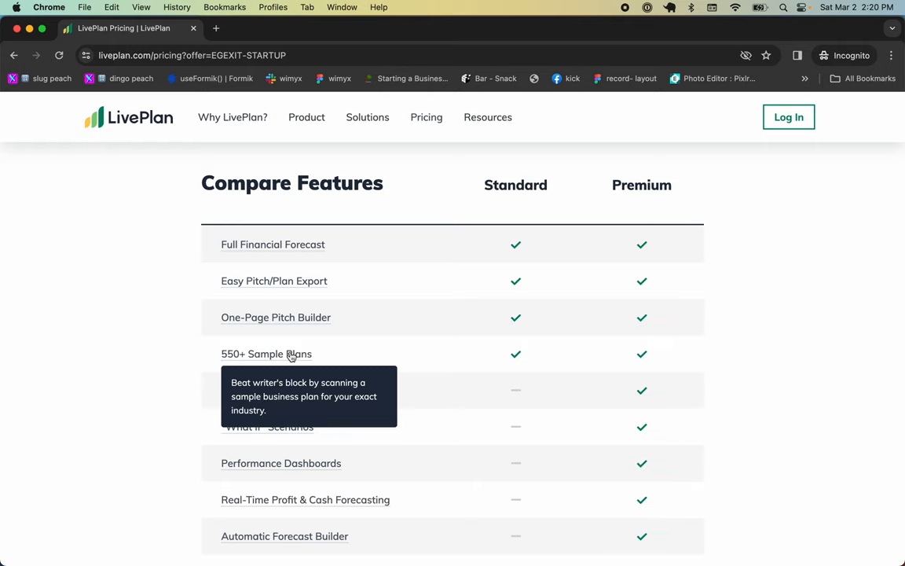
pyautogui.moveTo(452, 333)
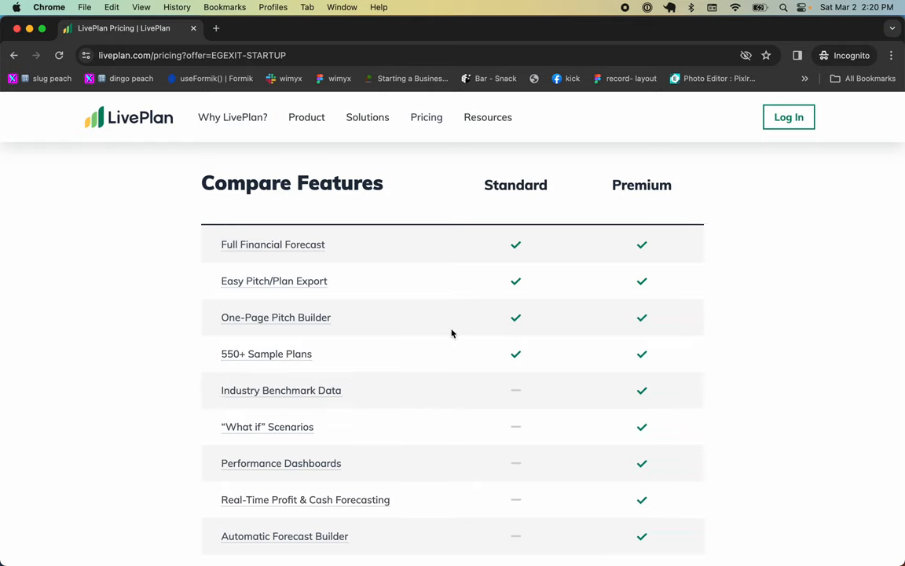
pyautogui.scroll(-3)
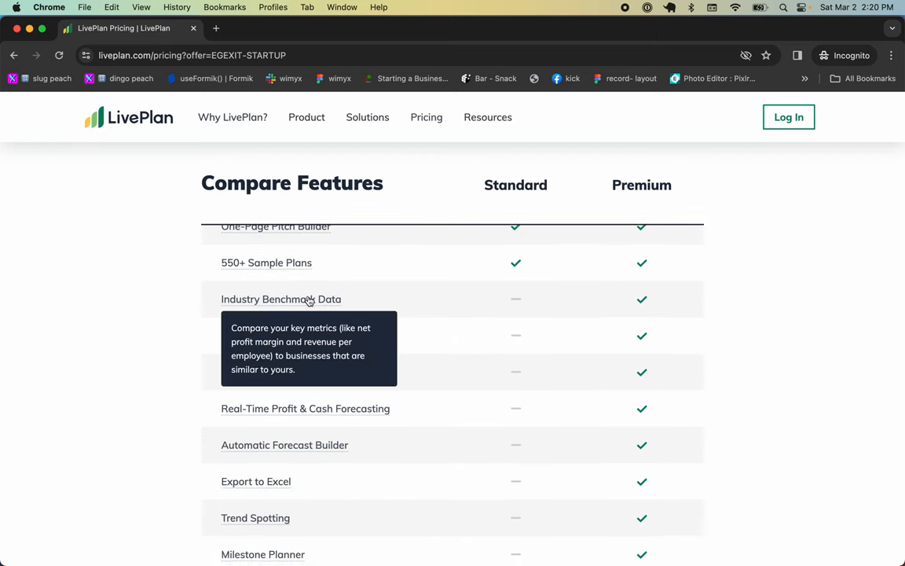
pyautogui.scroll(-3)
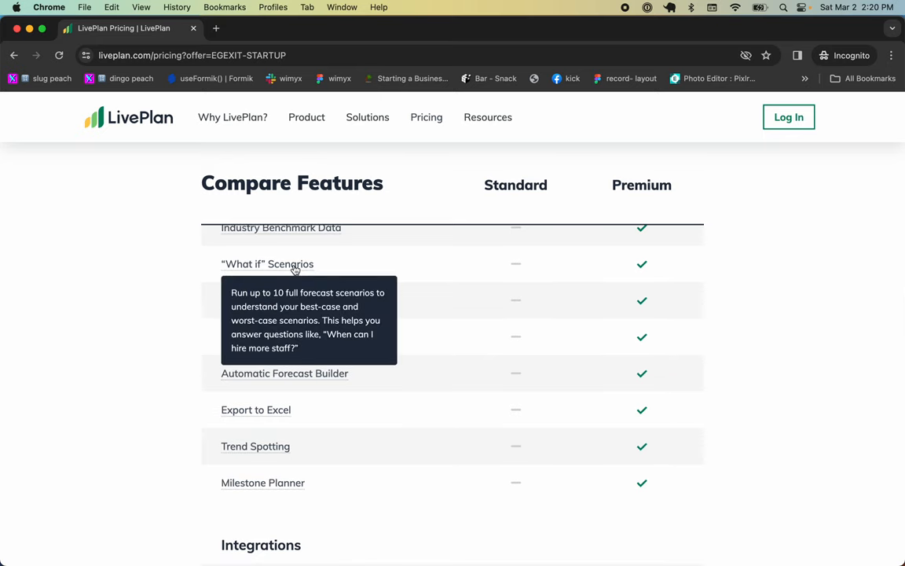
pyautogui.moveTo(286, 267)
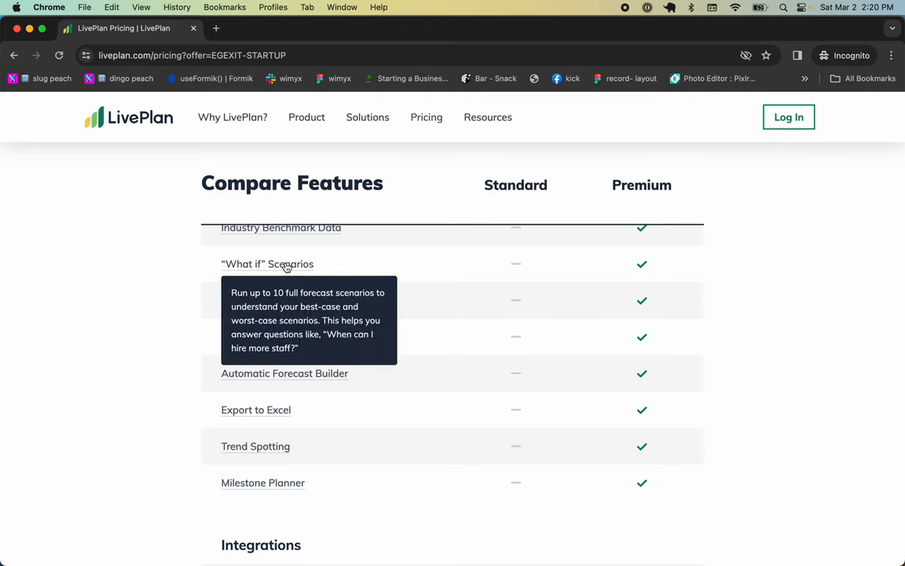
pyautogui.moveTo(327, 303)
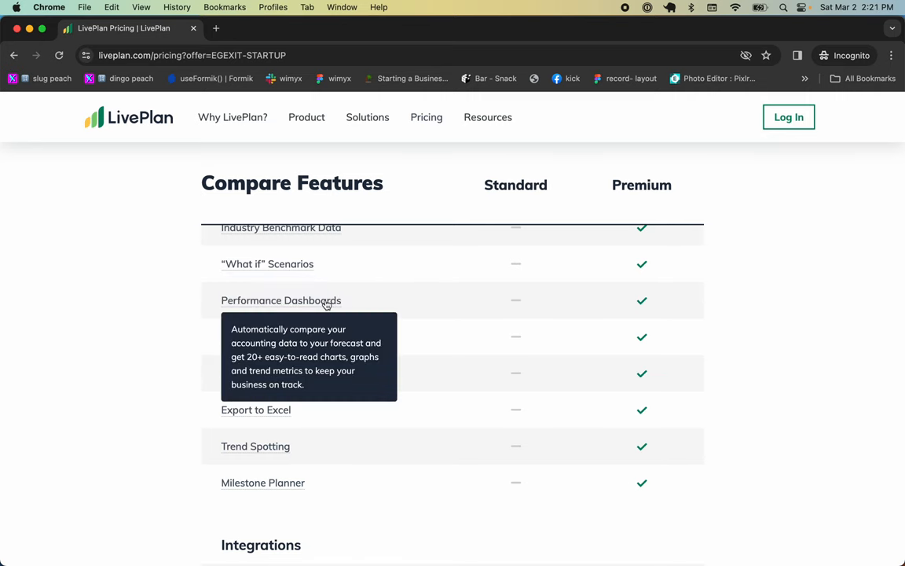
pyautogui.moveTo(349, 337)
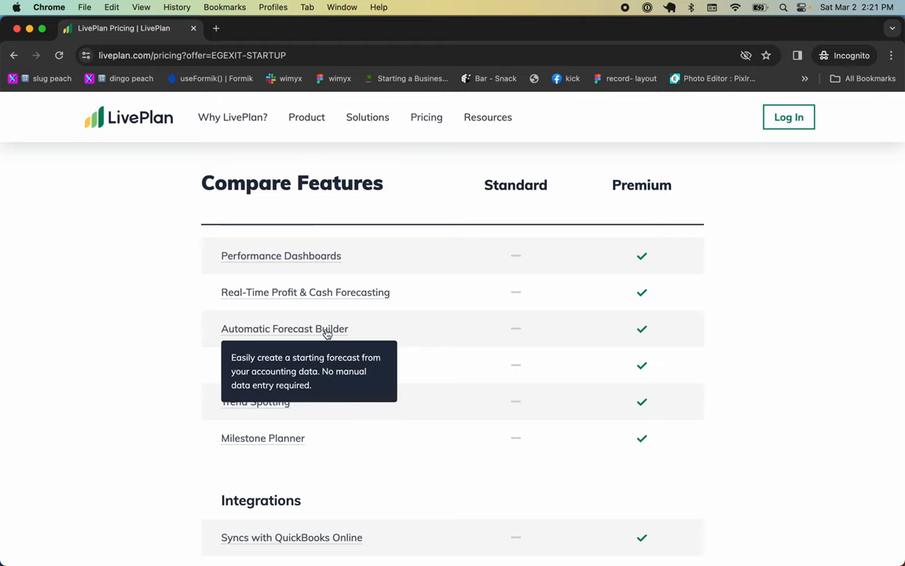
pyautogui.moveTo(255, 365)
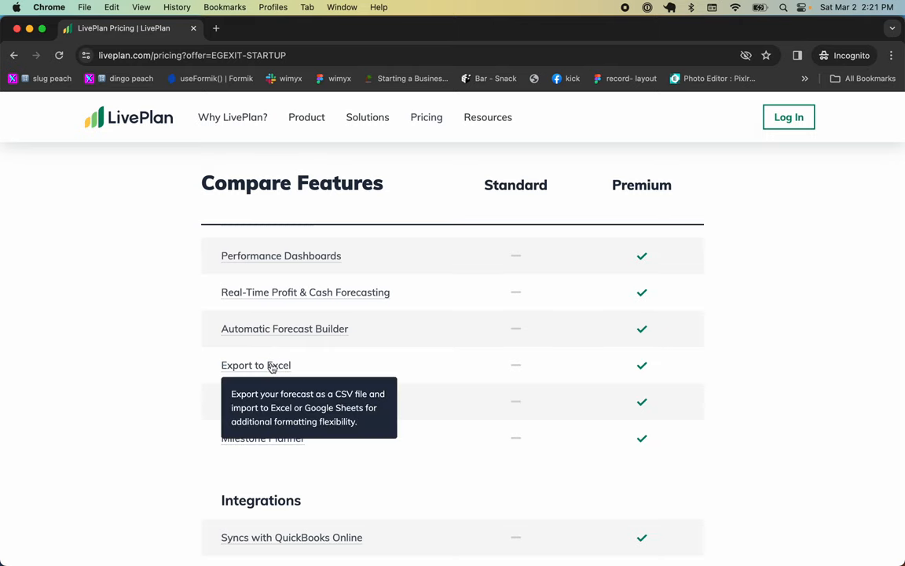
pyautogui.scroll(-3)
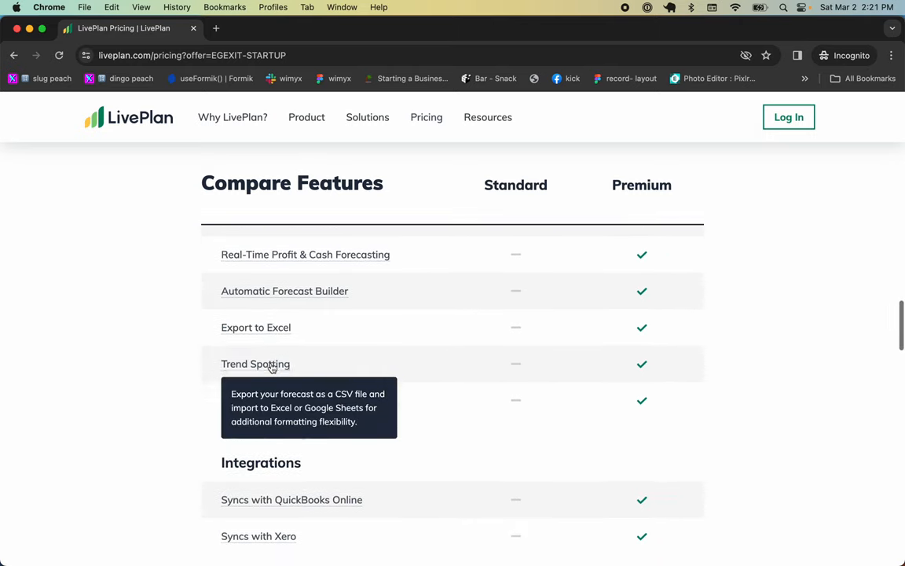
pyautogui.moveTo(254, 363)
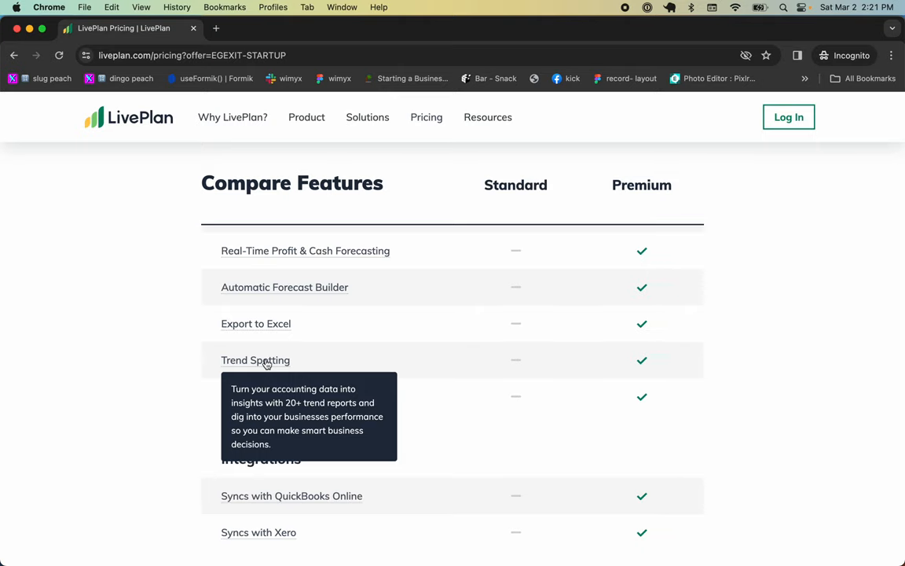
pyautogui.scroll(-3)
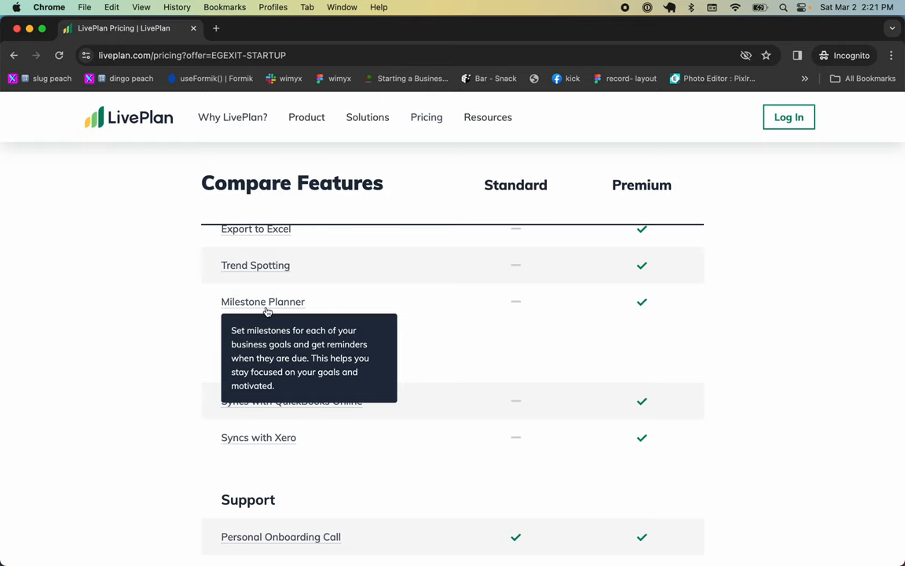
pyautogui.scroll(-3)
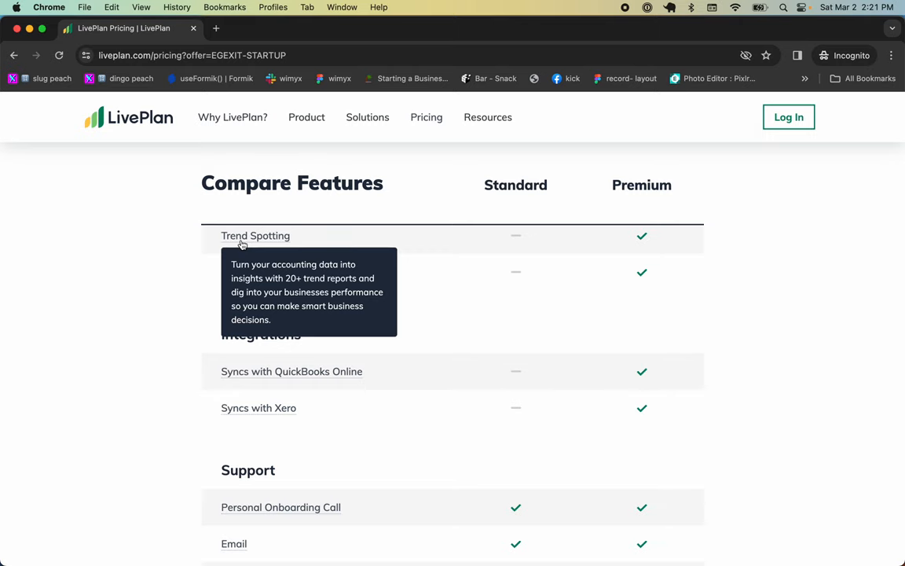
pyautogui.scroll(3)
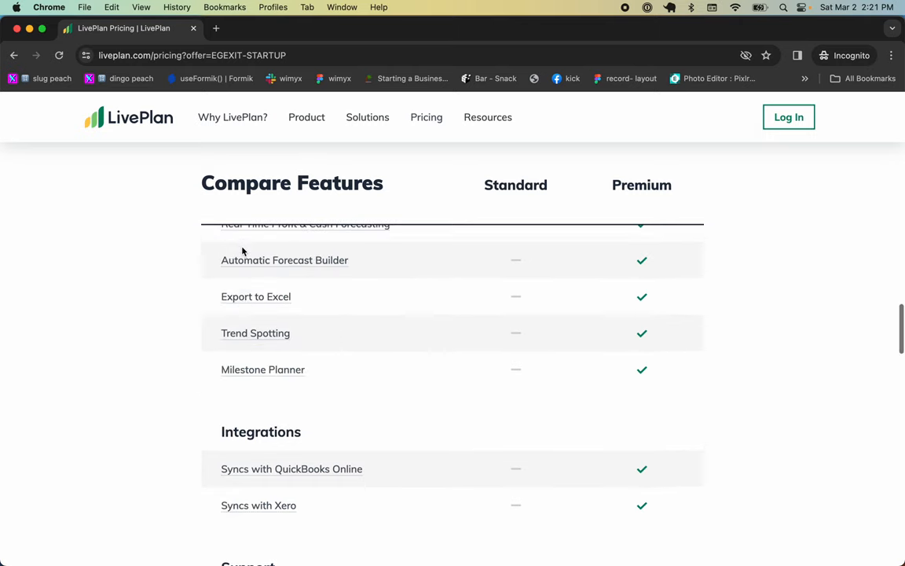
pyautogui.moveTo(254, 304)
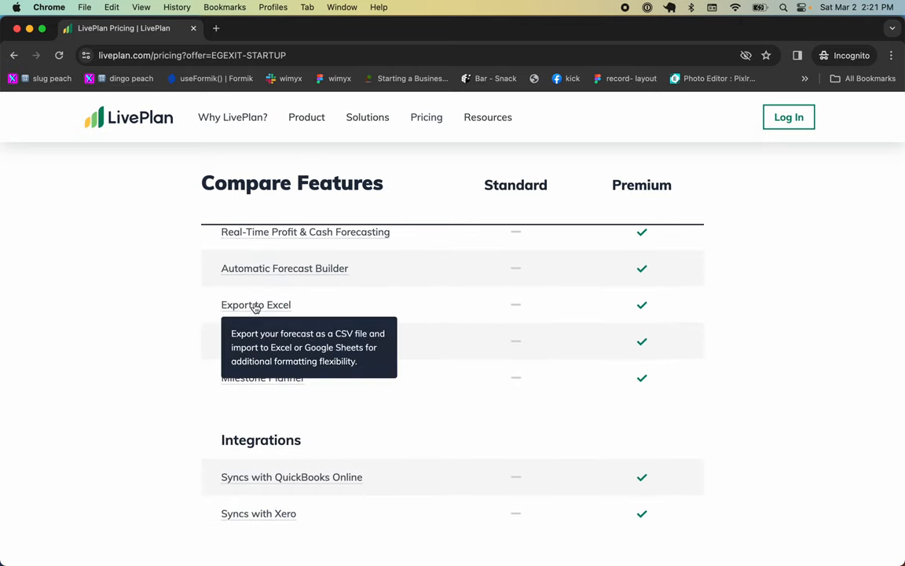
pyautogui.moveTo(252, 305)
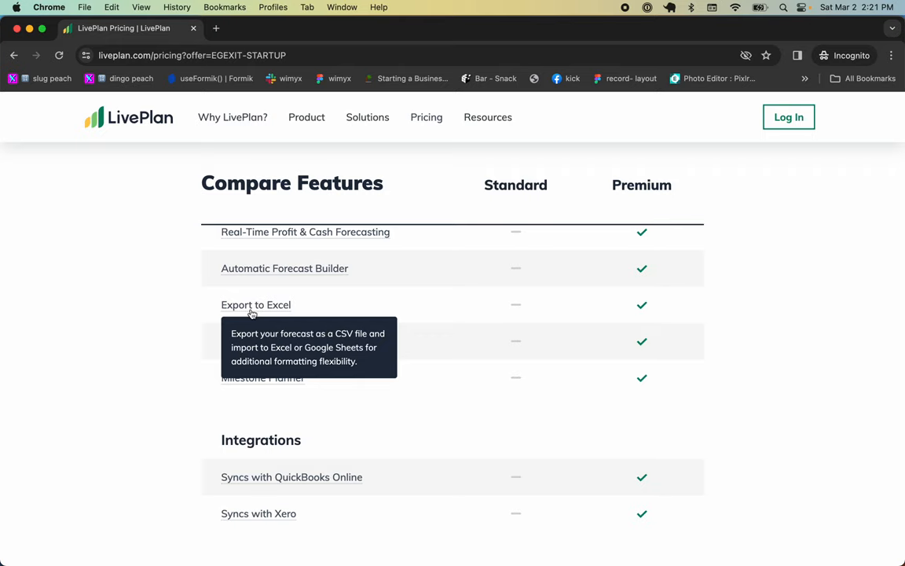
pyautogui.moveTo(228, 381)
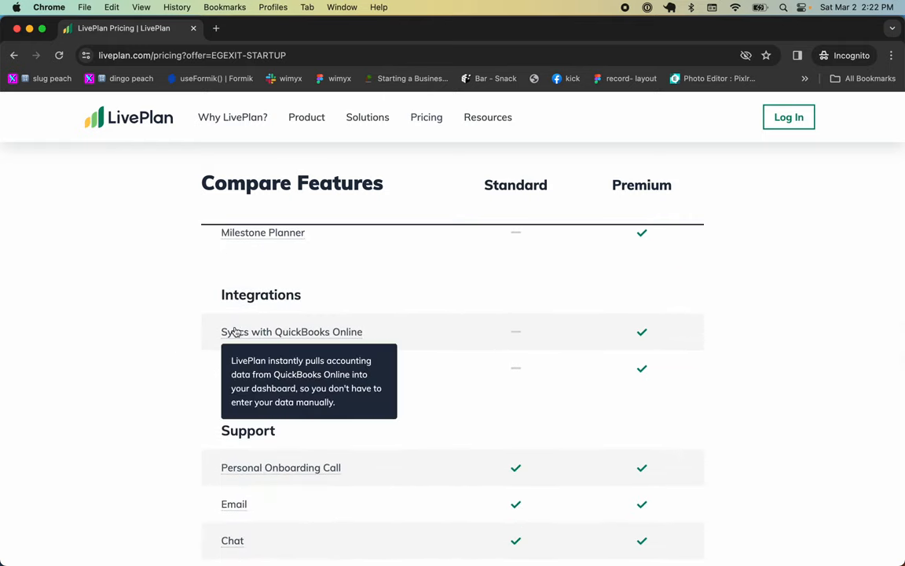
pyautogui.moveTo(333, 291)
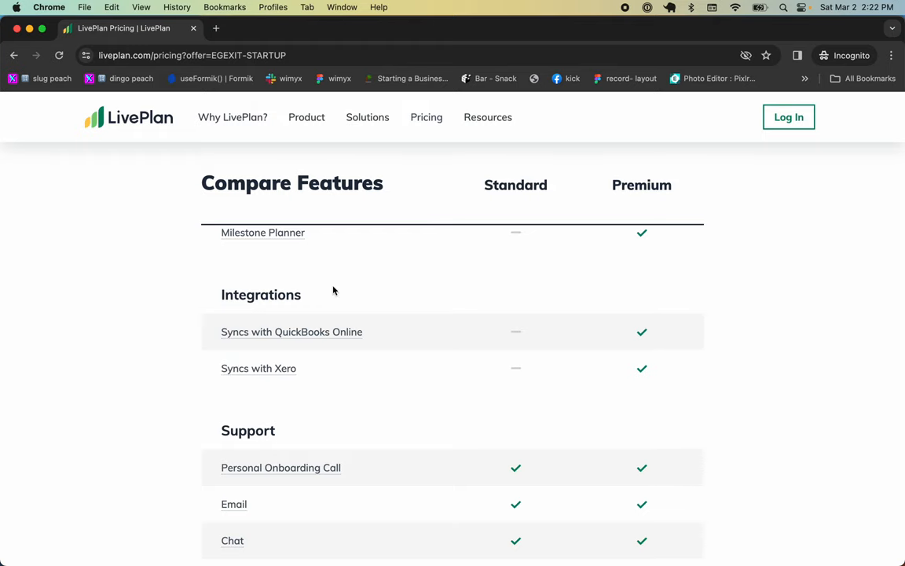
pyautogui.scroll(-3)
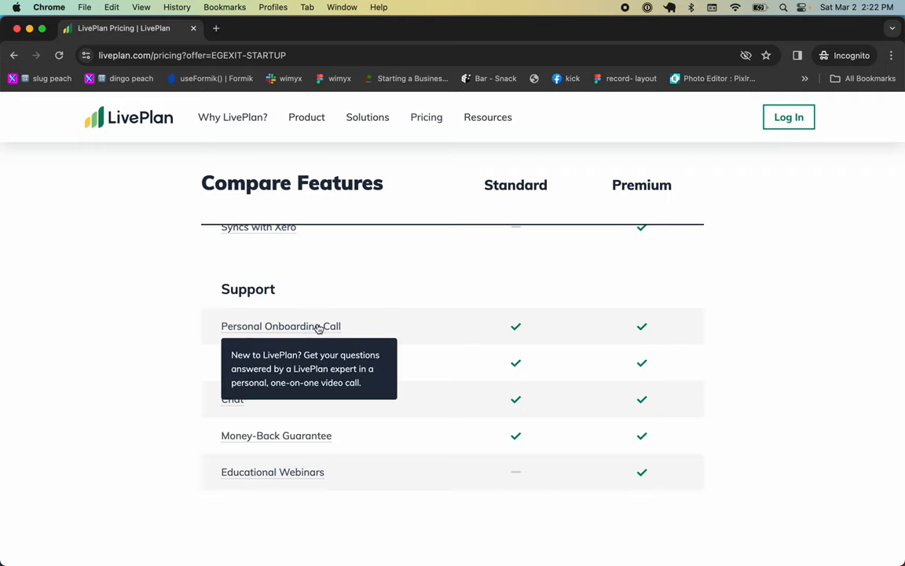
pyautogui.moveTo(527, 334)
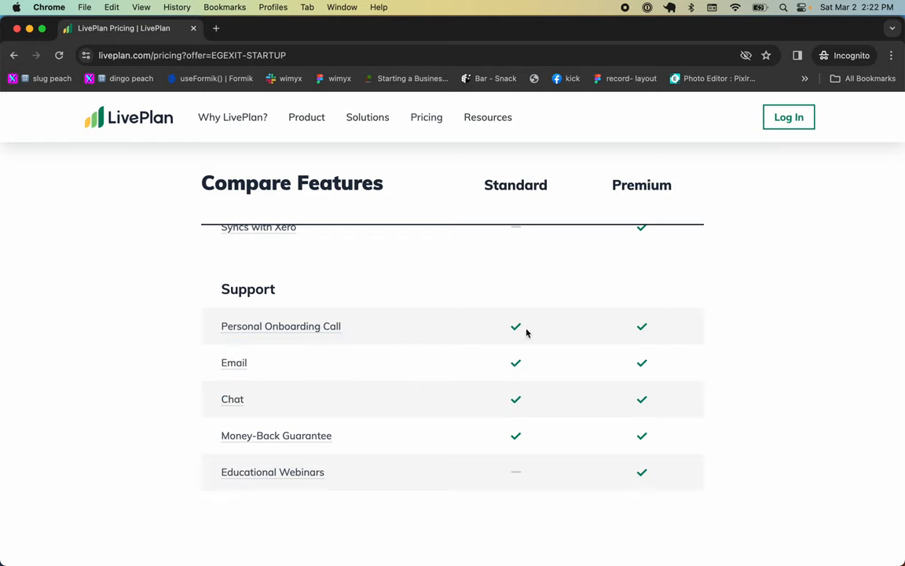
pyautogui.moveTo(393, 339)
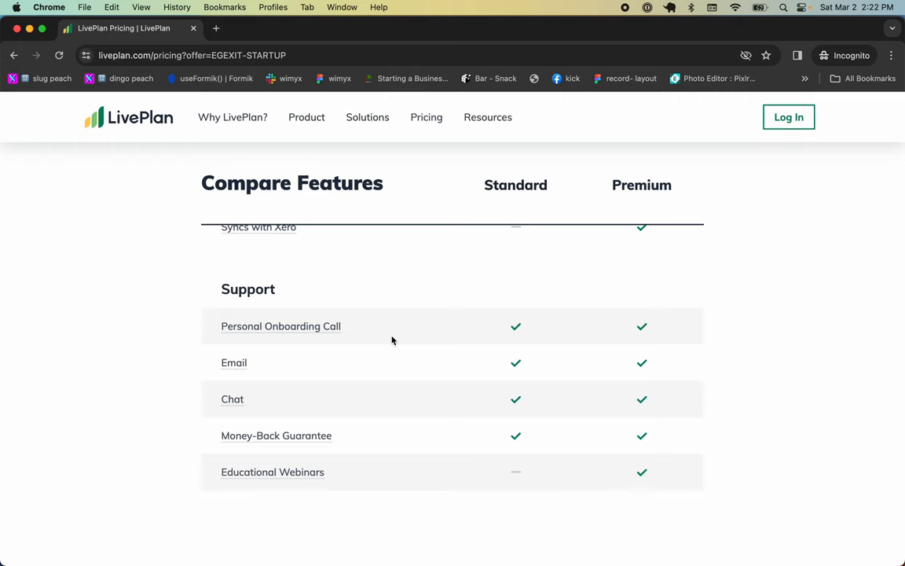
pyautogui.scroll(-3)
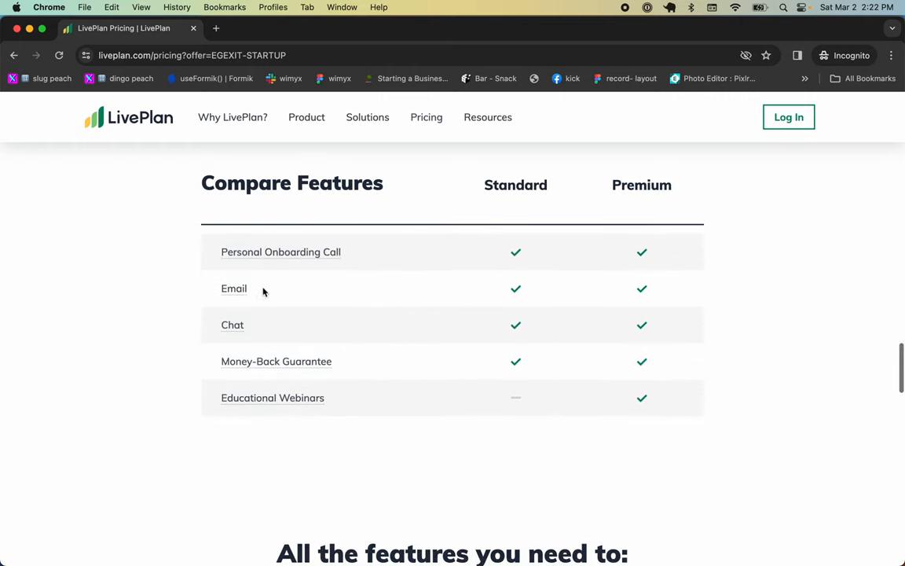
pyautogui.moveTo(234, 289)
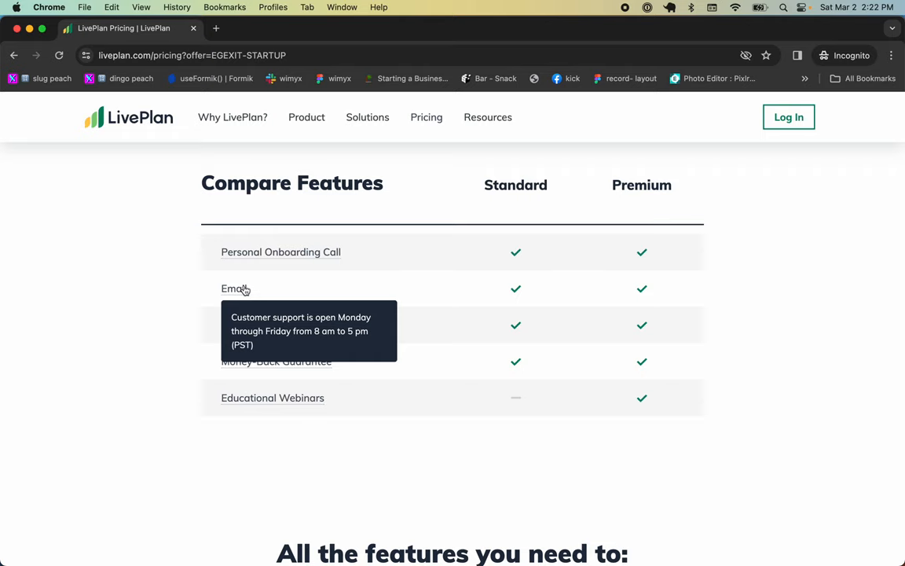
pyautogui.moveTo(259, 258)
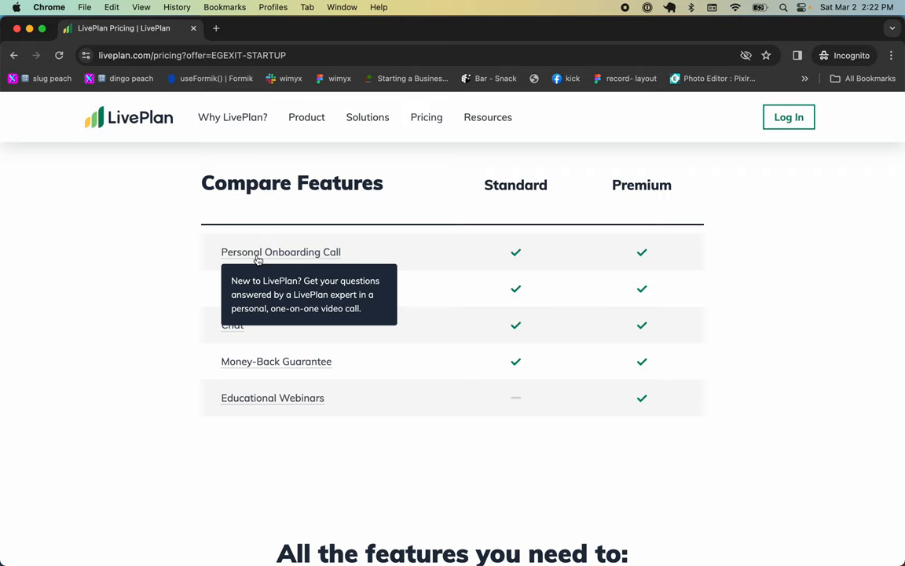
pyautogui.moveTo(223, 325)
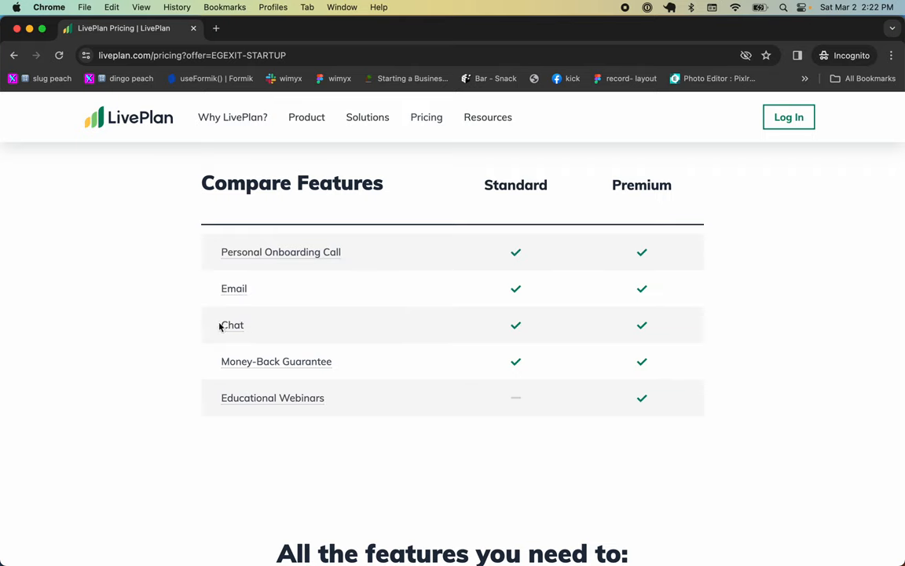
pyautogui.moveTo(233, 326)
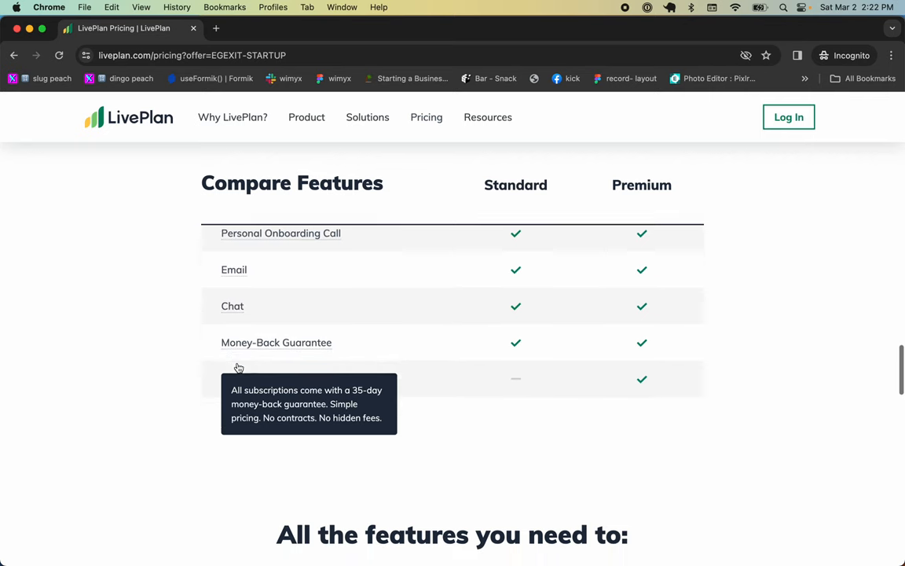
pyautogui.scroll(-3)
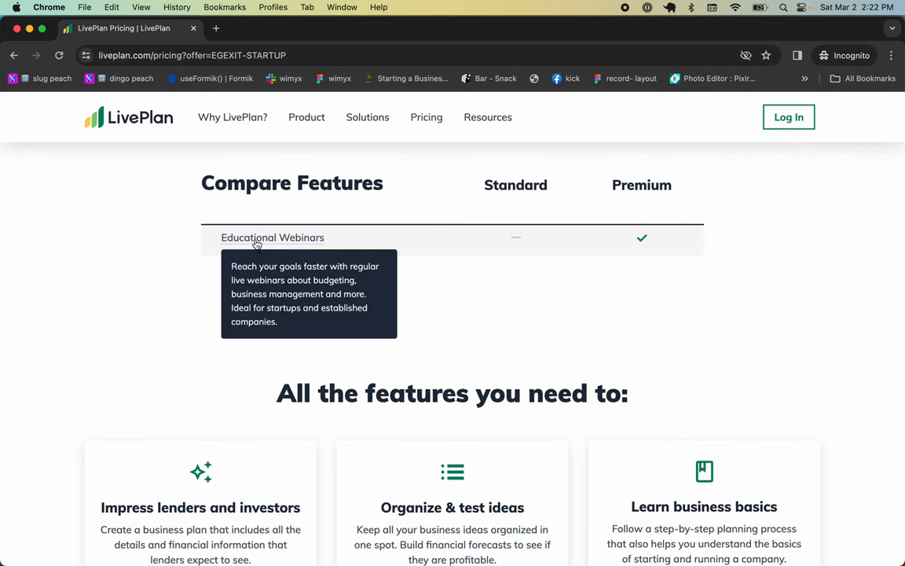
pyautogui.moveTo(165, 314)
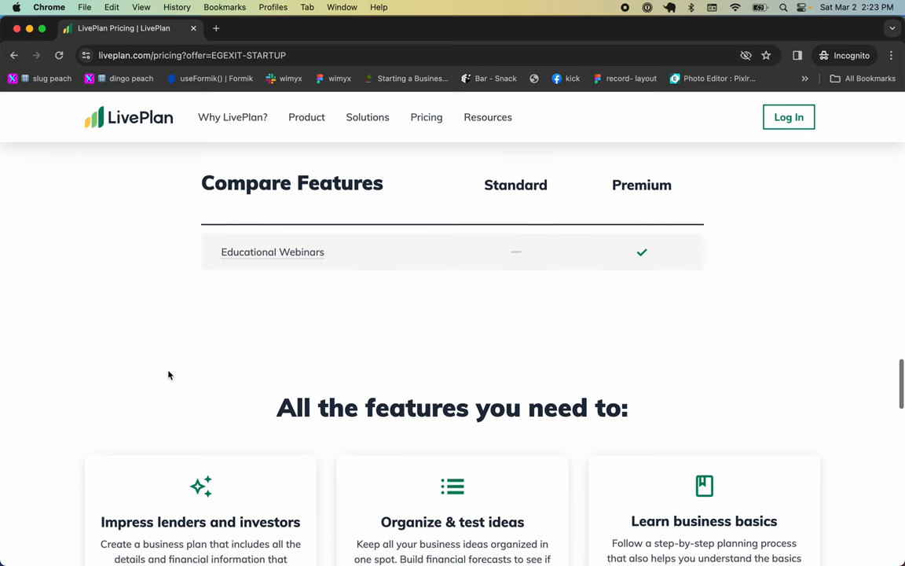
# Scroll past the client, student and startup section and follow the LivePlan for consultants Learn More link
pyautogui.scroll(-3)
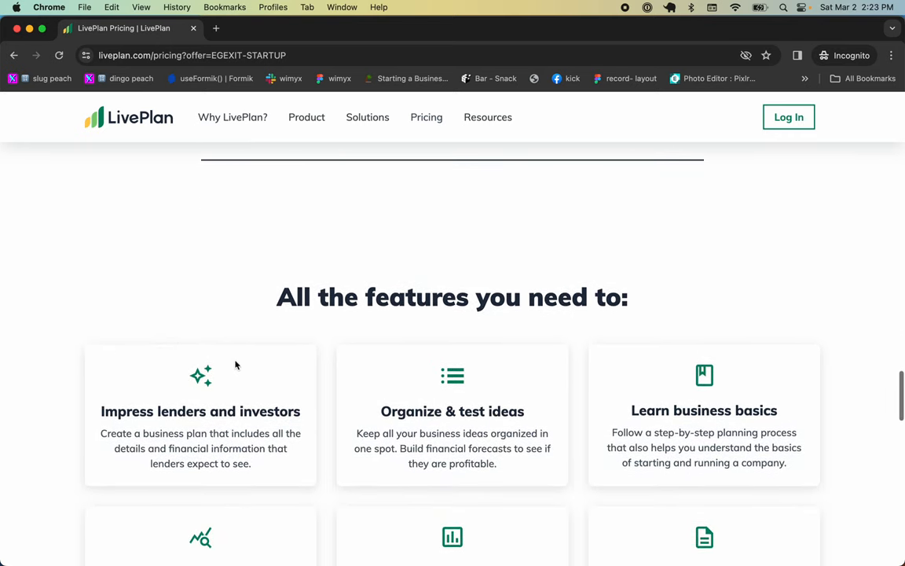
pyautogui.scroll(-3)
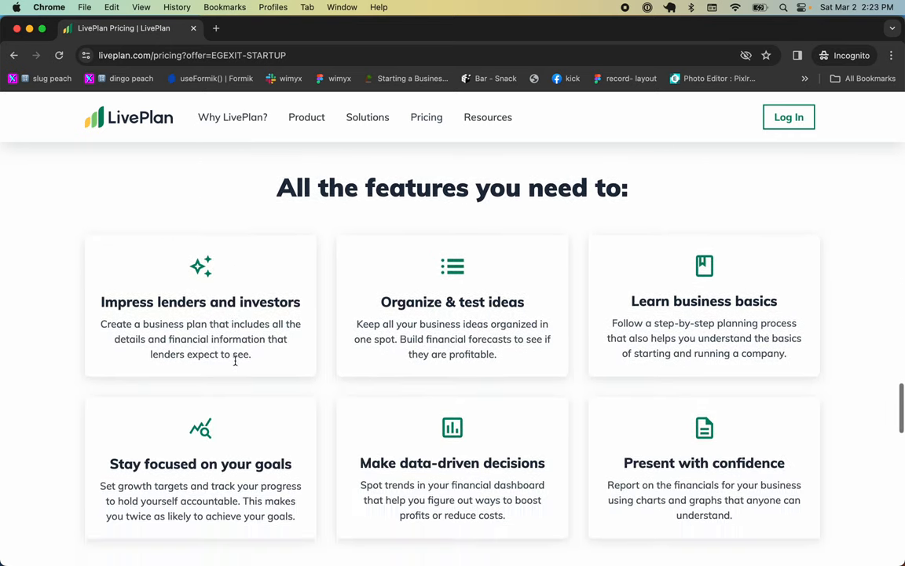
pyautogui.scroll(-3)
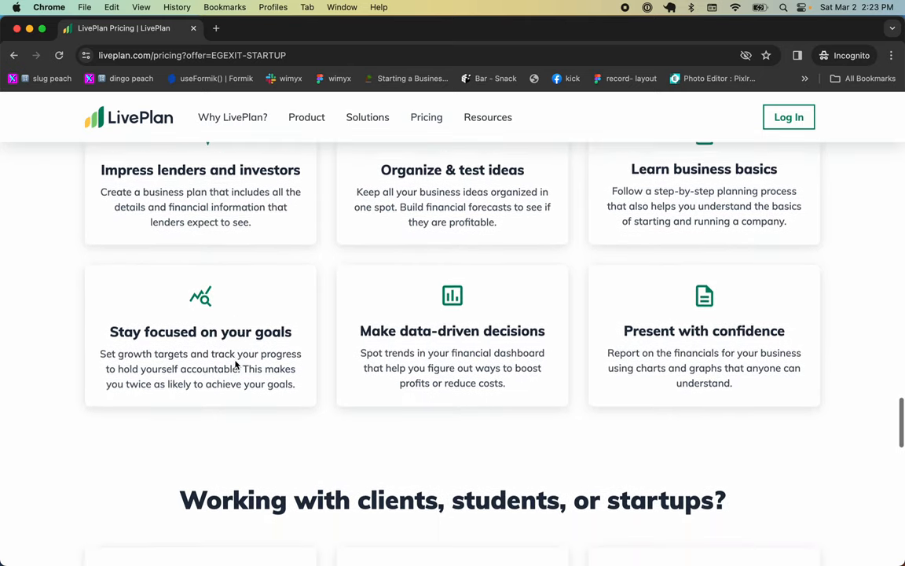
pyautogui.scroll(-3)
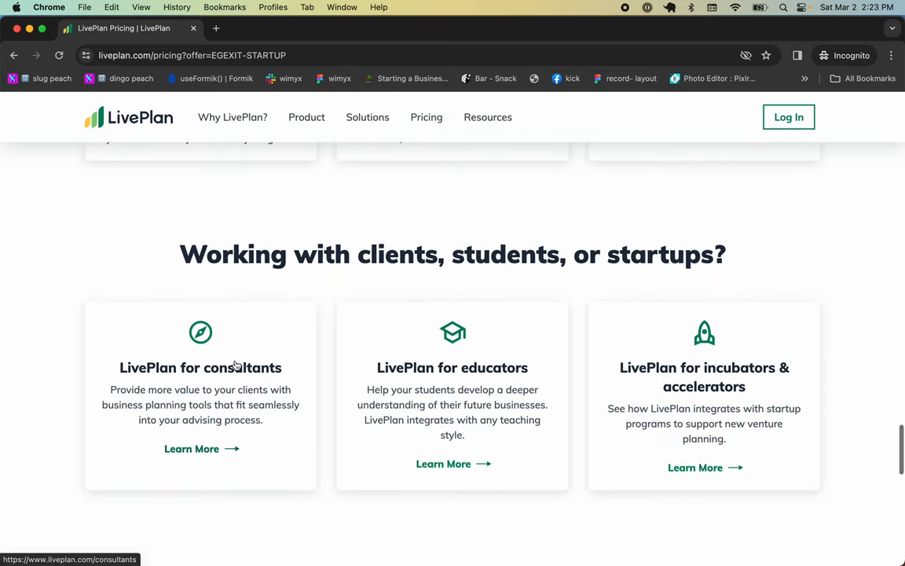
pyautogui.scroll(-3)
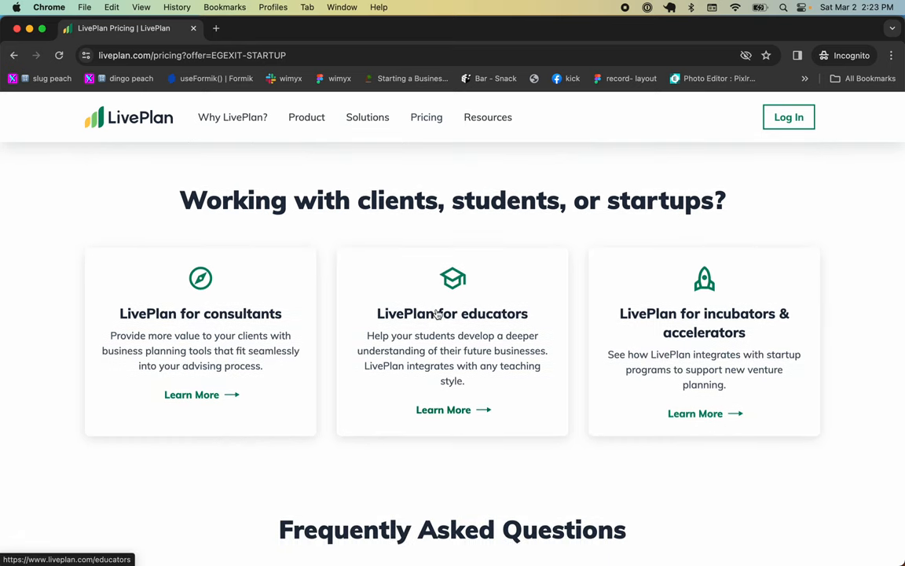
pyautogui.moveTo(522, 337)
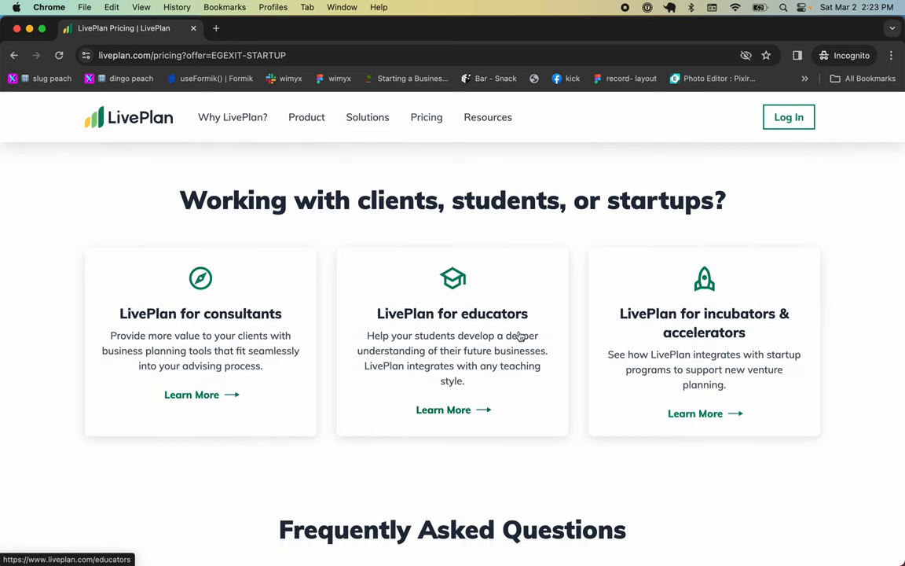
pyautogui.click(192, 394)
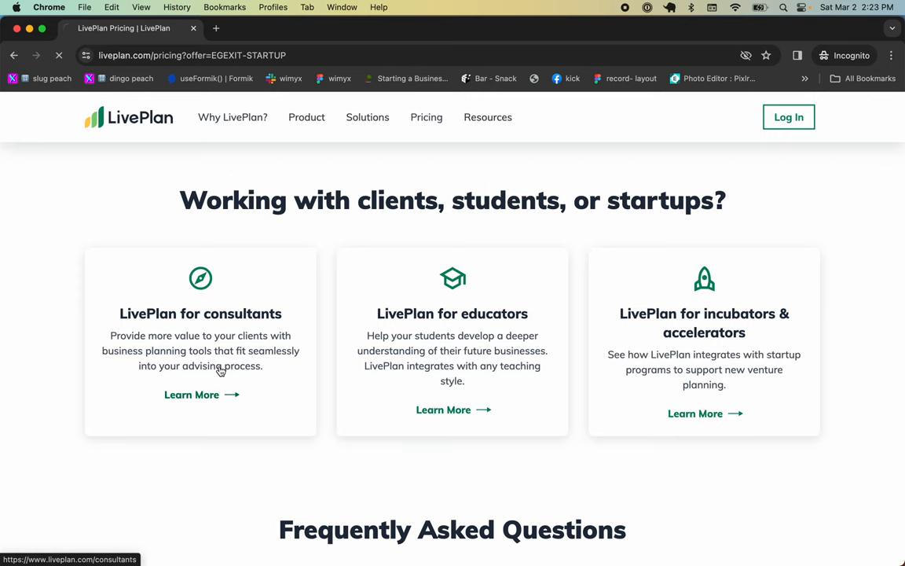
pyautogui.click(192, 395)
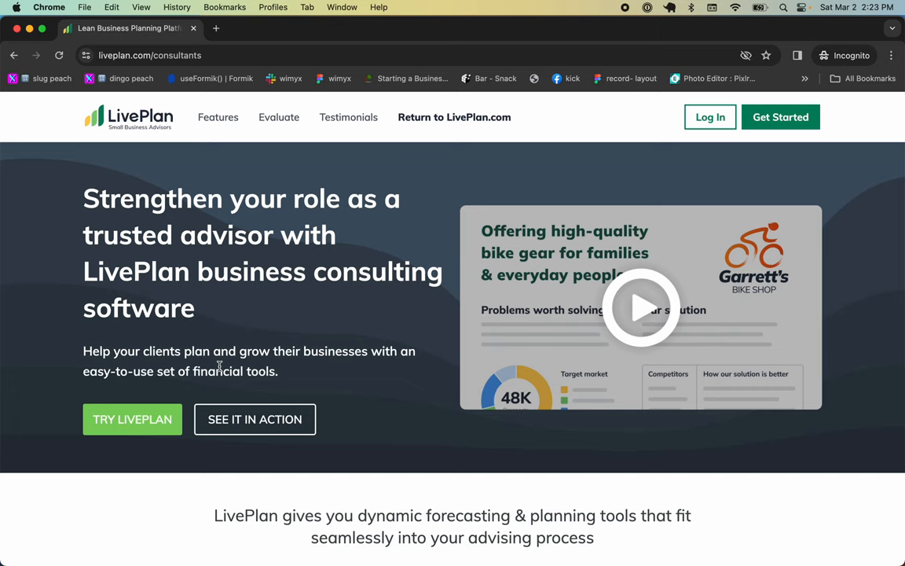
# Browse down the LivePlan for consultants page
pyautogui.scroll(-3)
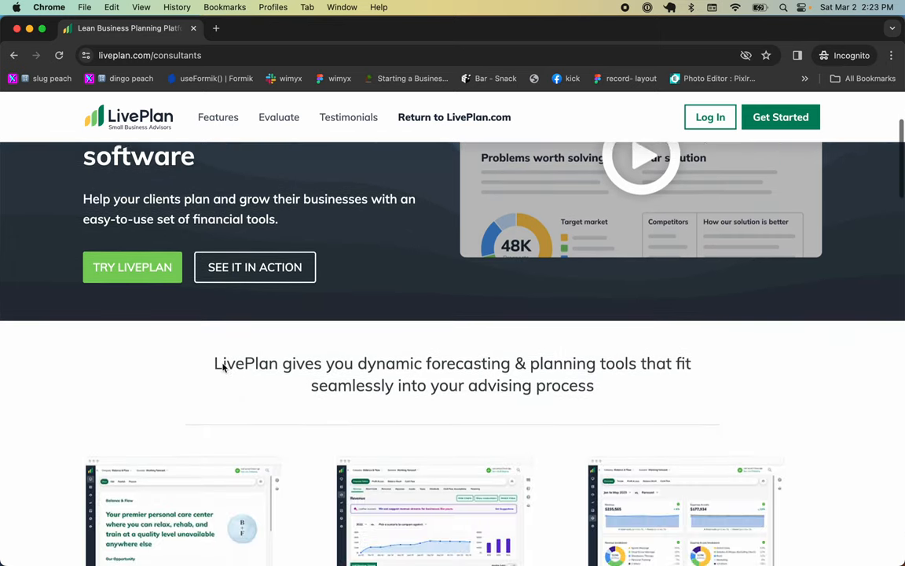
pyautogui.scroll(-3)
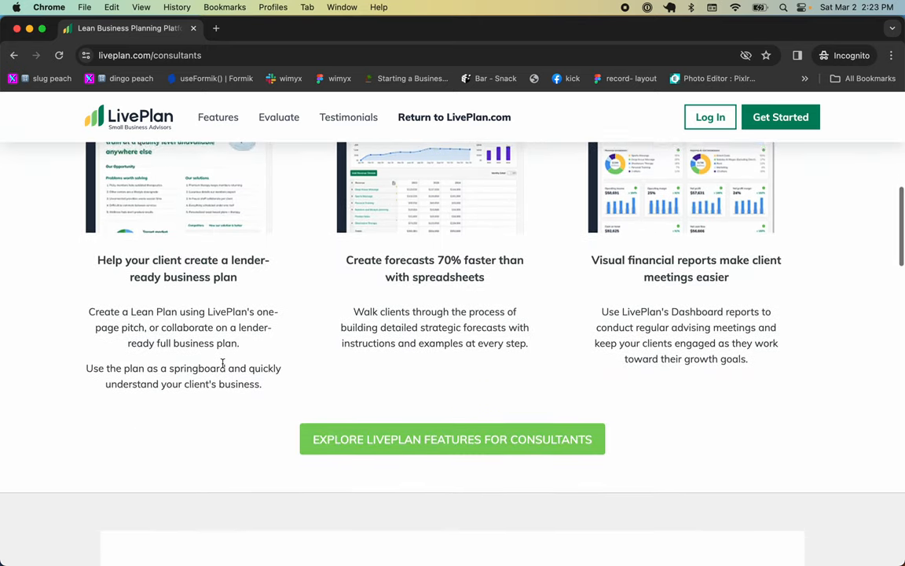
pyautogui.scroll(-3)
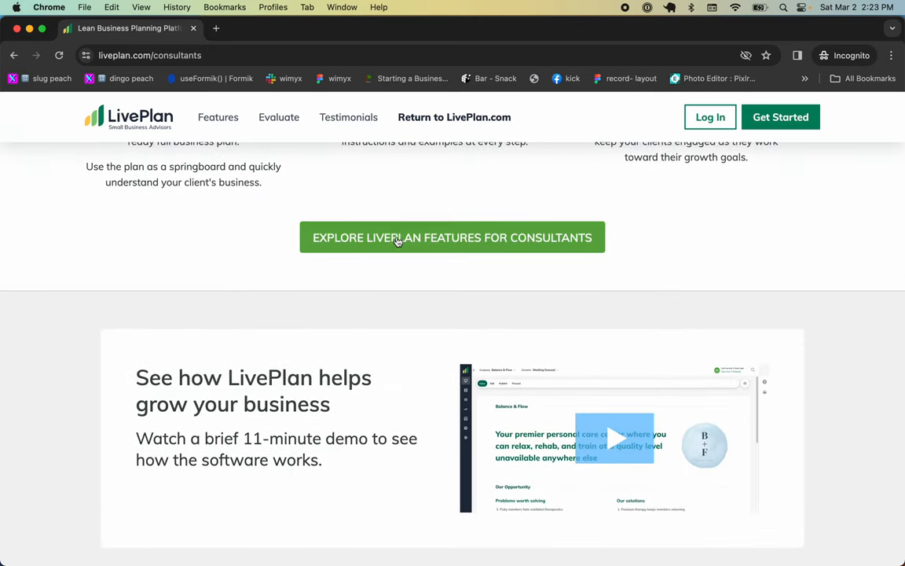
pyautogui.moveTo(396, 249)
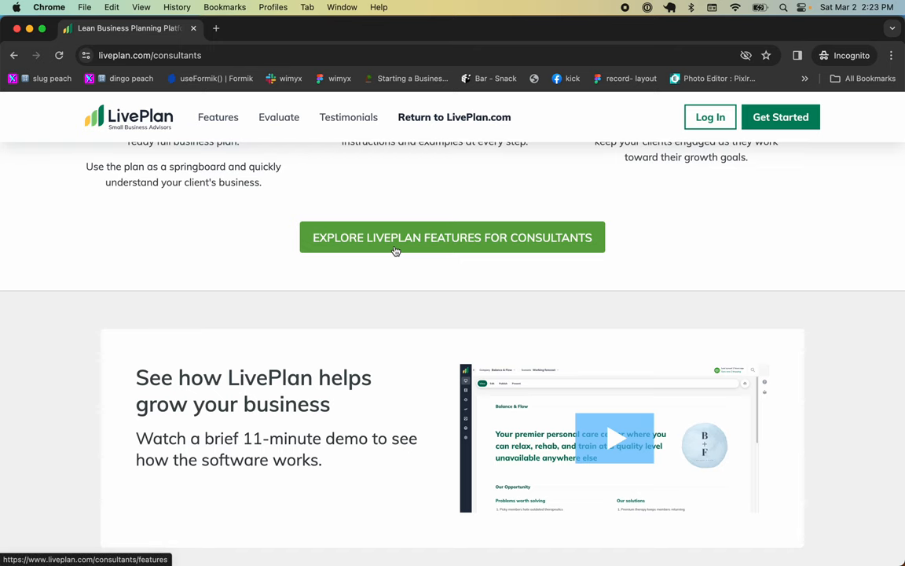
# Explore the LivePlan features for consultants page
pyautogui.click(452, 237)
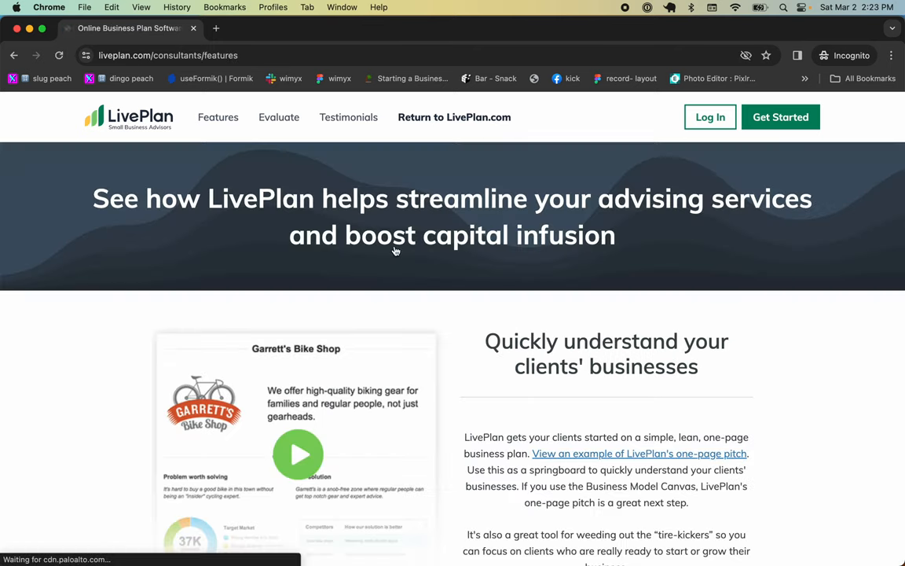
pyautogui.scroll(-3)
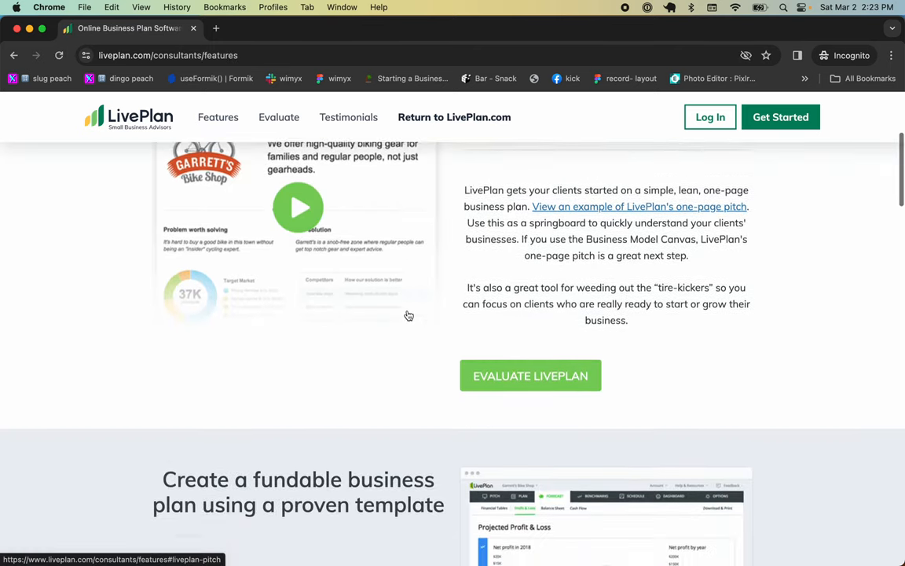
pyautogui.scroll(-3)
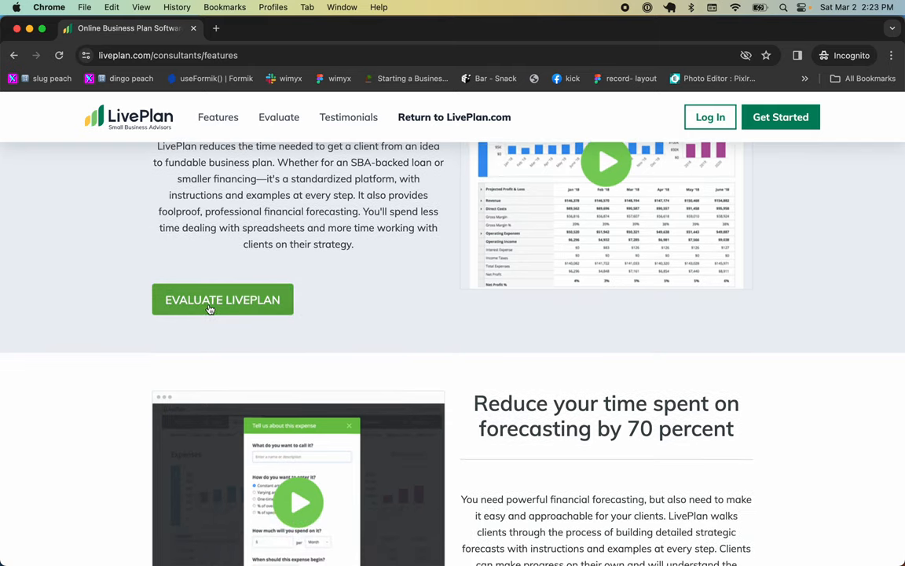
# Bring up the Evaluate LivePlan request form and scroll it to the footer
pyautogui.click(223, 299)
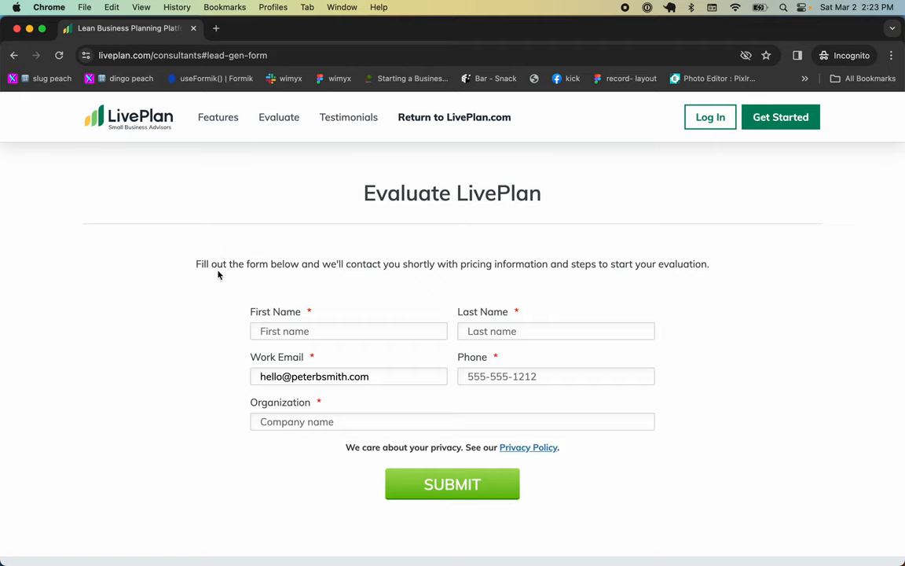
pyautogui.scroll(-3)
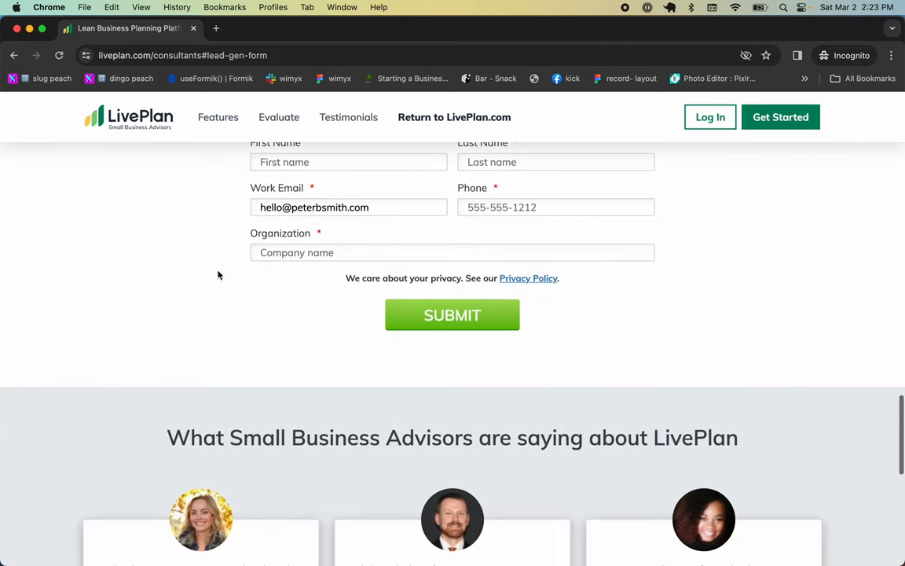
pyautogui.scroll(-3)
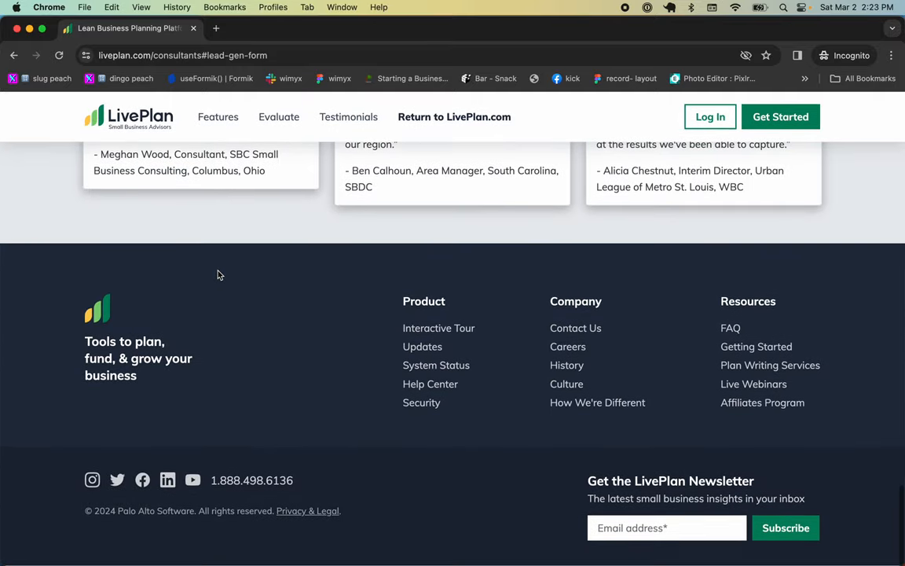
pyautogui.scroll(3)
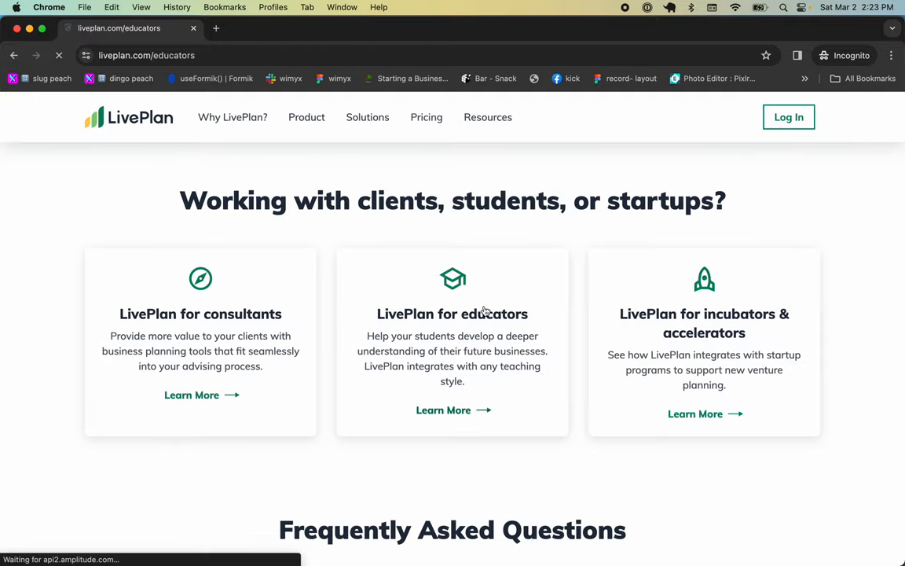
# View the completed business plan example, Garrett's Bike Shop, from the educators page
pyautogui.click(443, 409)
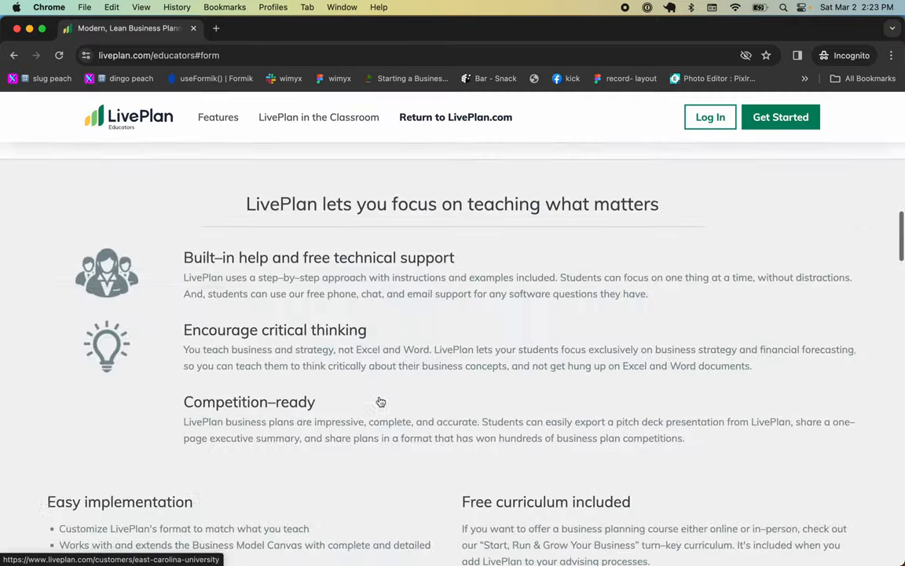
pyautogui.scroll(-3)
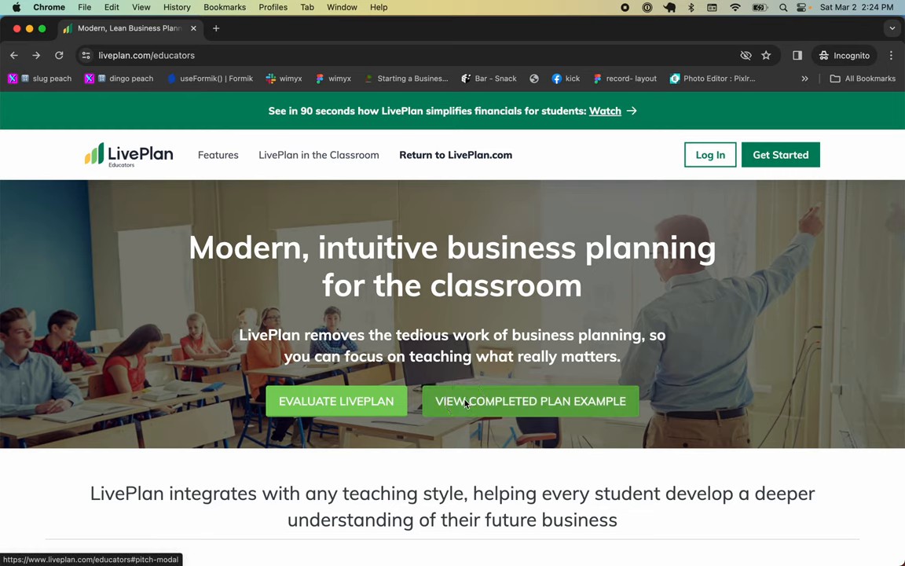
pyautogui.click(531, 401)
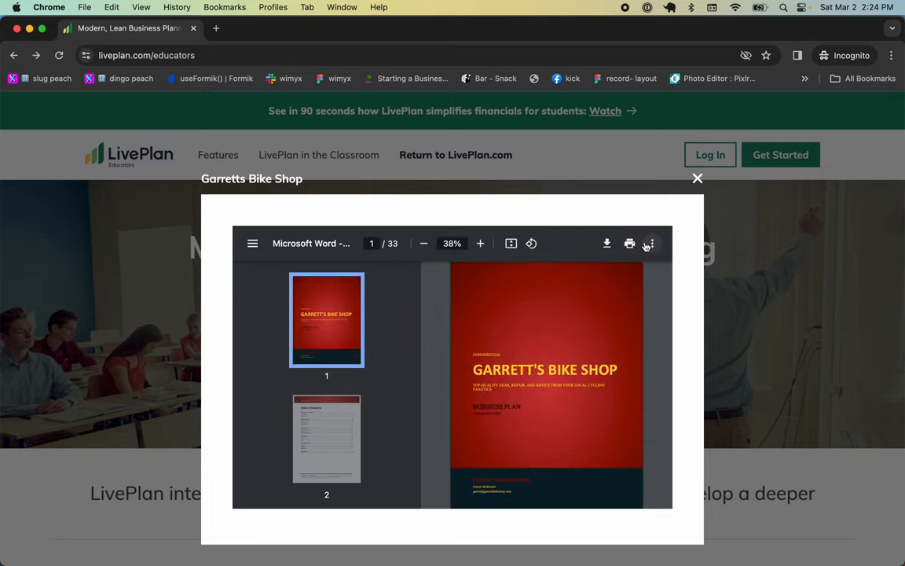
pyautogui.moveTo(607, 242)
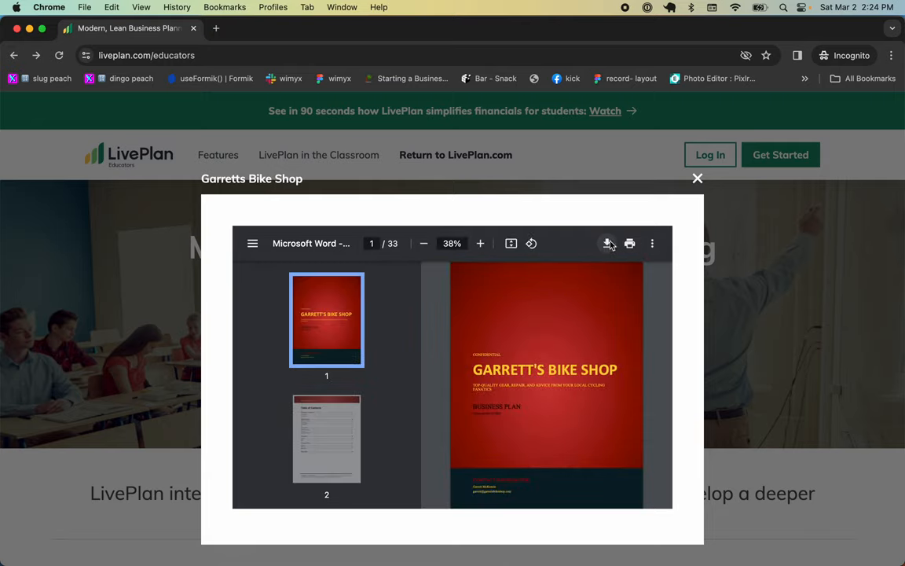
# Download the Garrett's Bike Shop sample plan PDF to the Downloads folder
pyautogui.click(609, 242)
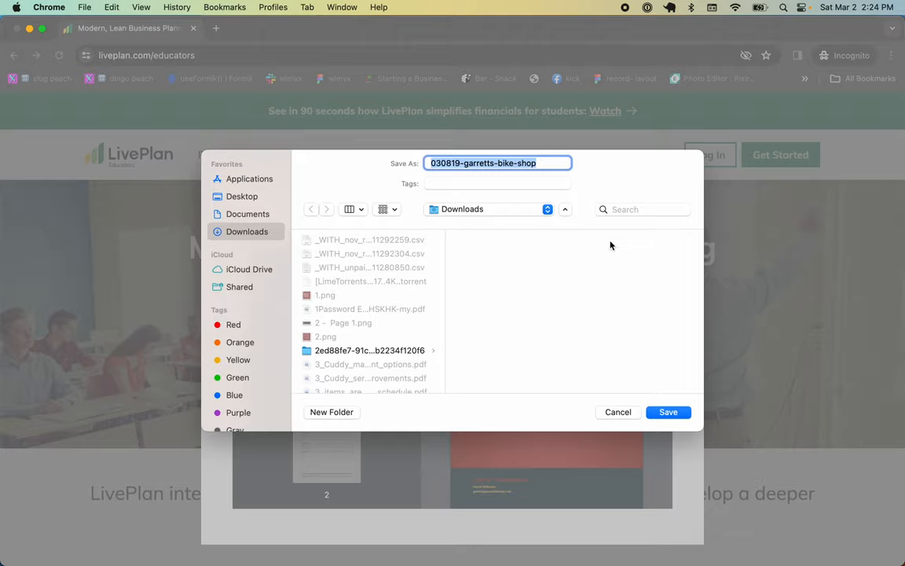
pyautogui.click(668, 412)
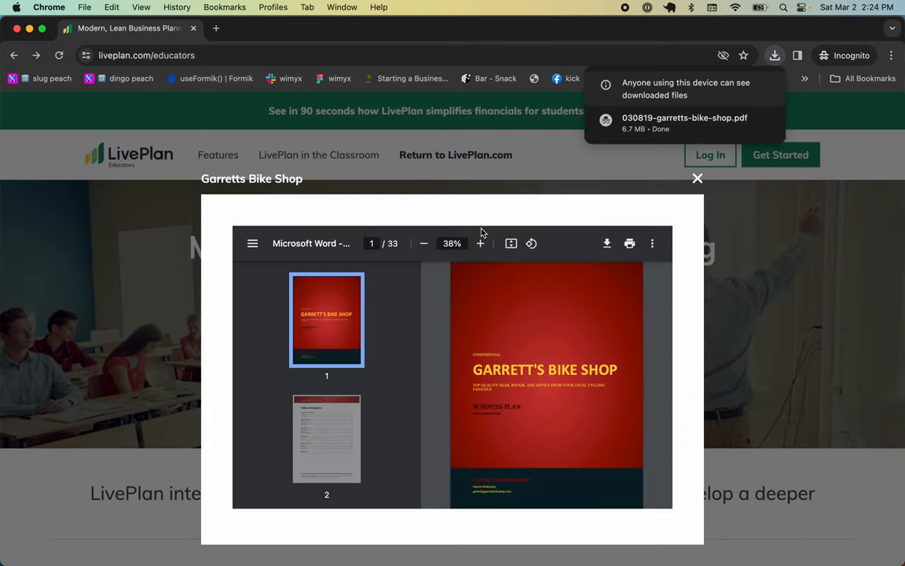
pyautogui.moveTo(642, 162)
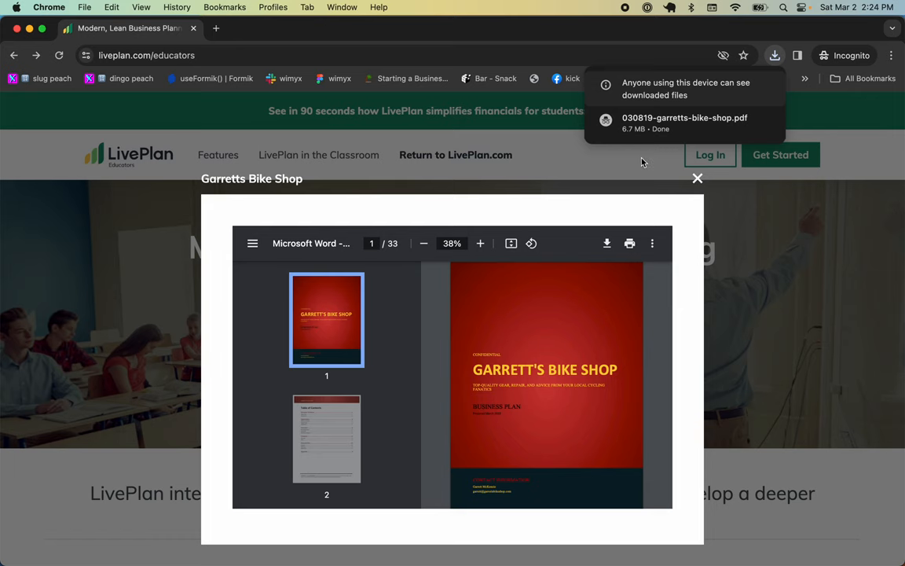
# Close the plan preview and reach the incubators and accelerators page via pricing
pyautogui.click(698, 180)
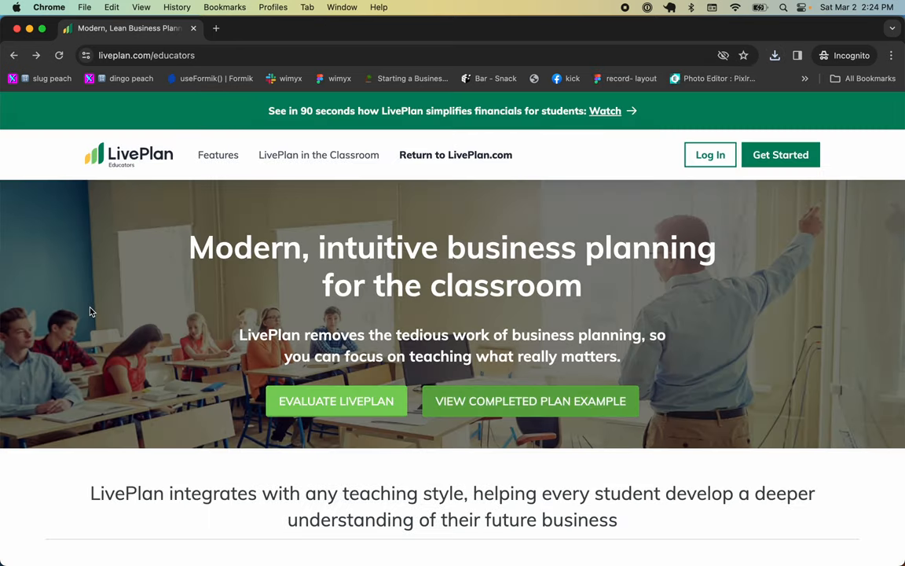
pyautogui.click(336, 401)
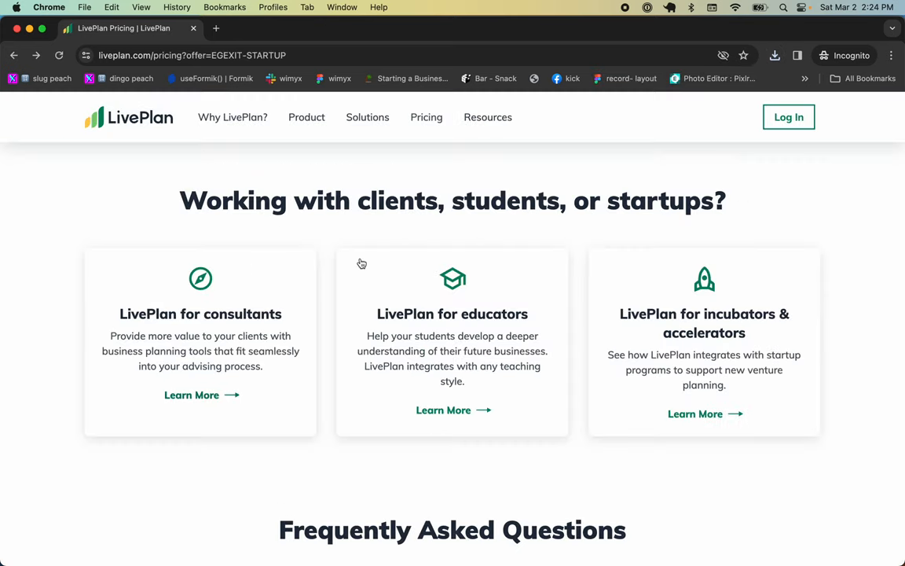
pyautogui.click(694, 414)
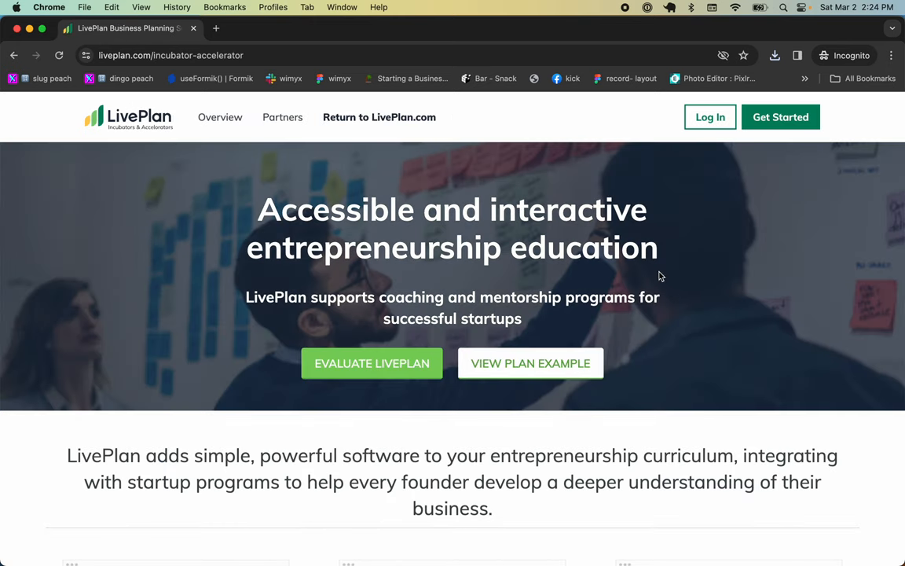
pyautogui.moveTo(689, 162)
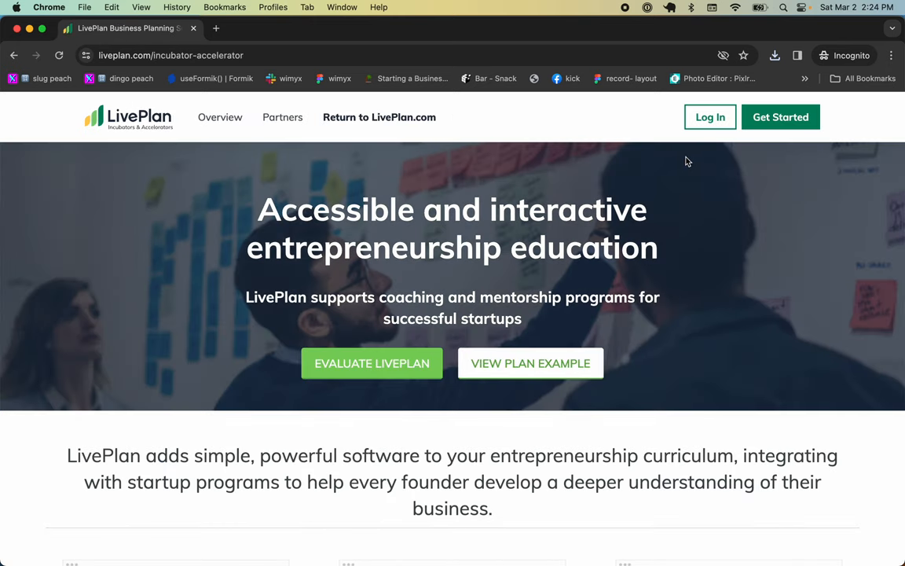
# Preview the incubators sample plan and dismiss it again
pyautogui.click(532, 363)
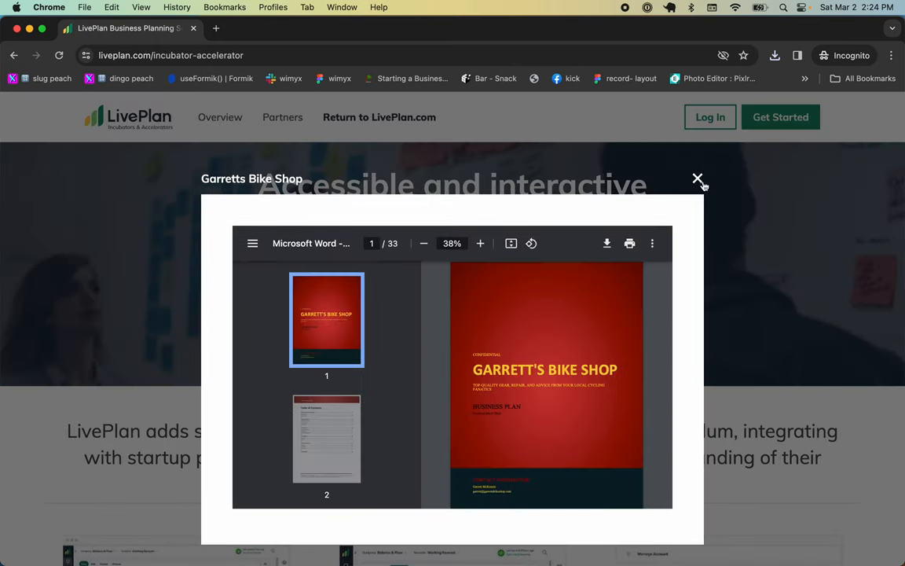
pyautogui.click(698, 180)
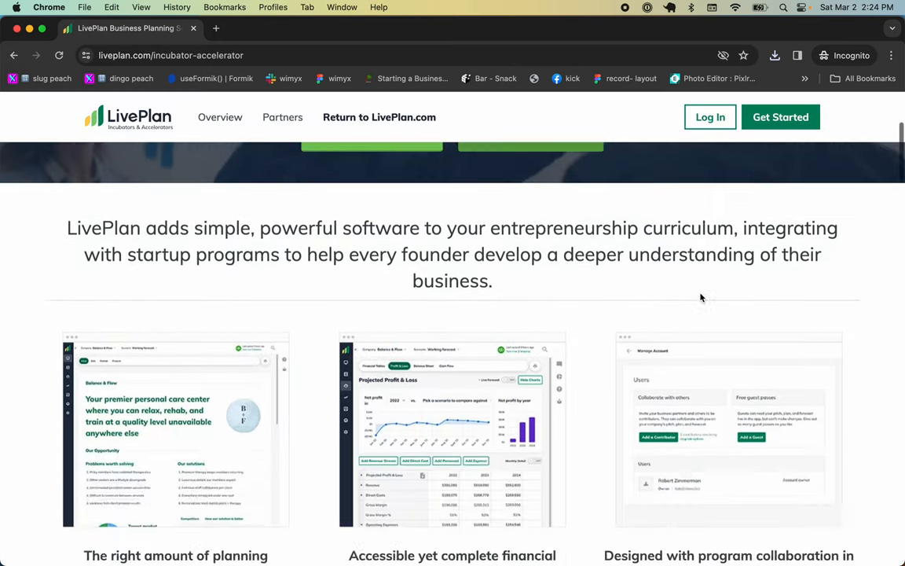
pyautogui.scroll(-3)
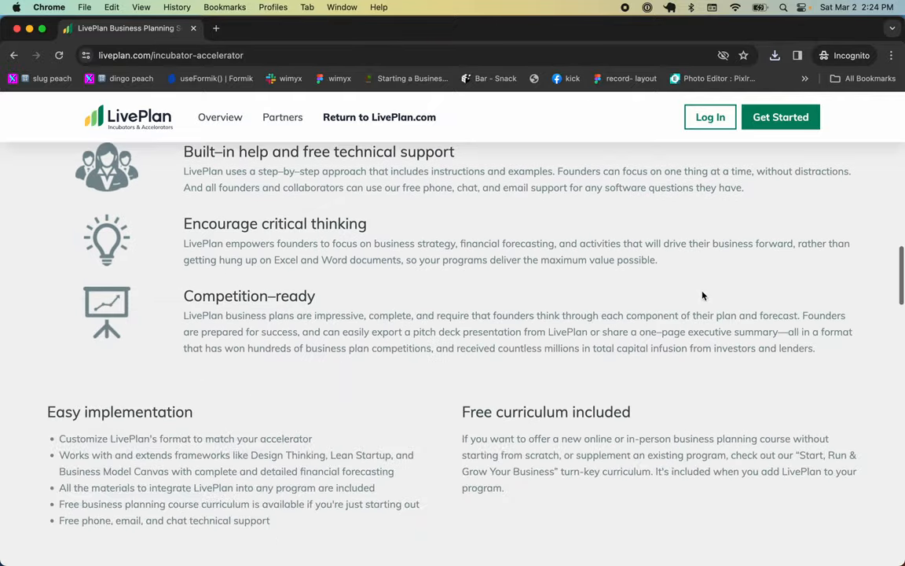
pyautogui.scroll(-3)
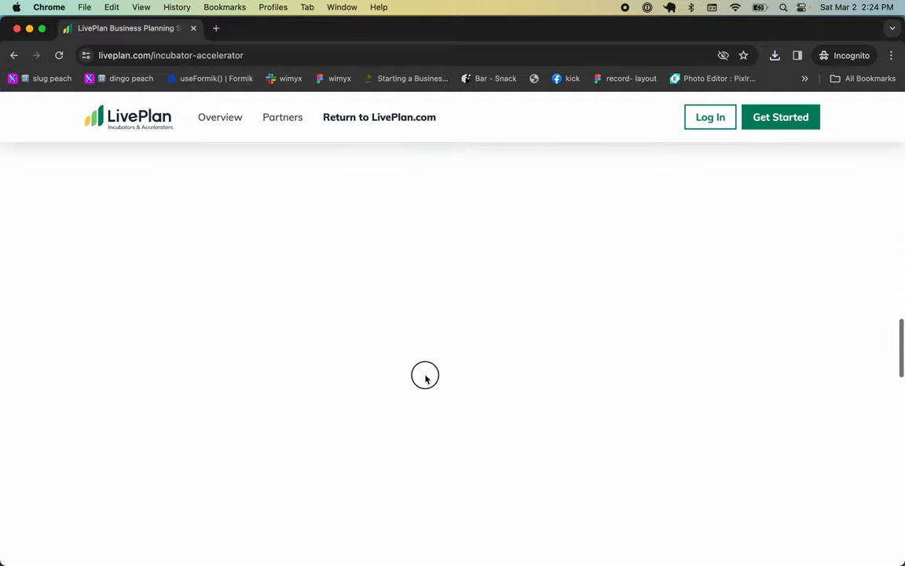
pyautogui.scroll(-3)
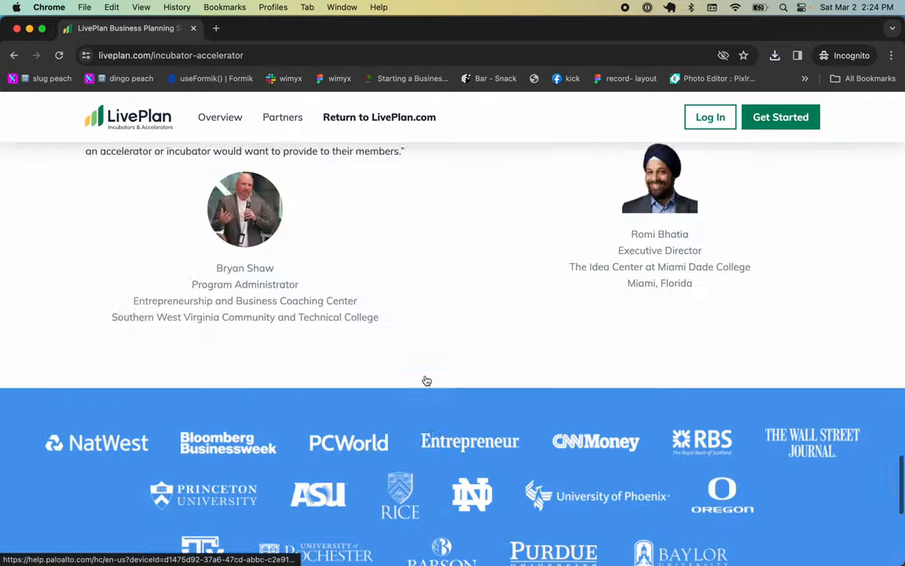
pyautogui.scroll(3)
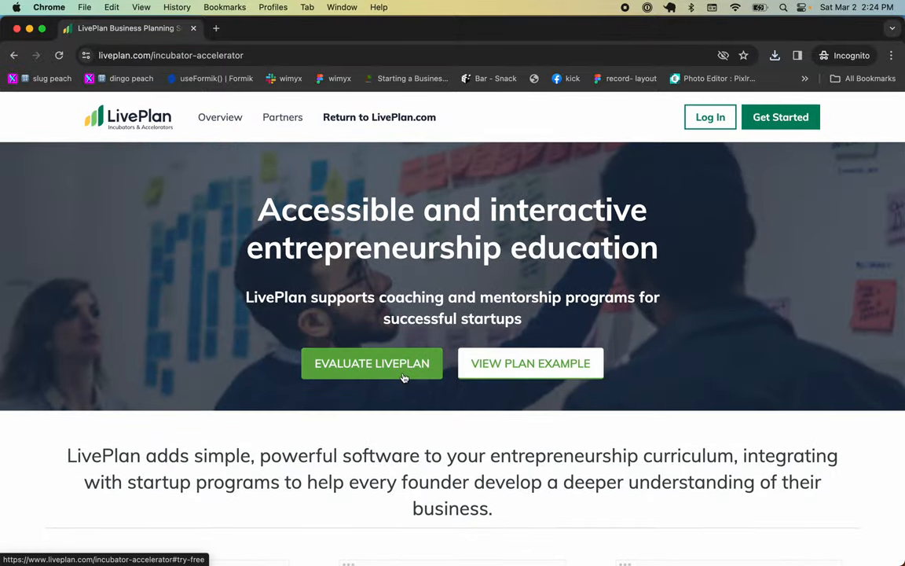
# Request an incubator evaluation and inspect the form's hs-form markup
pyautogui.click(371, 363)
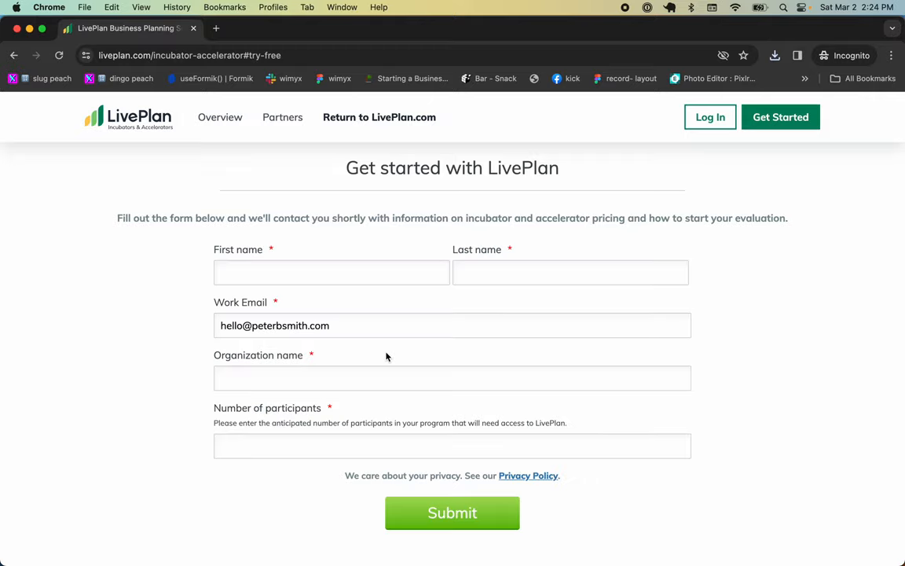
pyautogui.moveTo(277, 517)
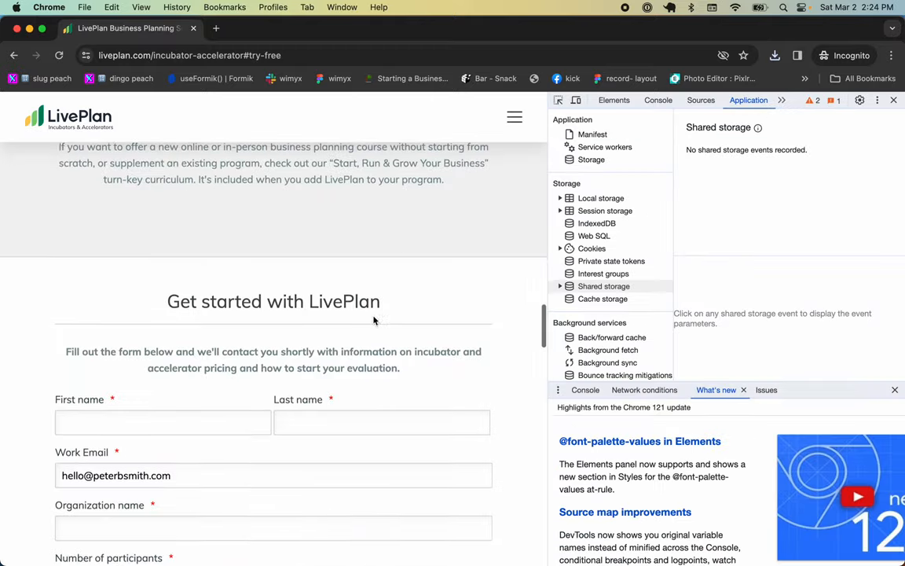
pyautogui.scroll(-3)
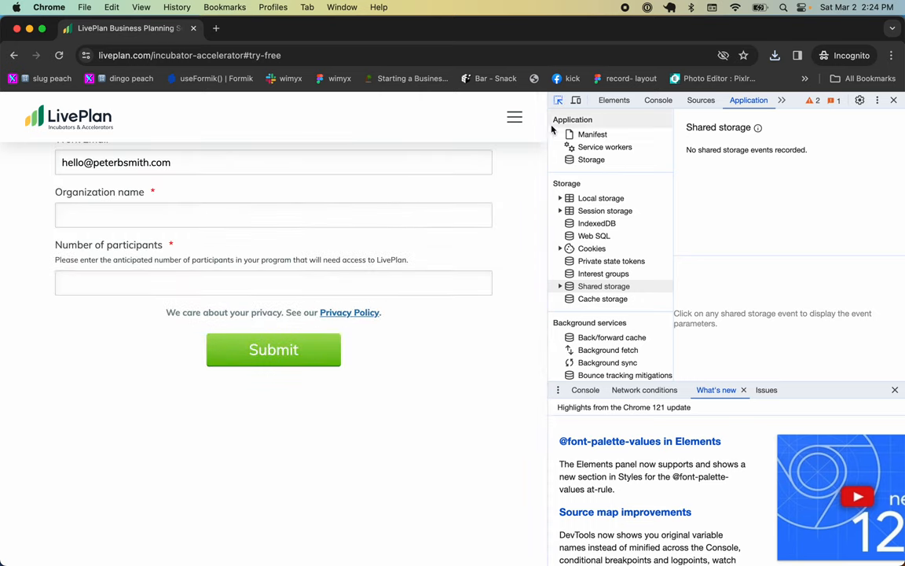
pyautogui.moveTo(432, 352)
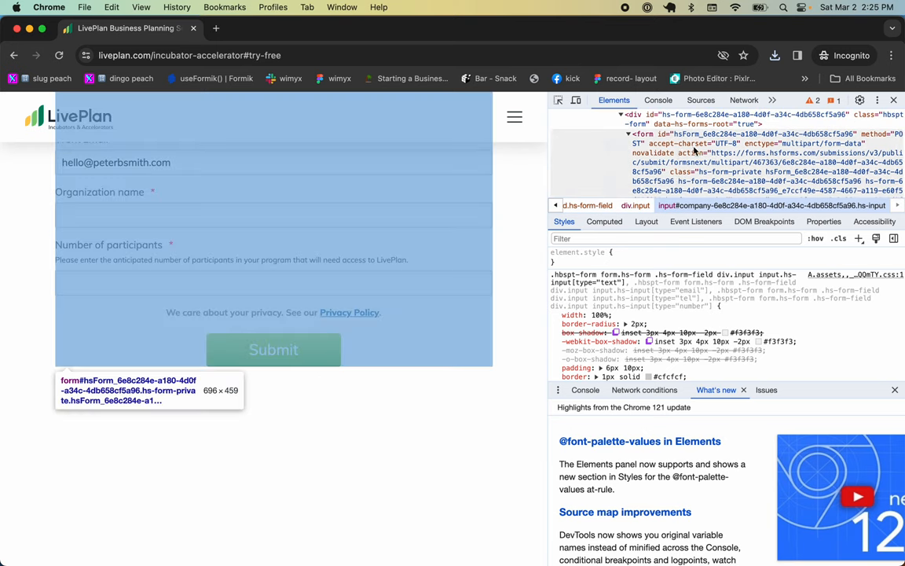
pyautogui.moveTo(739, 138)
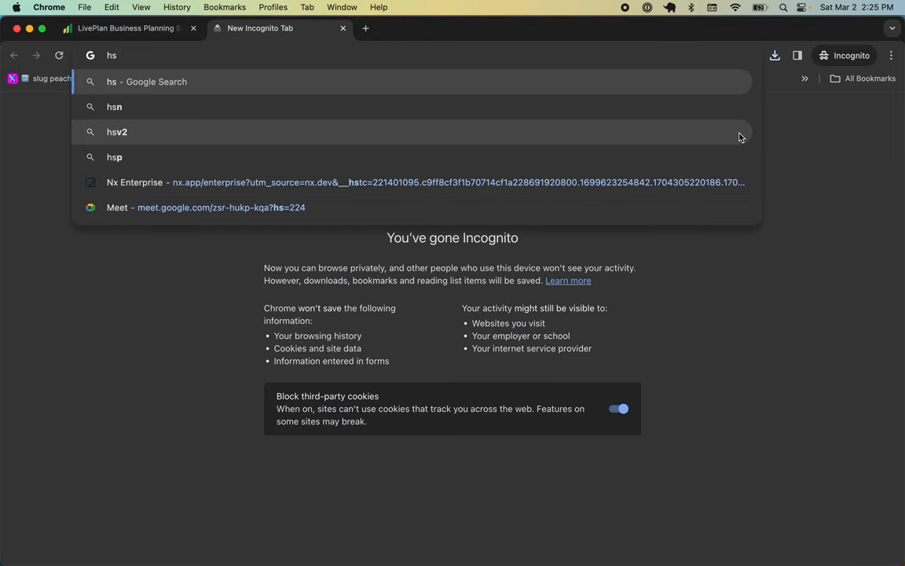
# Look up hsforms.com, confirm it is HubSpot's form builder, then close that tab
pyautogui.press('Return')
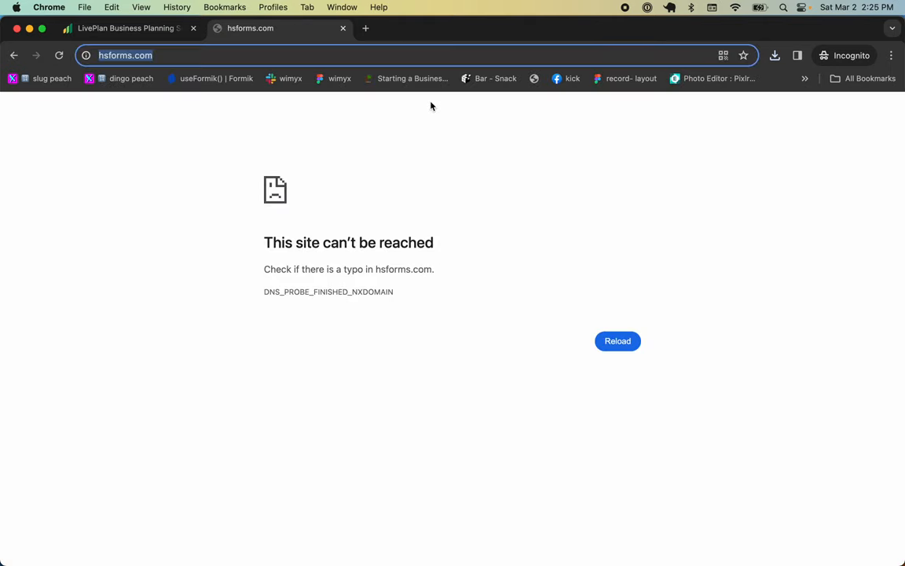
pyautogui.write('google.com/maps')
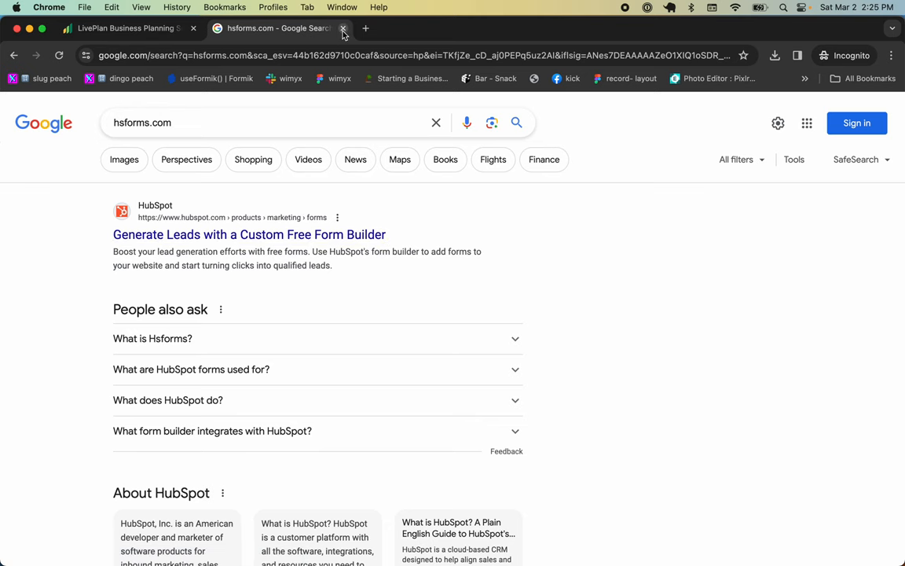
pyautogui.click(342, 28)
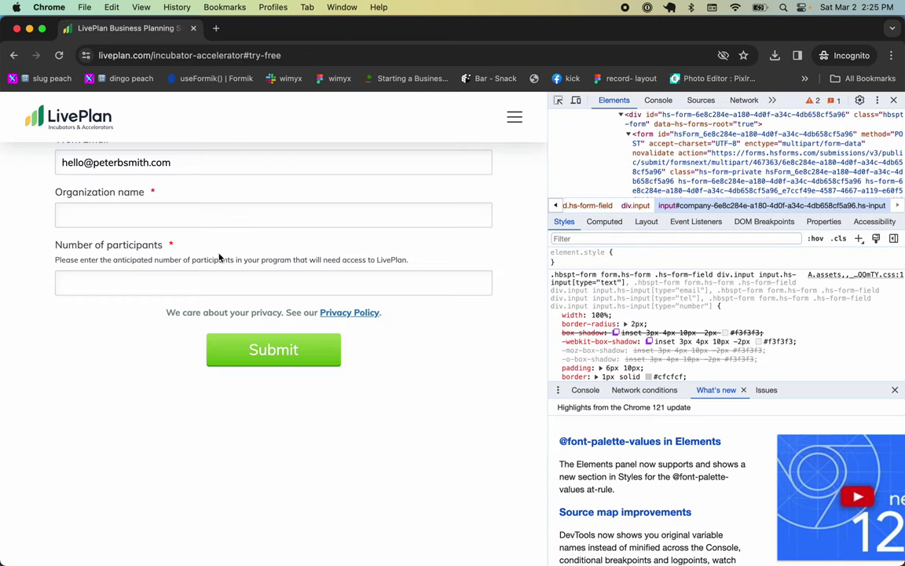
# Close the incubator page and load liveplan.com in the new tab
pyautogui.scroll(3)
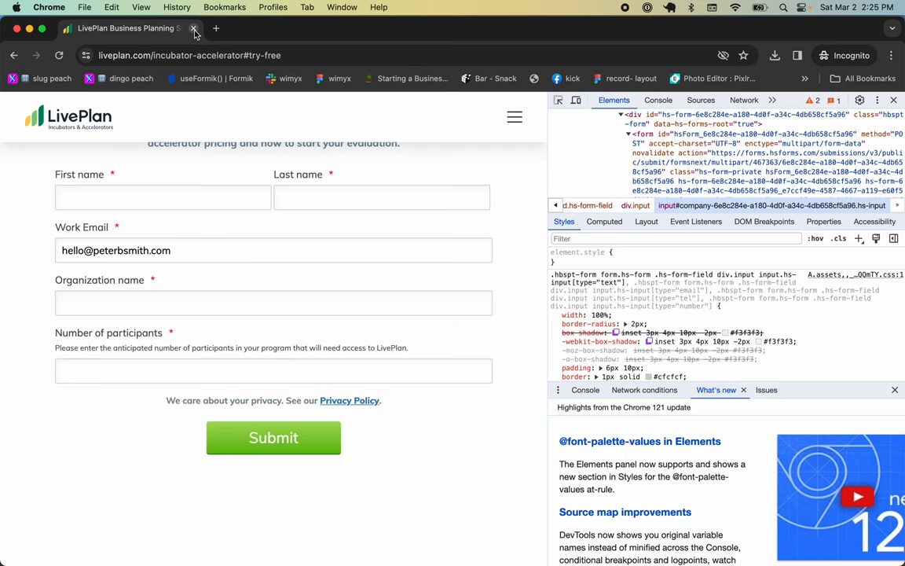
pyautogui.click(194, 29)
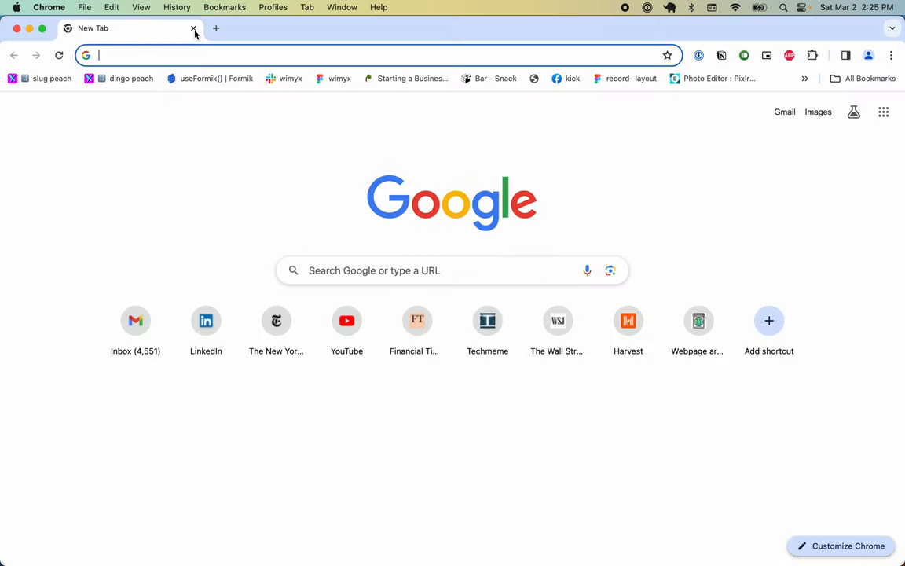
pyautogui.write('liveplan.com')
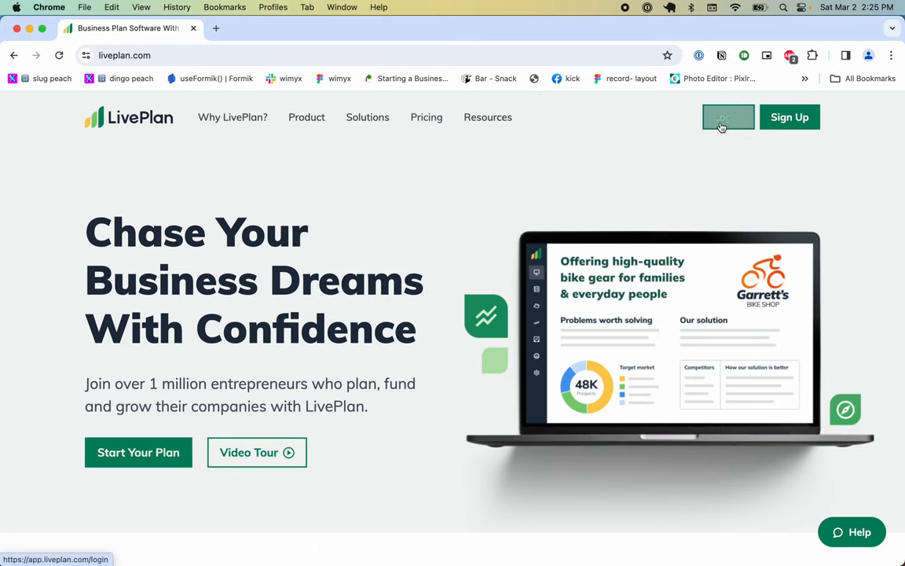
pyautogui.moveTo(616, 155)
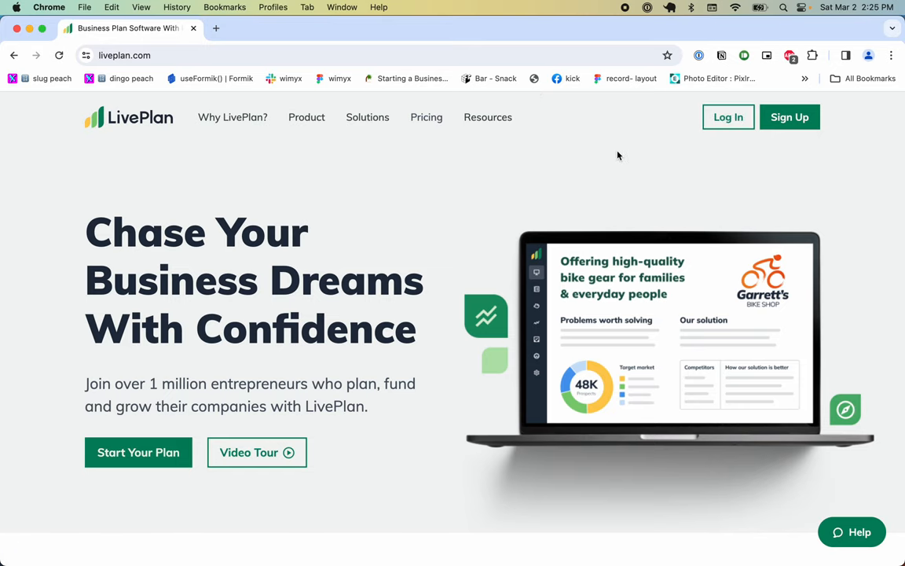
pyautogui.moveTo(333, 242)
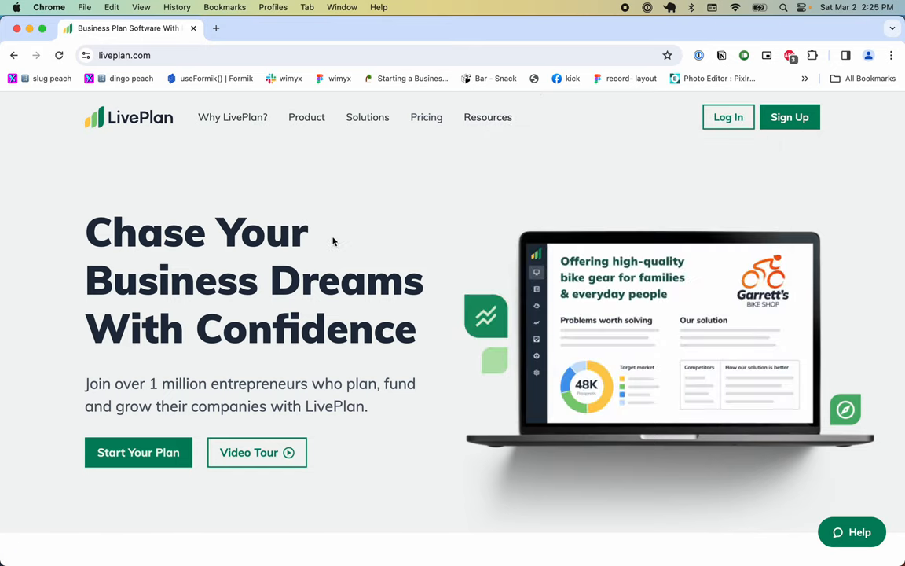
pyautogui.scroll(-3)
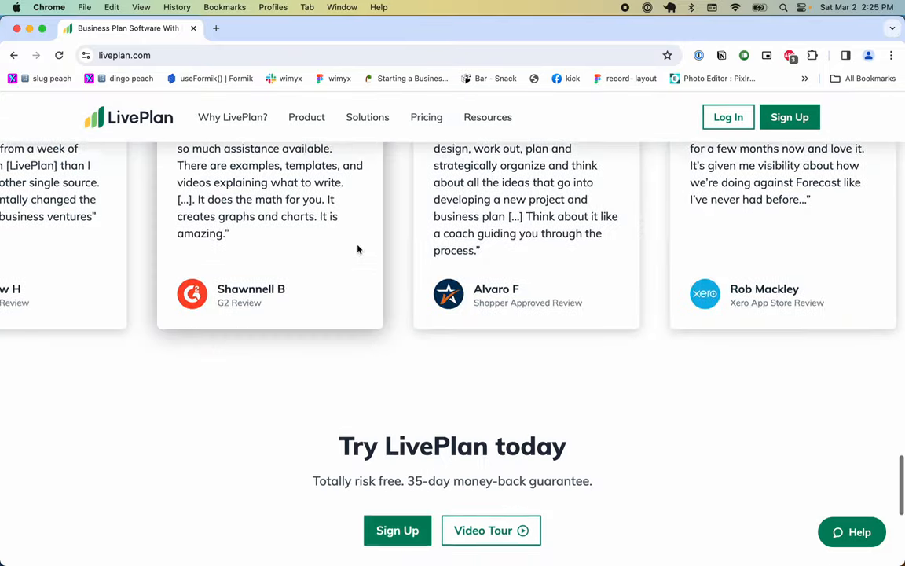
pyautogui.scroll(3)
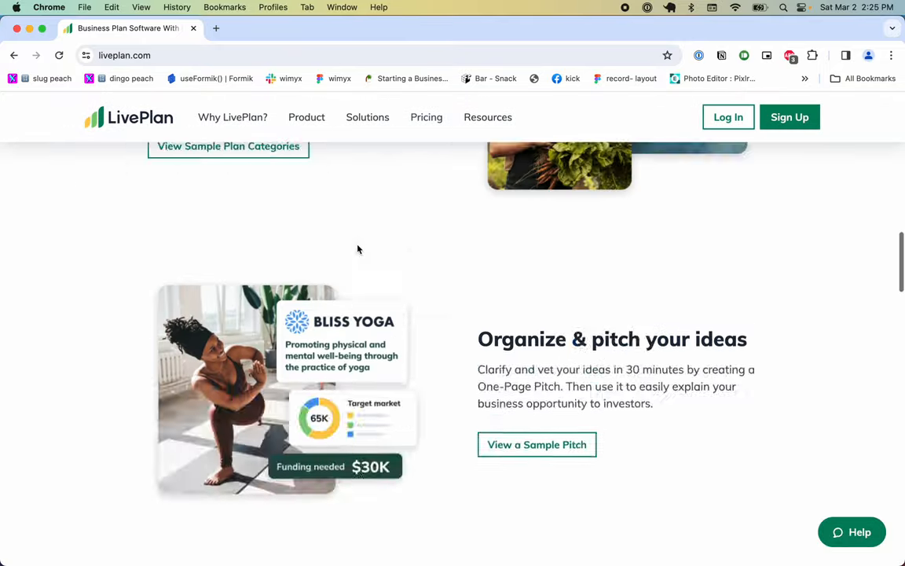
pyautogui.scroll(3)
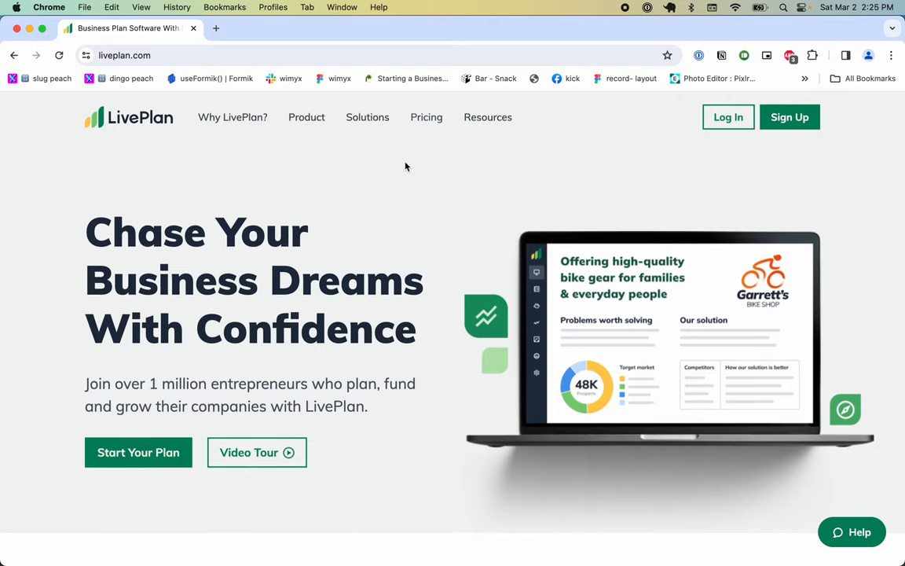
pyautogui.click(256, 453)
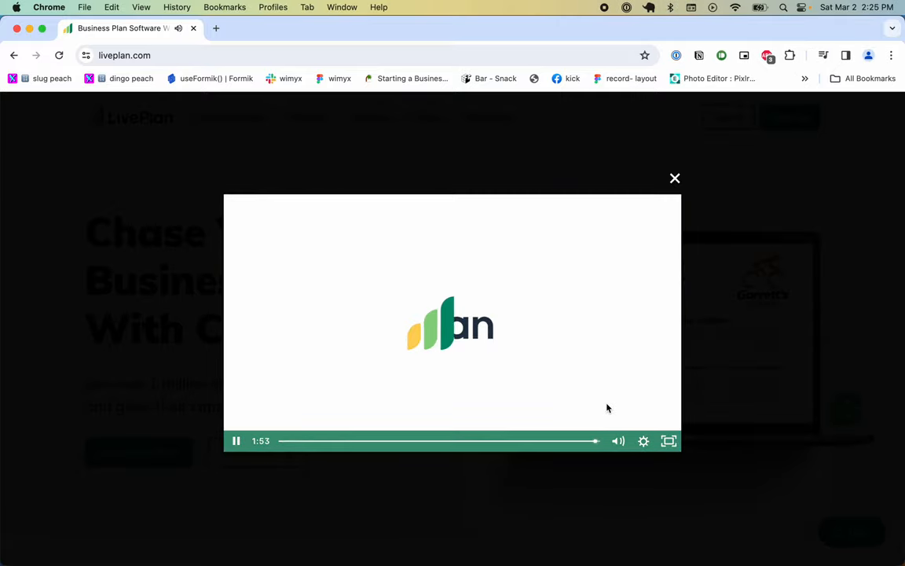
pyautogui.click(674, 177)
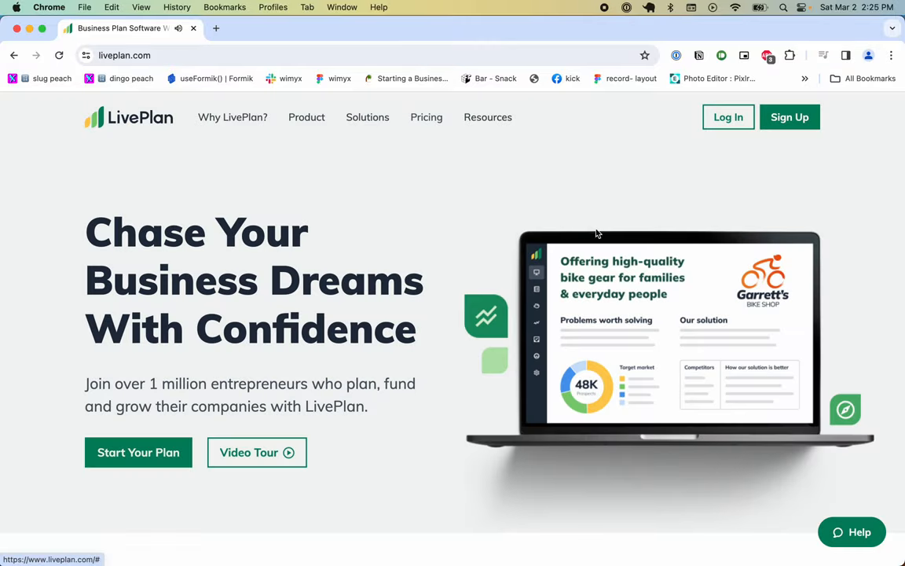
pyautogui.moveTo(426, 116)
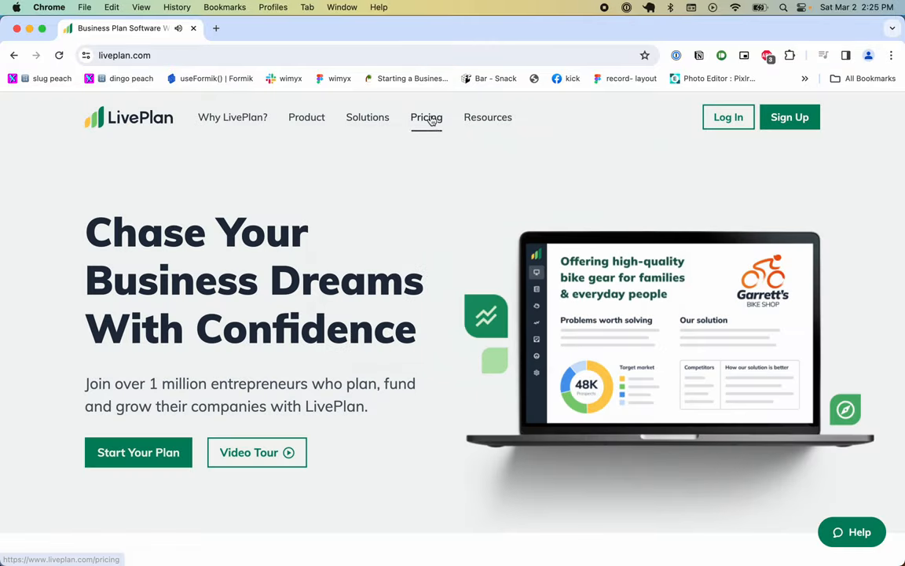
# Play the LivePlan Premium video on the pricing page and skip to its end
pyautogui.click(426, 116)
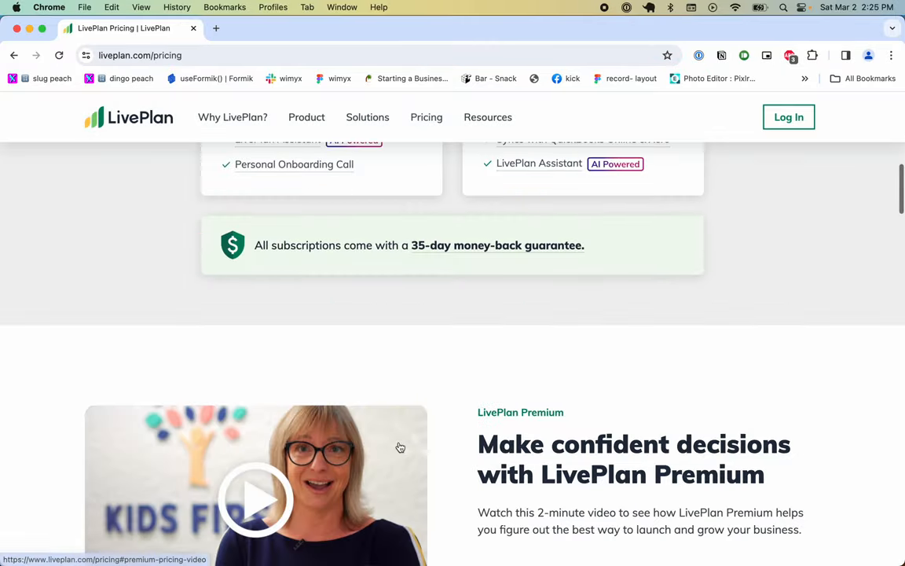
pyautogui.click(255, 499)
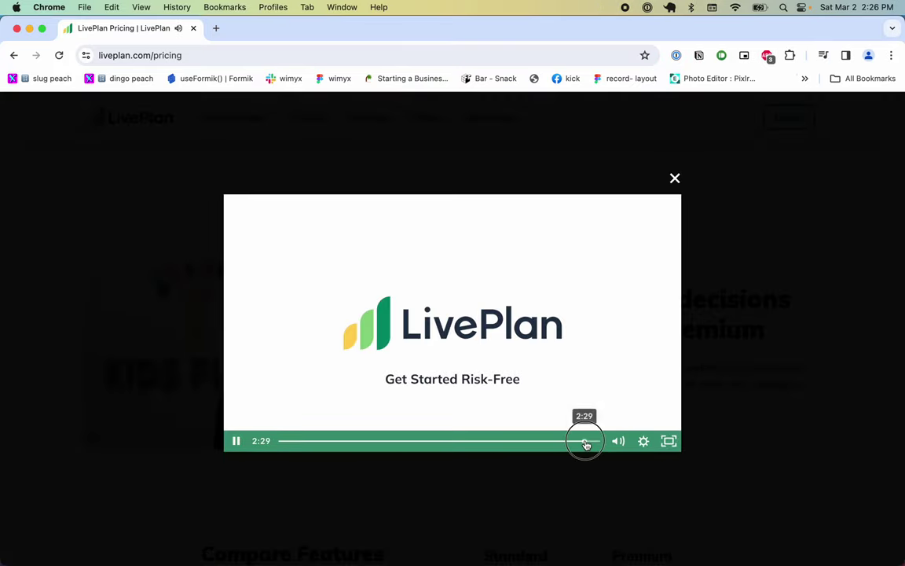
pyautogui.click(674, 178)
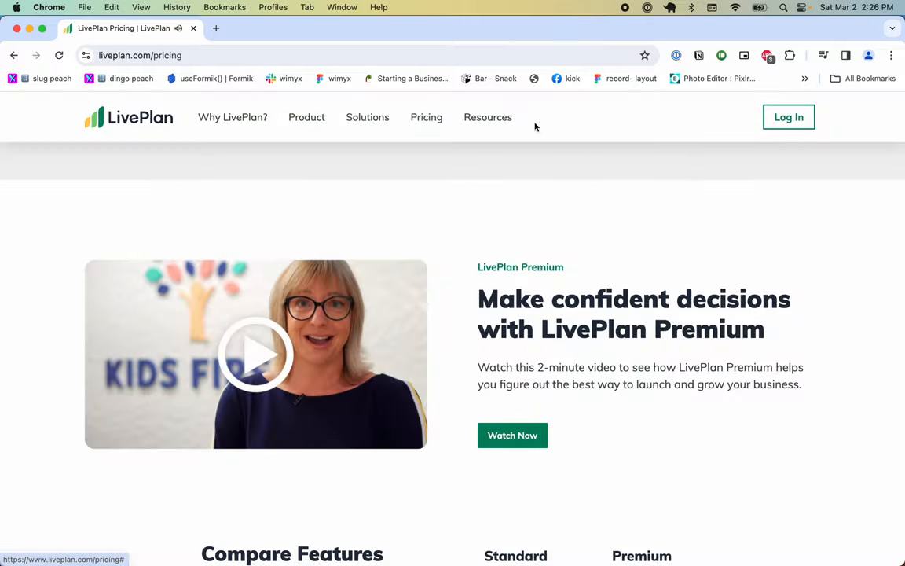
pyautogui.moveTo(633, 534)
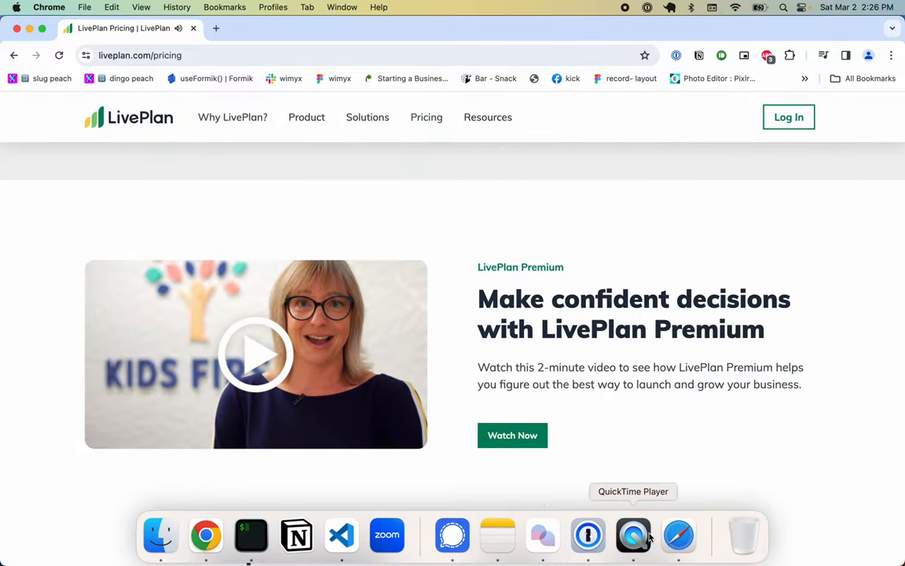
# Stop QuickTime's audio recording, leaving the 29:51 clip ready to play
pyautogui.click(634, 536)
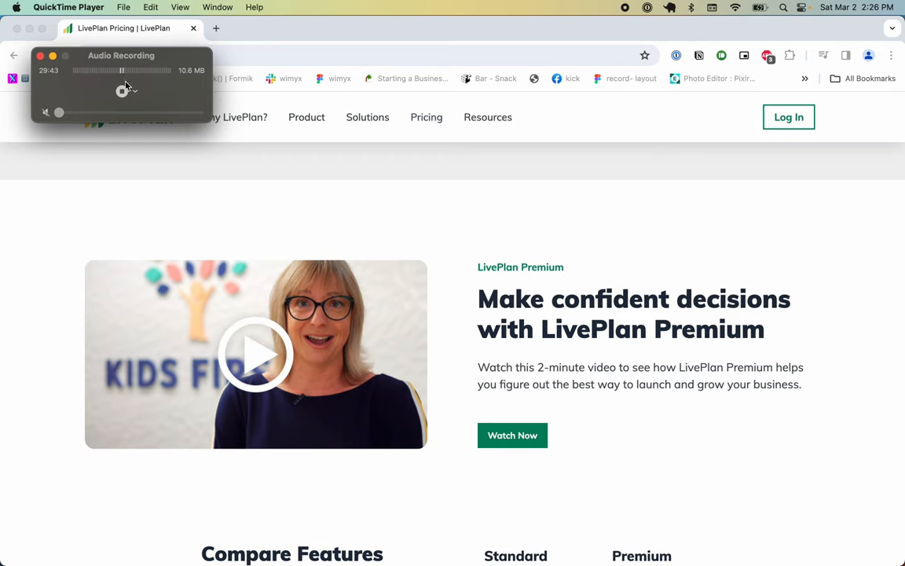
pyautogui.moveTo(123, 92)
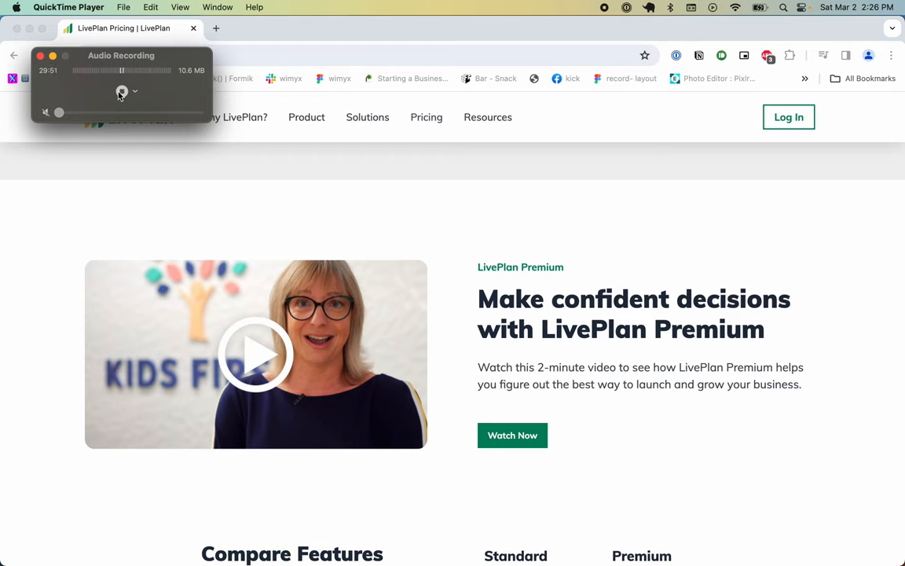
pyautogui.click(121, 91)
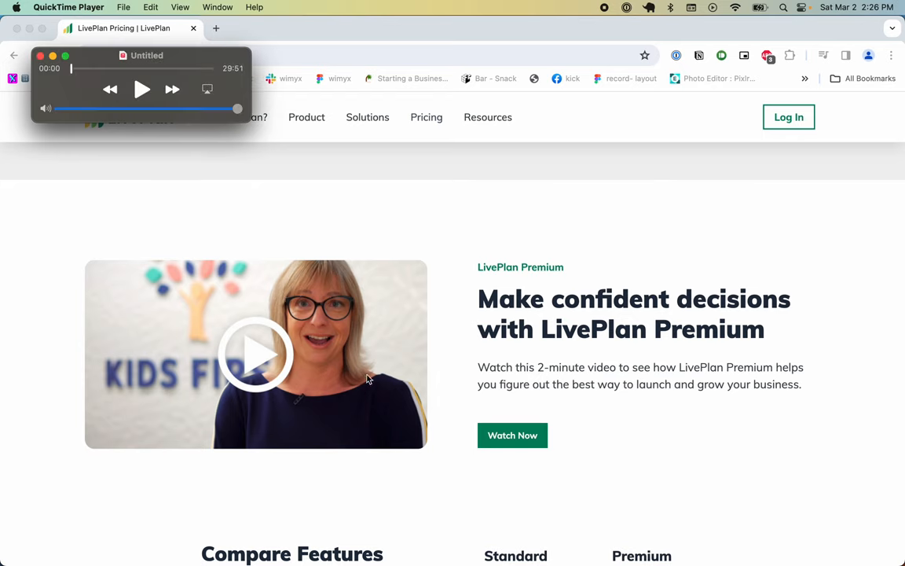
pyautogui.moveTo(658, 7)
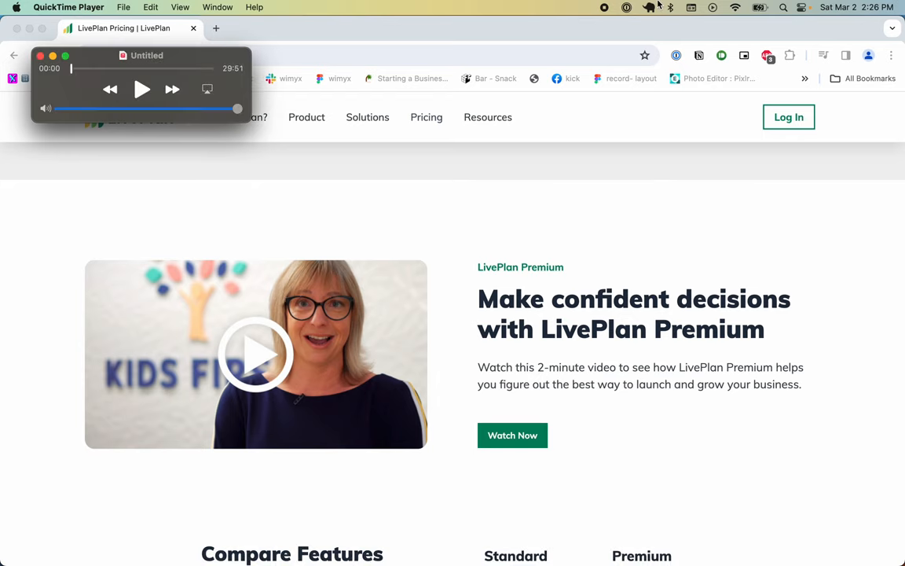